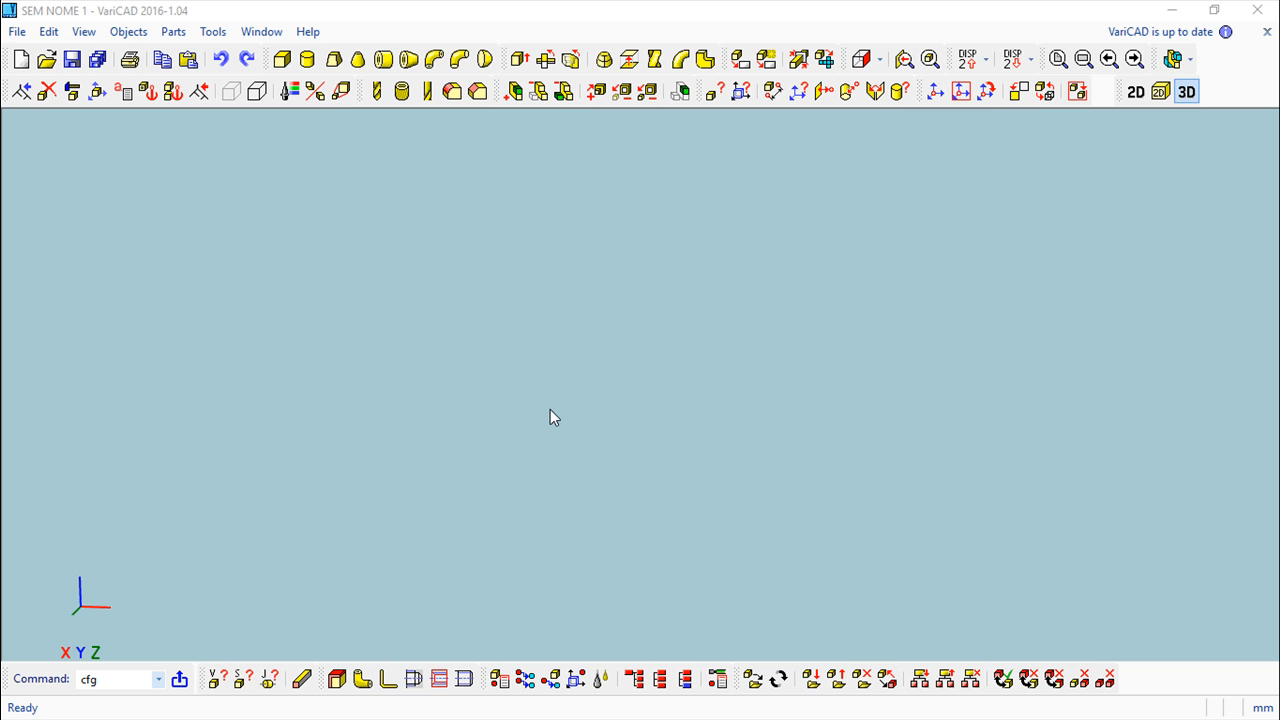
pyautogui.moveTo(548, 416)
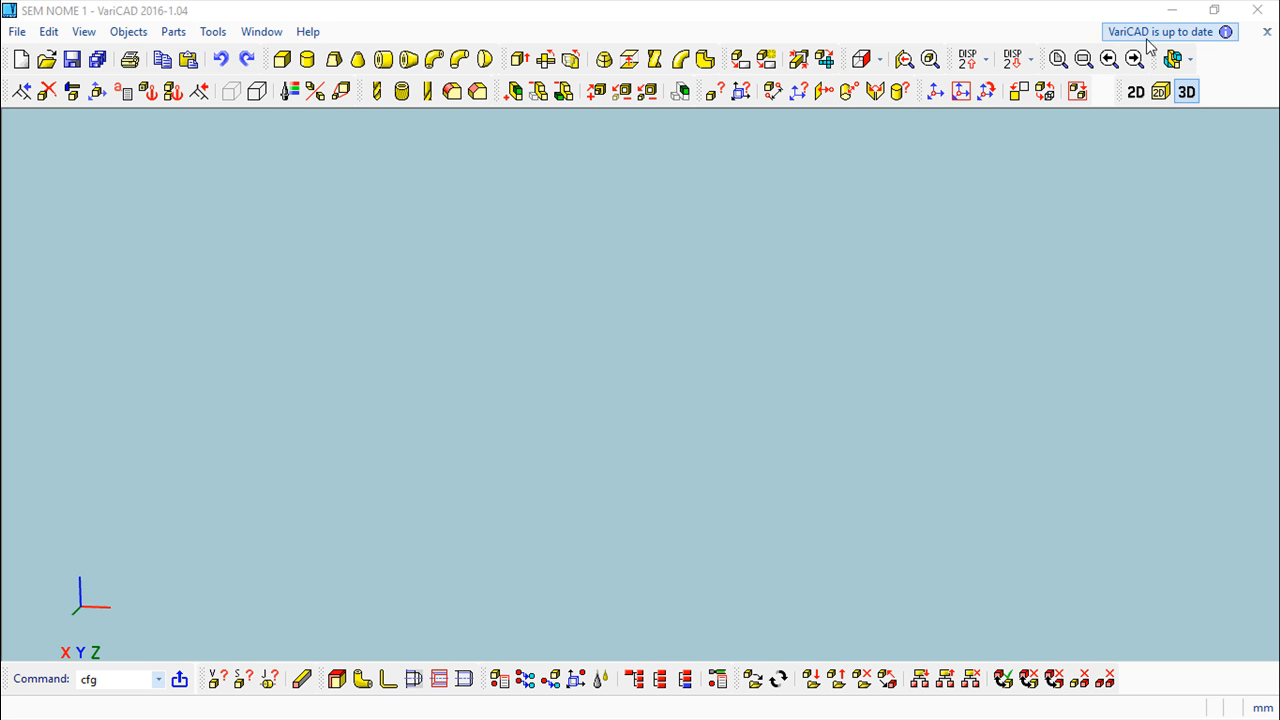
pyautogui.moveTo(1150, 32)
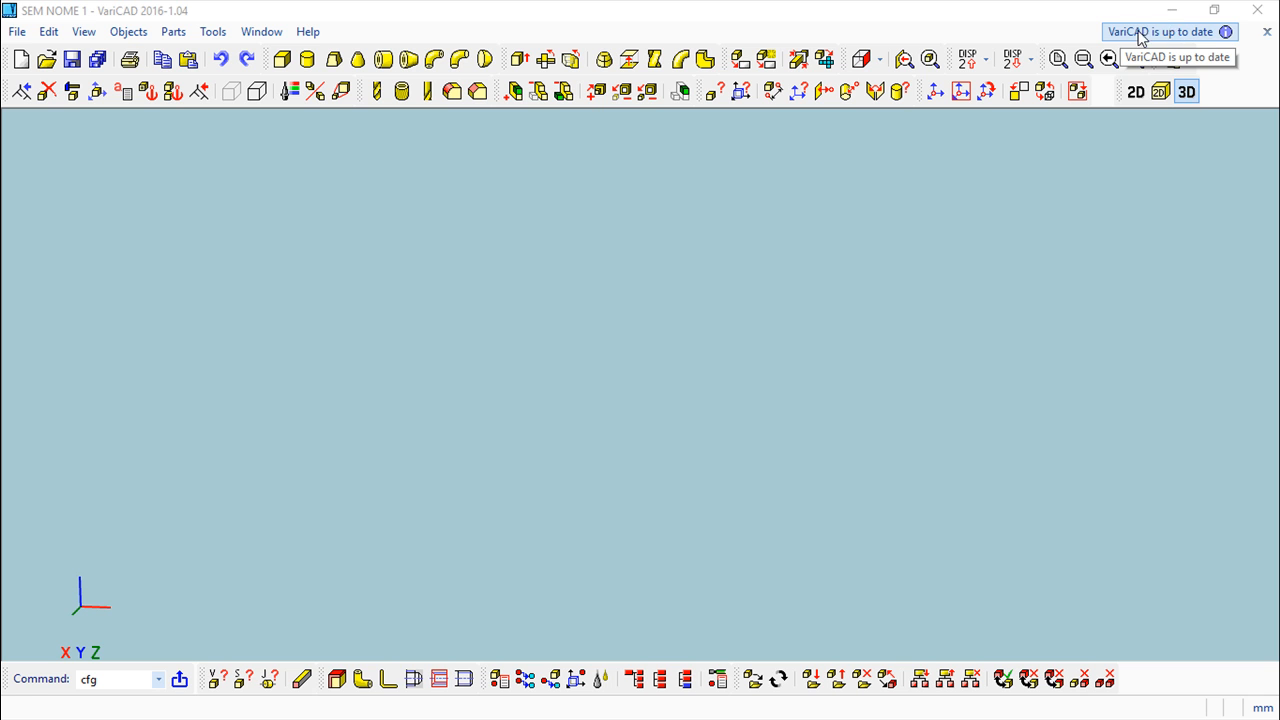
pyautogui.moveTo(1230, 38)
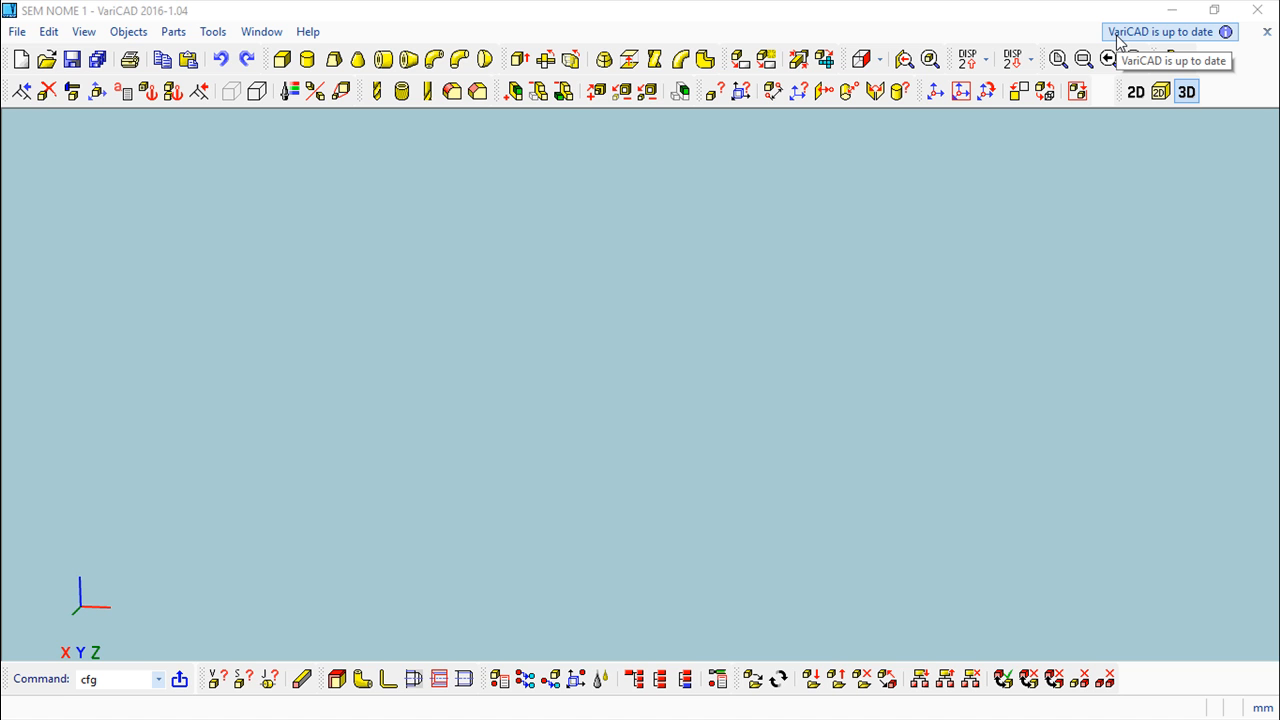
pyautogui.moveTo(1176, 60)
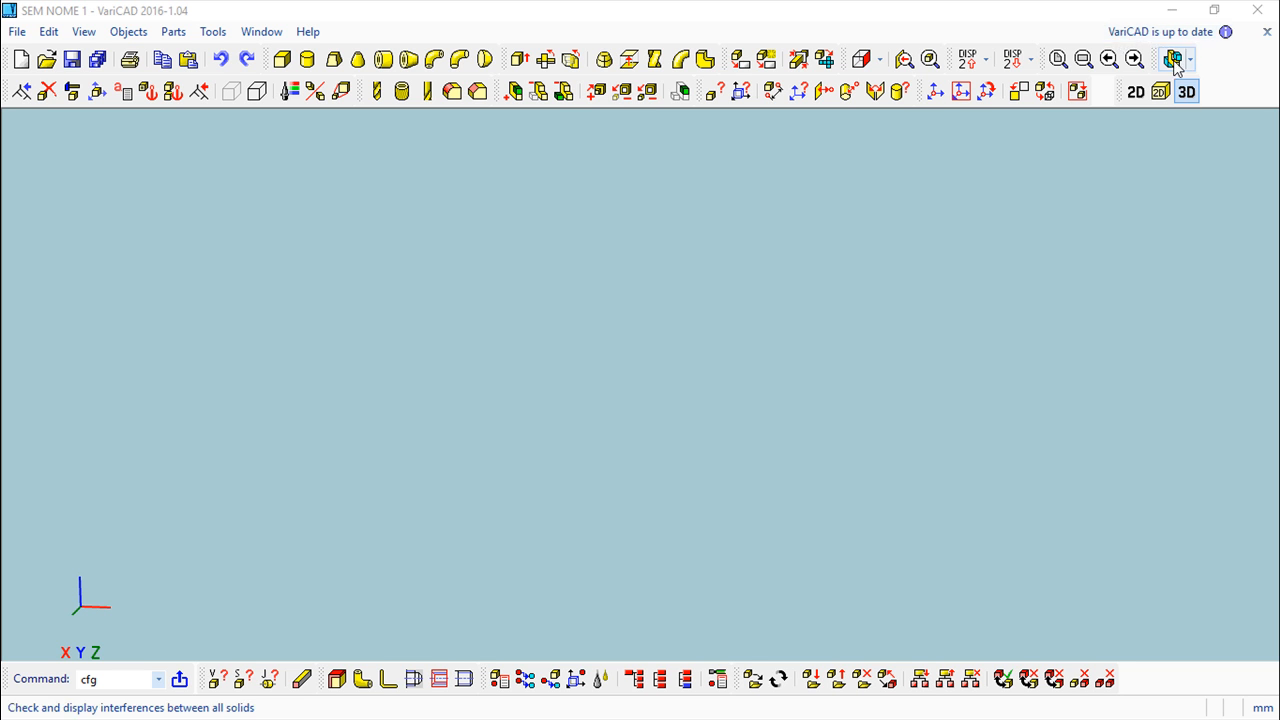
pyautogui.moveTo(1160, 32)
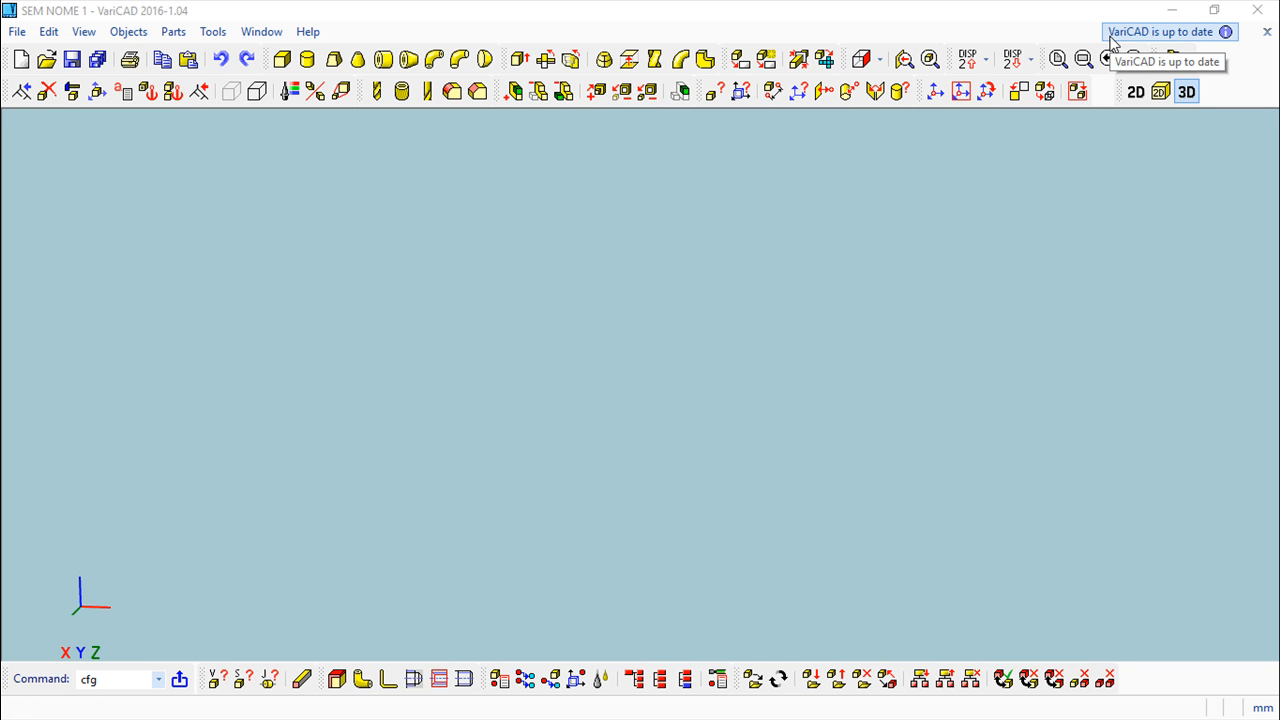
pyautogui.moveTo(1148, 48)
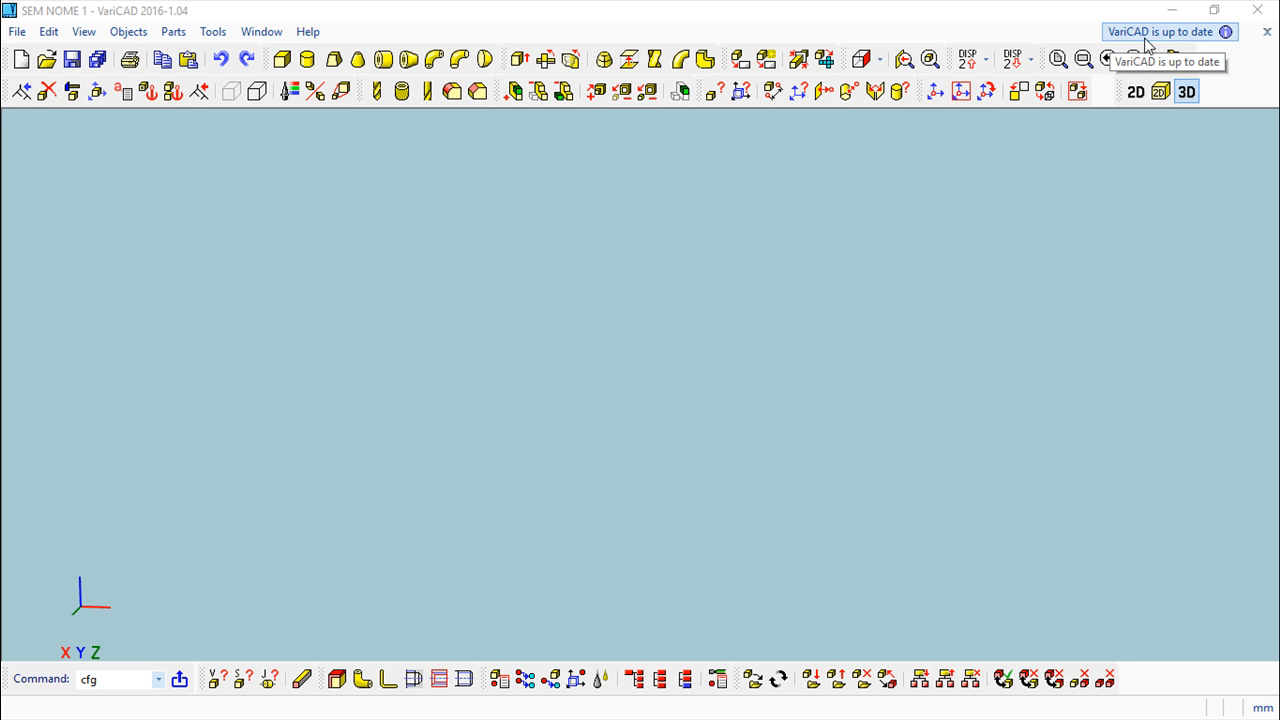
pyautogui.moveTo(884, 308)
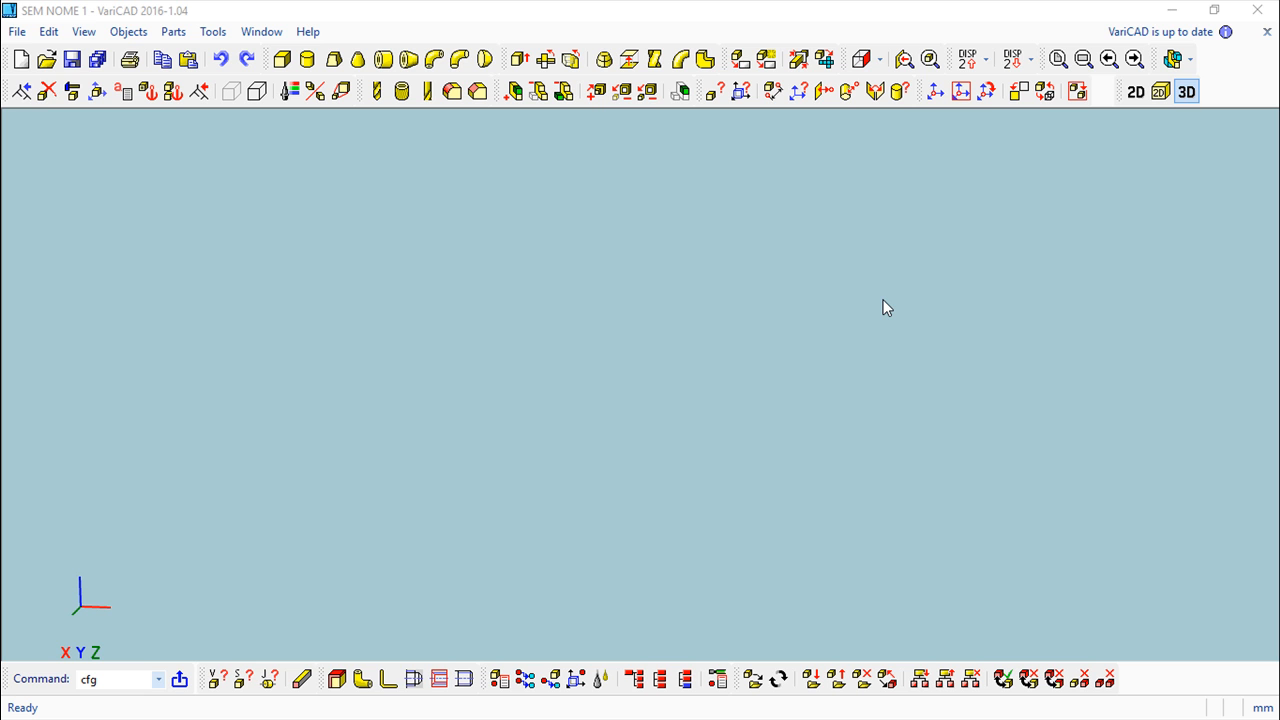
pyautogui.moveTo(1150, 32)
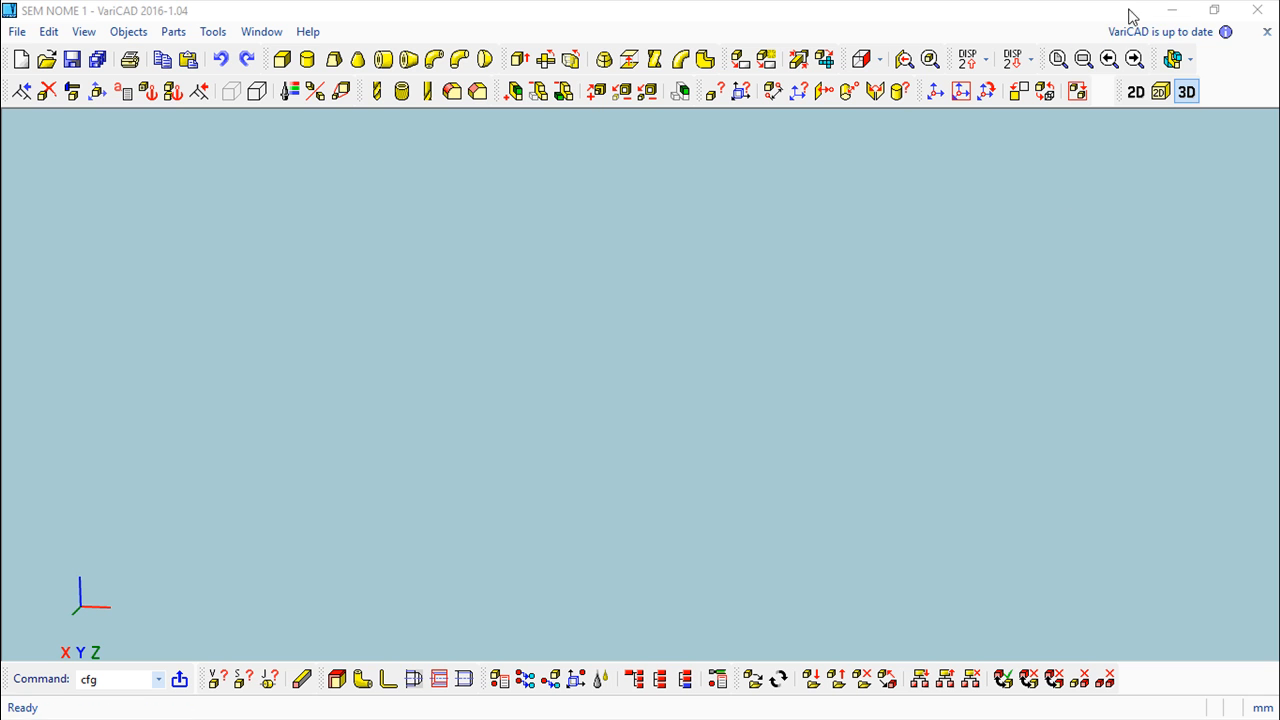
pyautogui.moveTo(800, 260)
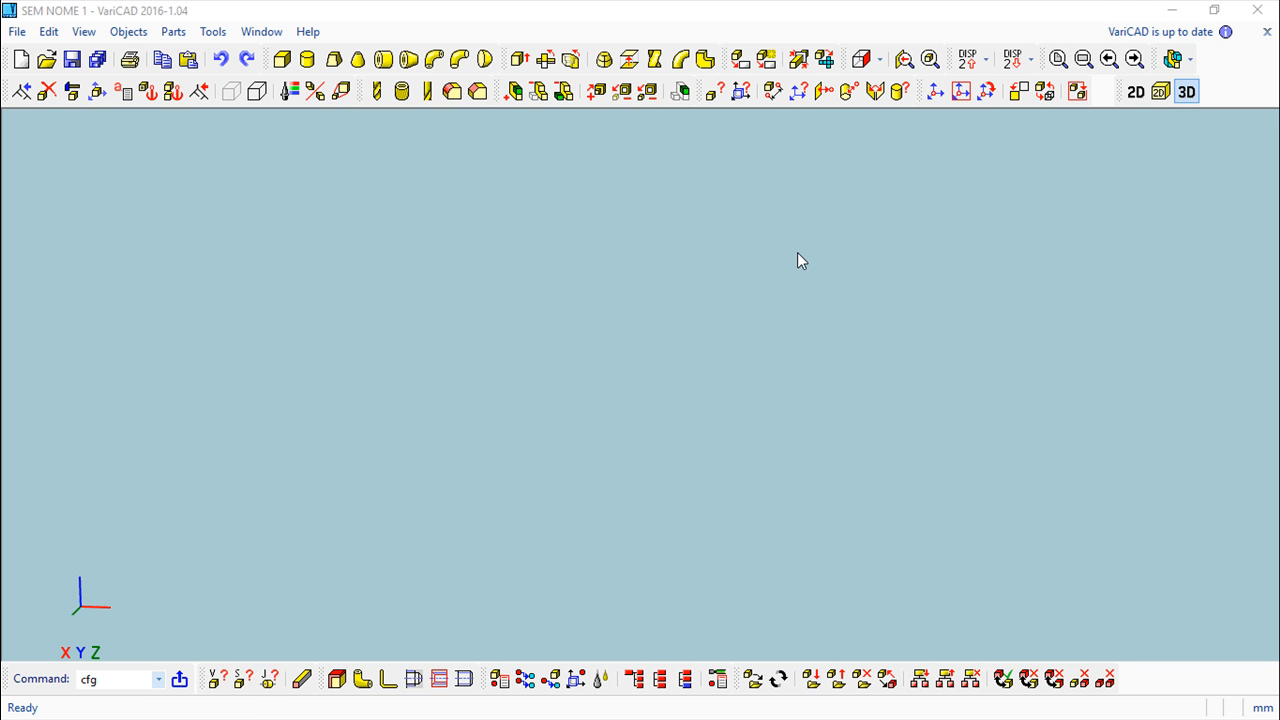
pyautogui.moveTo(452, 312)
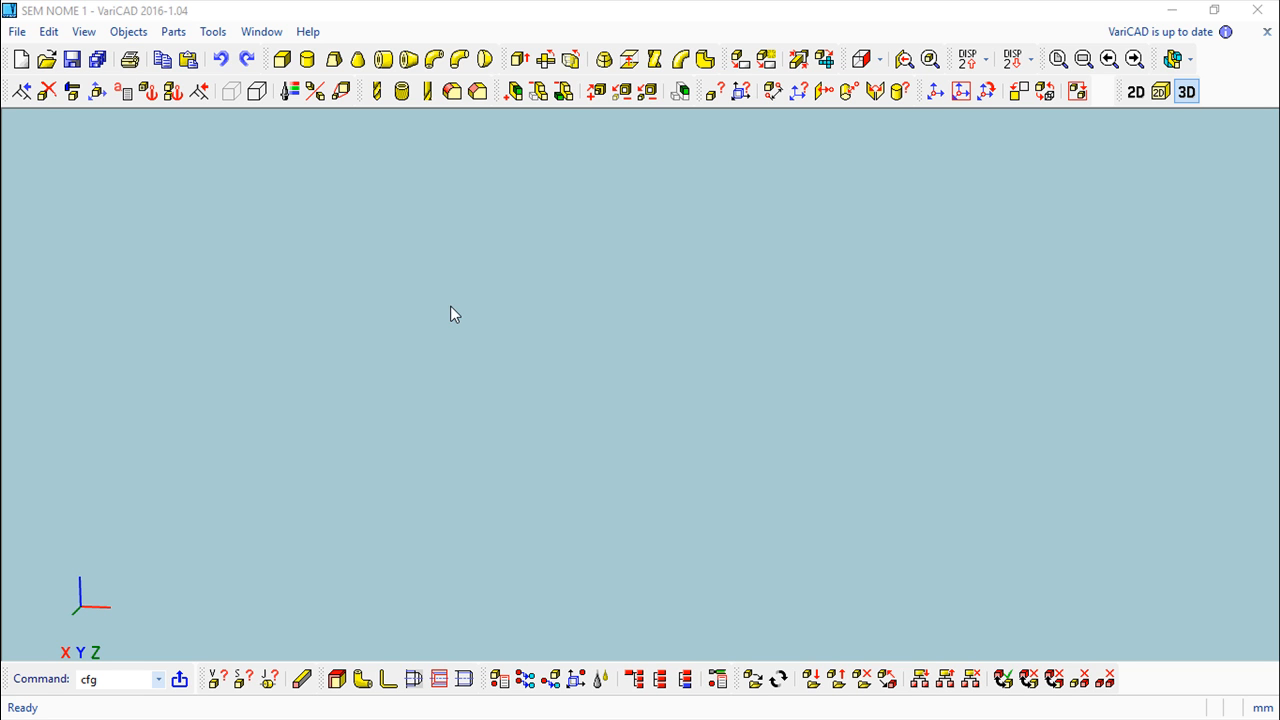
pyautogui.moveTo(432, 324)
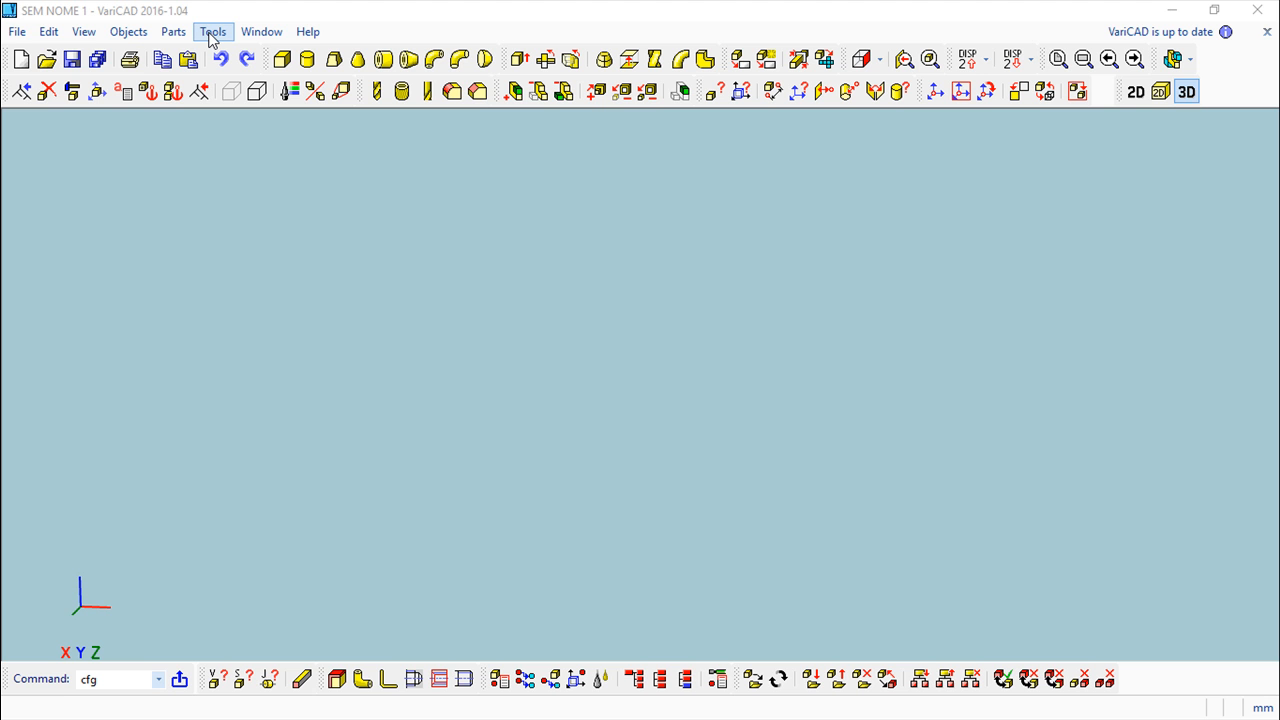
# - Bring up the System Directories list from Tools and browse its directory rows
pyautogui.click(212, 32)
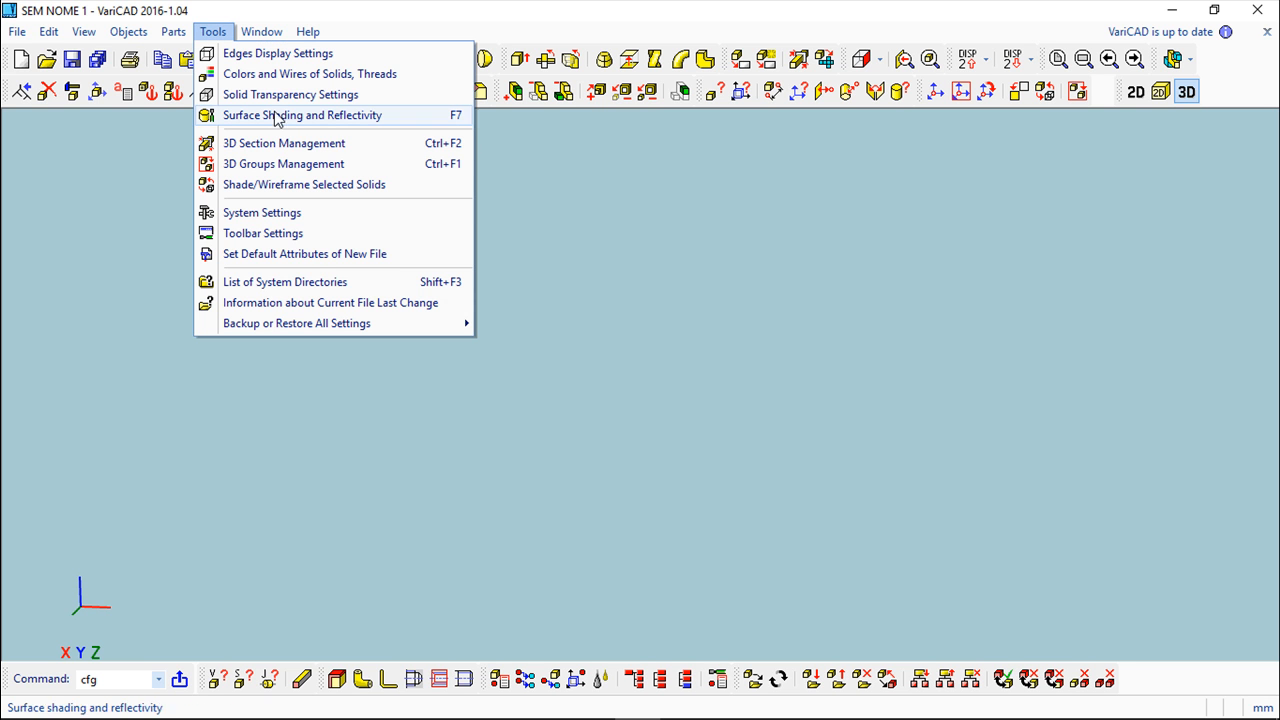
pyautogui.moveTo(284, 280)
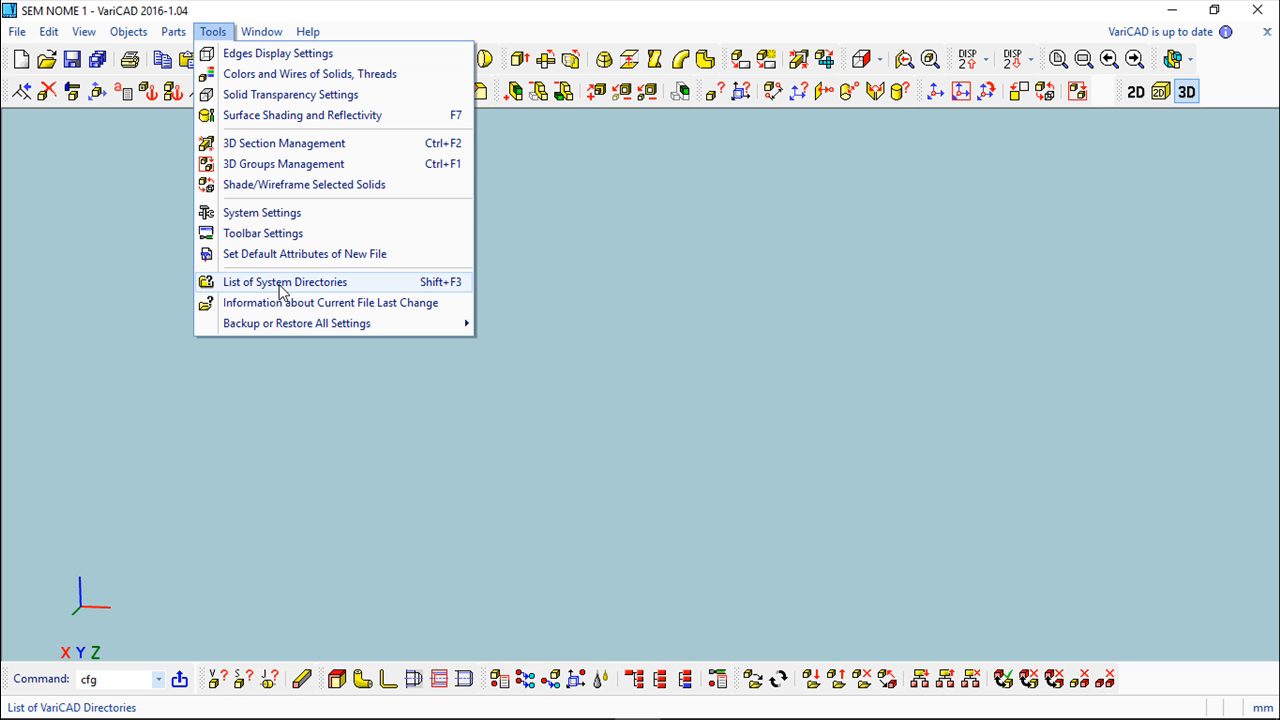
pyautogui.moveTo(236, 292)
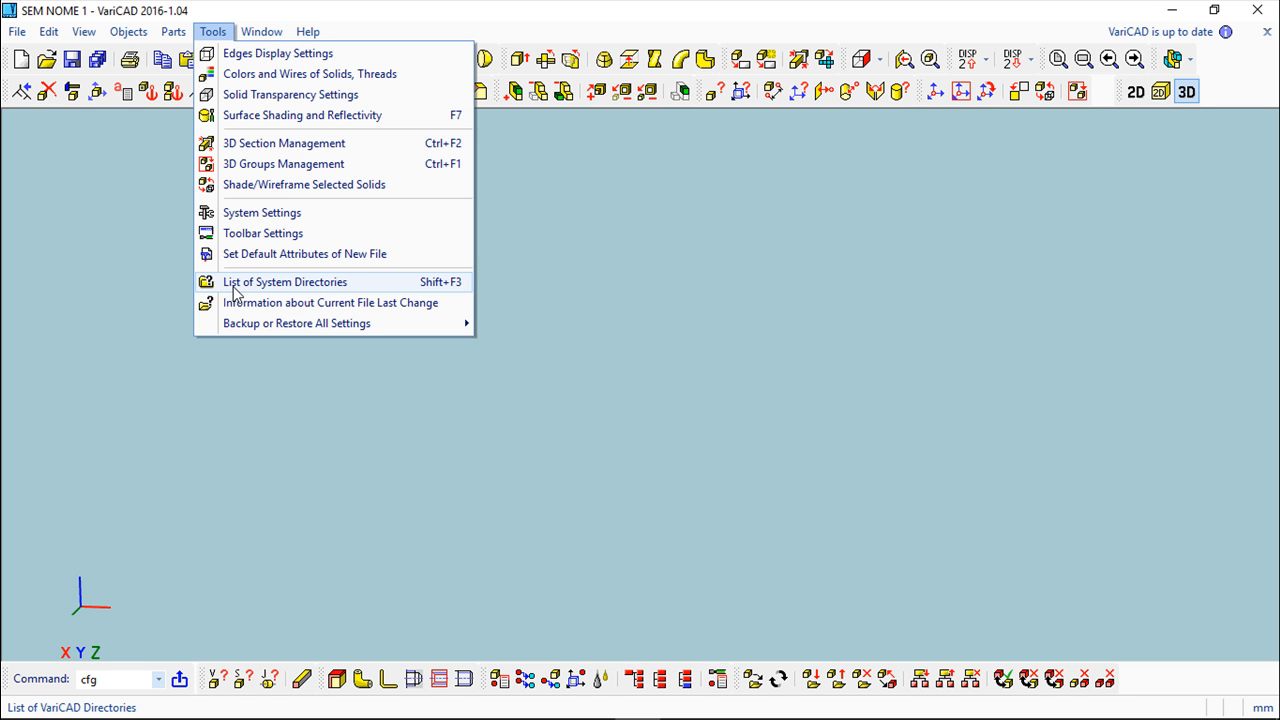
pyautogui.moveTo(280, 288)
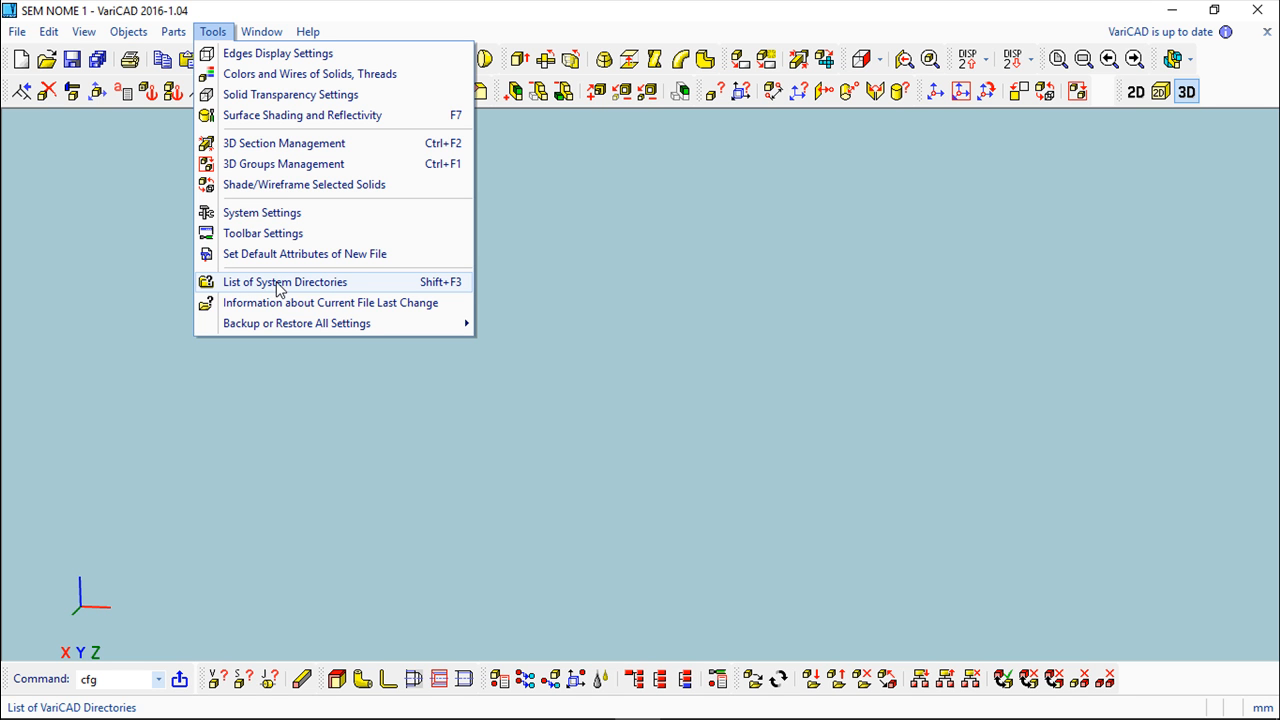
pyautogui.click(284, 280)
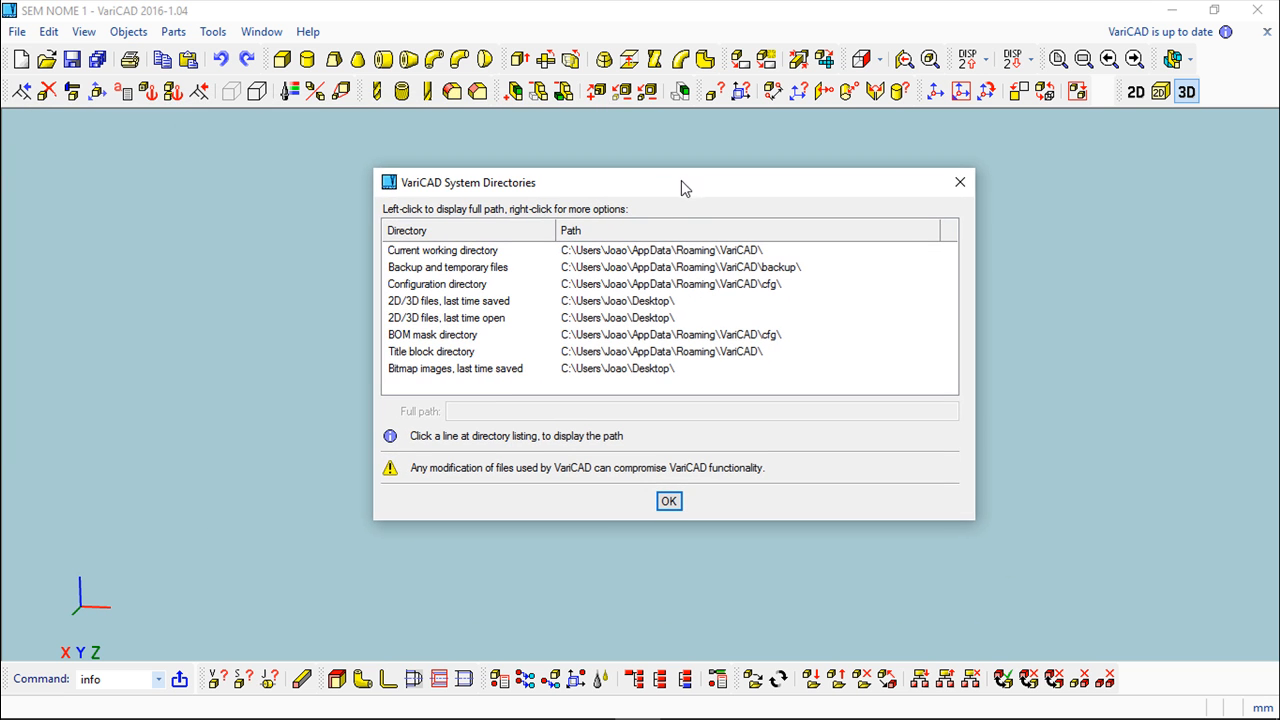
pyautogui.moveTo(672, 204)
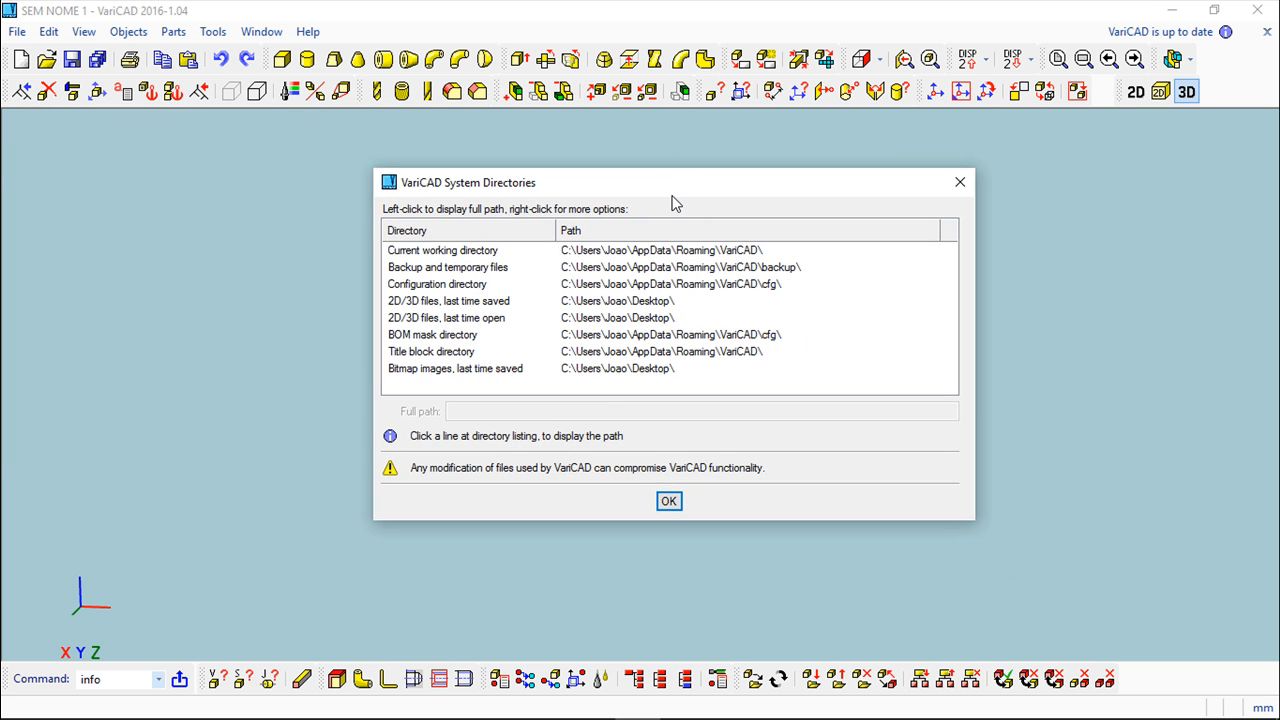
pyautogui.click(448, 268)
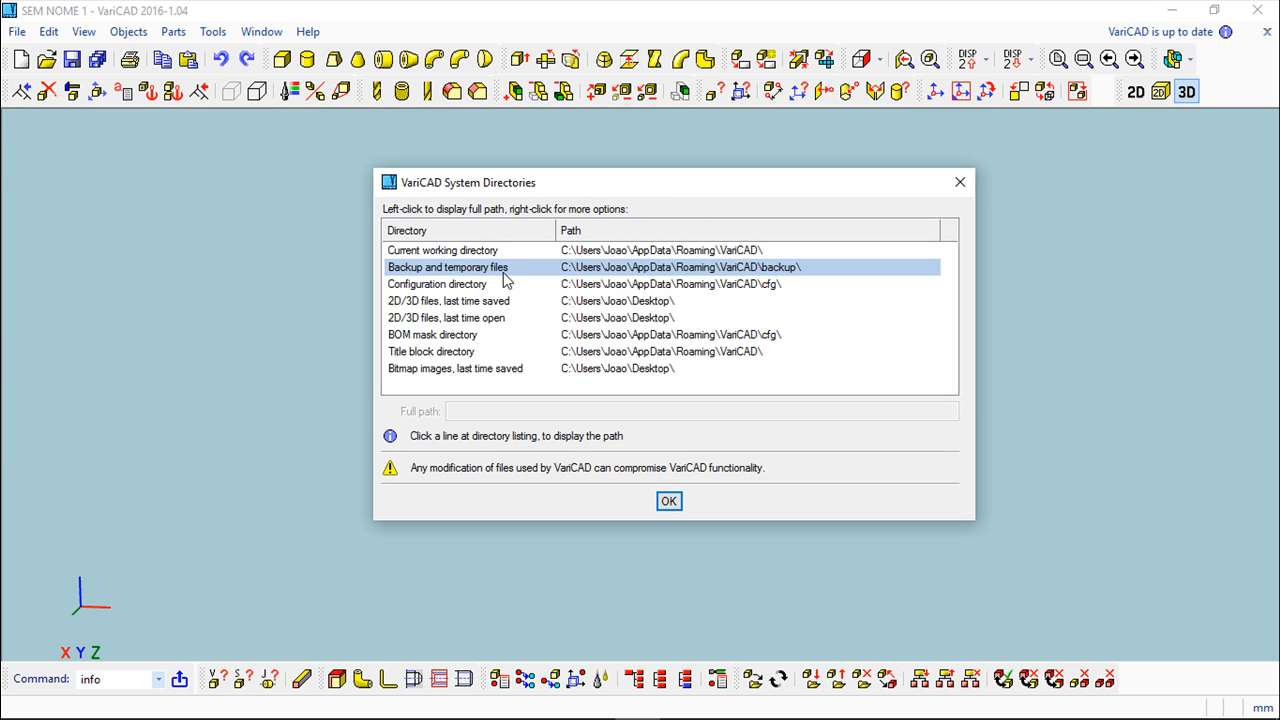
pyautogui.click(442, 250)
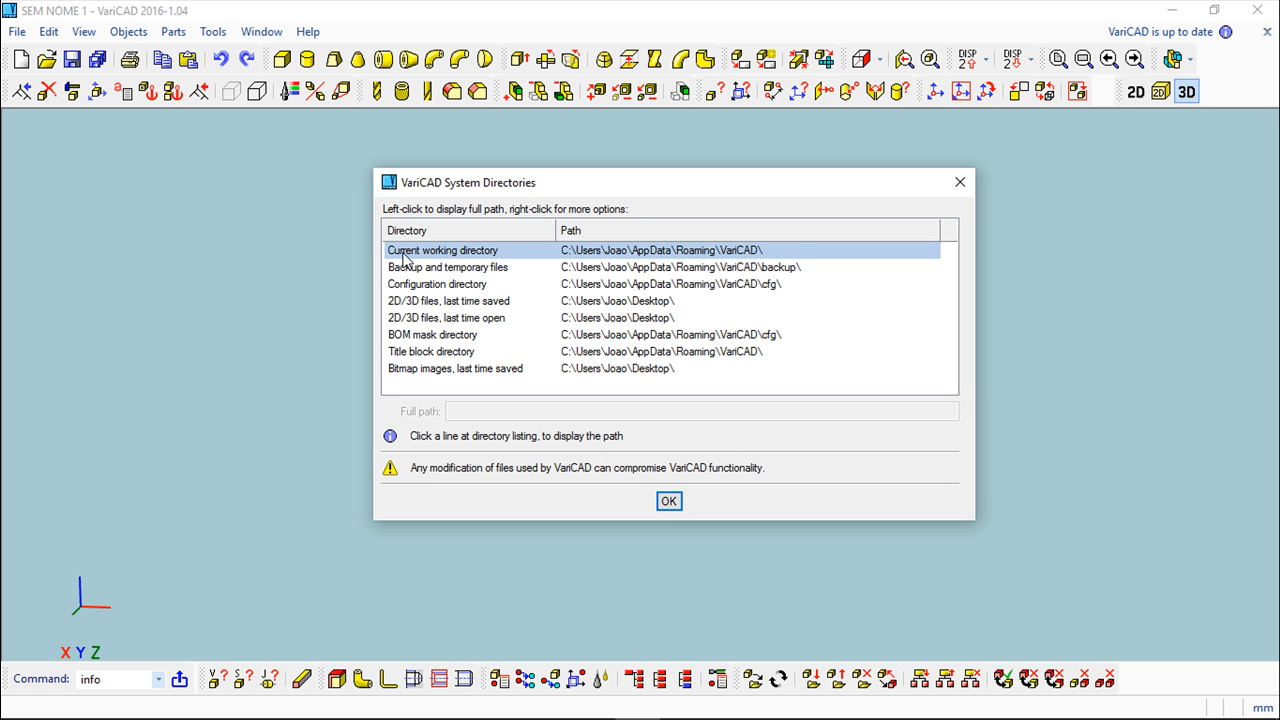
pyautogui.click(448, 300)
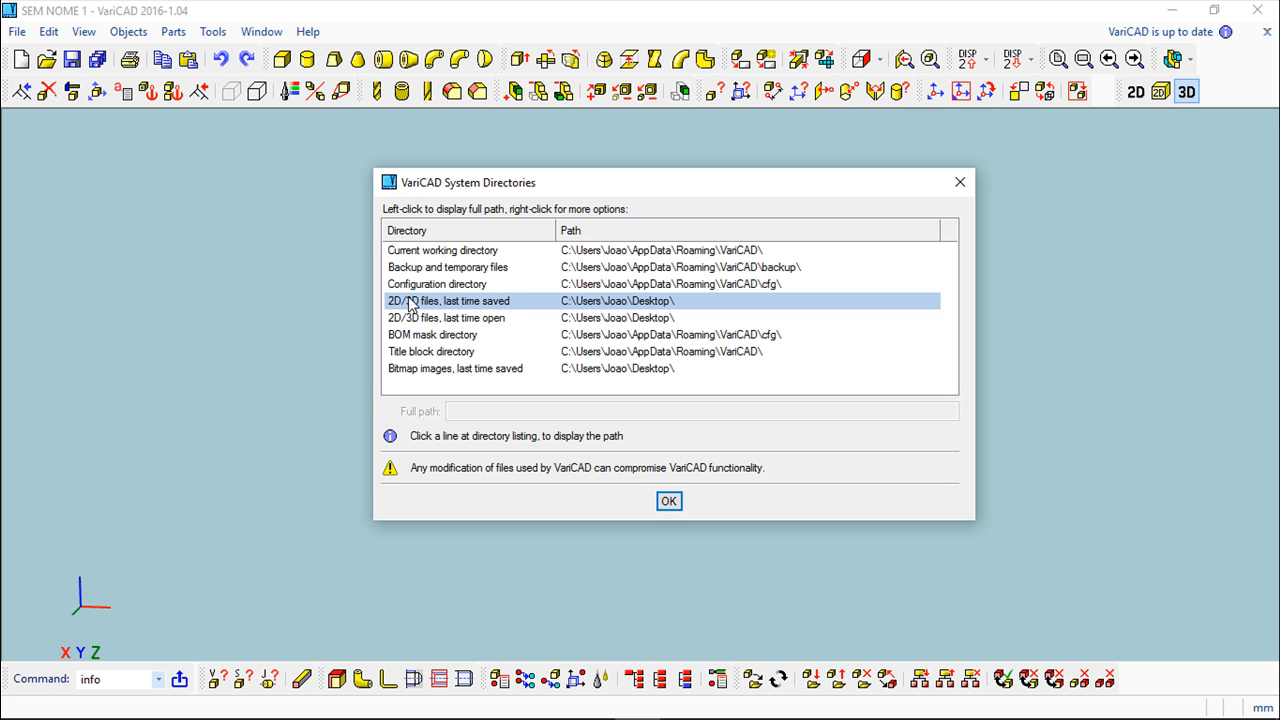
# - Reveal the full pathname of the Backup and temporary files directory and its row options
pyautogui.click(432, 352)
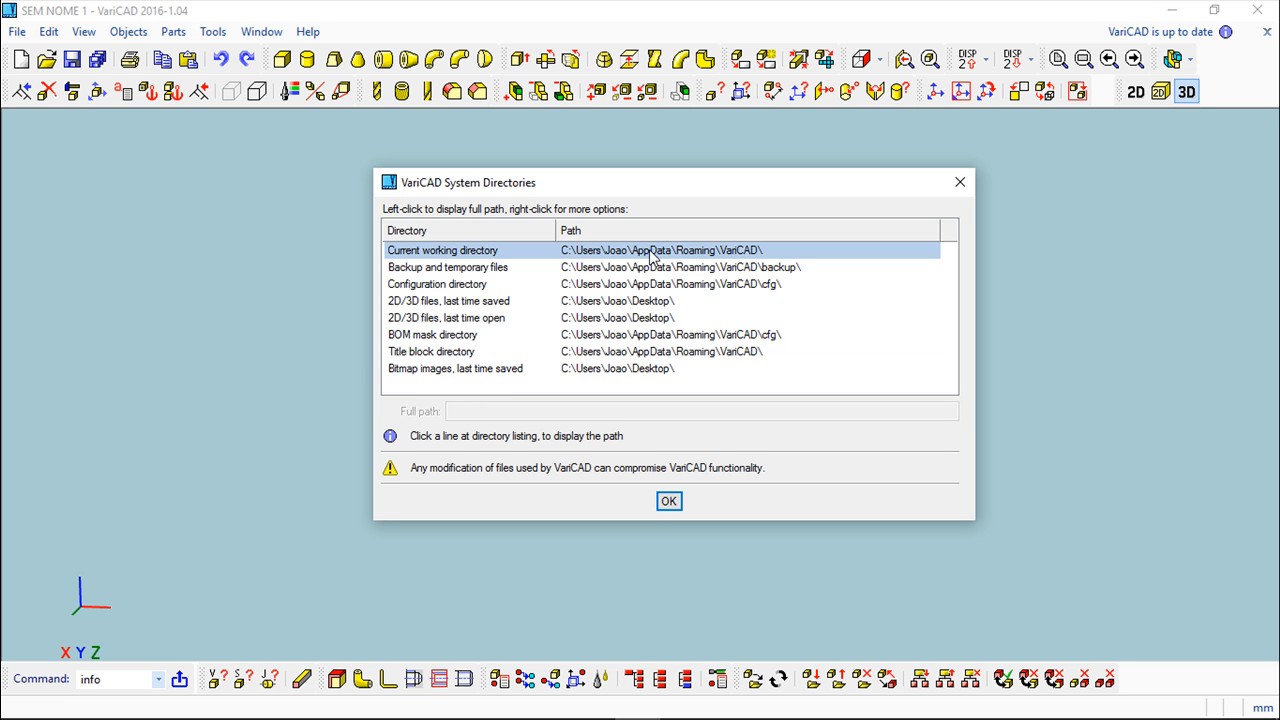
pyautogui.click(436, 284)
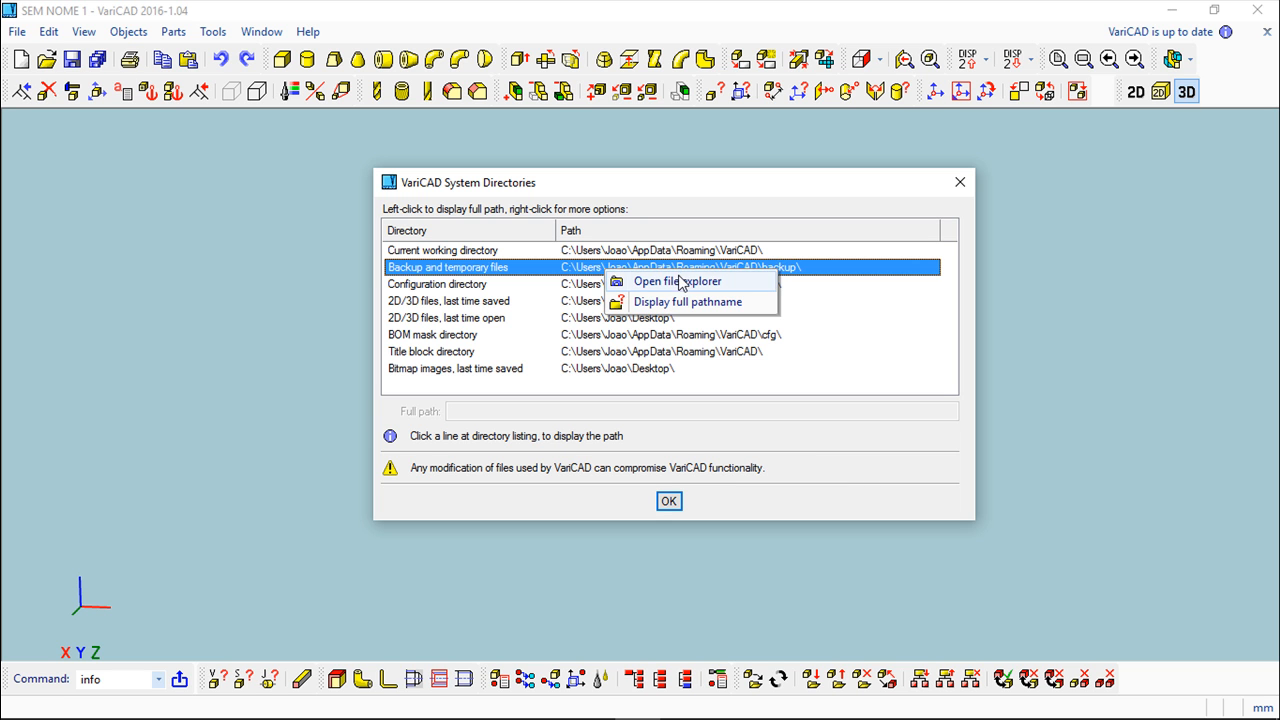
pyautogui.moveTo(662, 308)
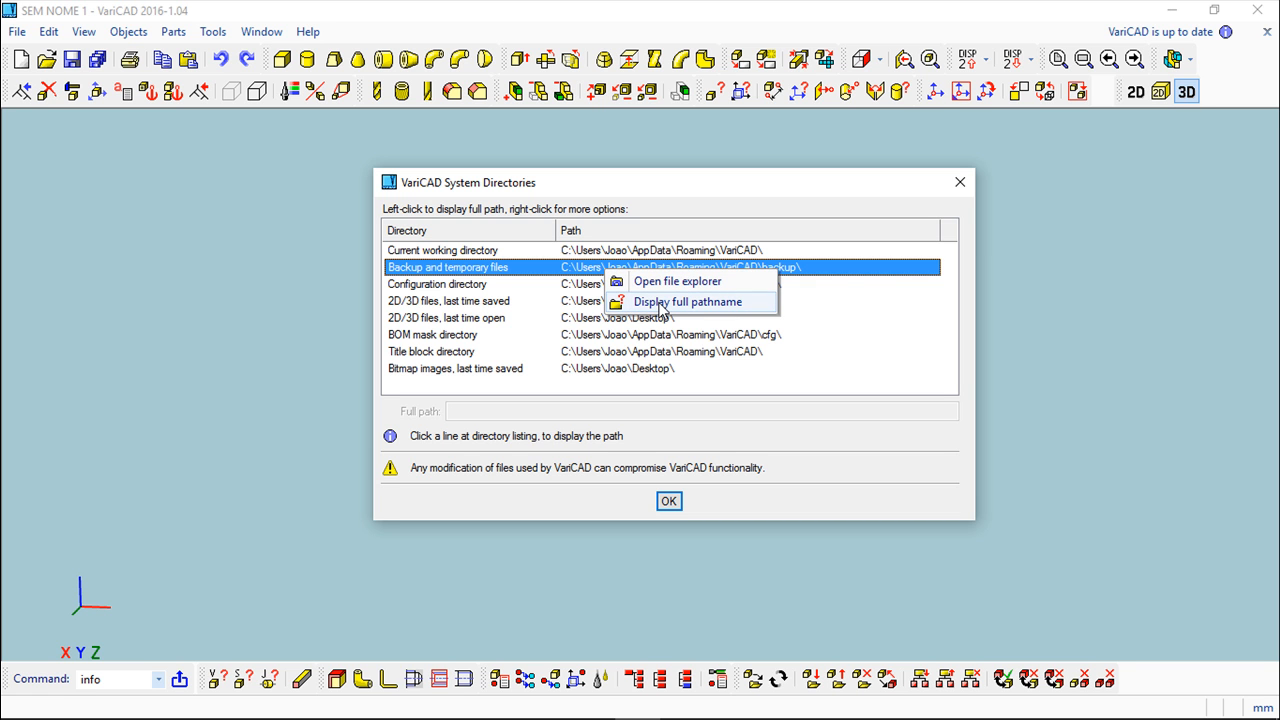
pyautogui.click(688, 300)
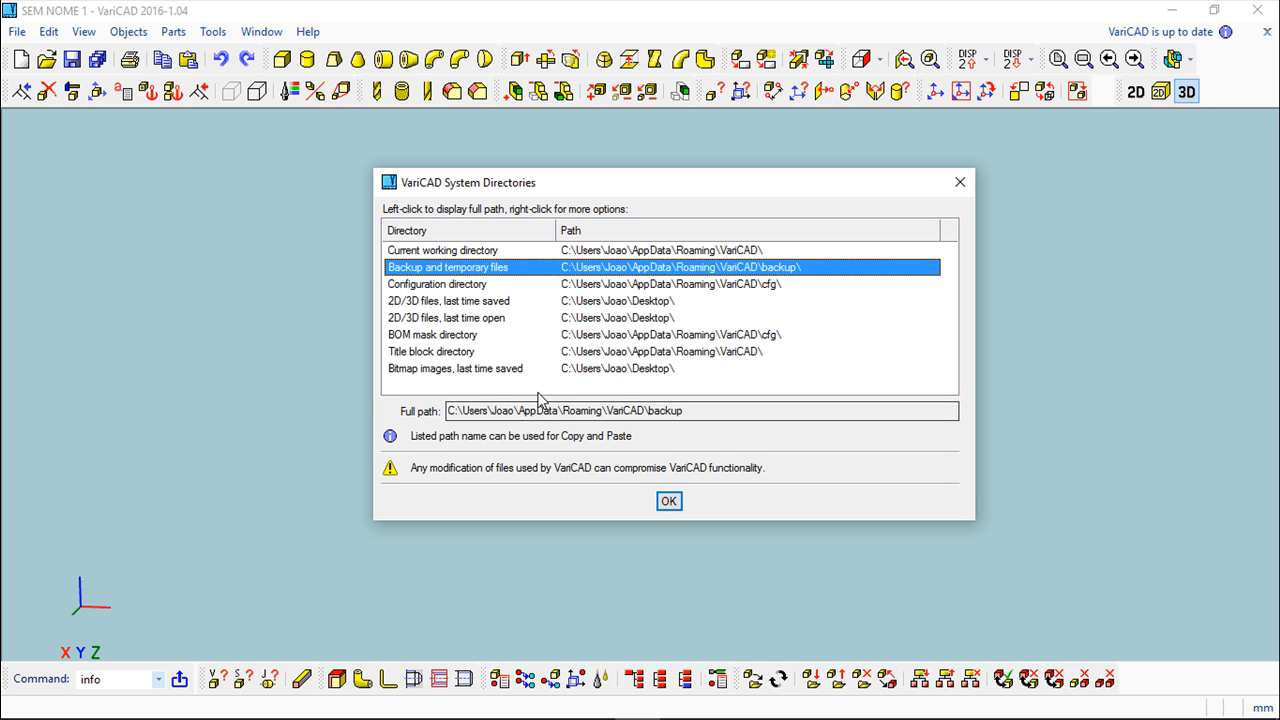
pyautogui.rightClick(680, 268)
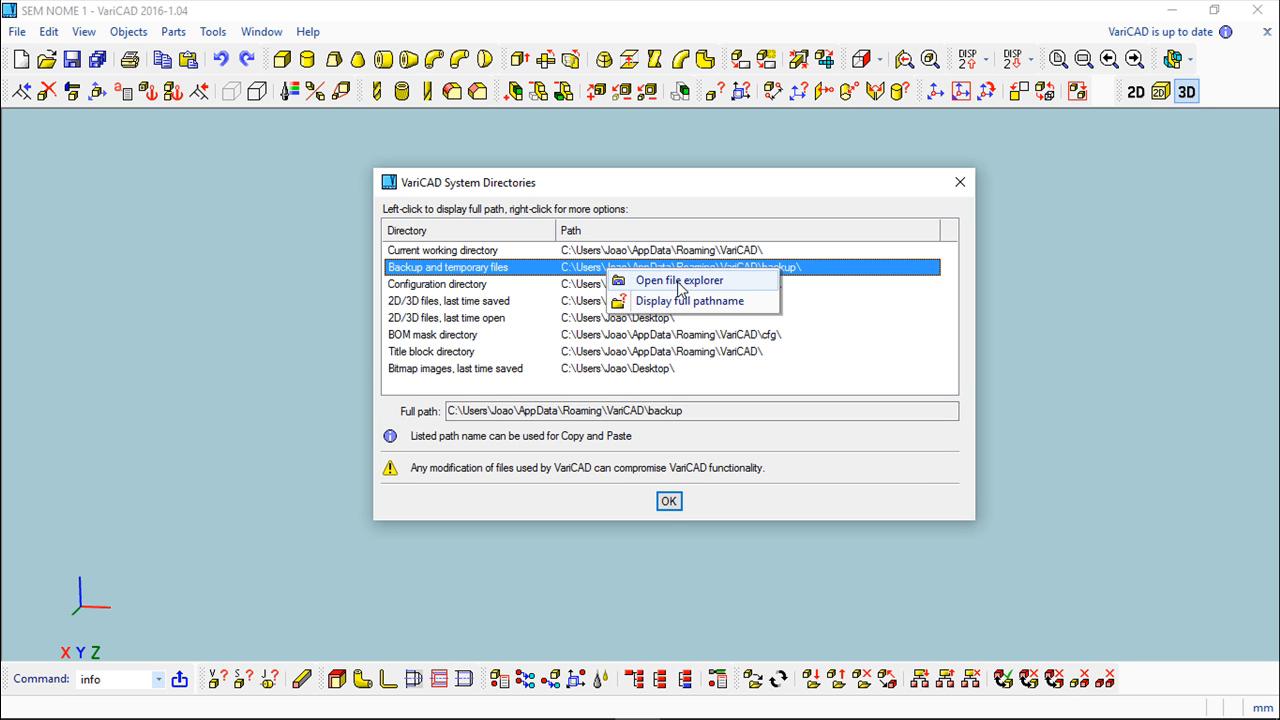
# - Browse the VariCAD backup folder in File Explorer from the row's menu
pyautogui.click(680, 280)
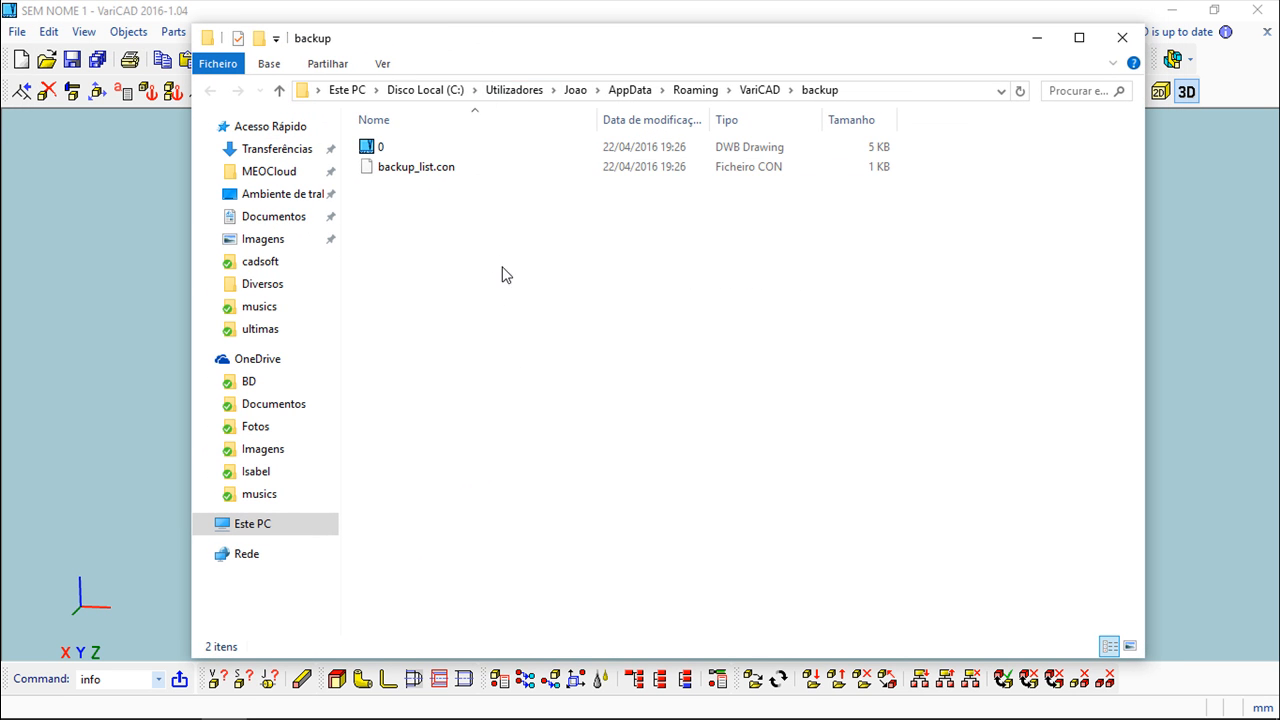
pyautogui.moveTo(698, 296)
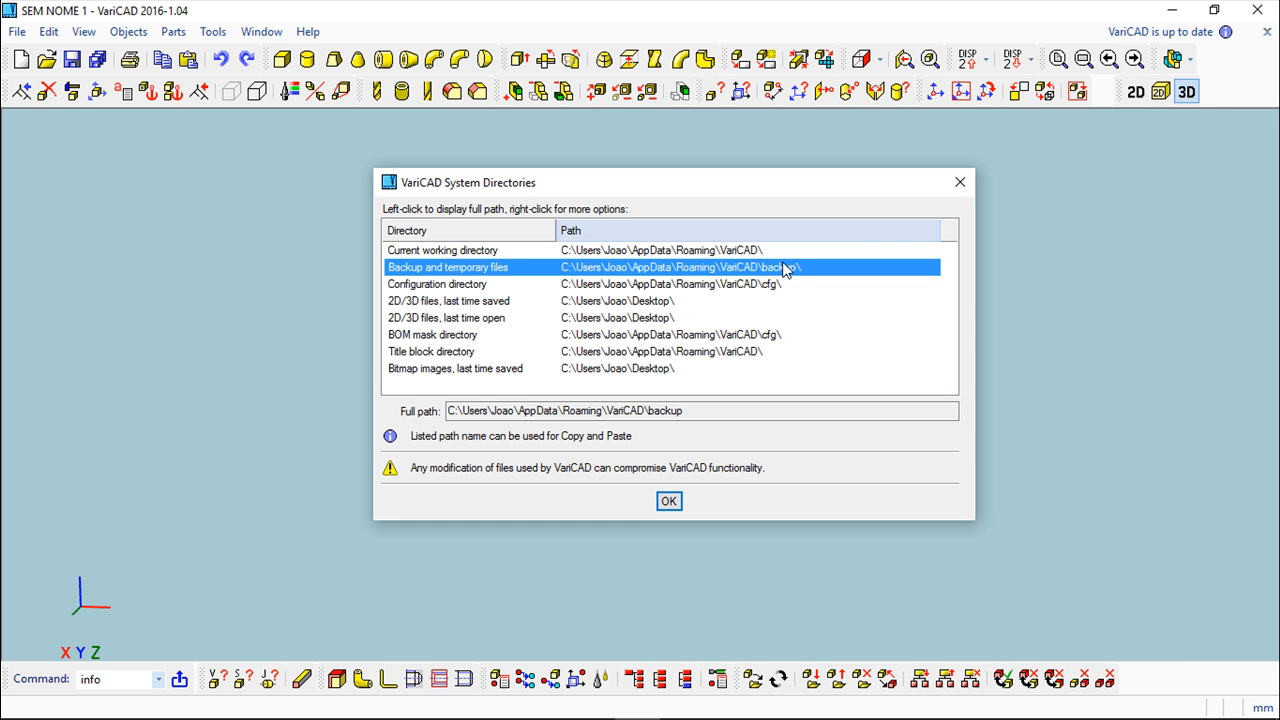
pyautogui.moveTo(1000, 260)
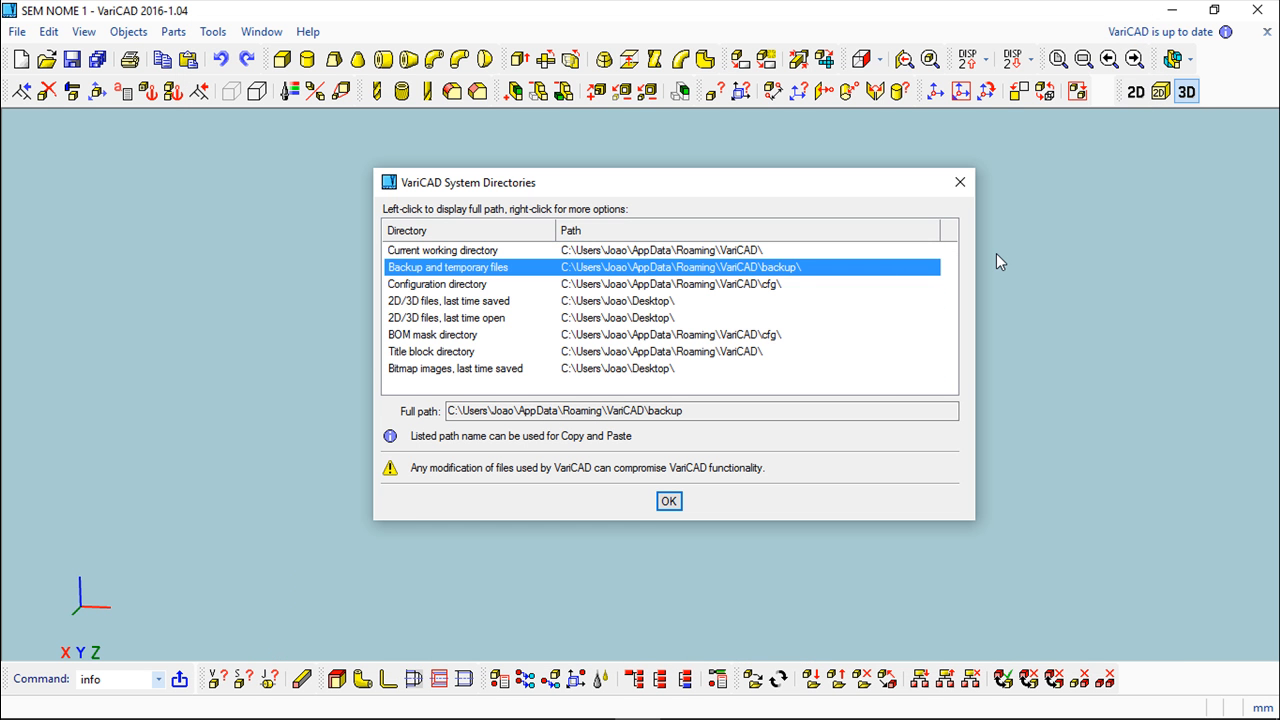
pyautogui.moveTo(960, 184)
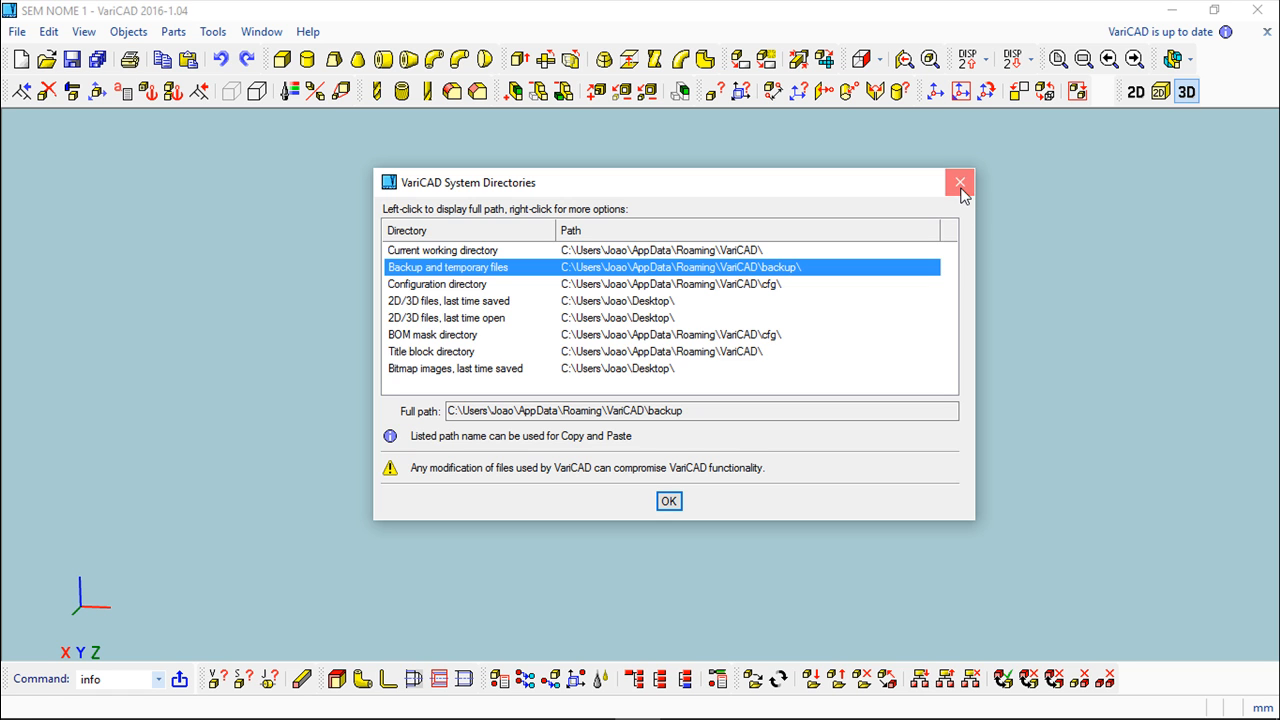
pyautogui.click(960, 182)
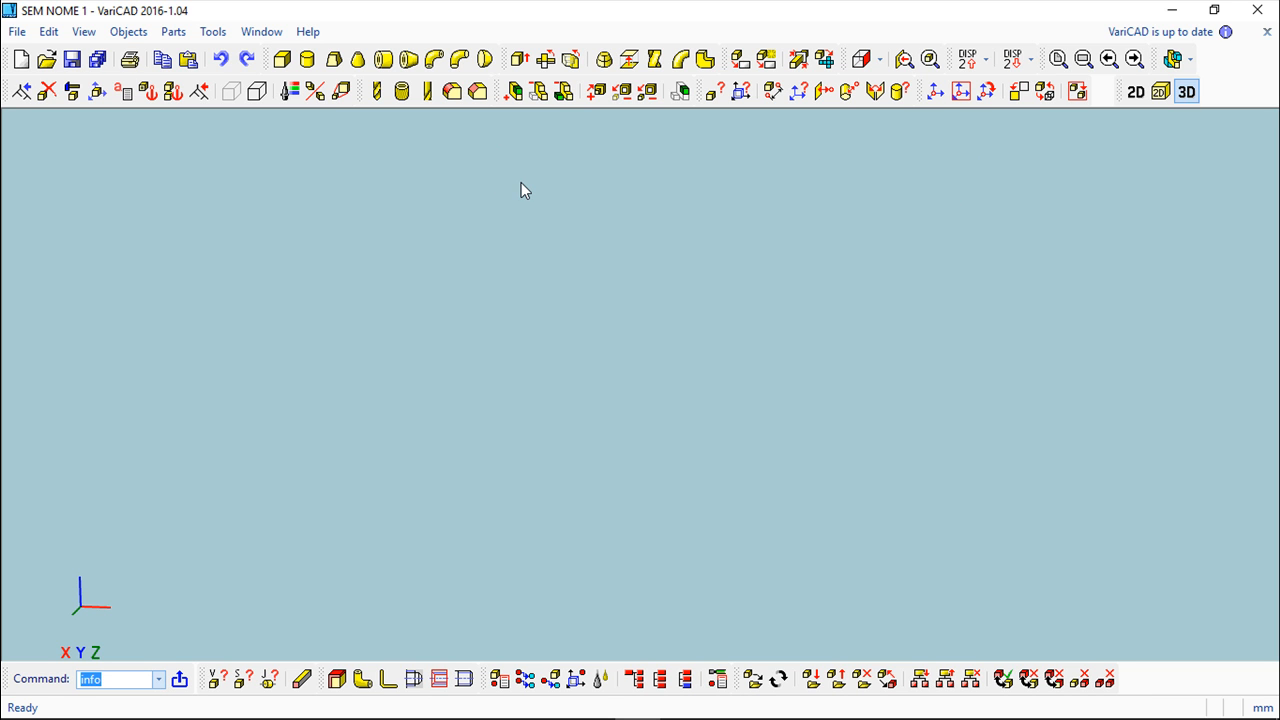
pyautogui.moveTo(518, 198)
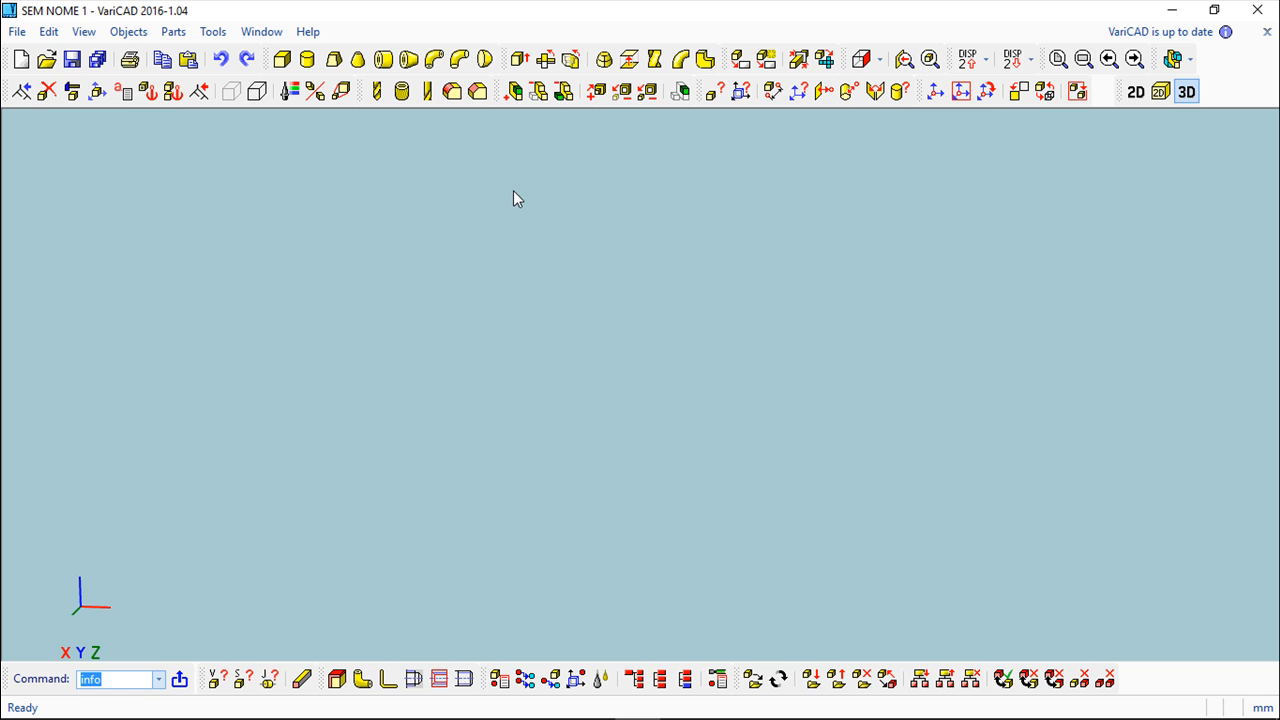
pyautogui.moveTo(512, 198)
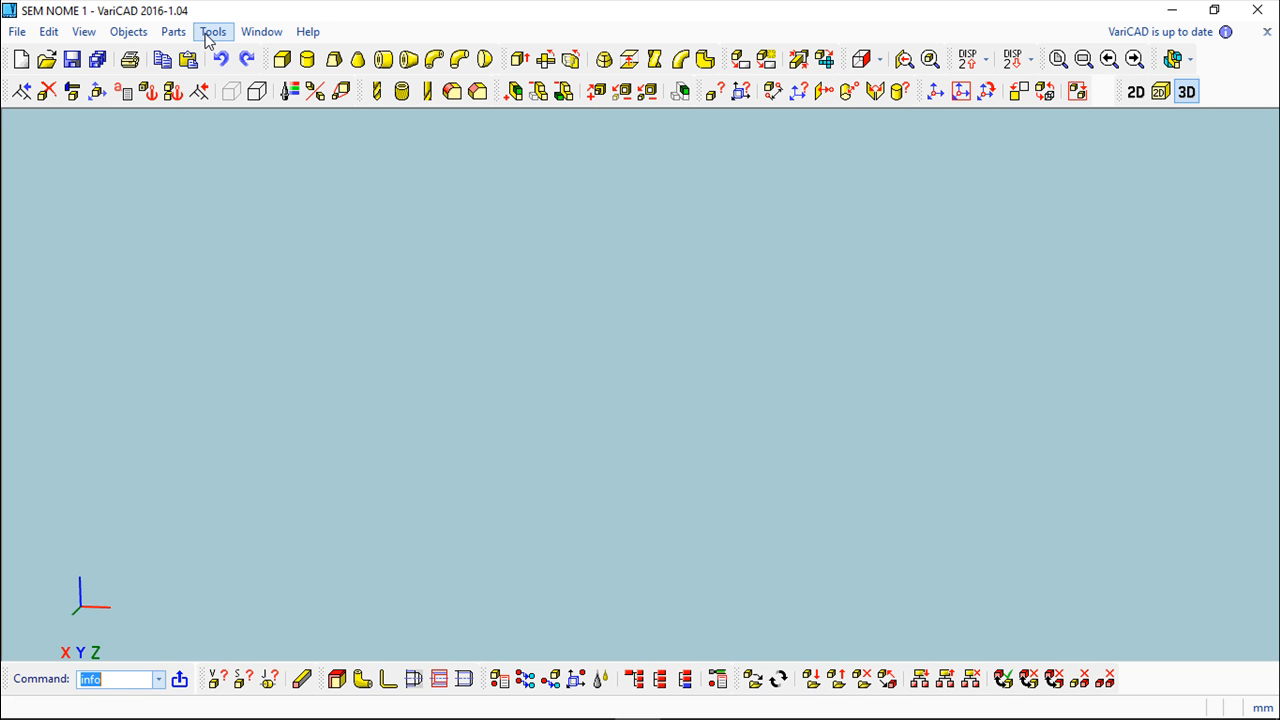
# - Bring up System Settings from the Tools menu and browse its general categories
pyautogui.click(212, 32)
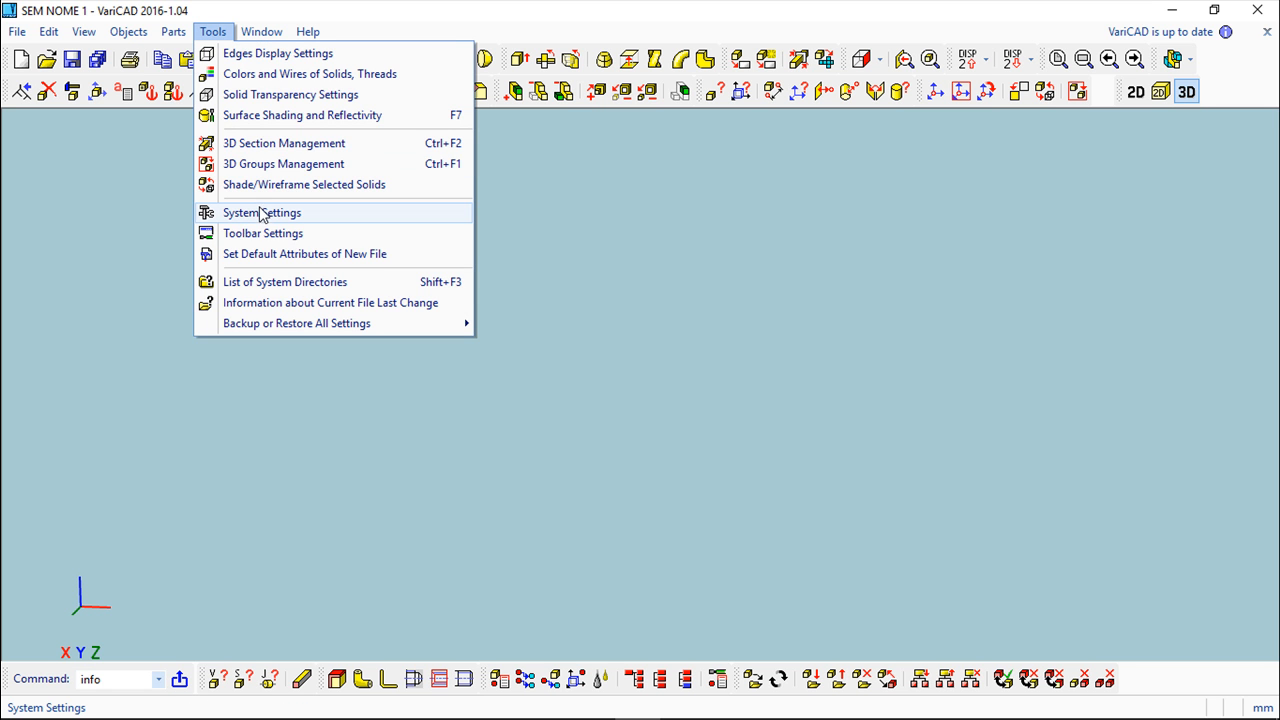
pyautogui.click(260, 212)
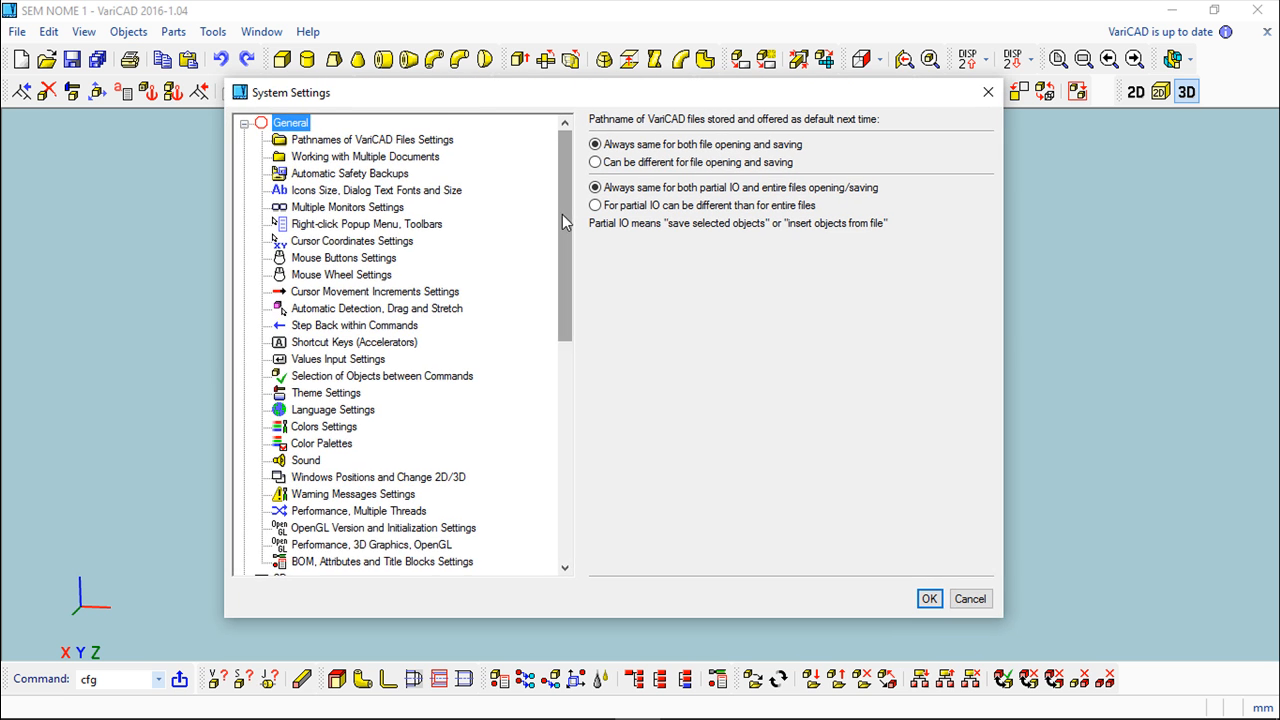
pyautogui.scroll(-3)
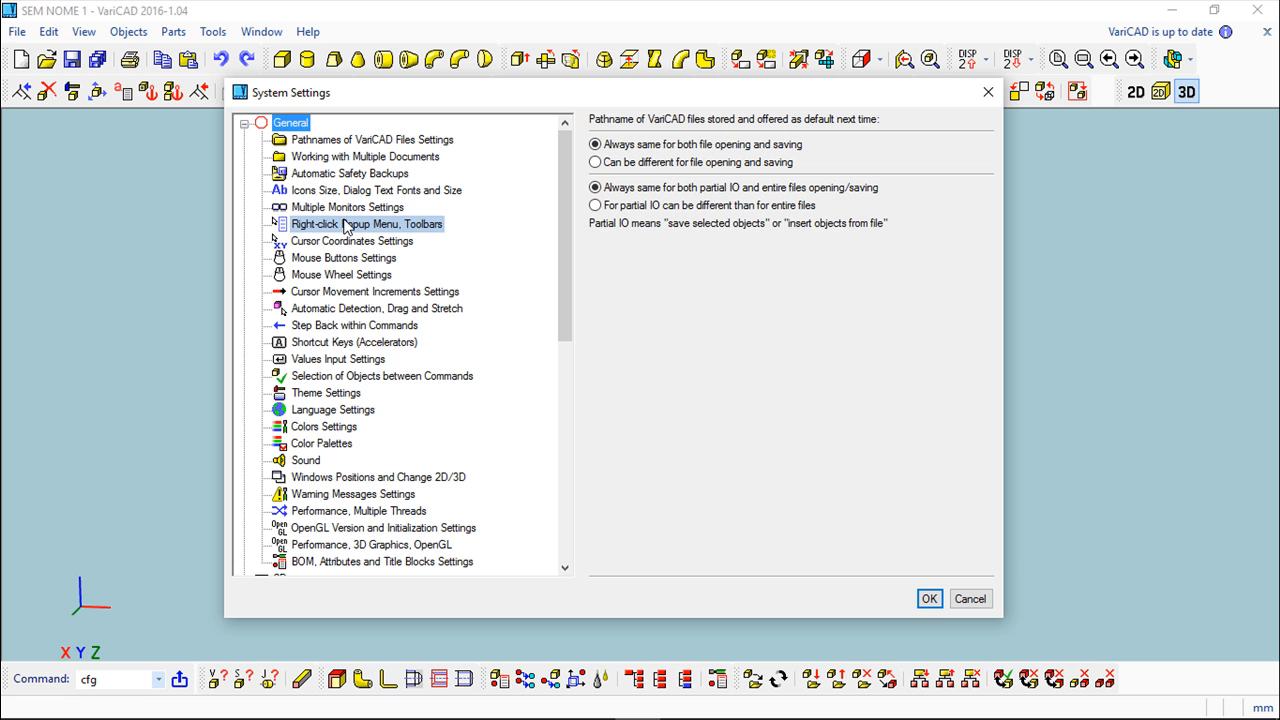
pyautogui.click(350, 172)
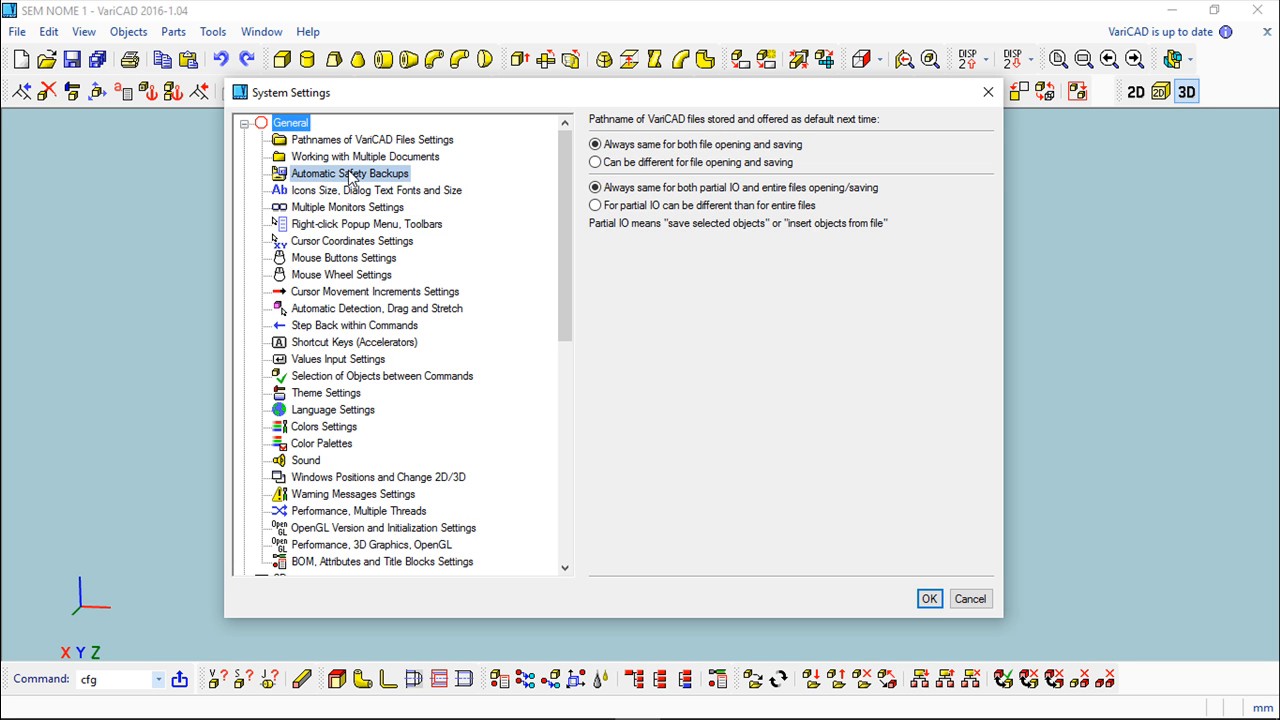
pyautogui.moveTo(304, 176)
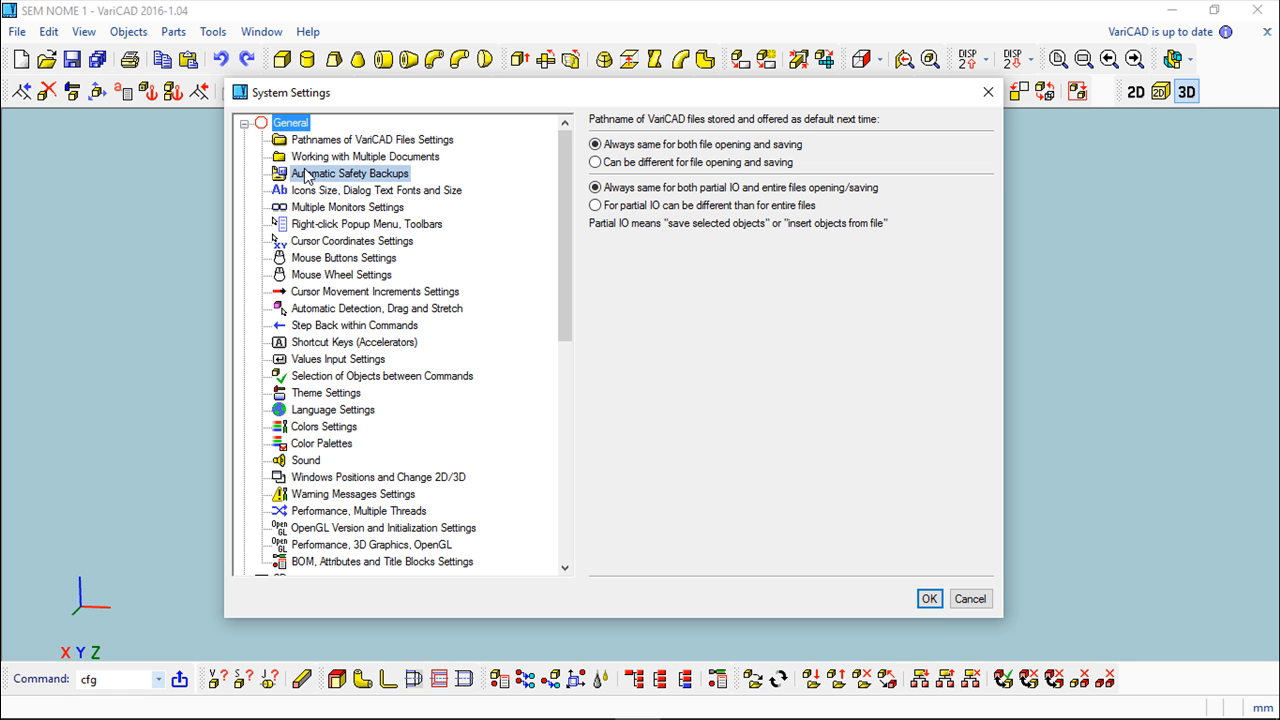
pyautogui.moveTo(304, 178)
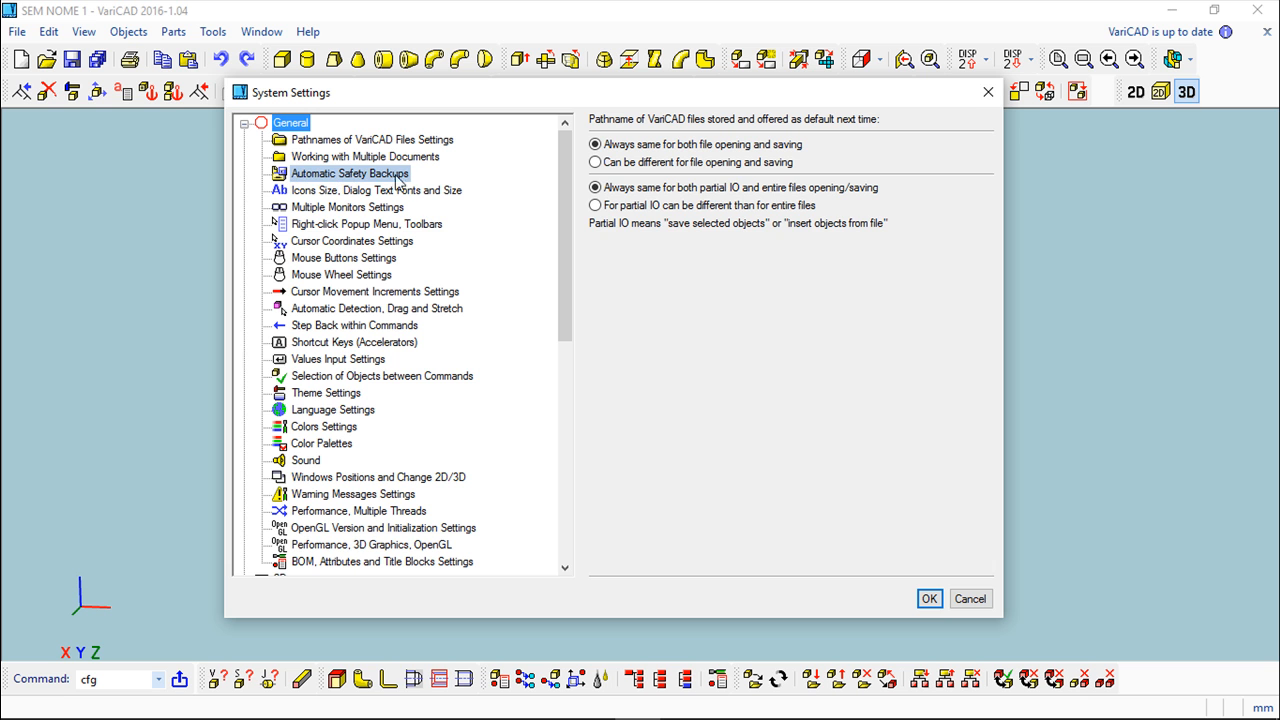
# - In Automatic Safety Backups, toggle backups off and back on, and keep the backup\ directory unchanged
pyautogui.click(350, 172)
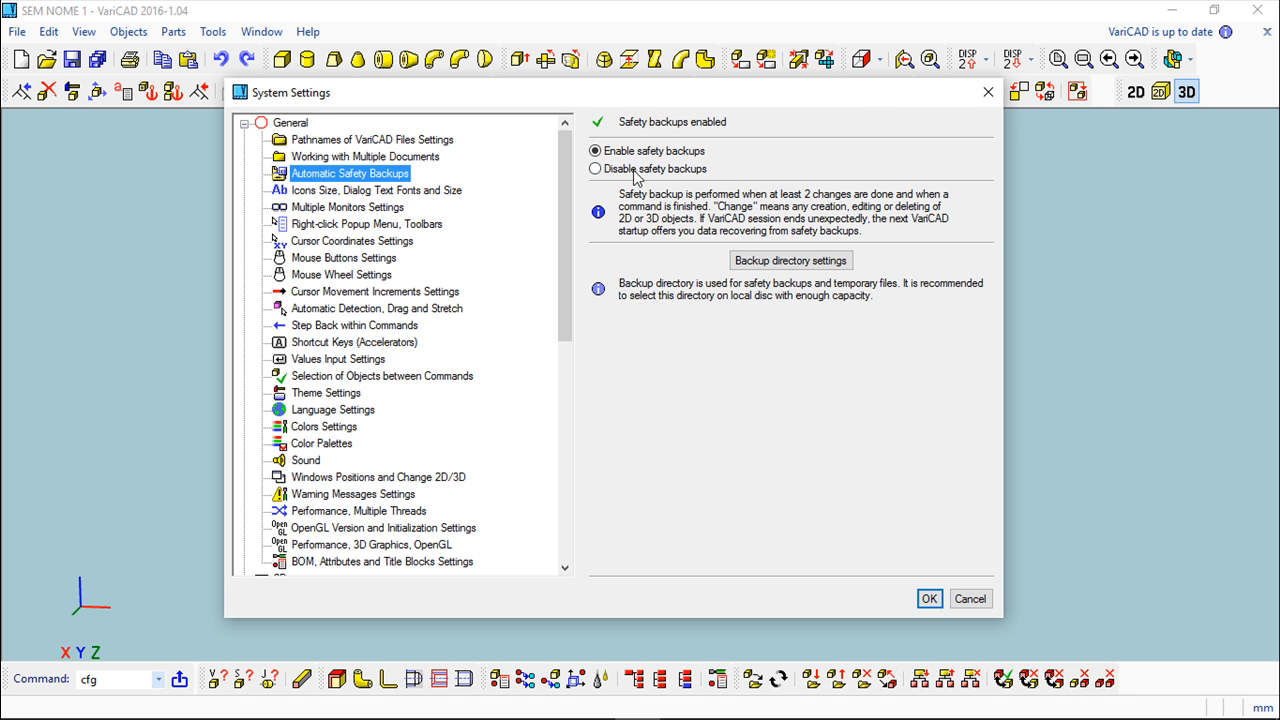
pyautogui.click(596, 168)
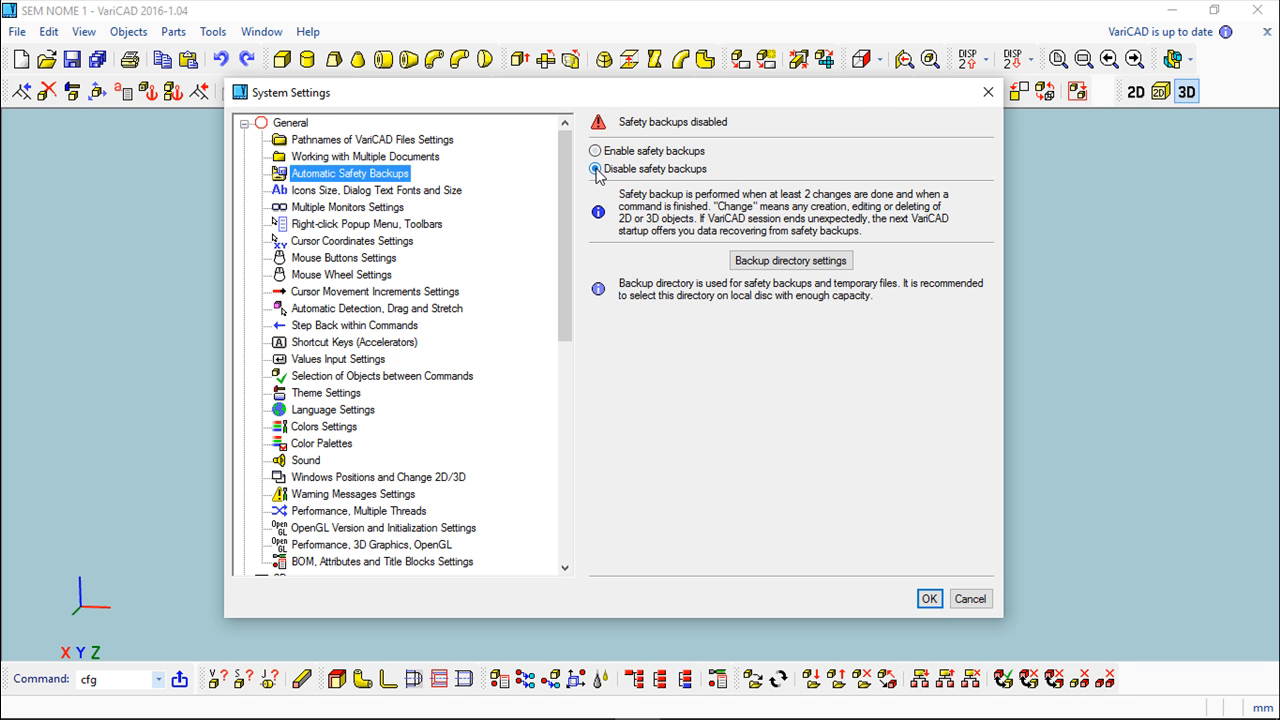
pyautogui.click(596, 152)
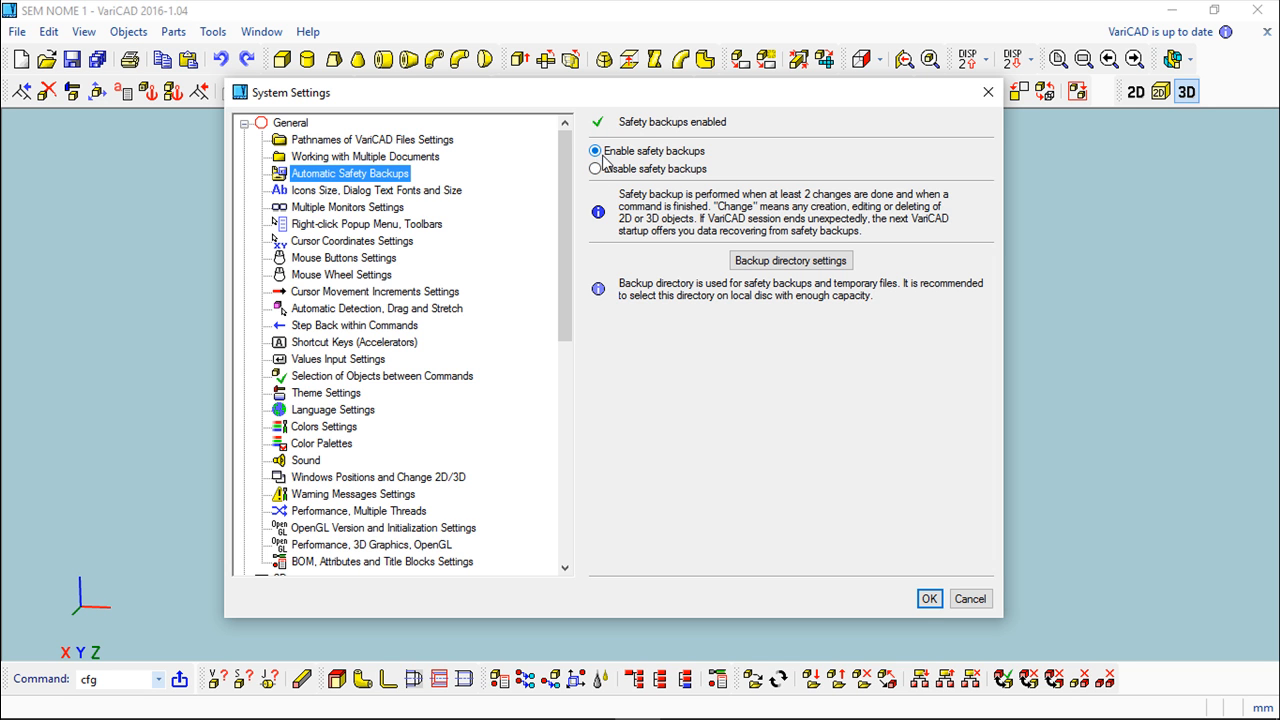
pyautogui.click(596, 152)
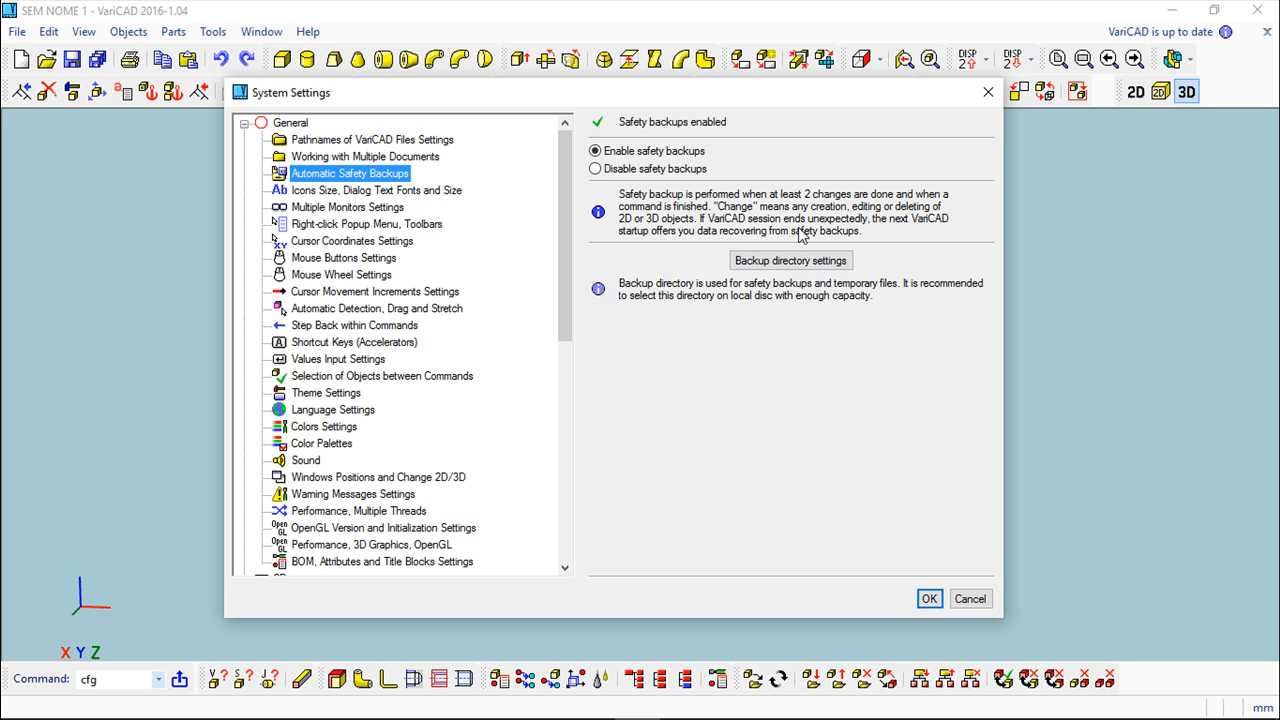
pyautogui.moveTo(790, 260)
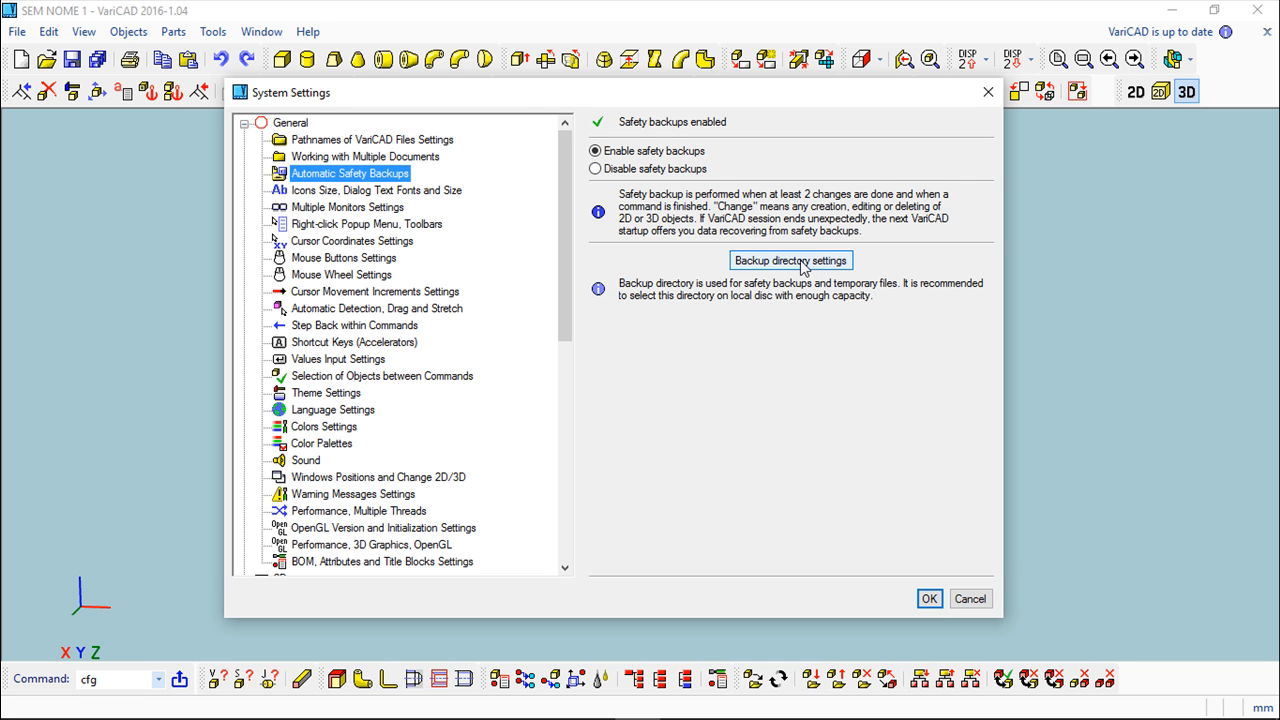
pyautogui.click(790, 260)
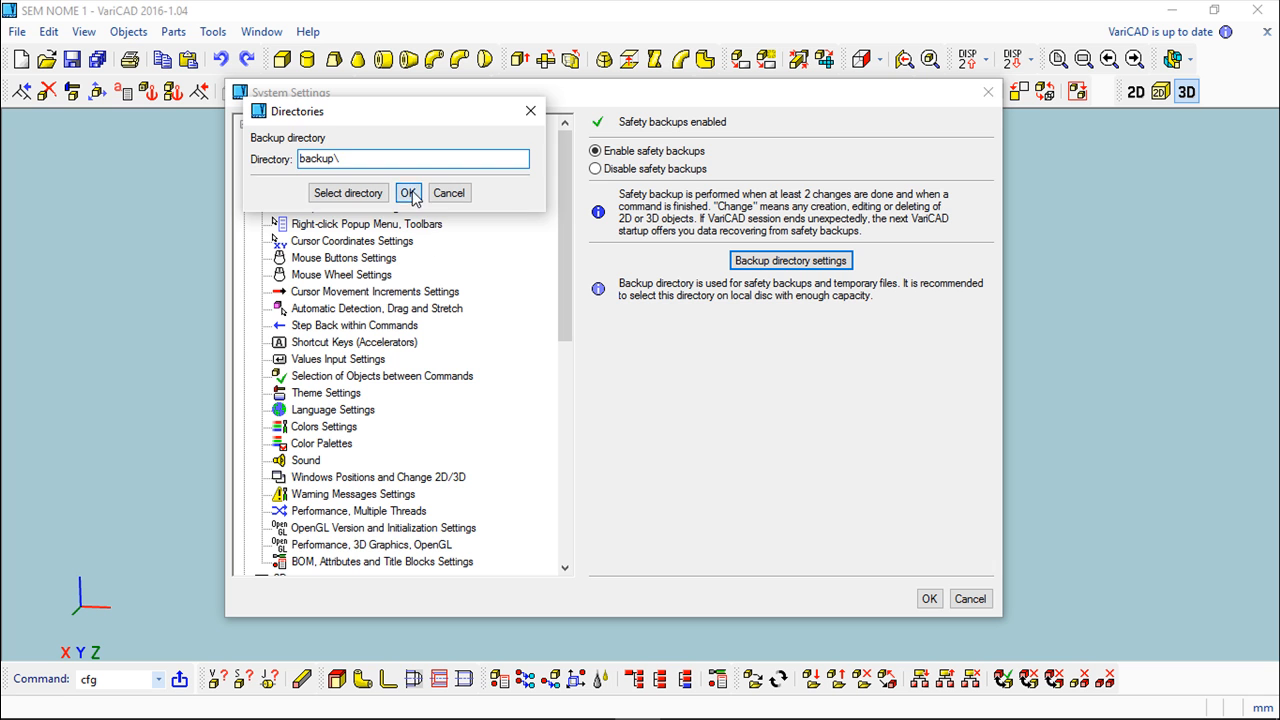
pyautogui.click(406, 192)
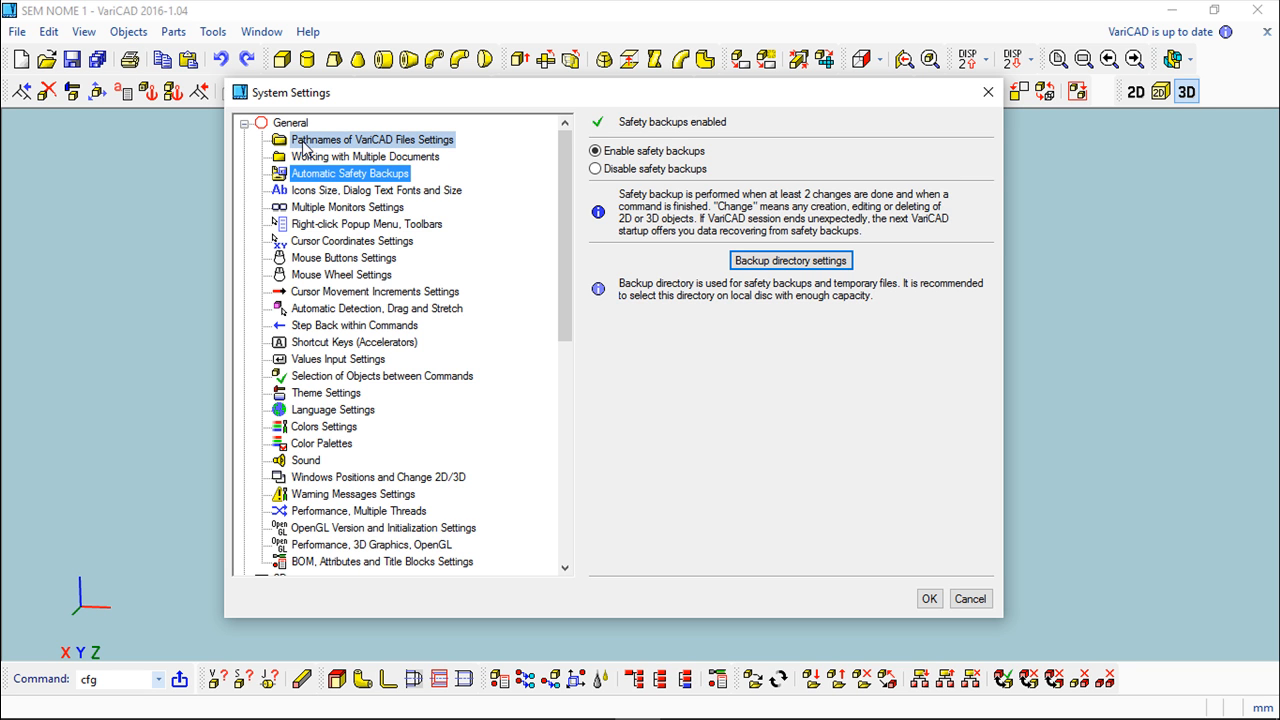
pyautogui.moveTo(304, 150)
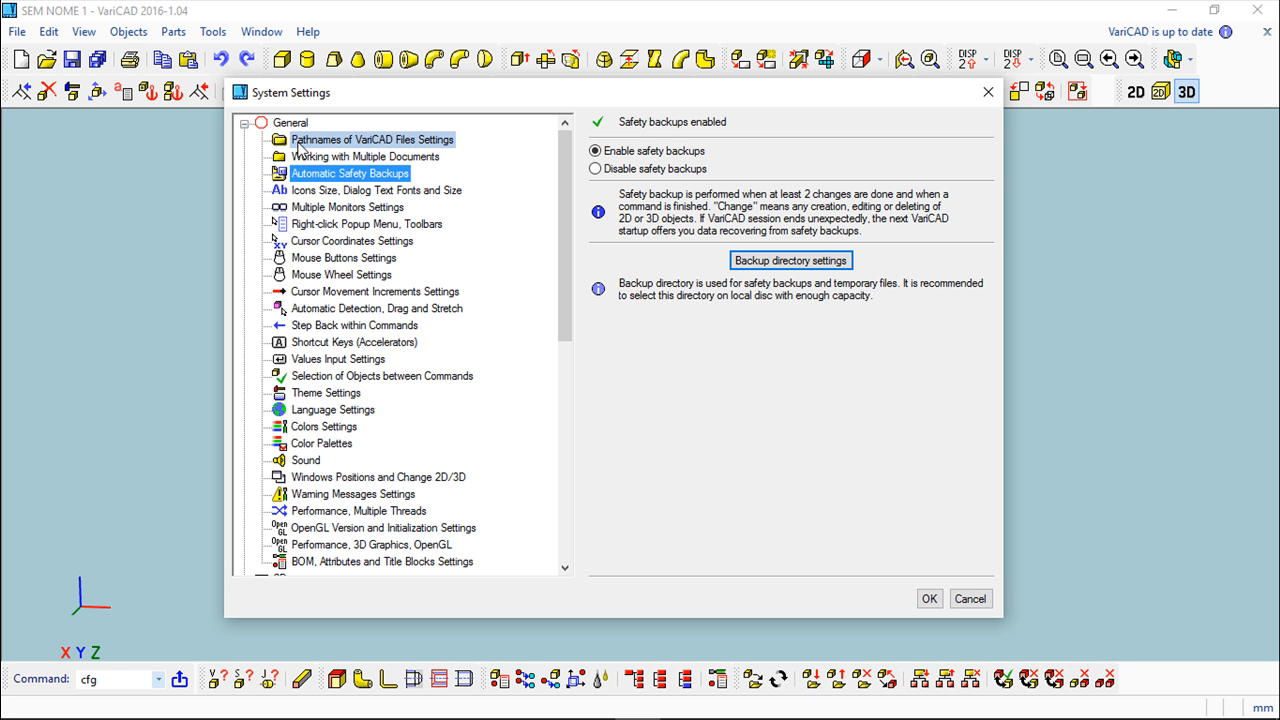
pyautogui.moveTo(350, 144)
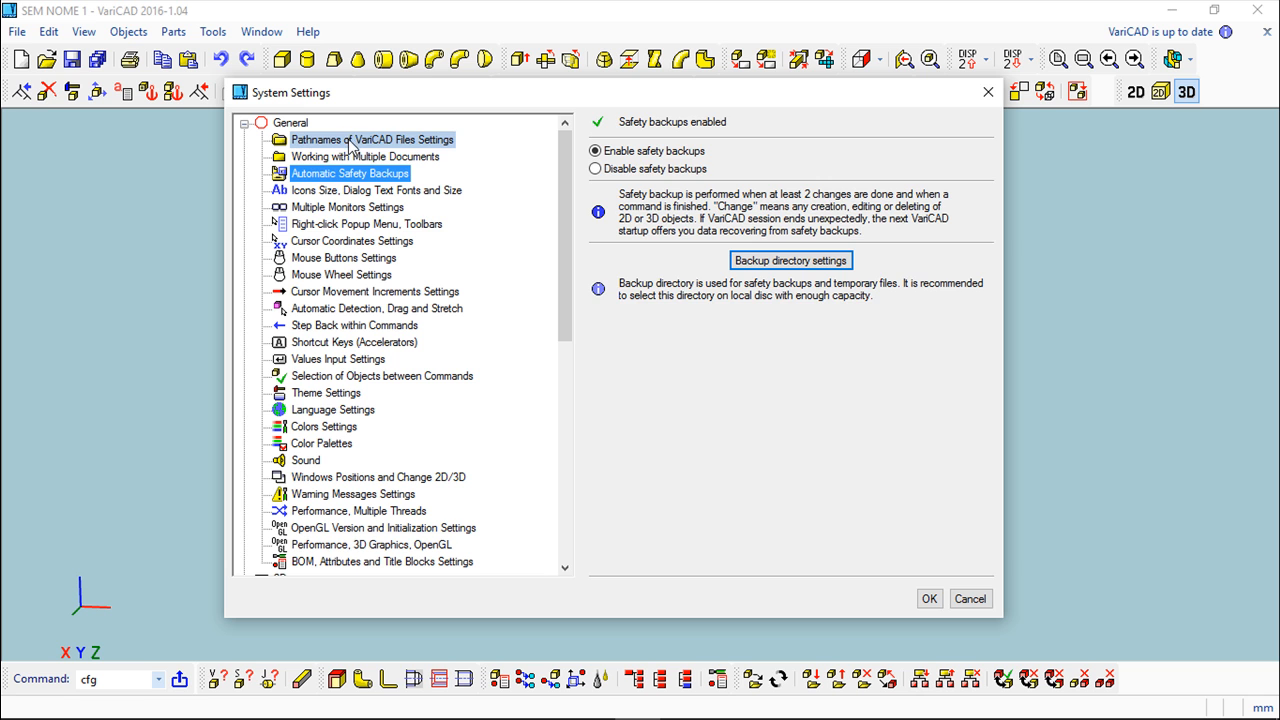
# - Review the Pathnames of VariCAD Files settings, keeping the same-folder options for opening and saving
pyautogui.click(372, 140)
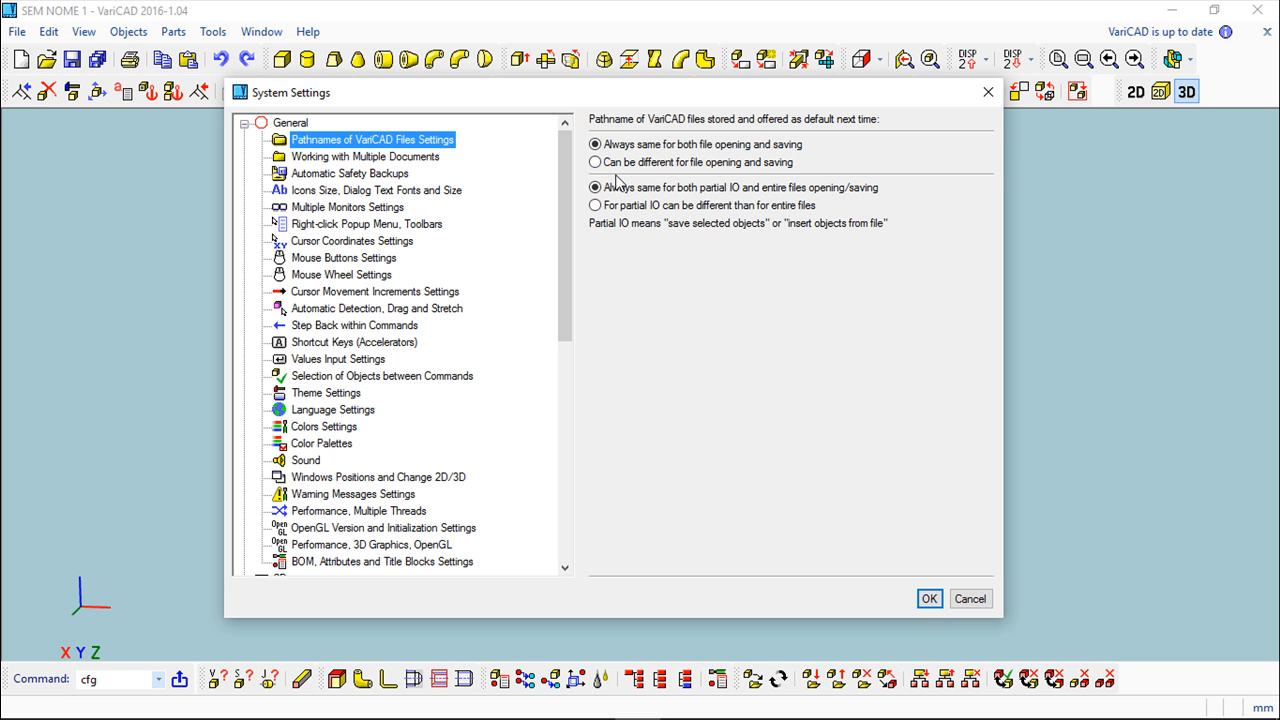
pyautogui.moveTo(616, 180)
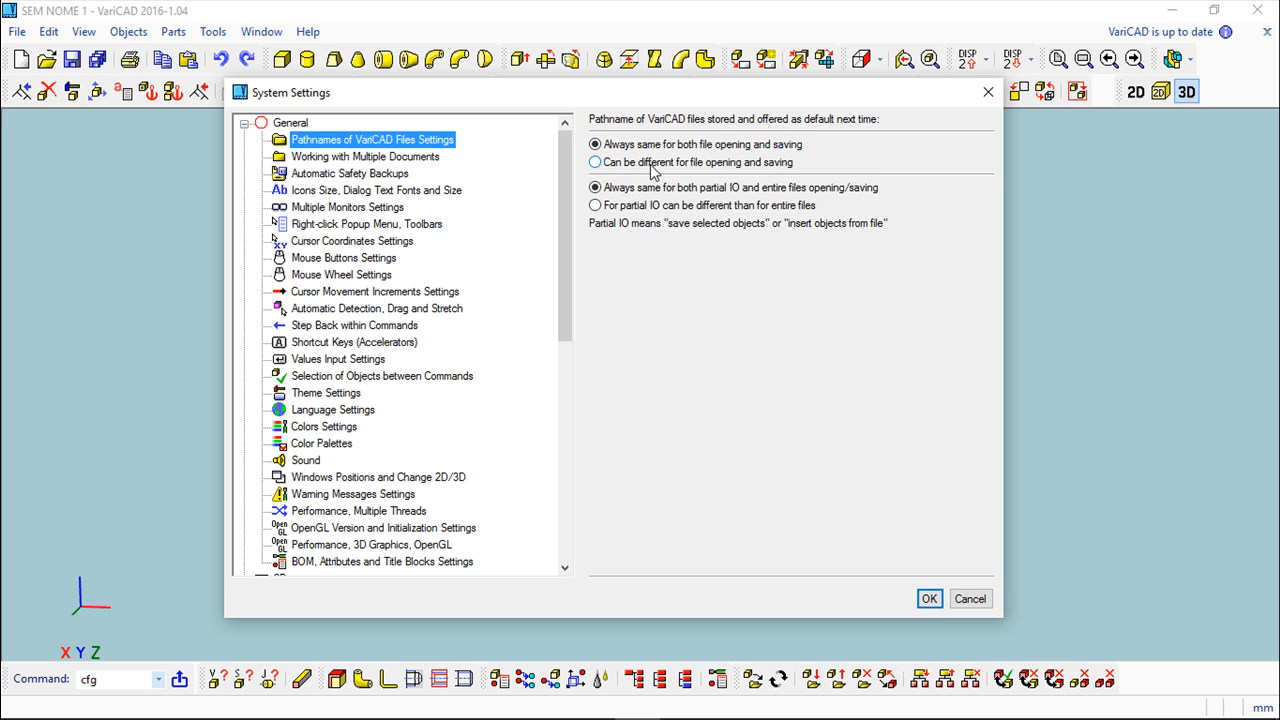
pyautogui.click(596, 144)
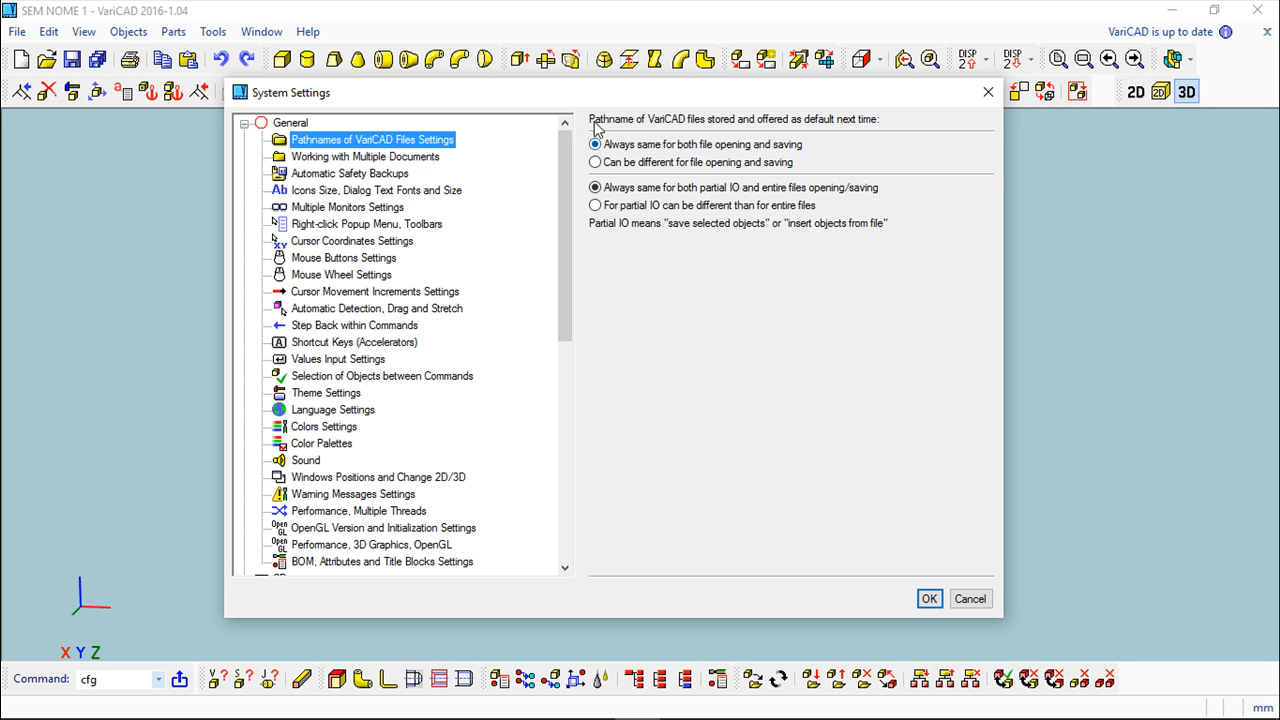
pyautogui.click(596, 144)
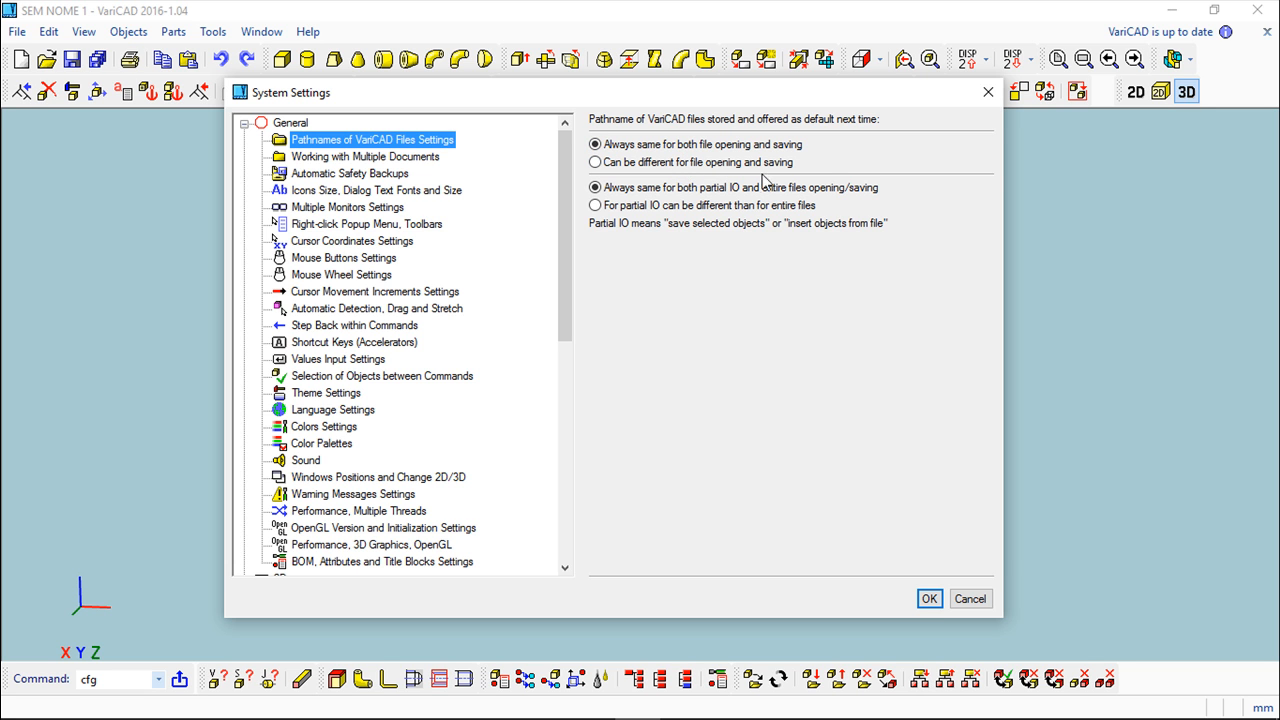
pyautogui.click(596, 188)
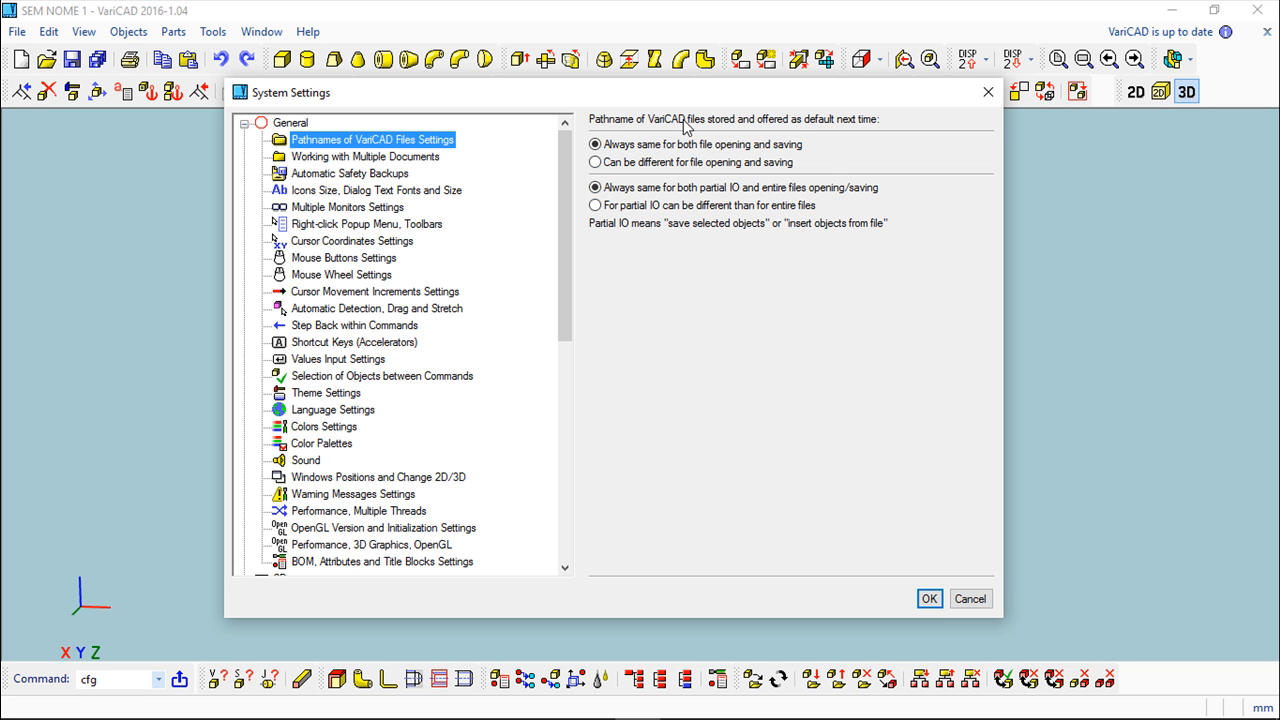
pyautogui.moveTo(958, 578)
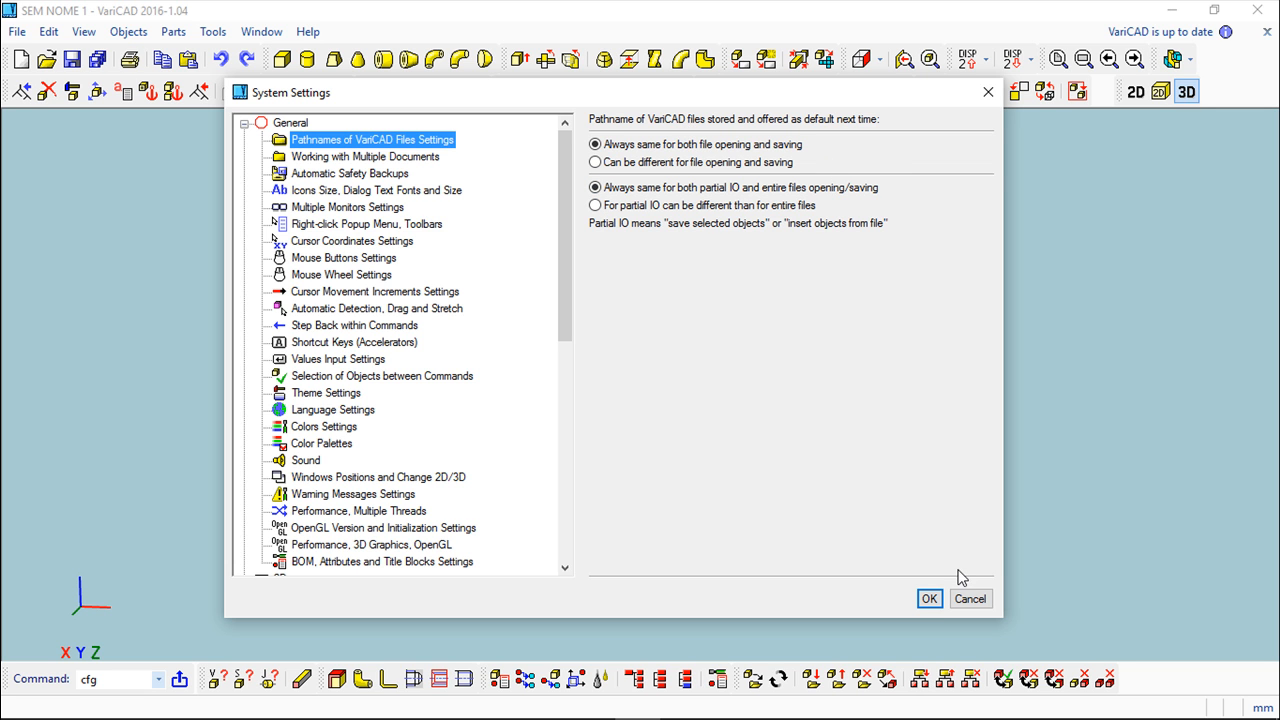
# - Confirm System Settings with OK, returning to the empty 3D workspace
pyautogui.click(928, 598)
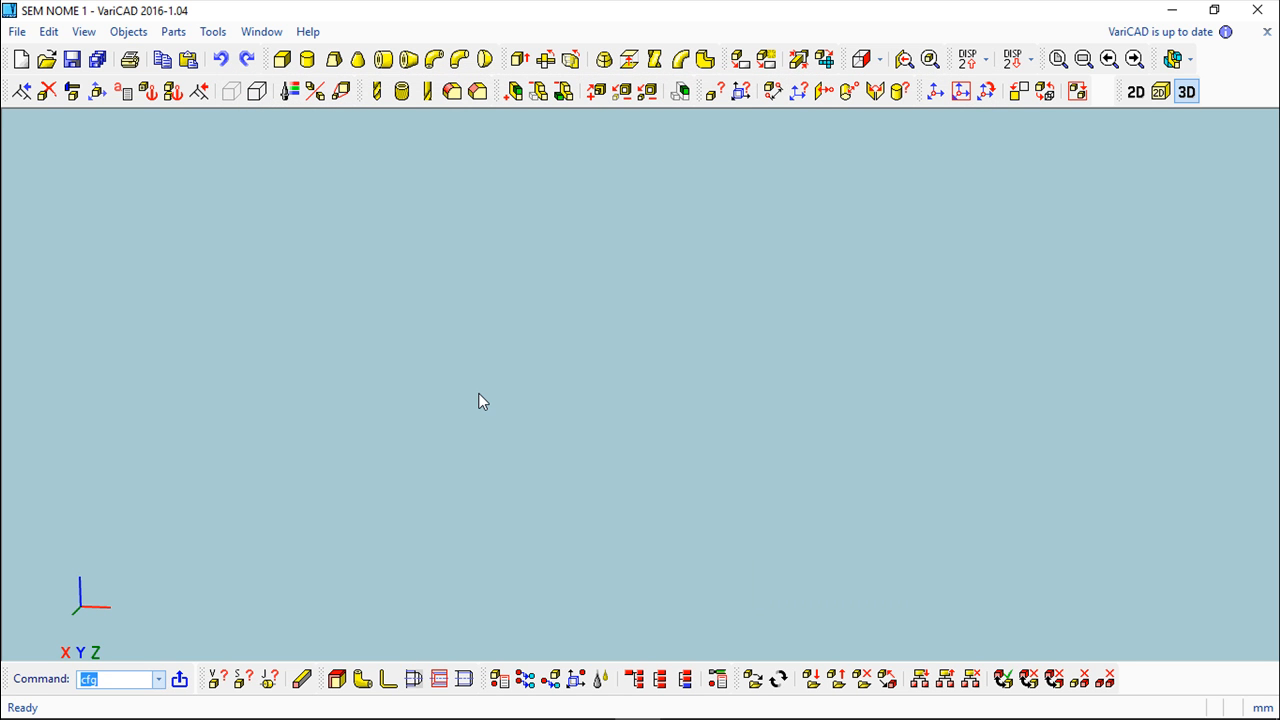
pyautogui.moveTo(620, 364)
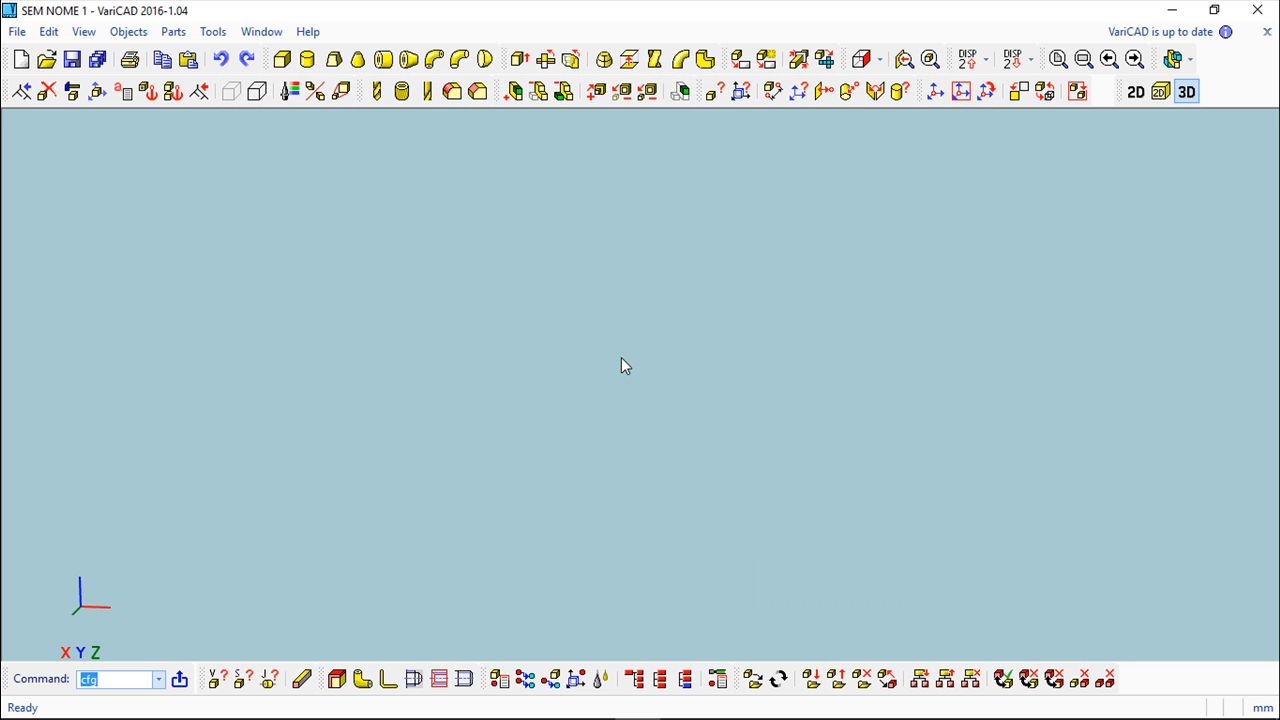
pyautogui.moveTo(622, 362)
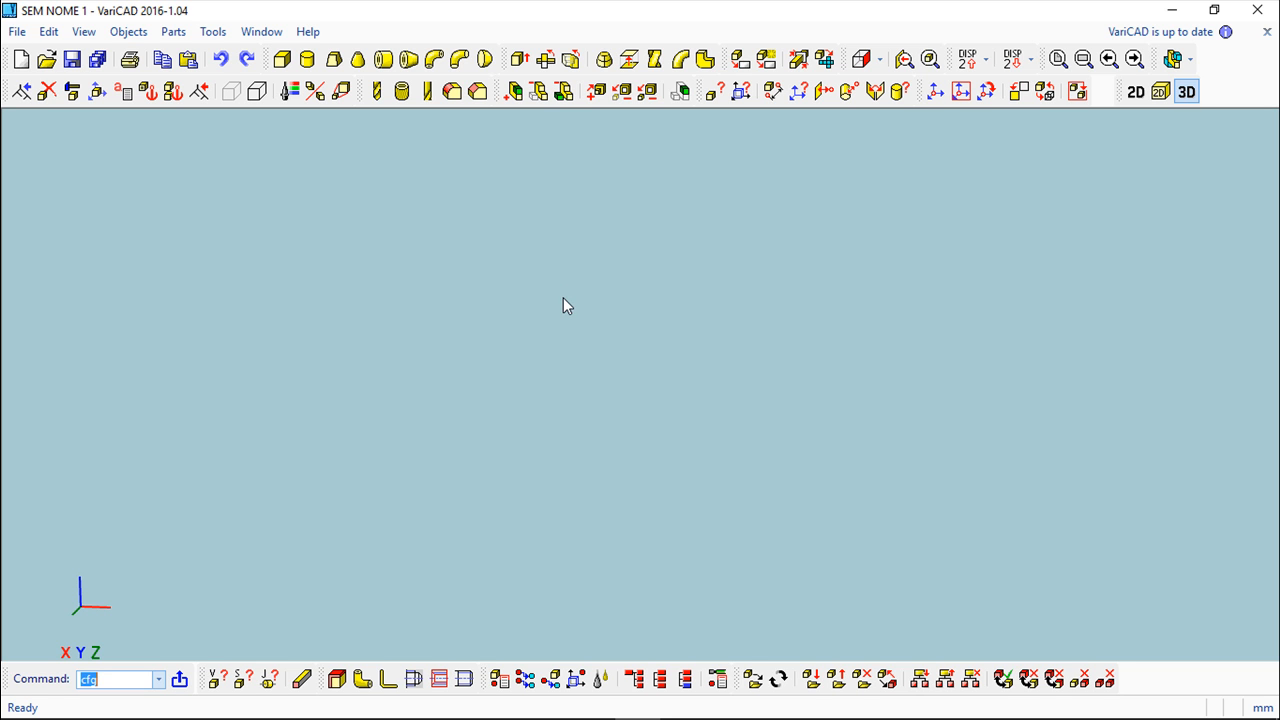
pyautogui.moveTo(456, 298)
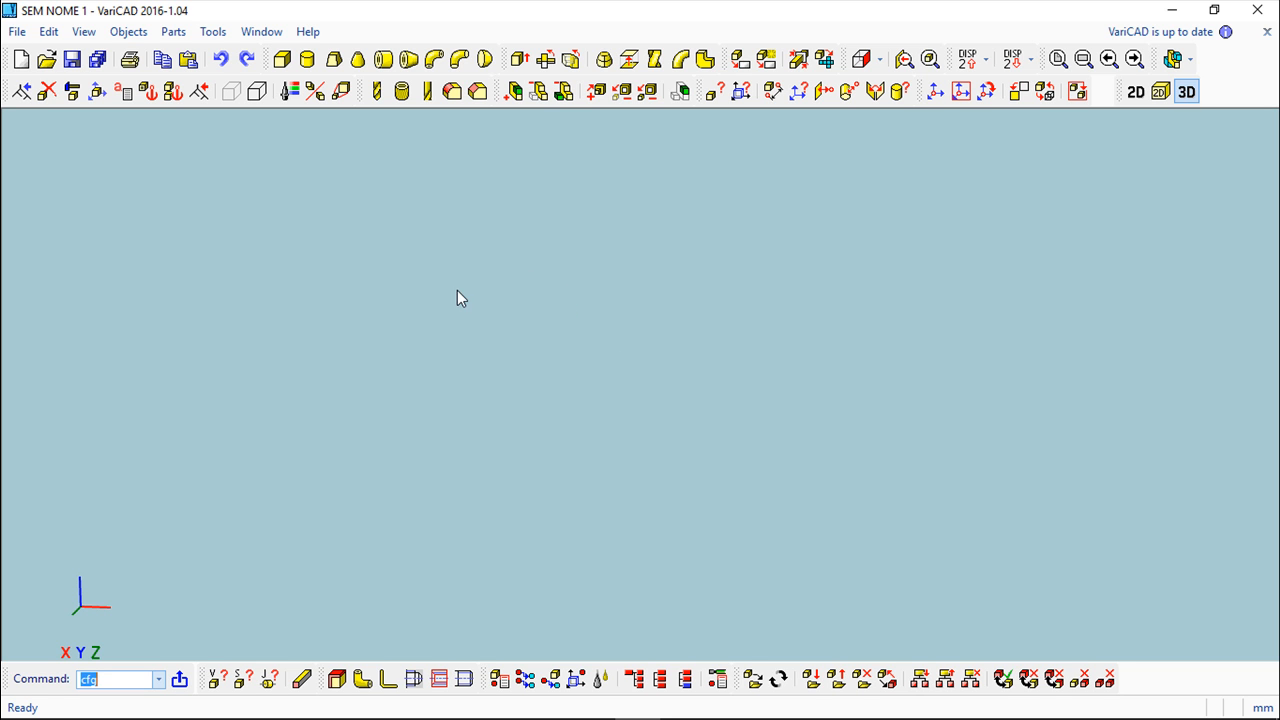
pyautogui.moveTo(250, 180)
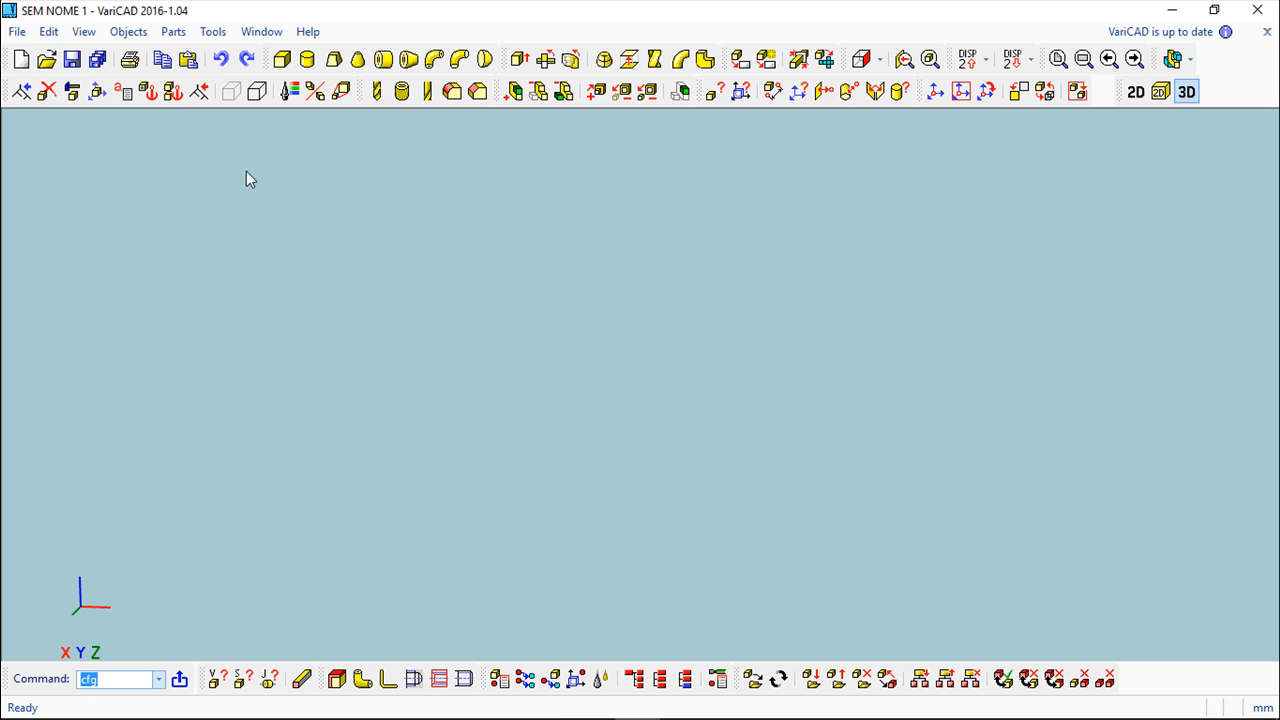
pyautogui.moveTo(252, 182)
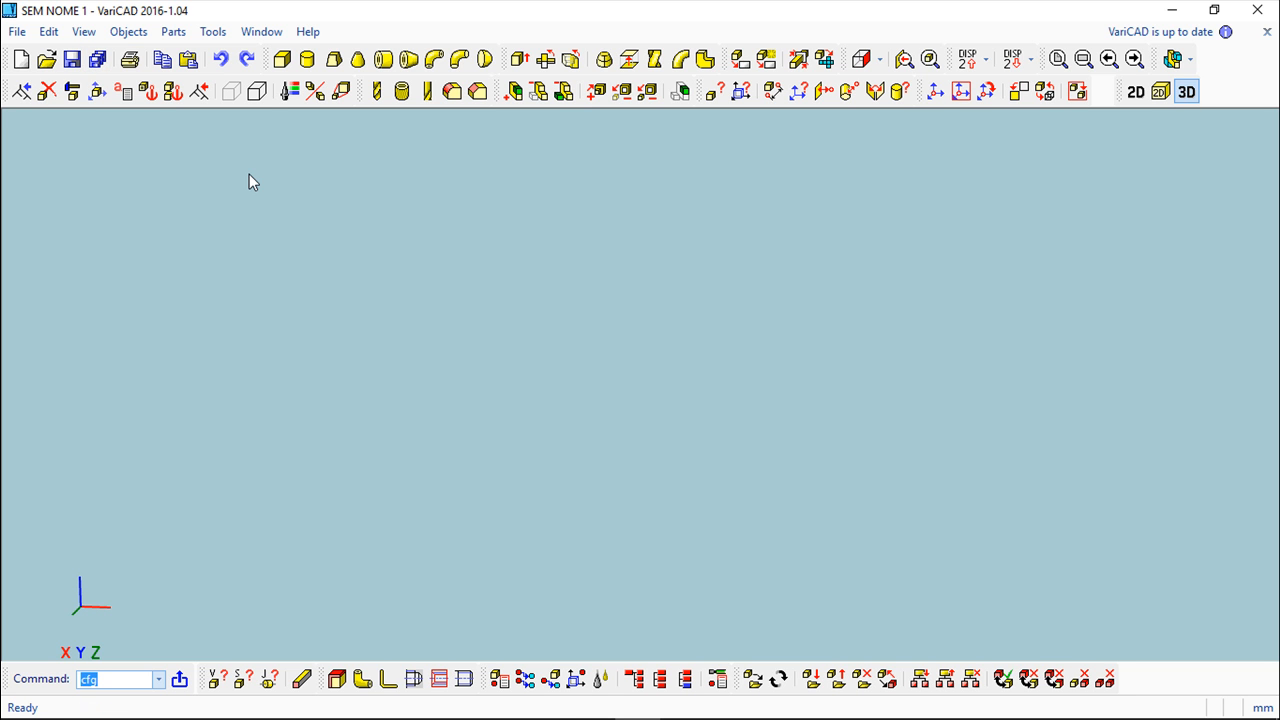
pyautogui.moveTo(228, 160)
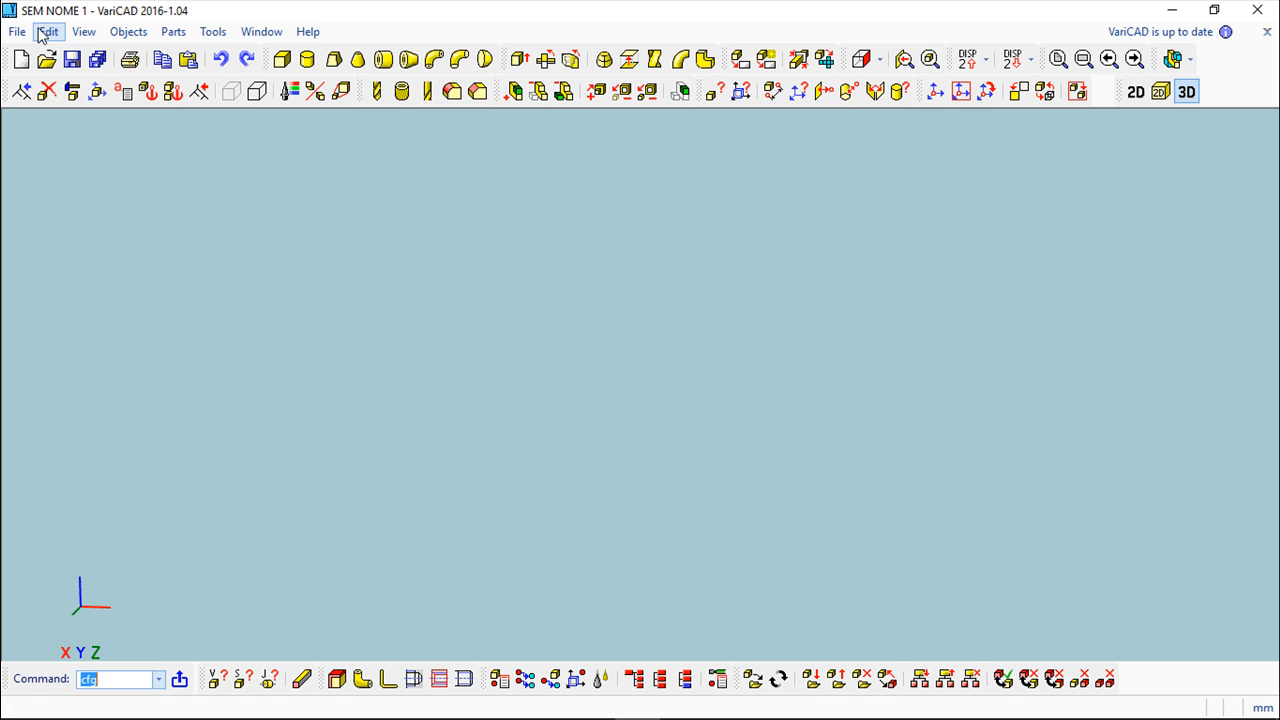
pyautogui.moveTo(16, 32)
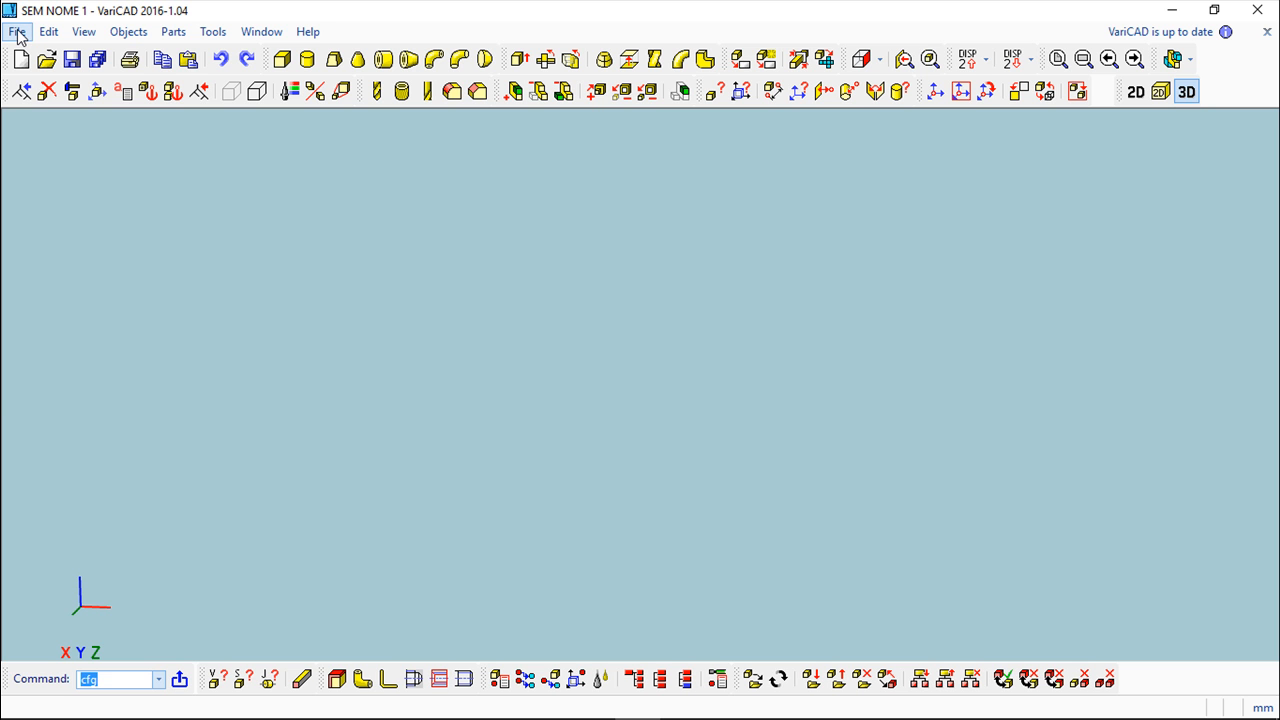
# - Show the File menu with its new, open, save and batch conversion commands
pyautogui.click(16, 32)
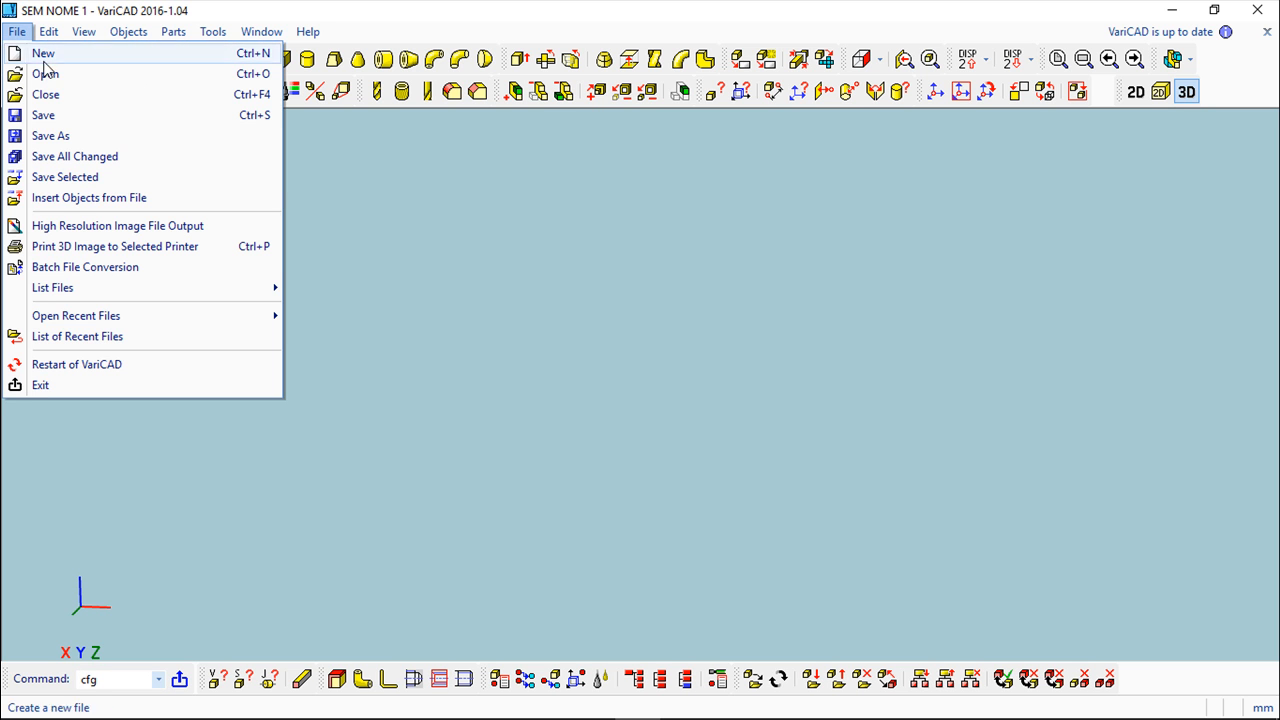
pyautogui.moveTo(96, 156)
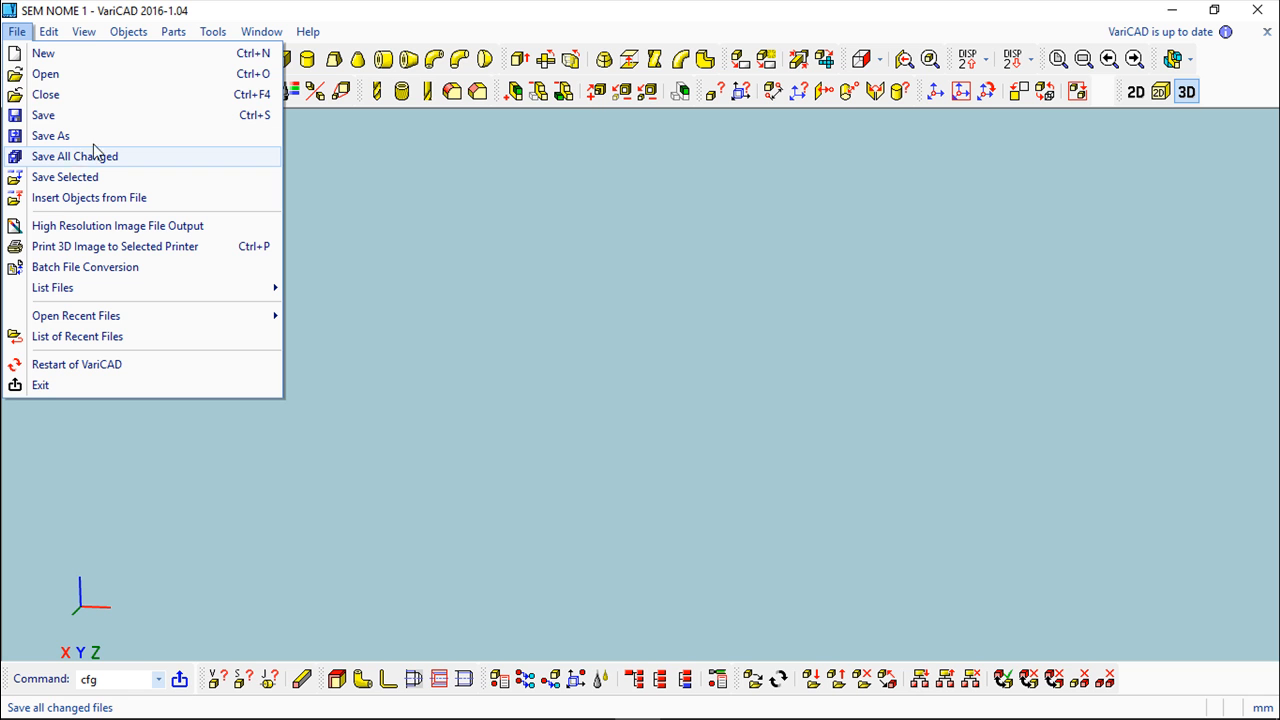
pyautogui.moveTo(44, 52)
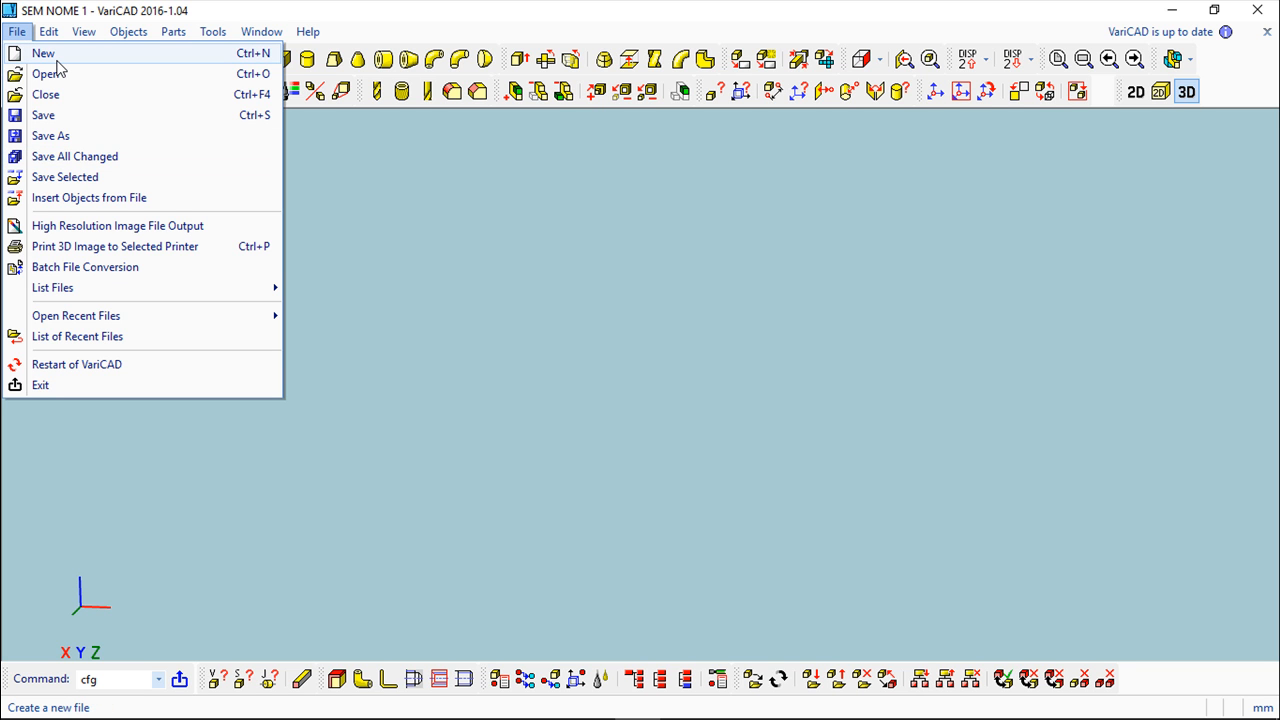
pyautogui.moveTo(46, 94)
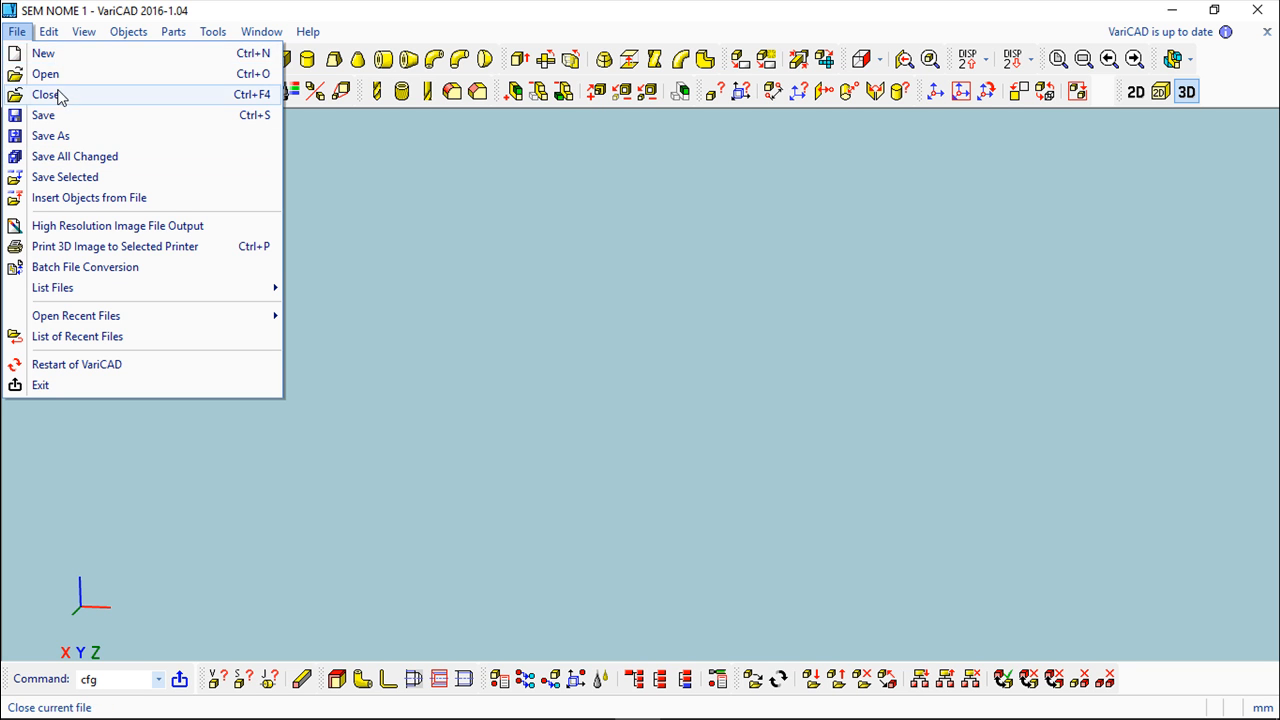
pyautogui.moveTo(50, 136)
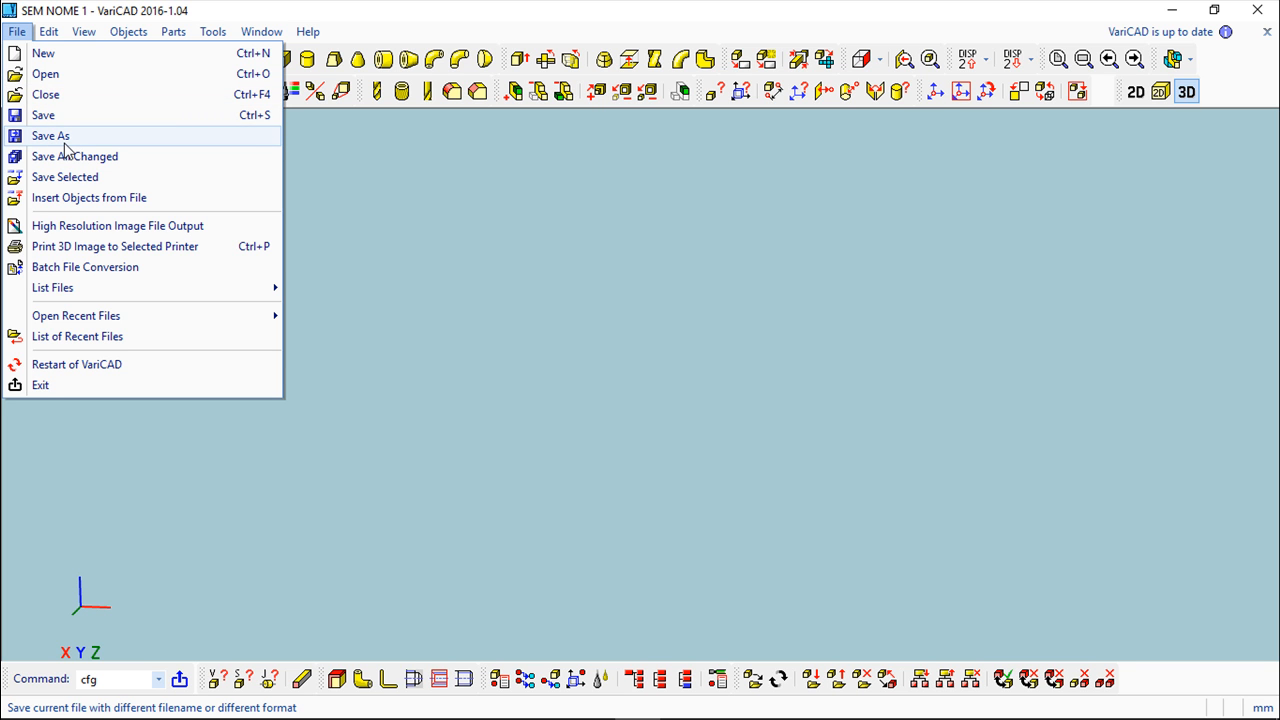
pyautogui.moveTo(44, 74)
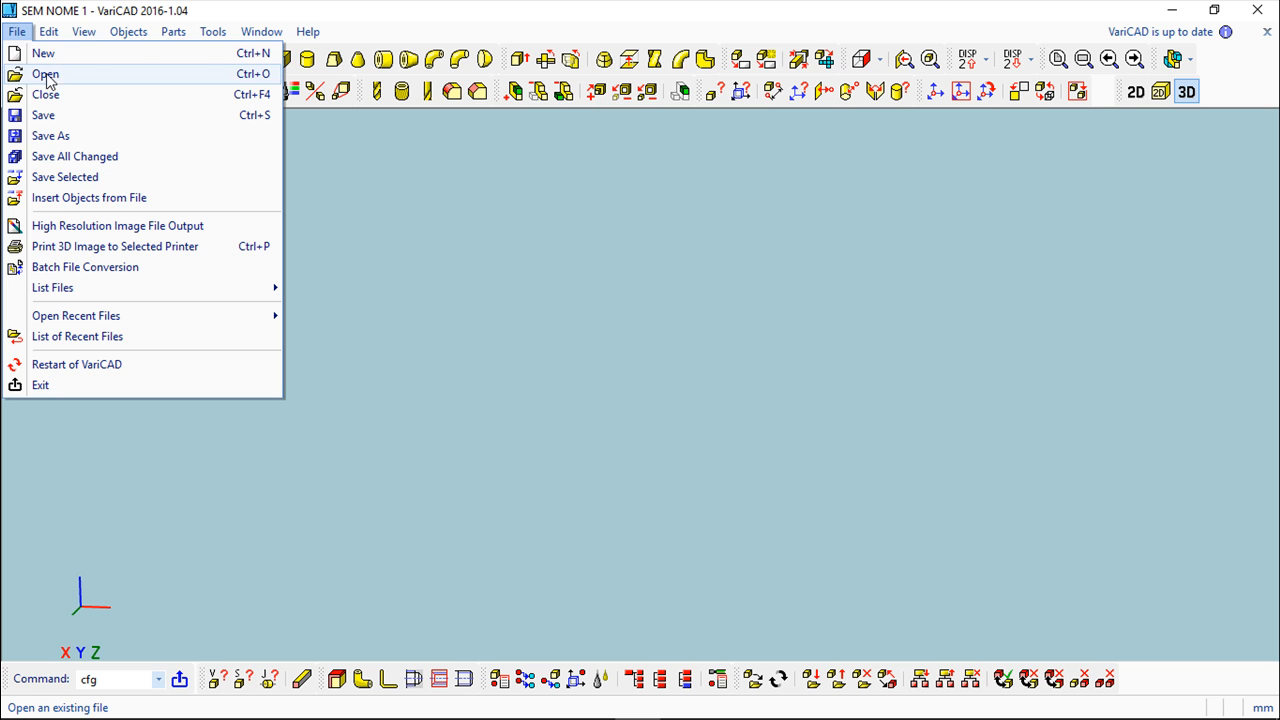
# - Review the openable file types in File > Open, then cancel without opening a file
pyautogui.click(44, 72)
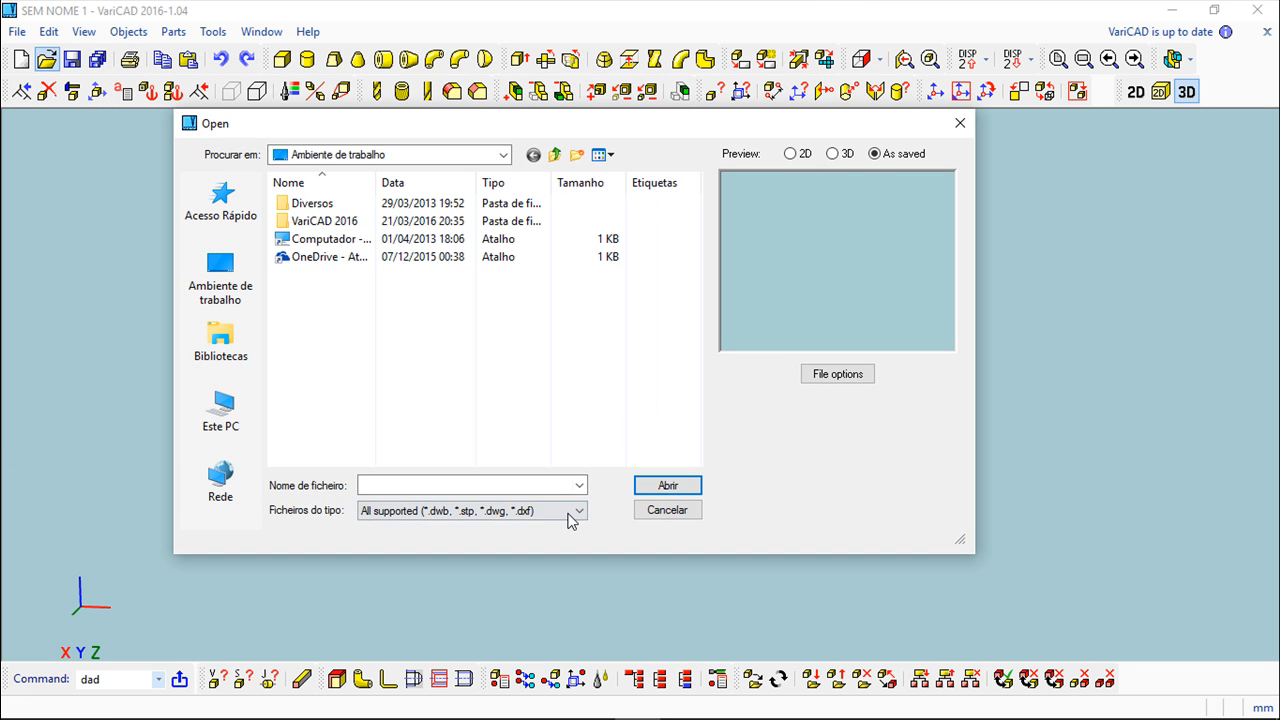
pyautogui.click(578, 512)
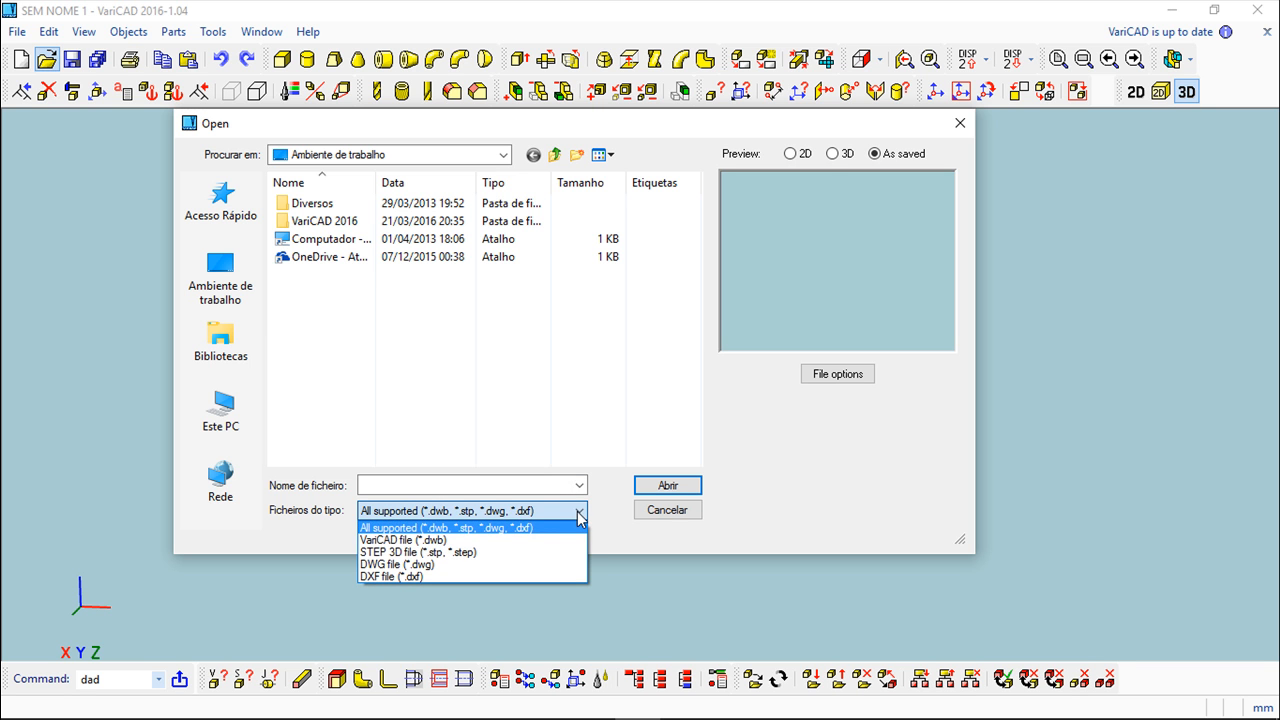
pyautogui.moveTo(432, 496)
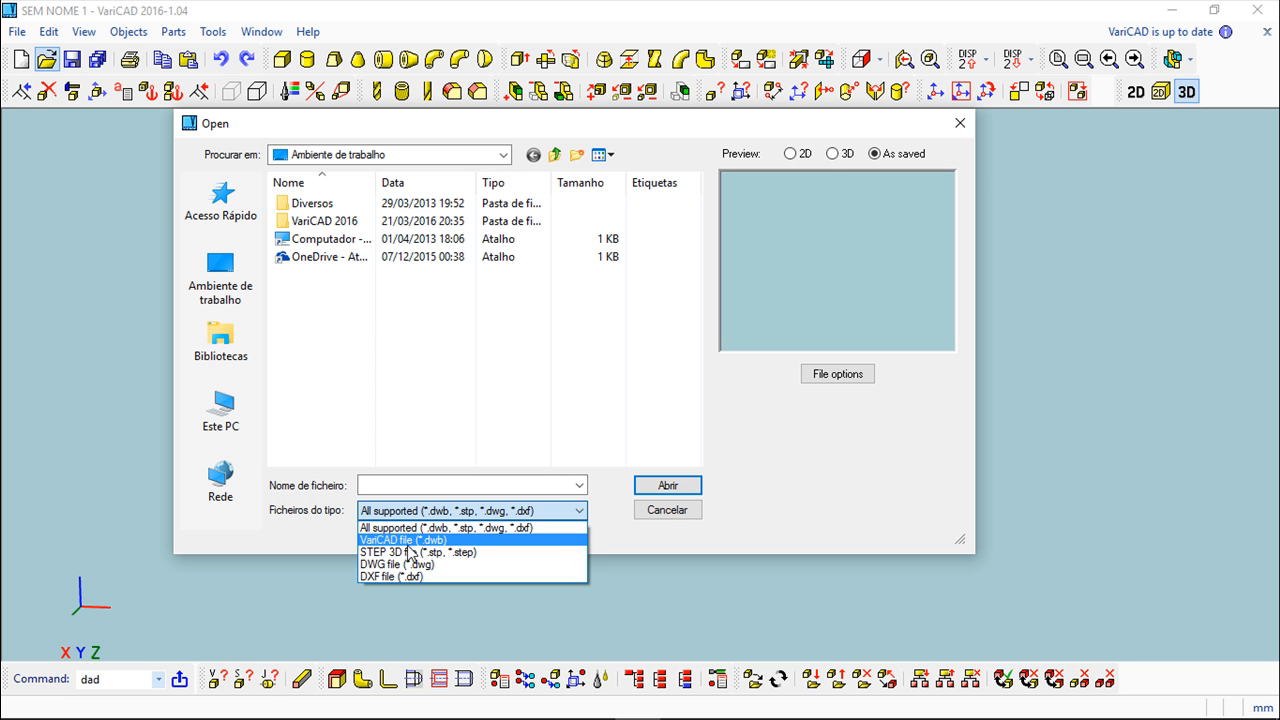
pyautogui.moveTo(428, 550)
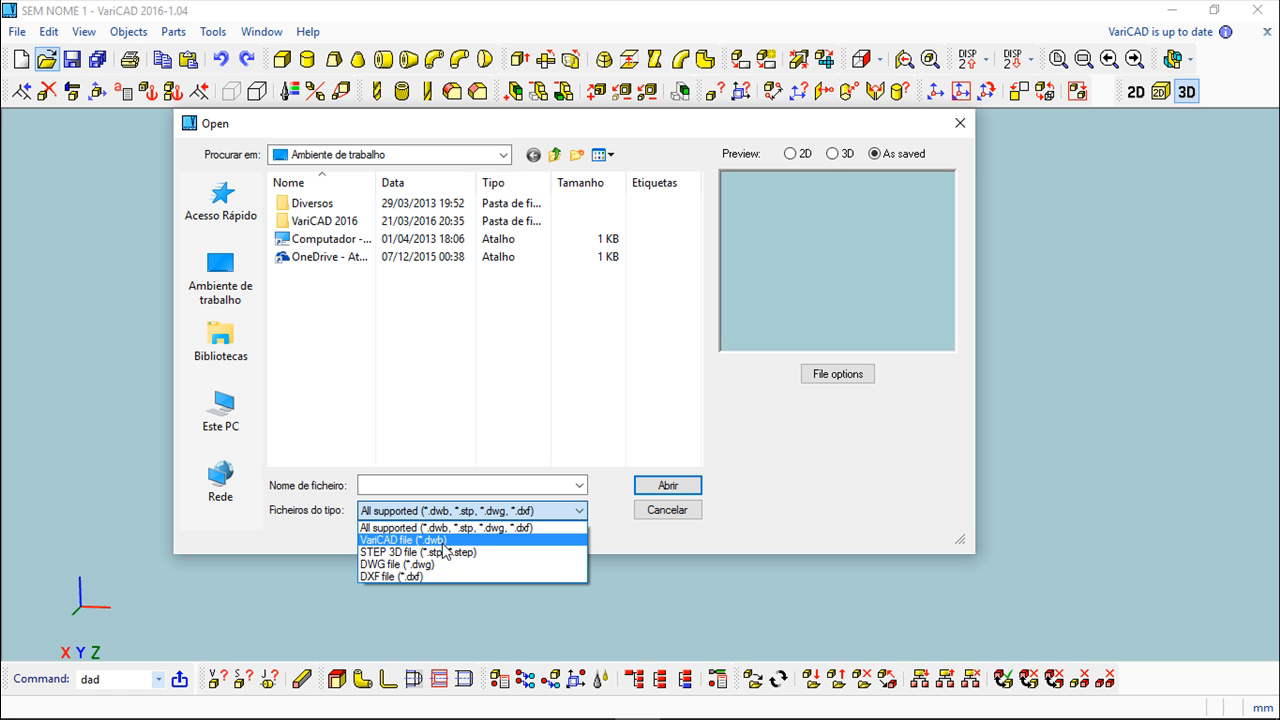
pyautogui.moveTo(368, 552)
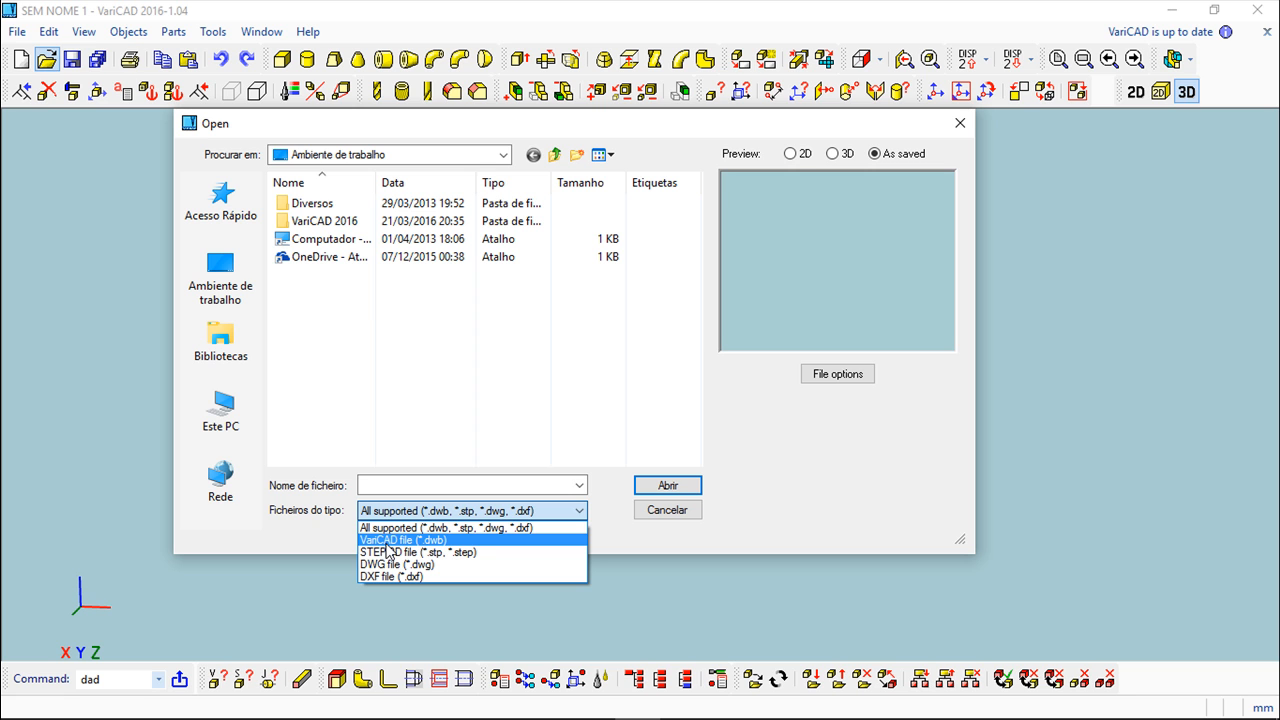
pyautogui.moveTo(388, 552)
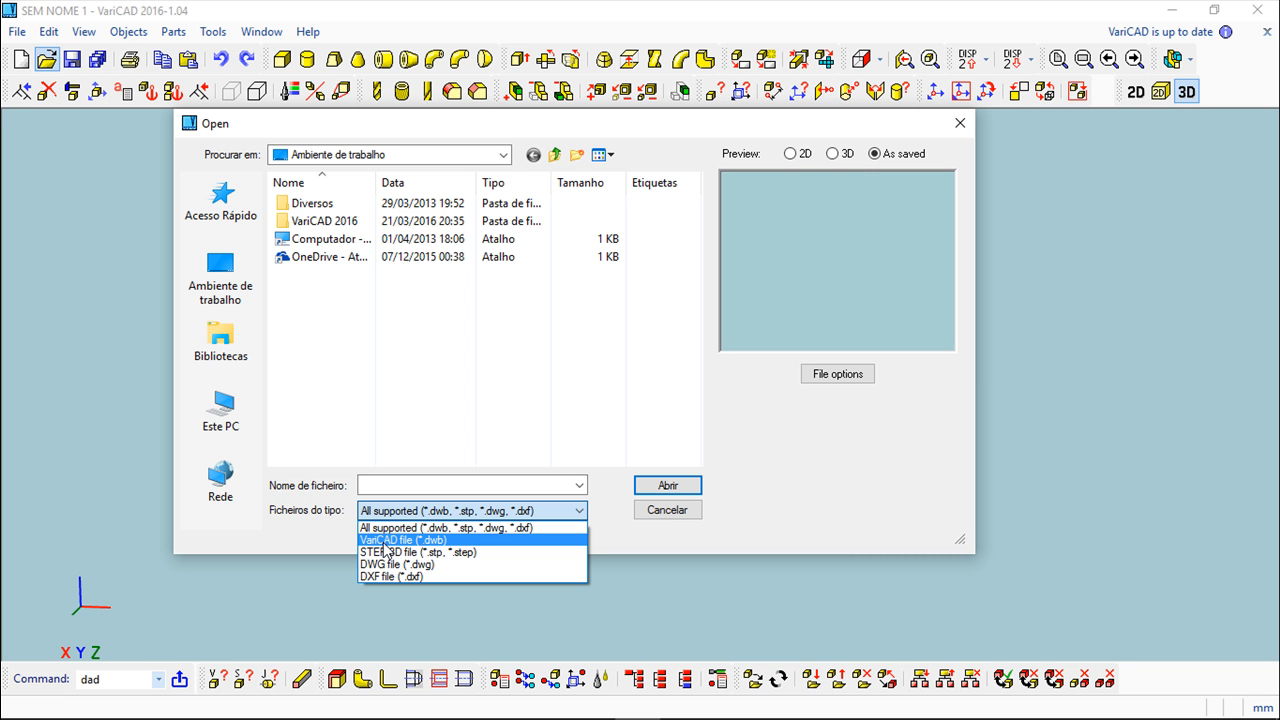
pyautogui.moveTo(384, 576)
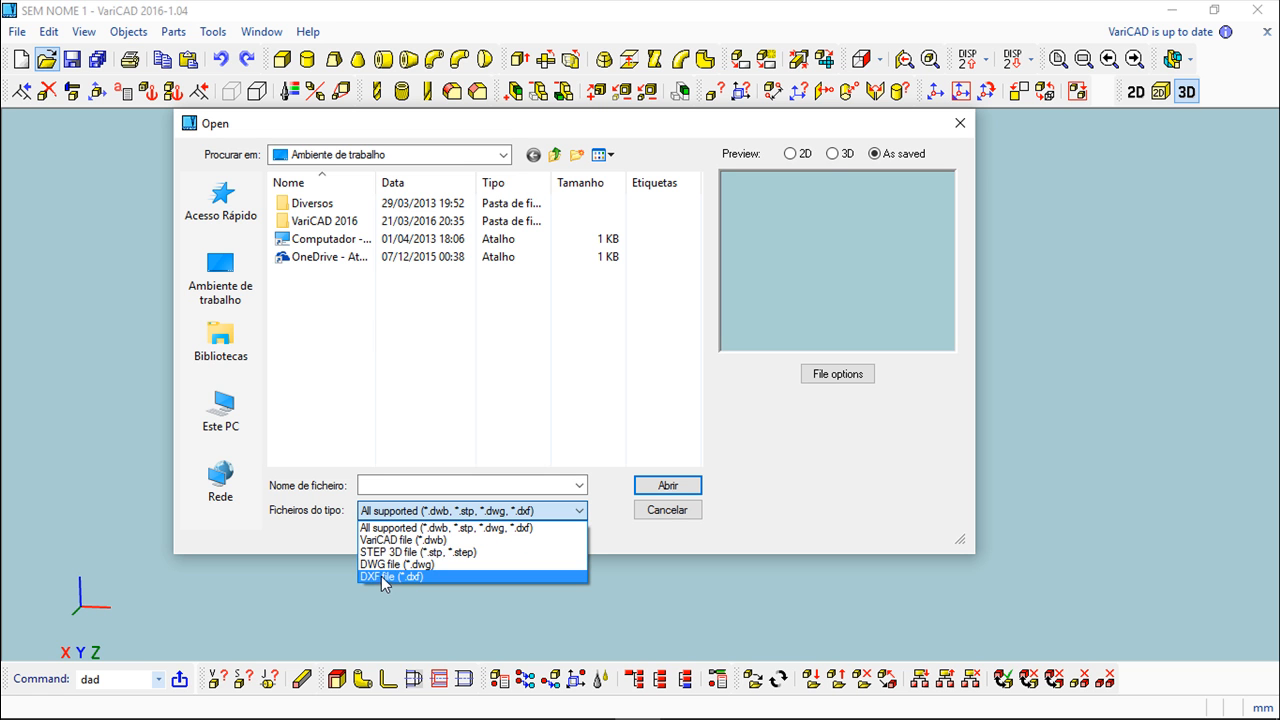
pyautogui.moveTo(392, 588)
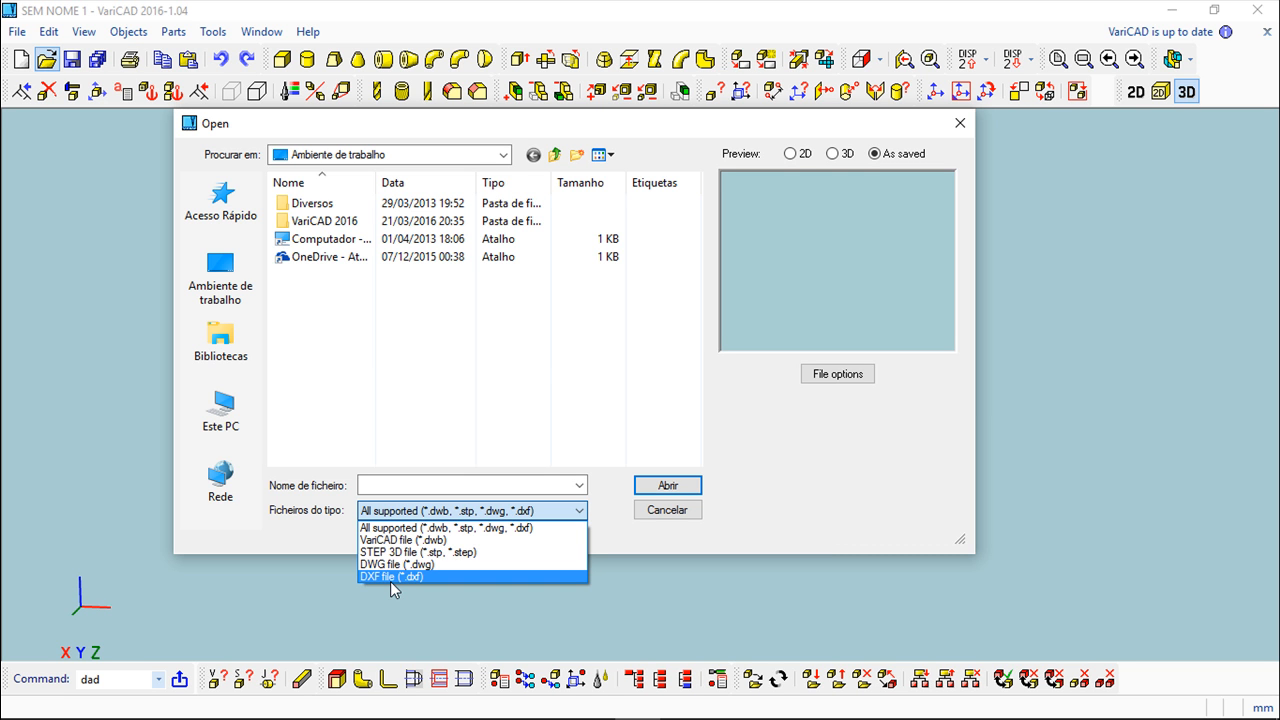
pyautogui.moveTo(420, 552)
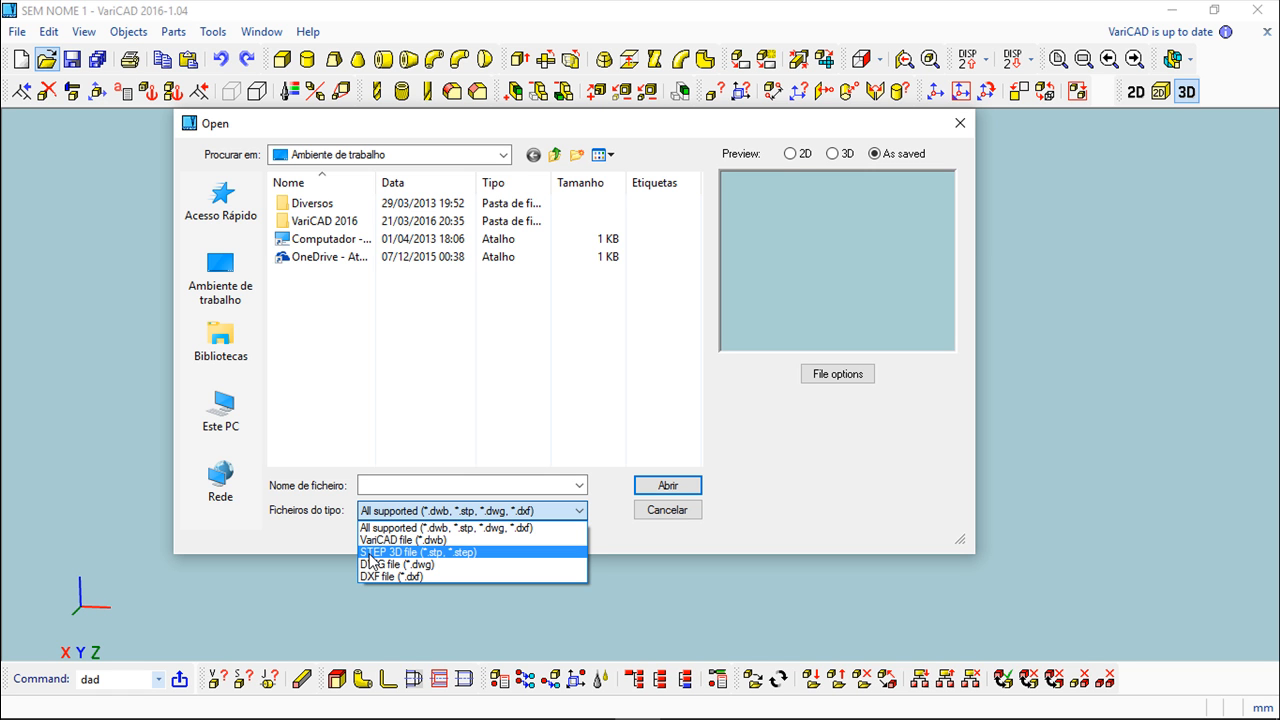
pyautogui.moveTo(396, 562)
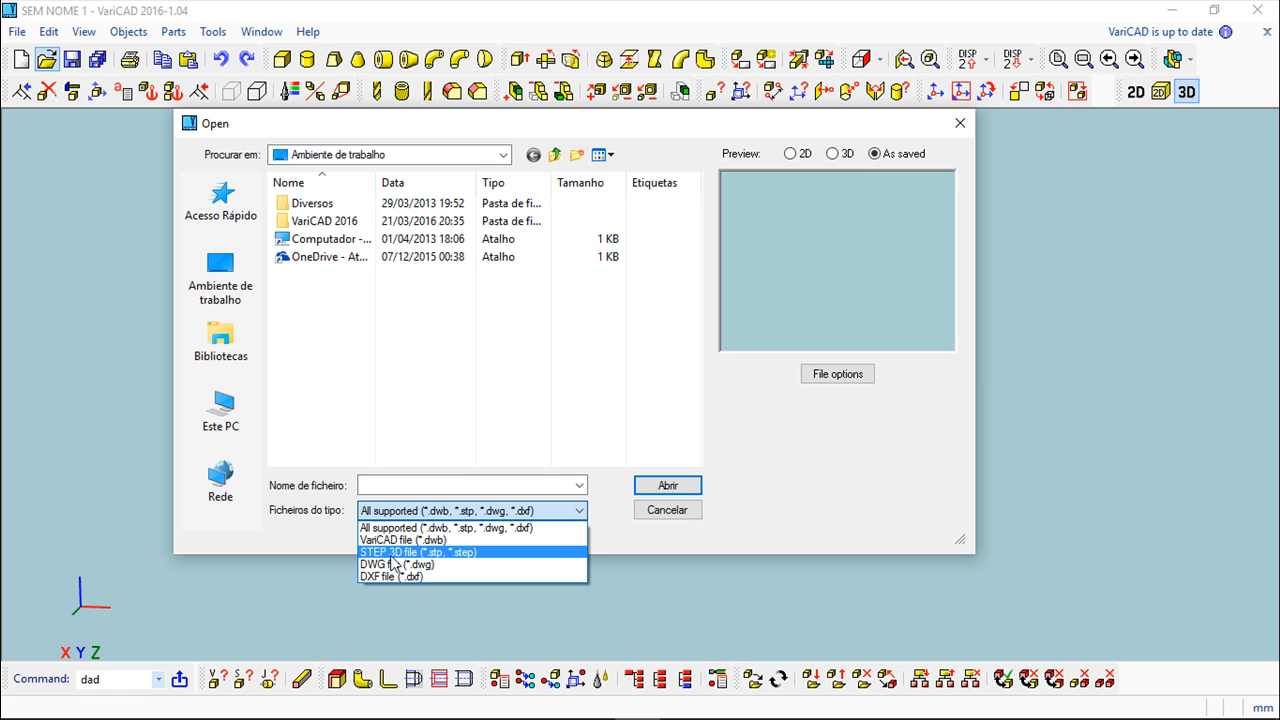
pyautogui.moveTo(432, 564)
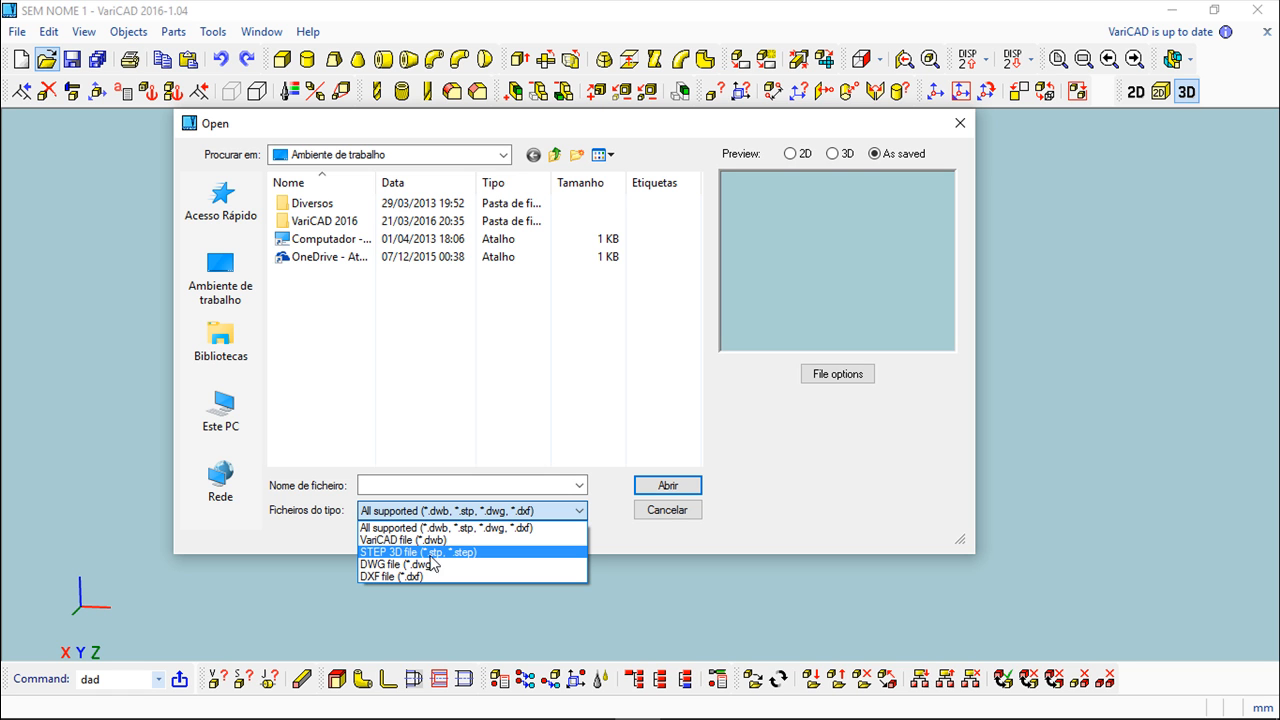
pyautogui.moveTo(424, 564)
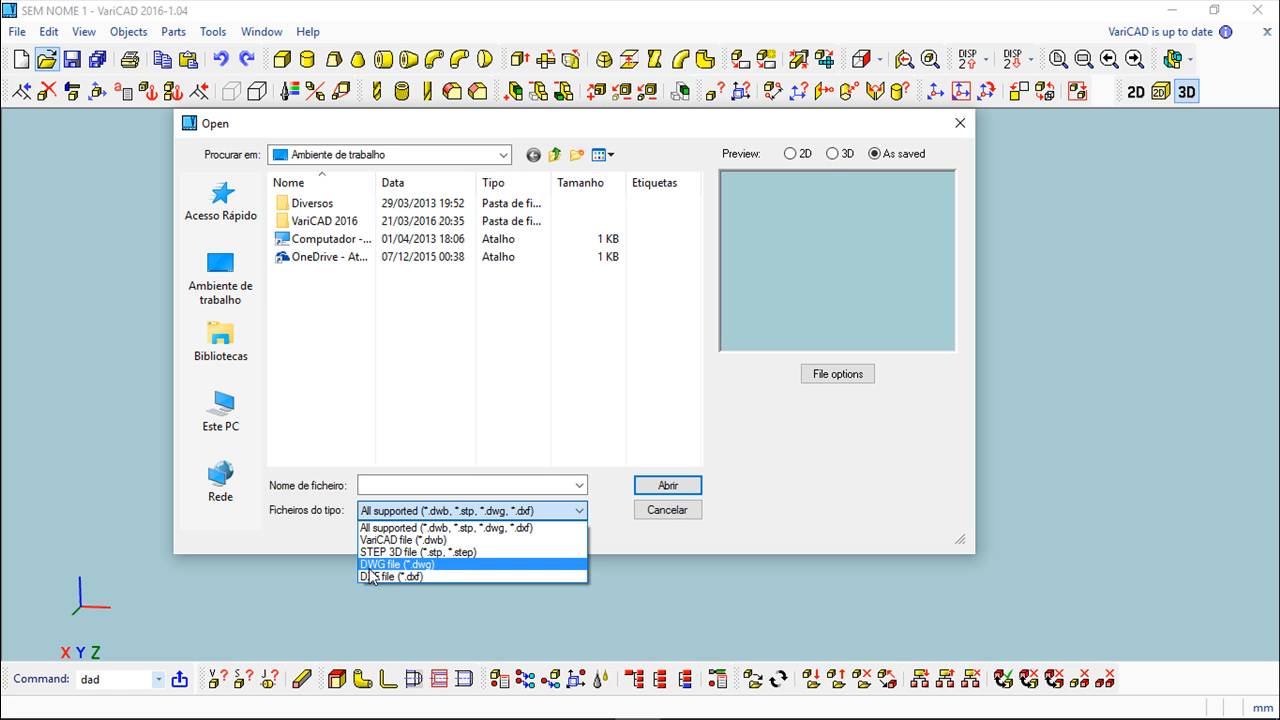
pyautogui.moveTo(452, 574)
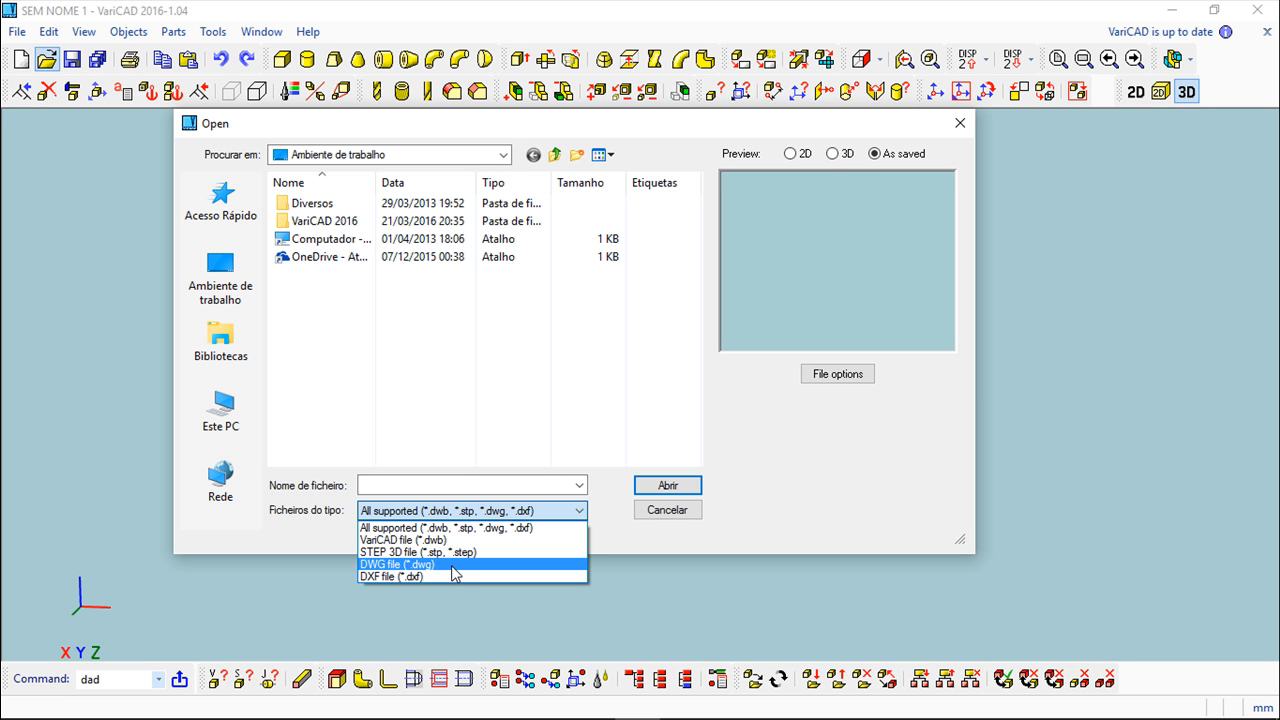
pyautogui.moveTo(464, 572)
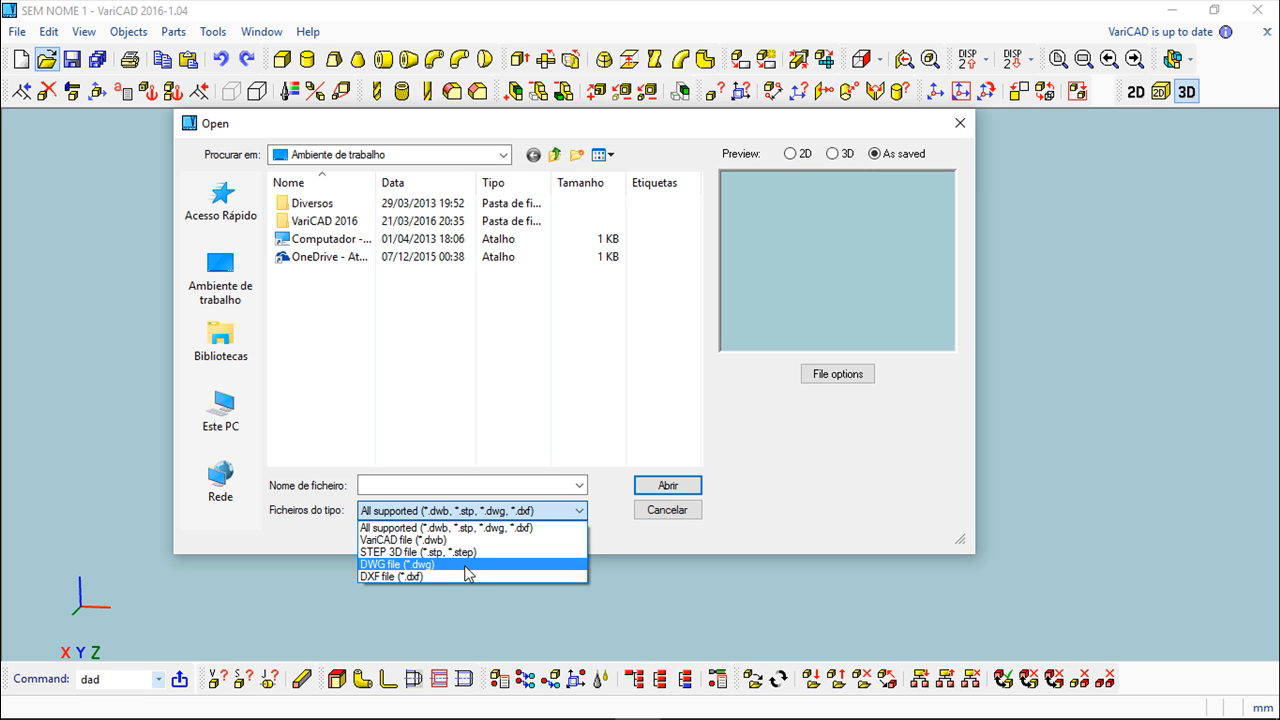
pyautogui.moveTo(456, 572)
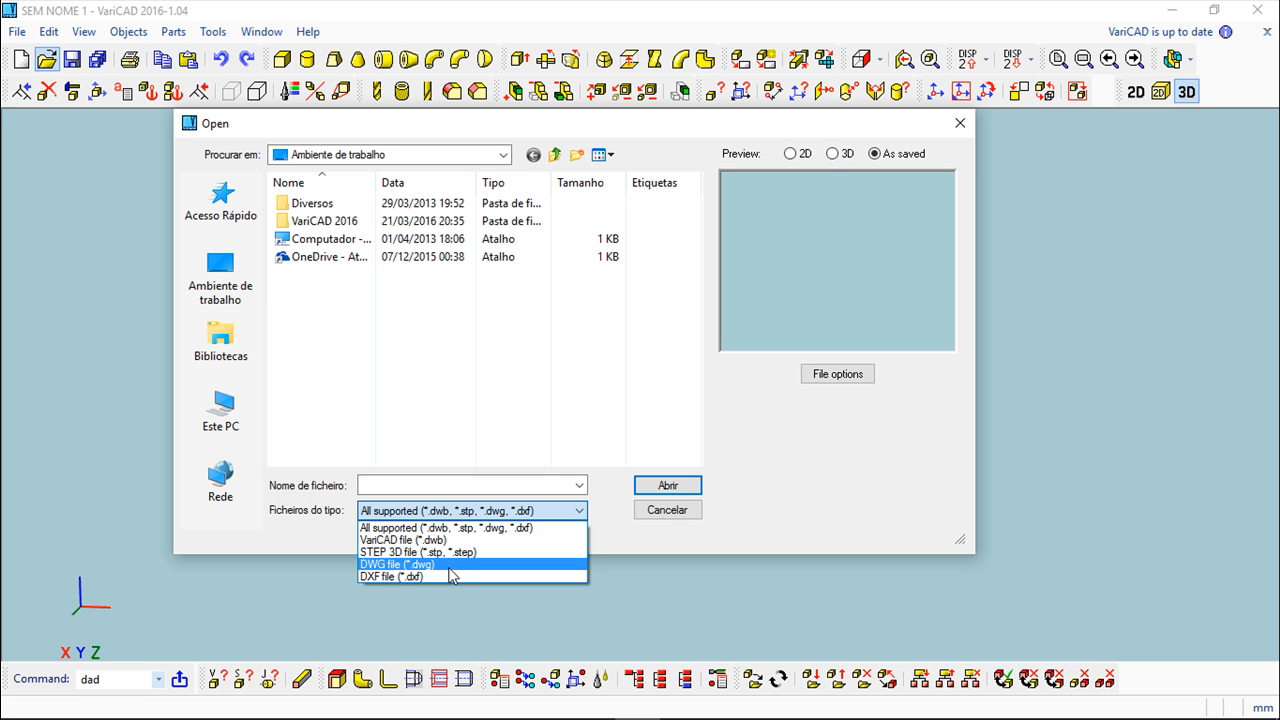
pyautogui.moveTo(390, 576)
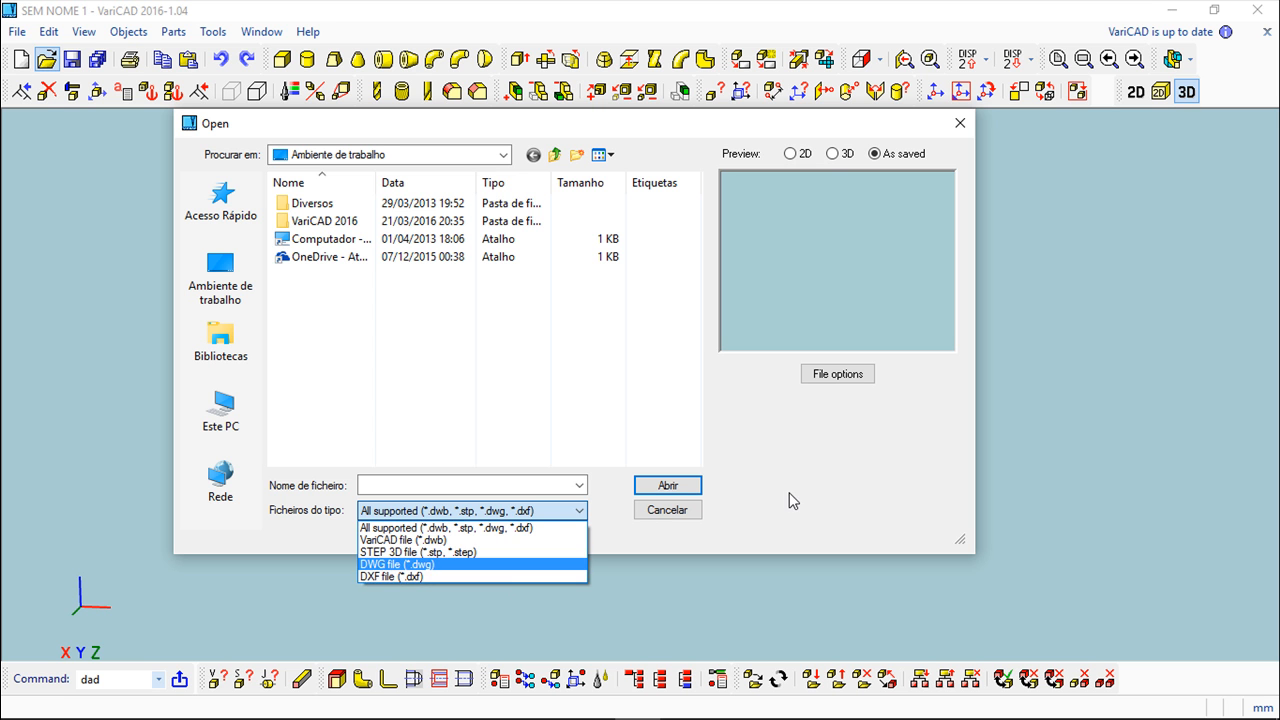
pyautogui.click(666, 510)
pyautogui.write('sva')
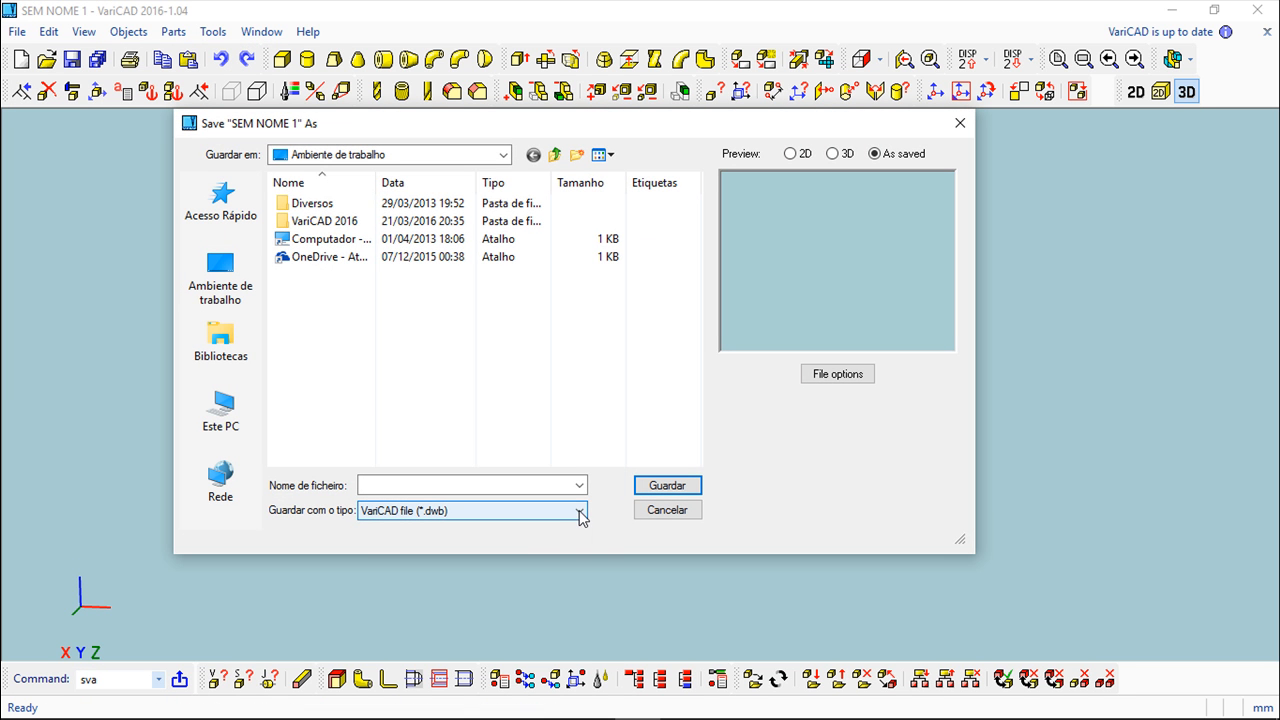
# - Expand the Save As type list to review STEP, IGES, STL, DWG and DXF formats
pyautogui.click(580, 512)
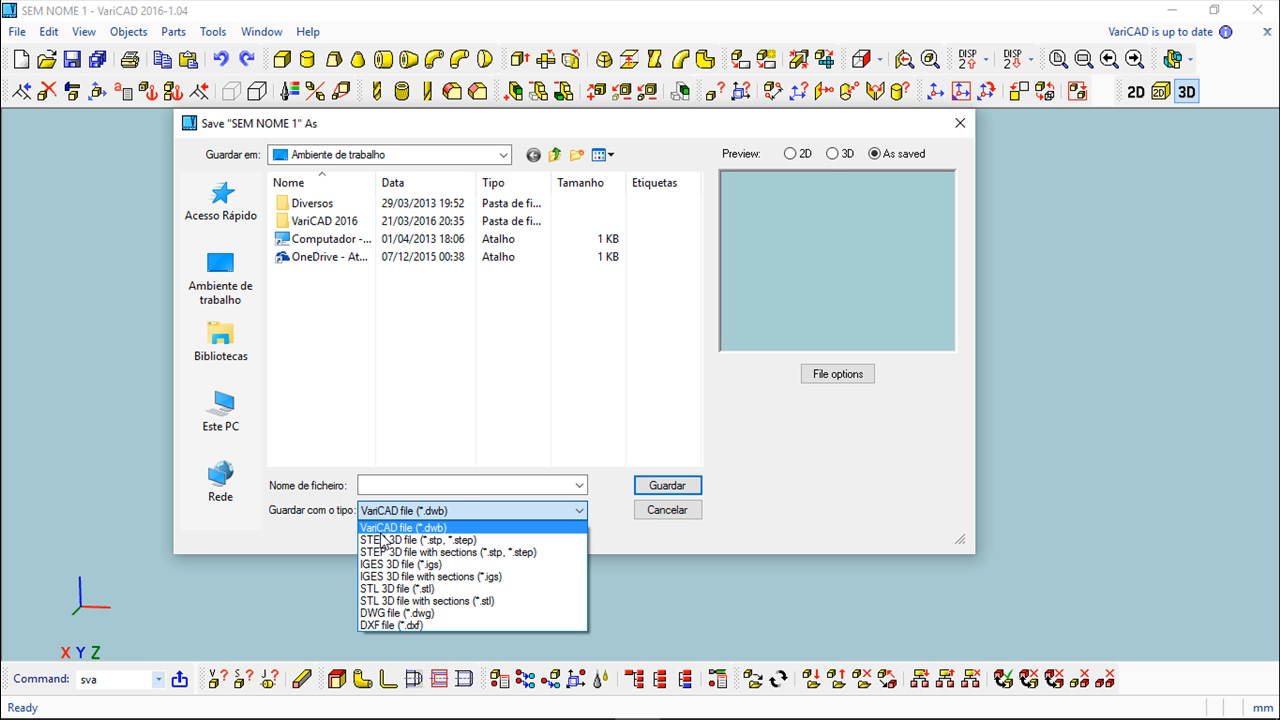
pyautogui.moveTo(440, 538)
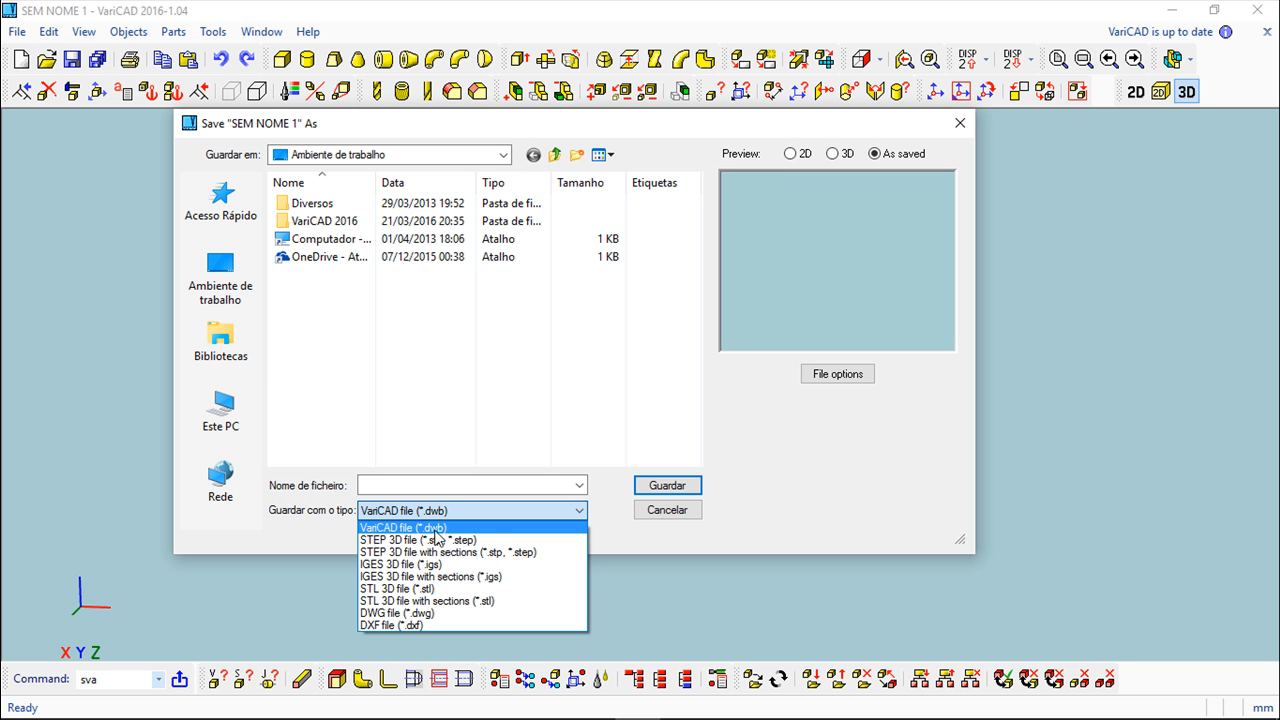
pyautogui.moveTo(452, 512)
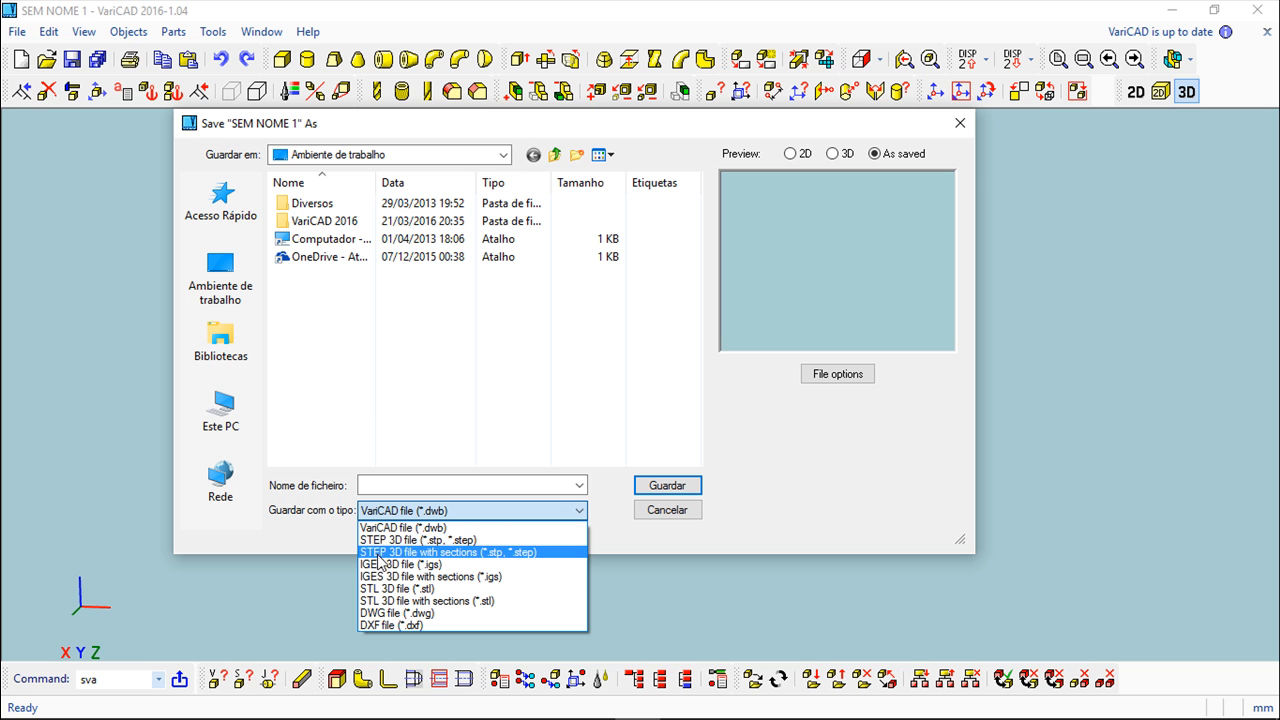
pyautogui.moveTo(380, 560)
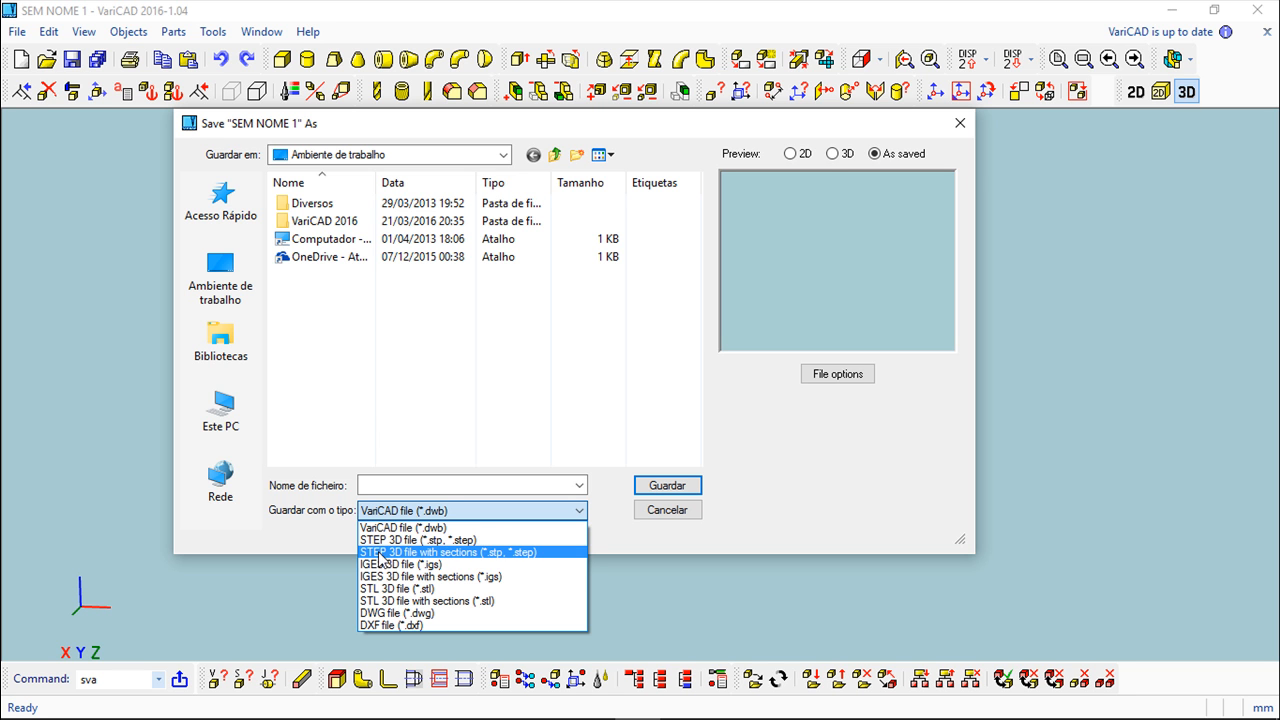
pyautogui.moveTo(416, 560)
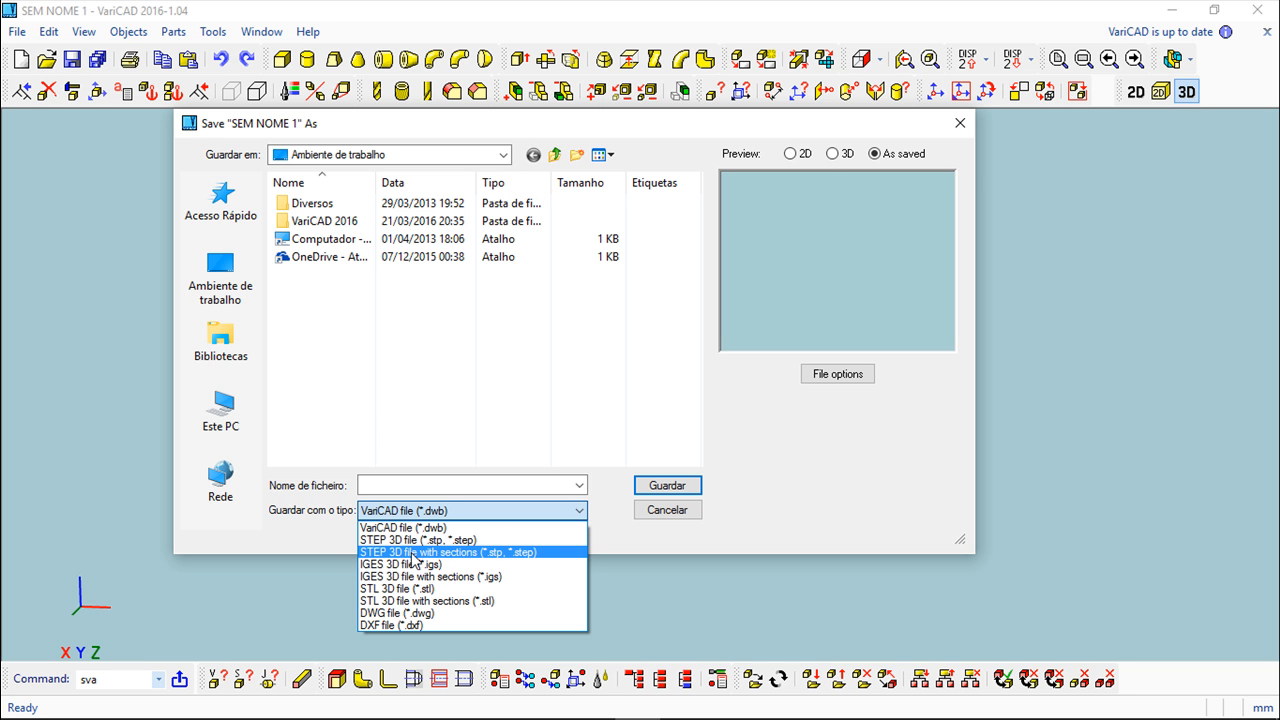
pyautogui.moveTo(384, 558)
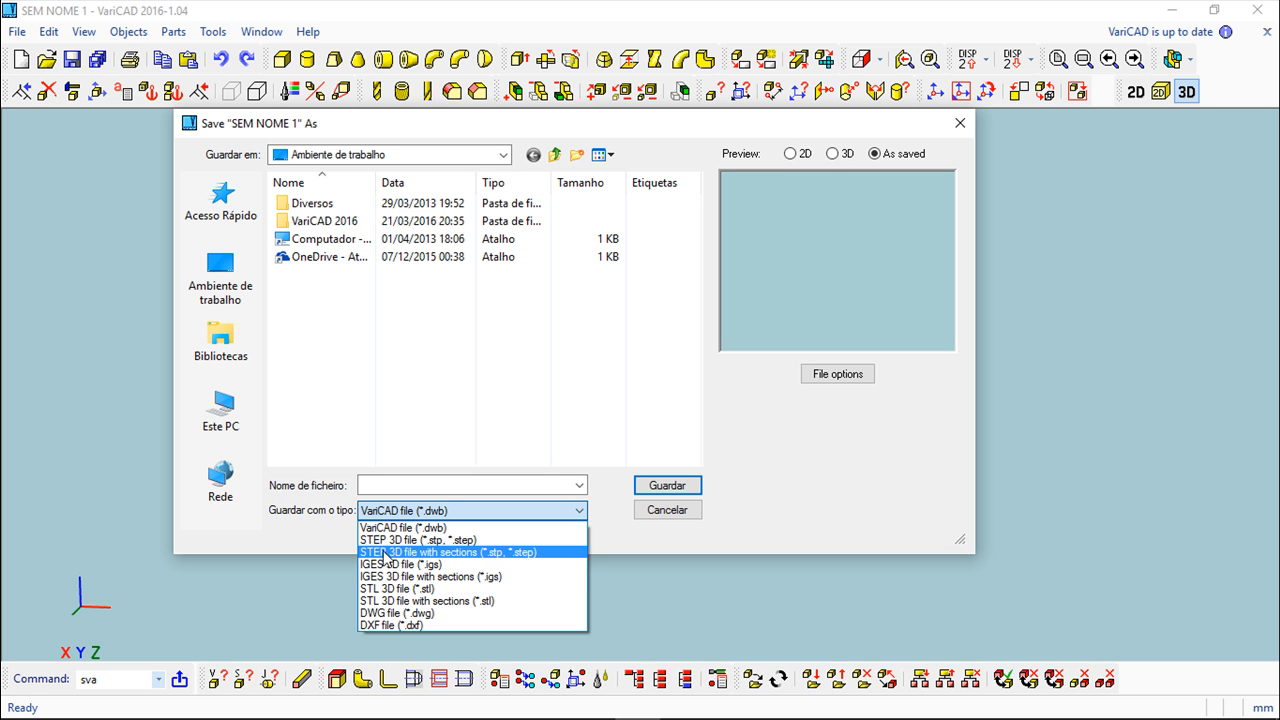
pyautogui.moveTo(448, 558)
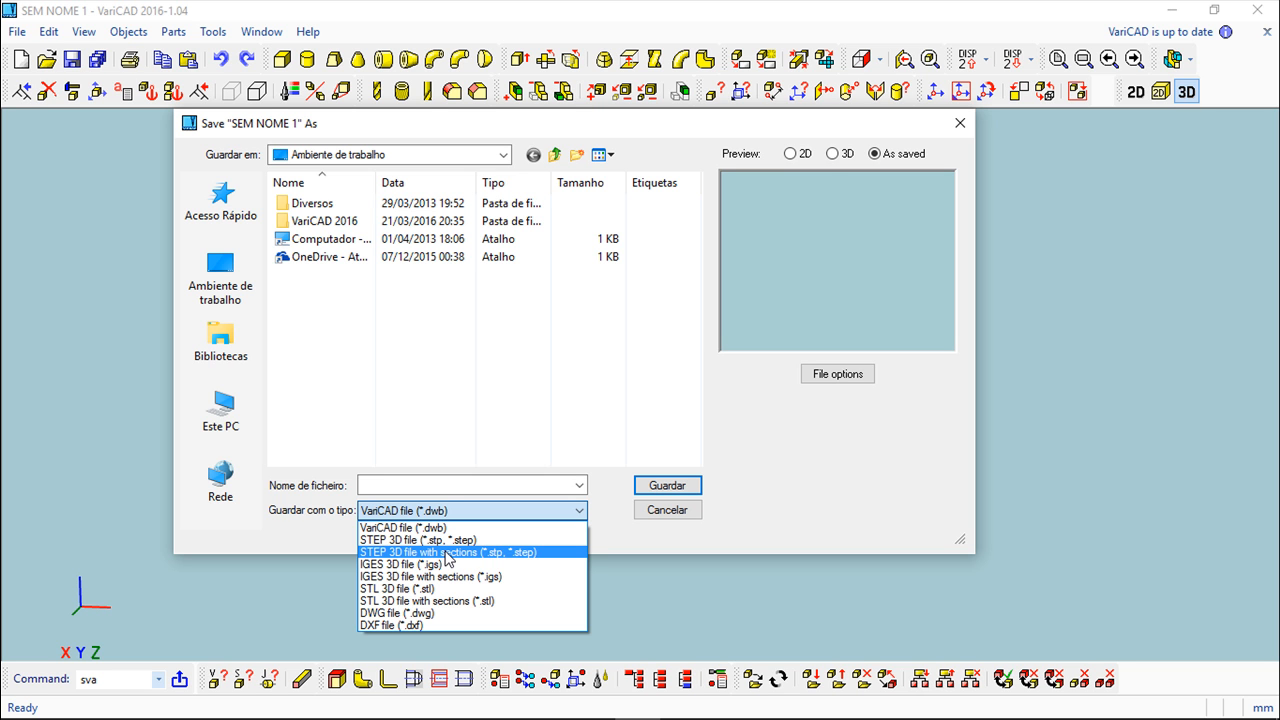
pyautogui.moveTo(448, 560)
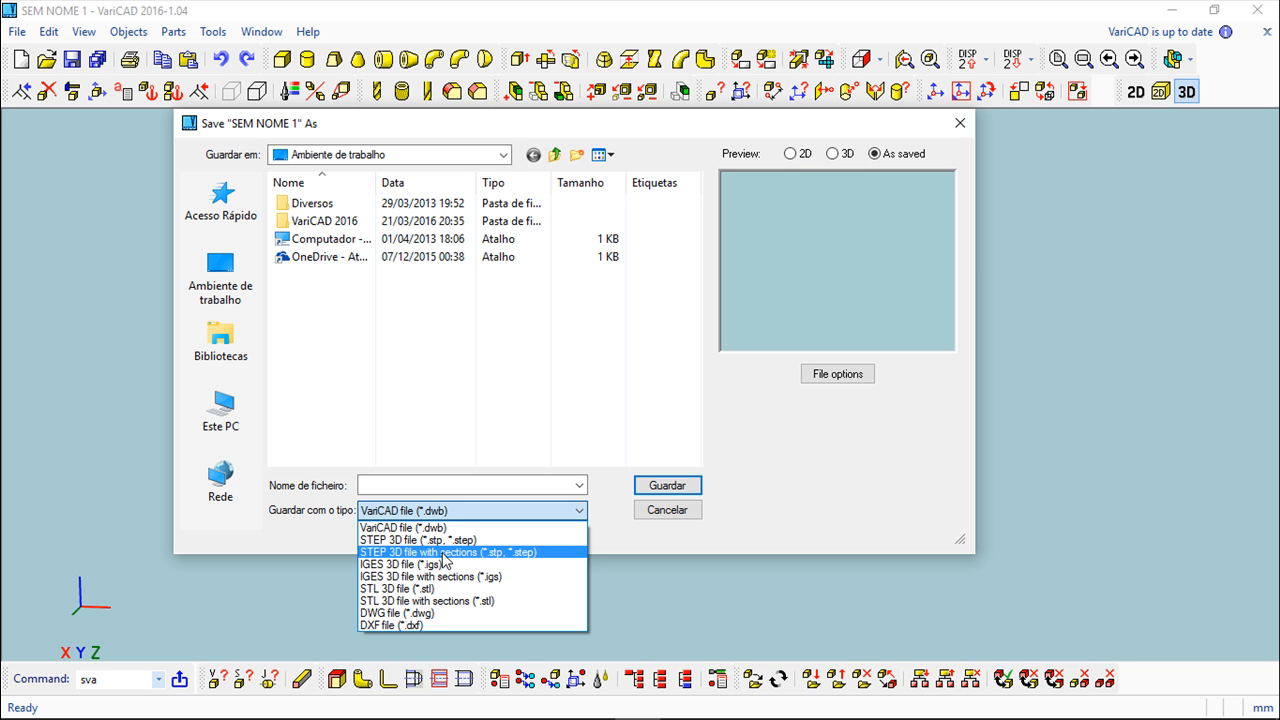
pyautogui.moveTo(440, 564)
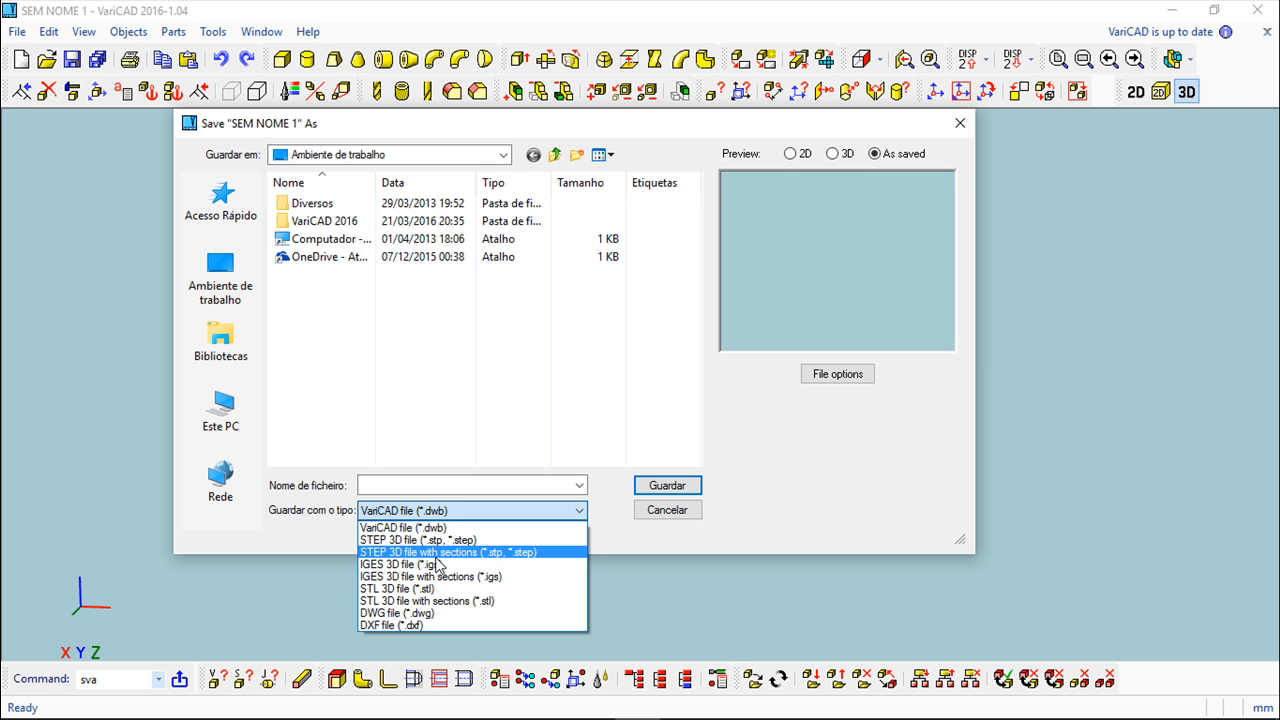
pyautogui.moveTo(456, 566)
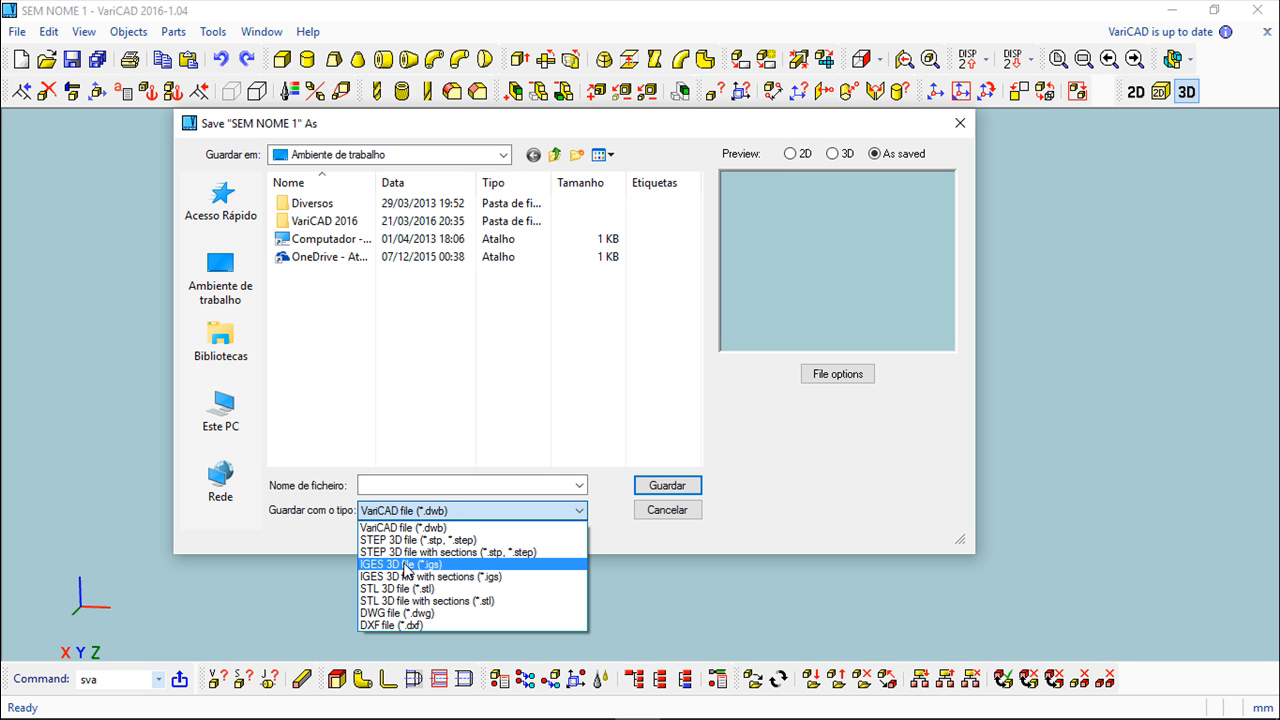
pyautogui.moveTo(392, 578)
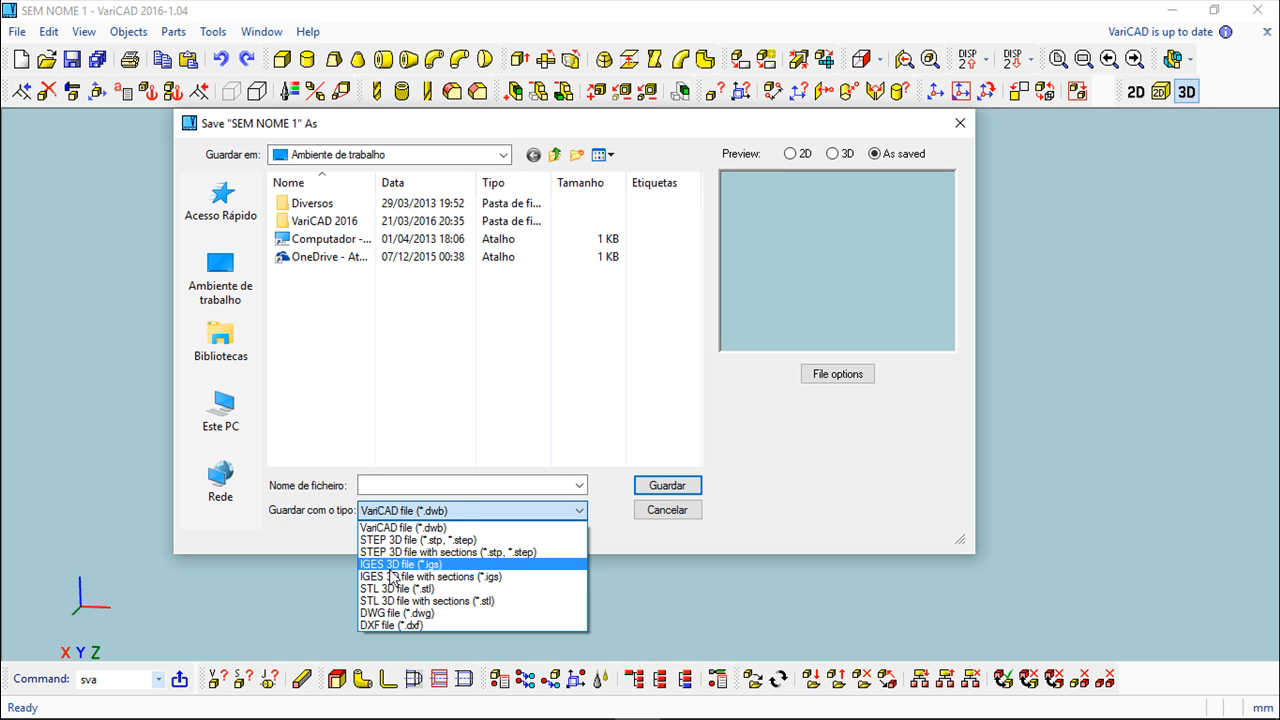
pyautogui.moveTo(378, 540)
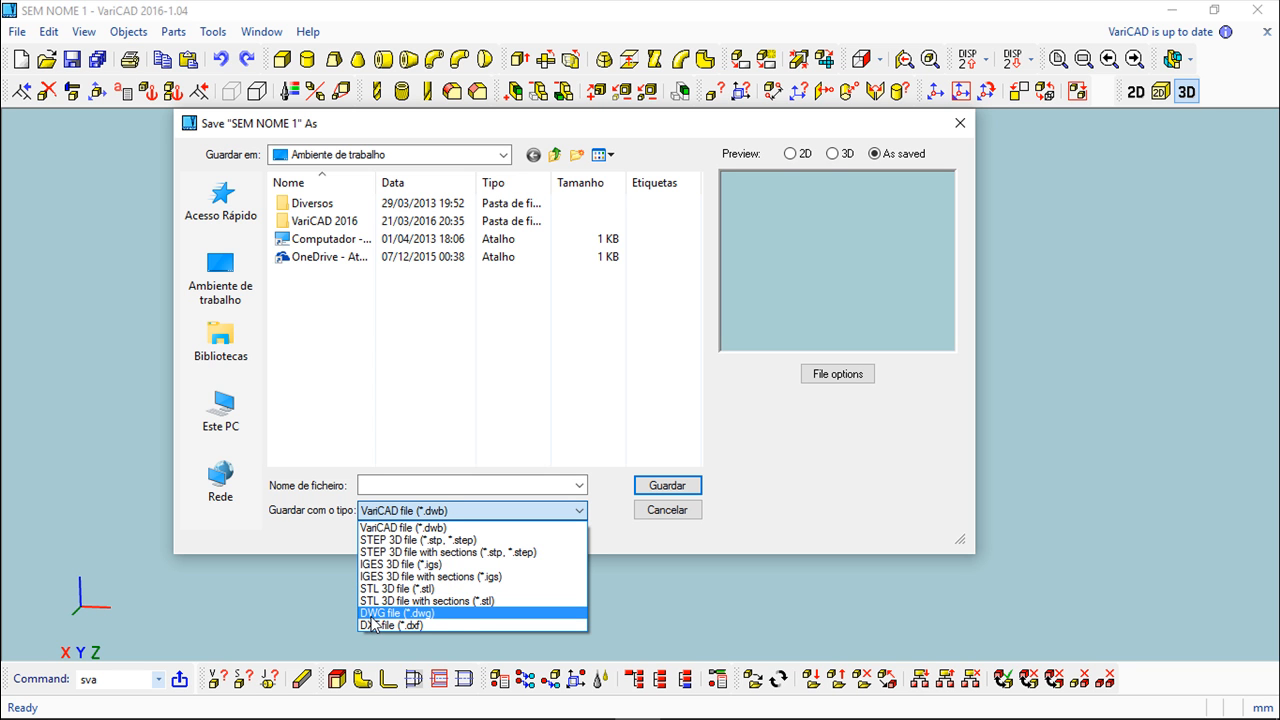
pyautogui.moveTo(456, 624)
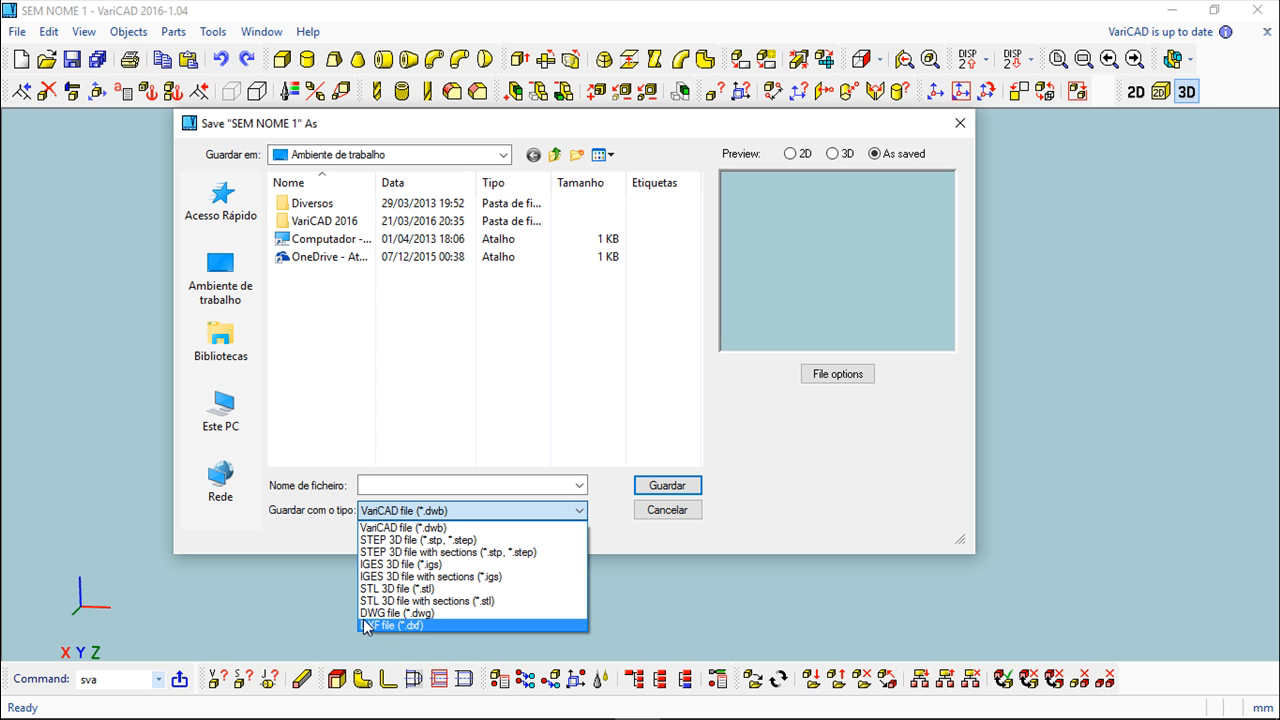
pyautogui.moveTo(400, 588)
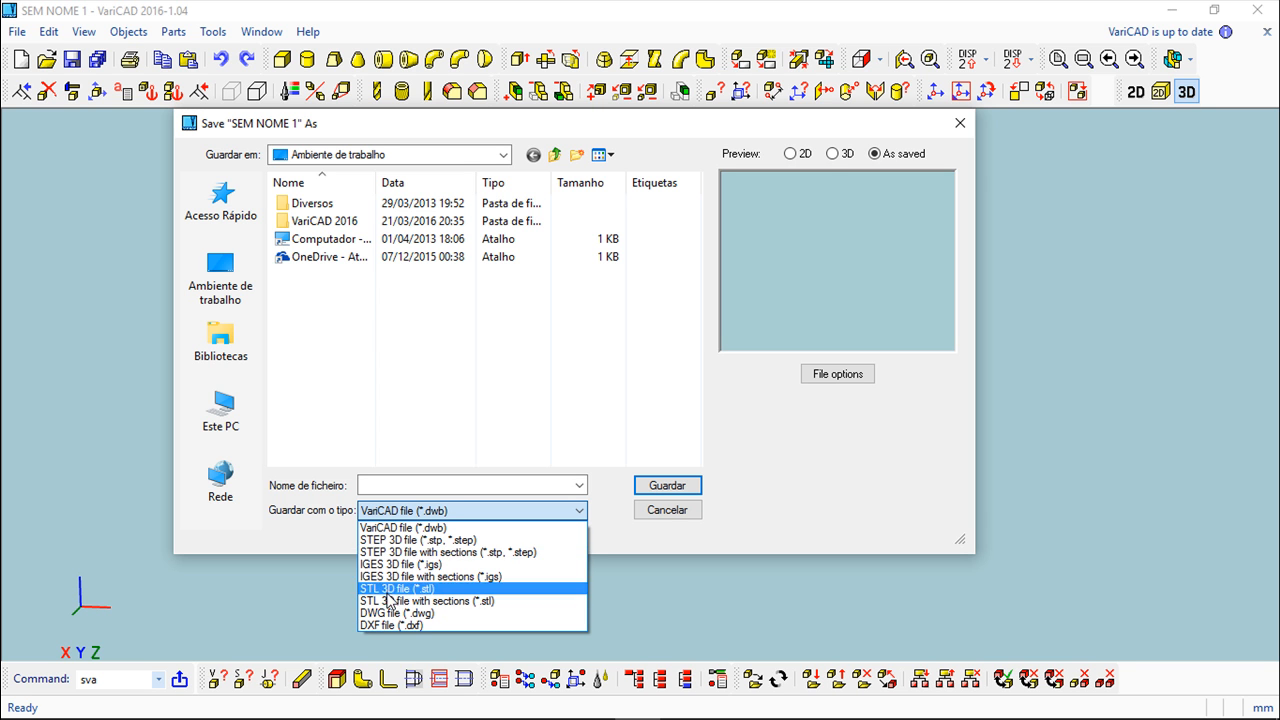
pyautogui.moveTo(384, 596)
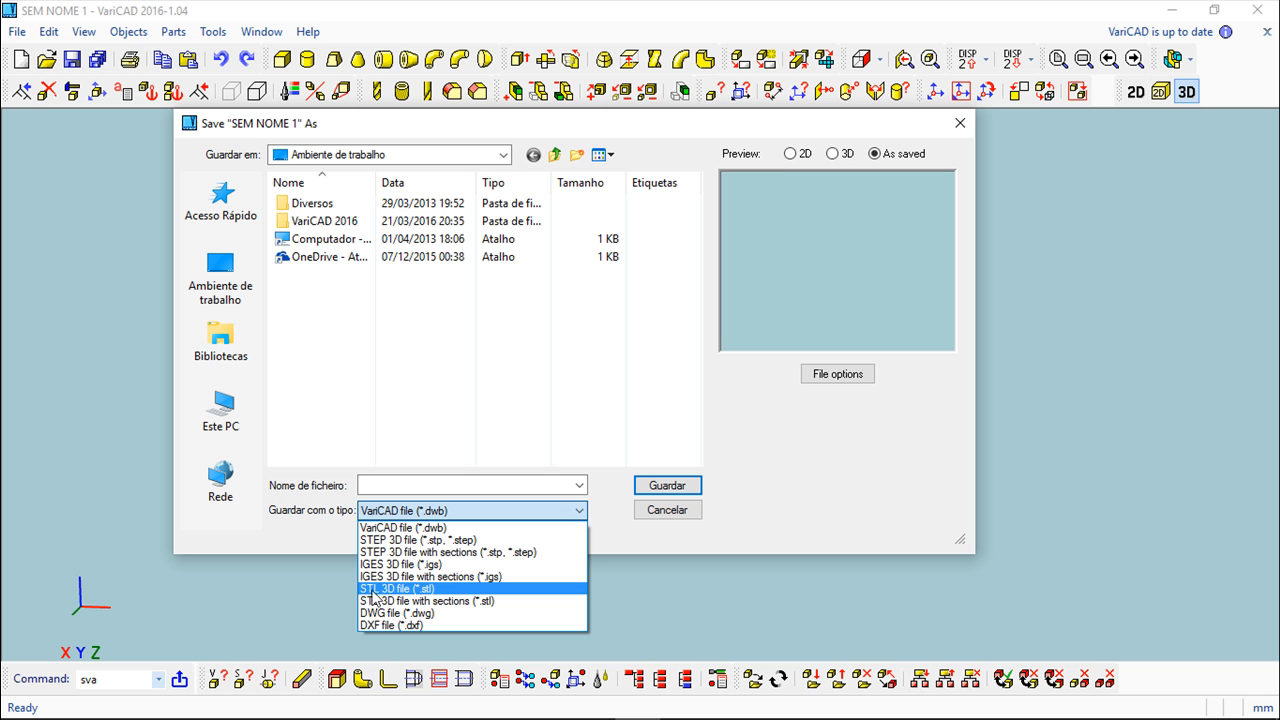
pyautogui.moveTo(380, 600)
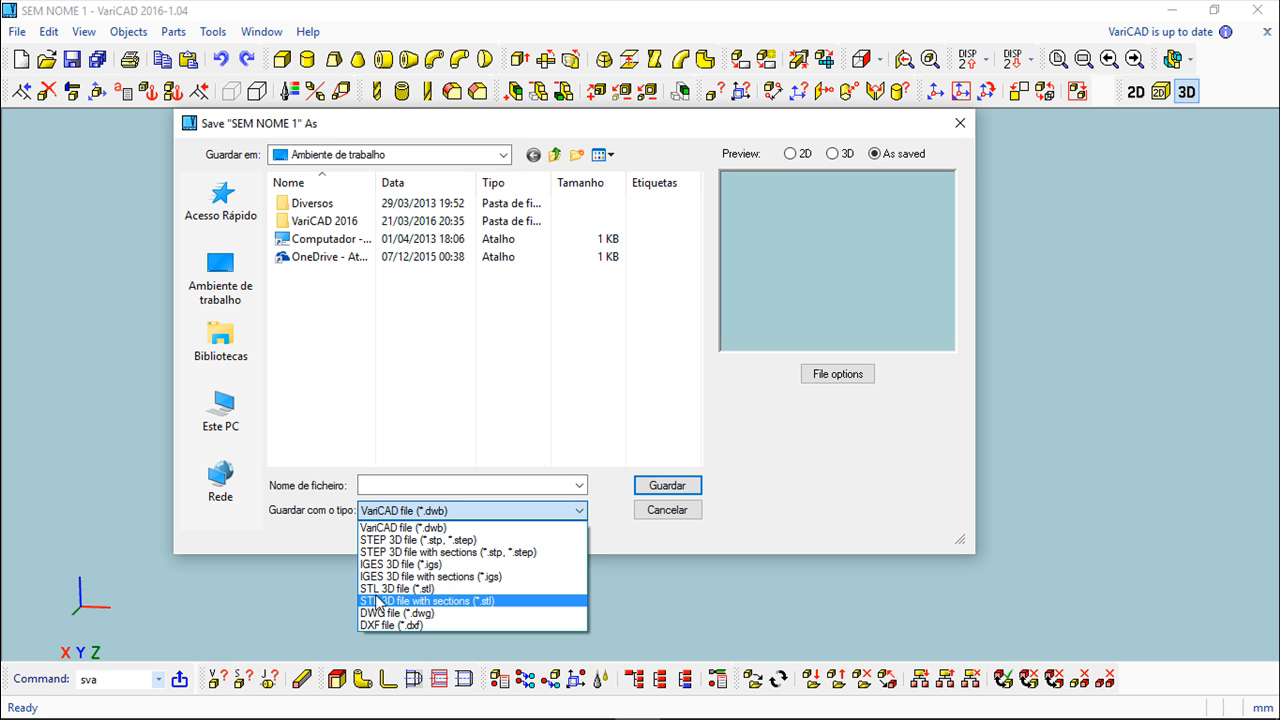
pyautogui.moveTo(400, 588)
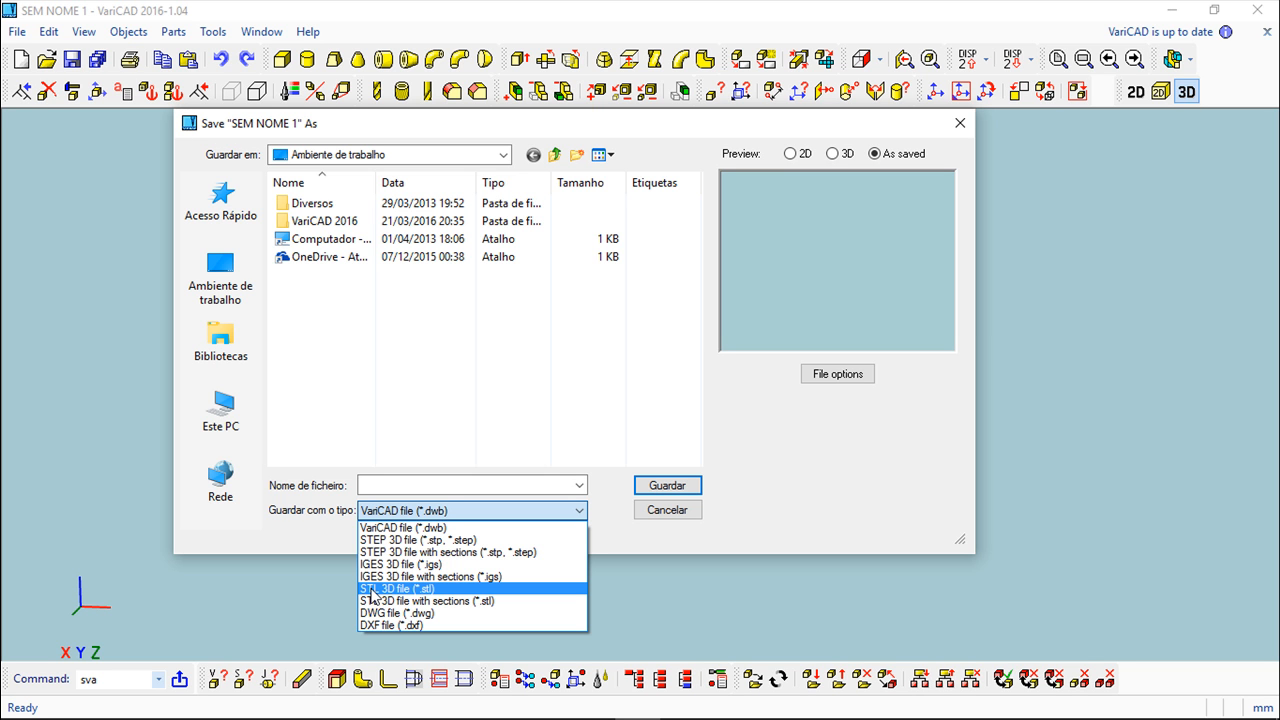
pyautogui.moveTo(412, 600)
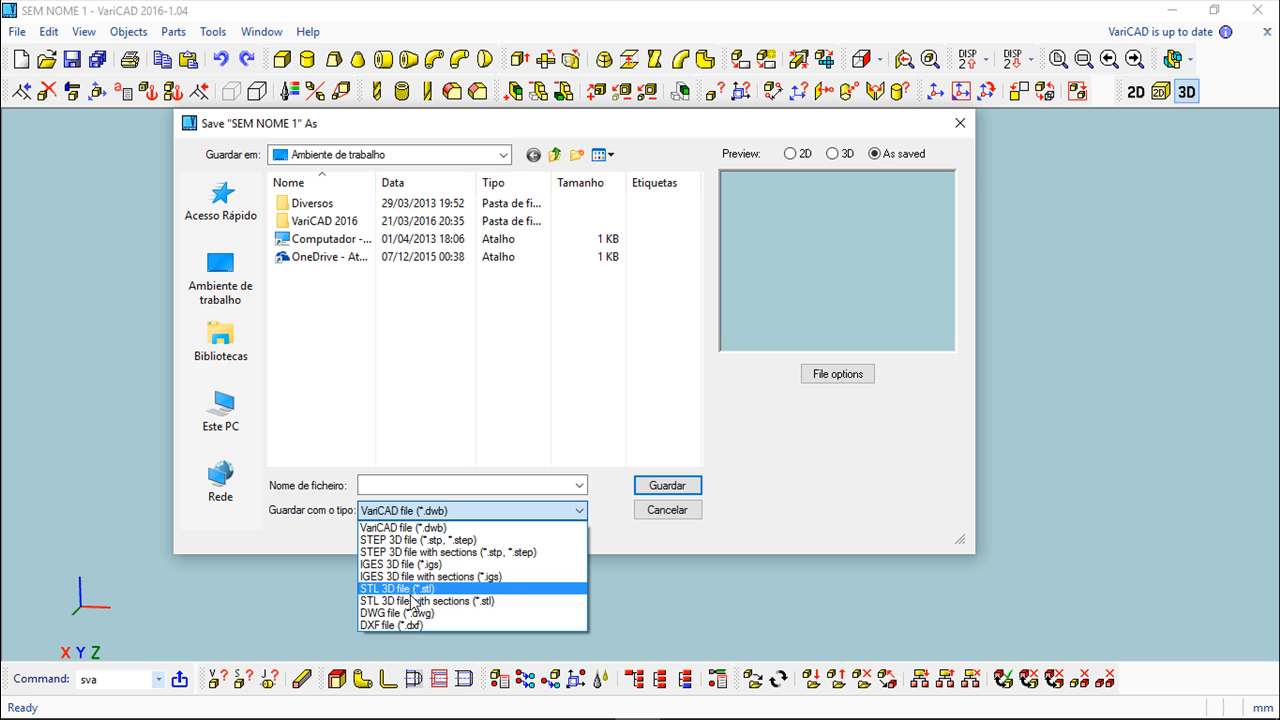
pyautogui.moveTo(436, 612)
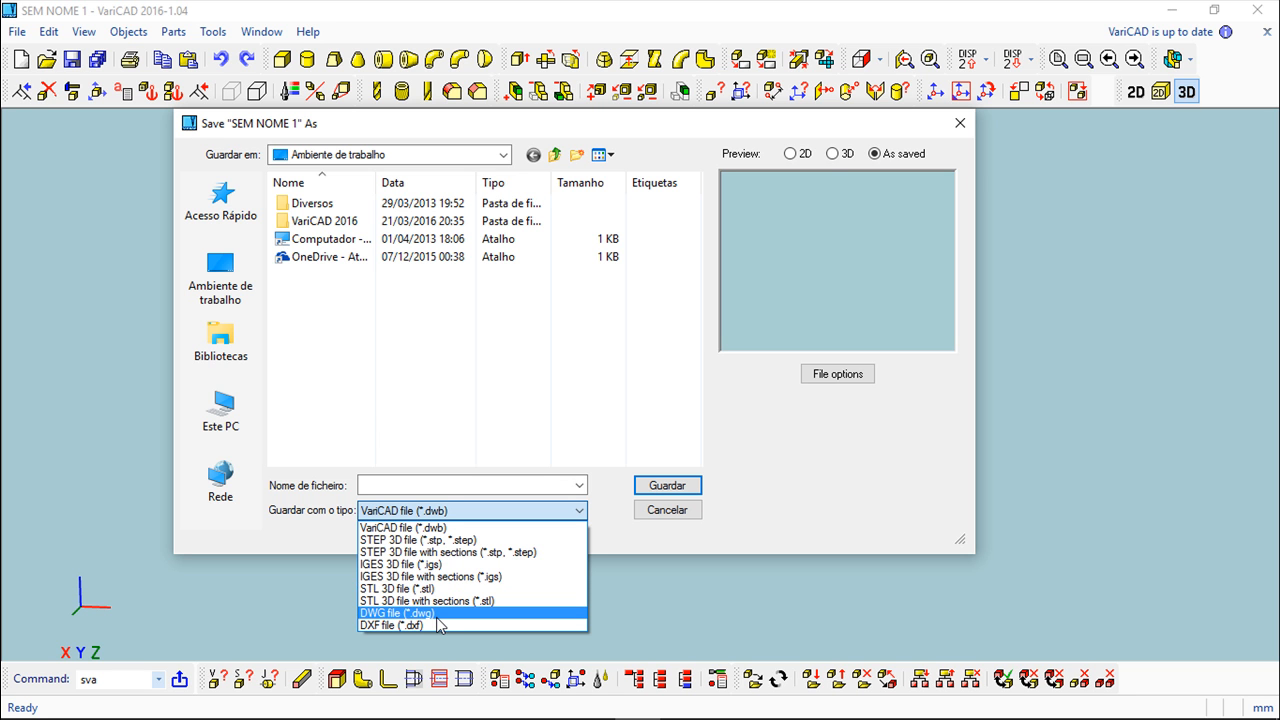
pyautogui.moveTo(400, 588)
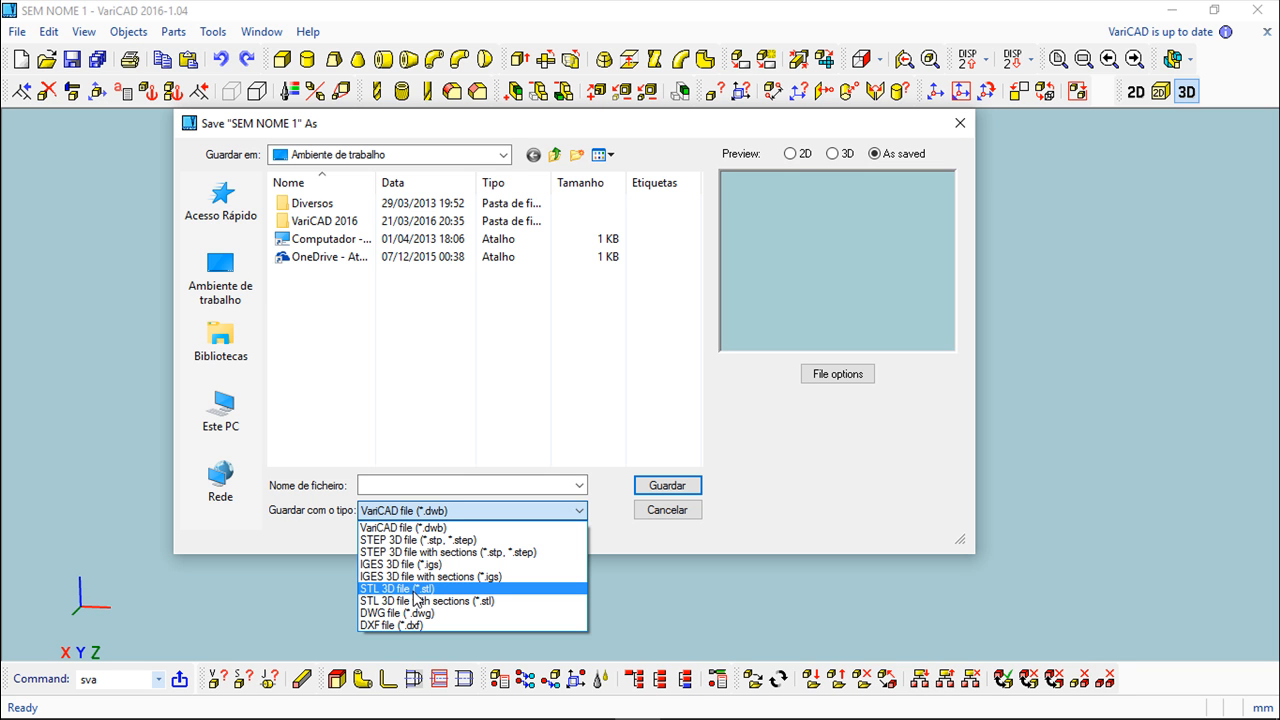
pyautogui.moveTo(416, 588)
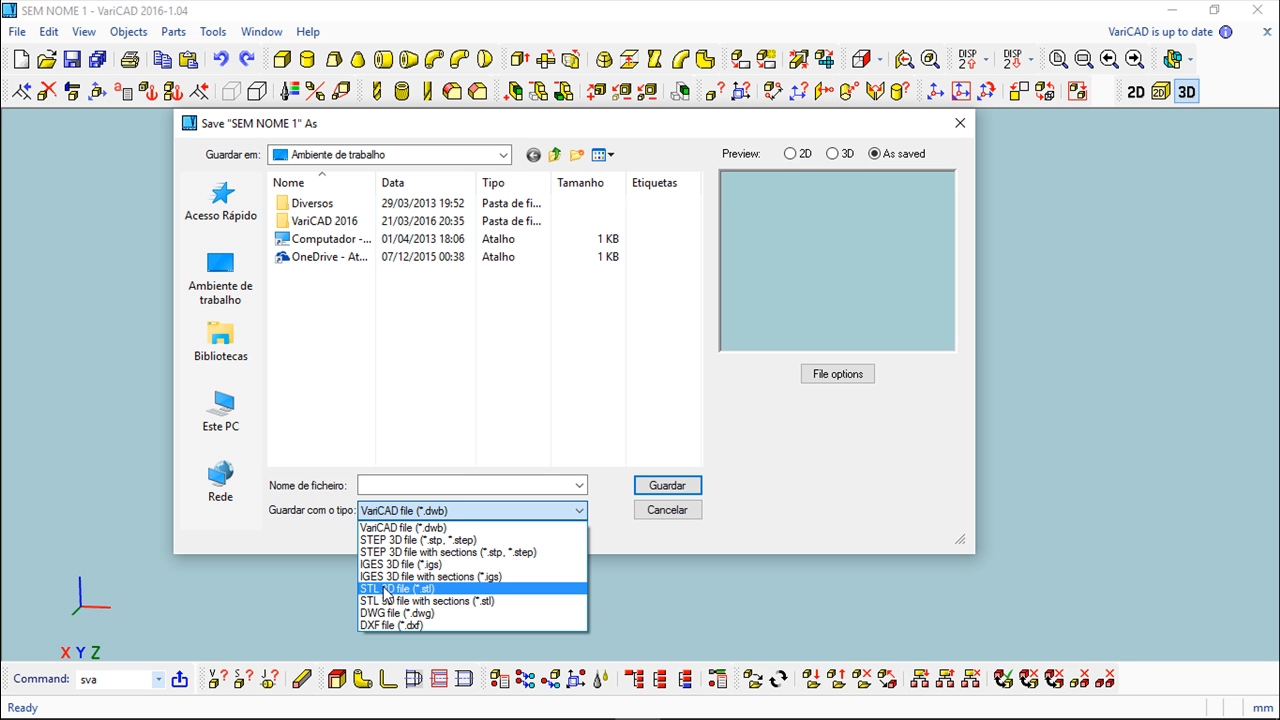
pyautogui.moveTo(392, 590)
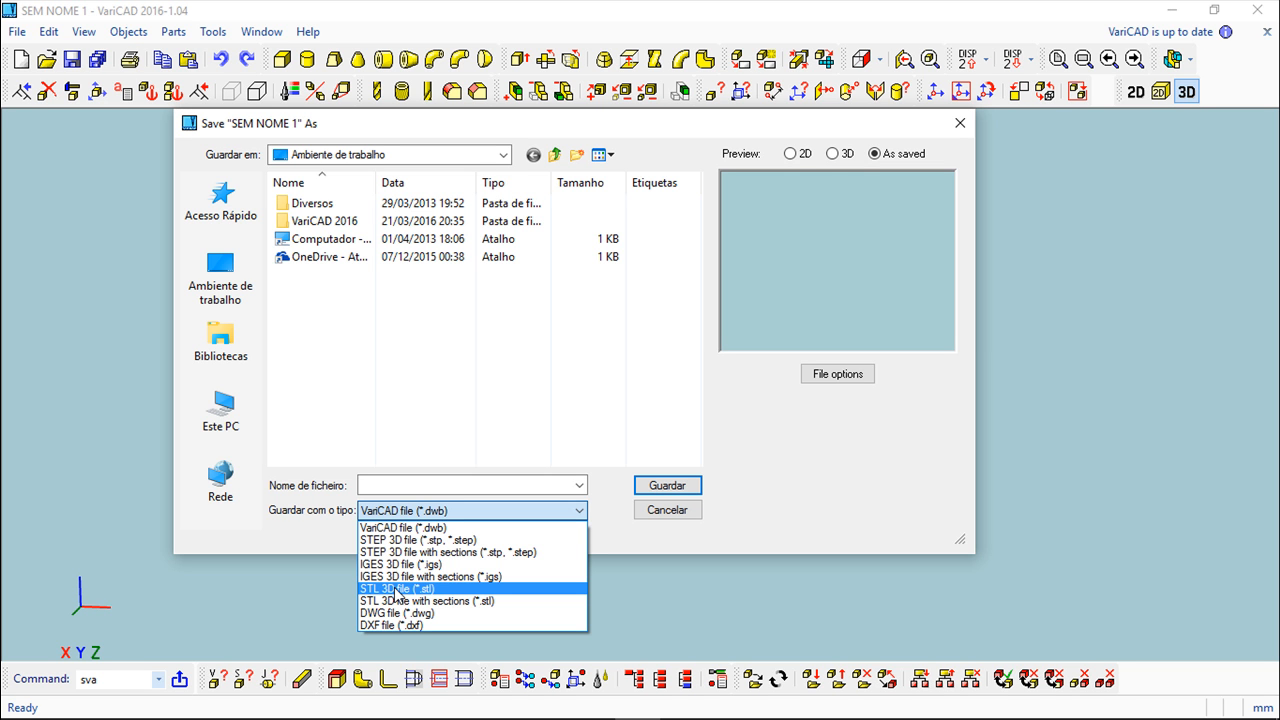
pyautogui.moveTo(378, 592)
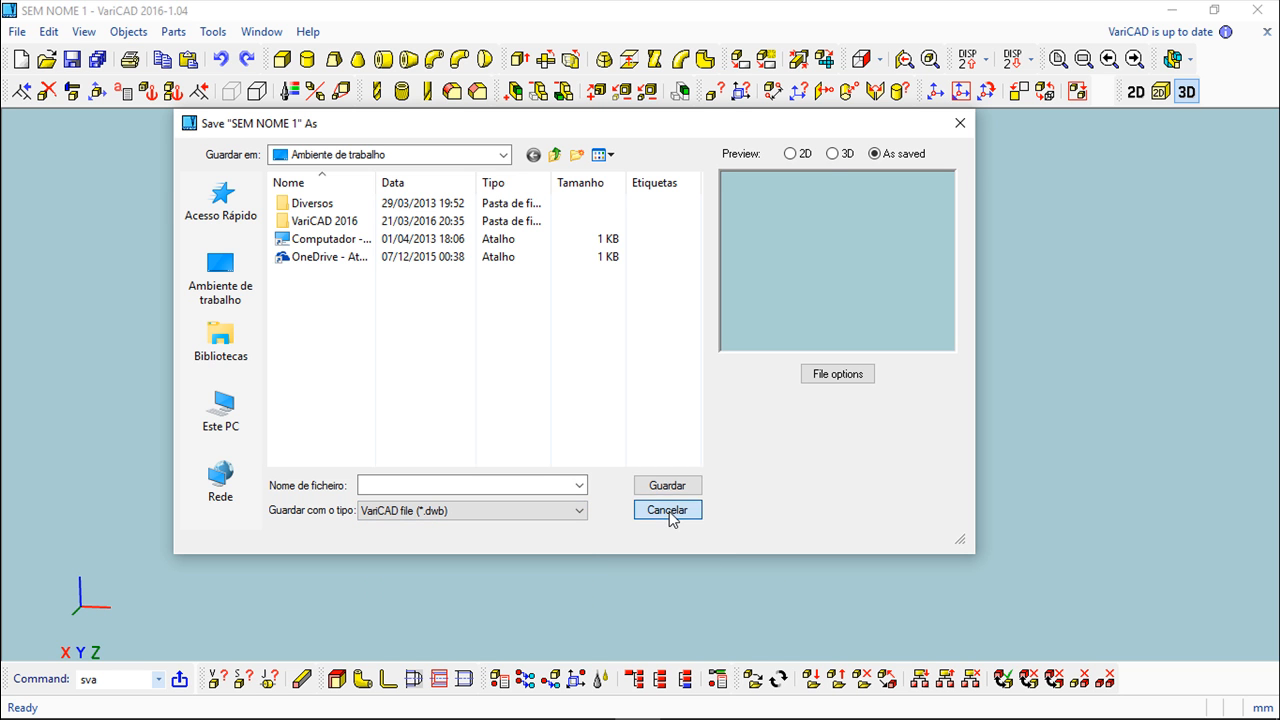
# - Cancel the Save As dialog without saving the untitled drawing
pyautogui.click(666, 510)
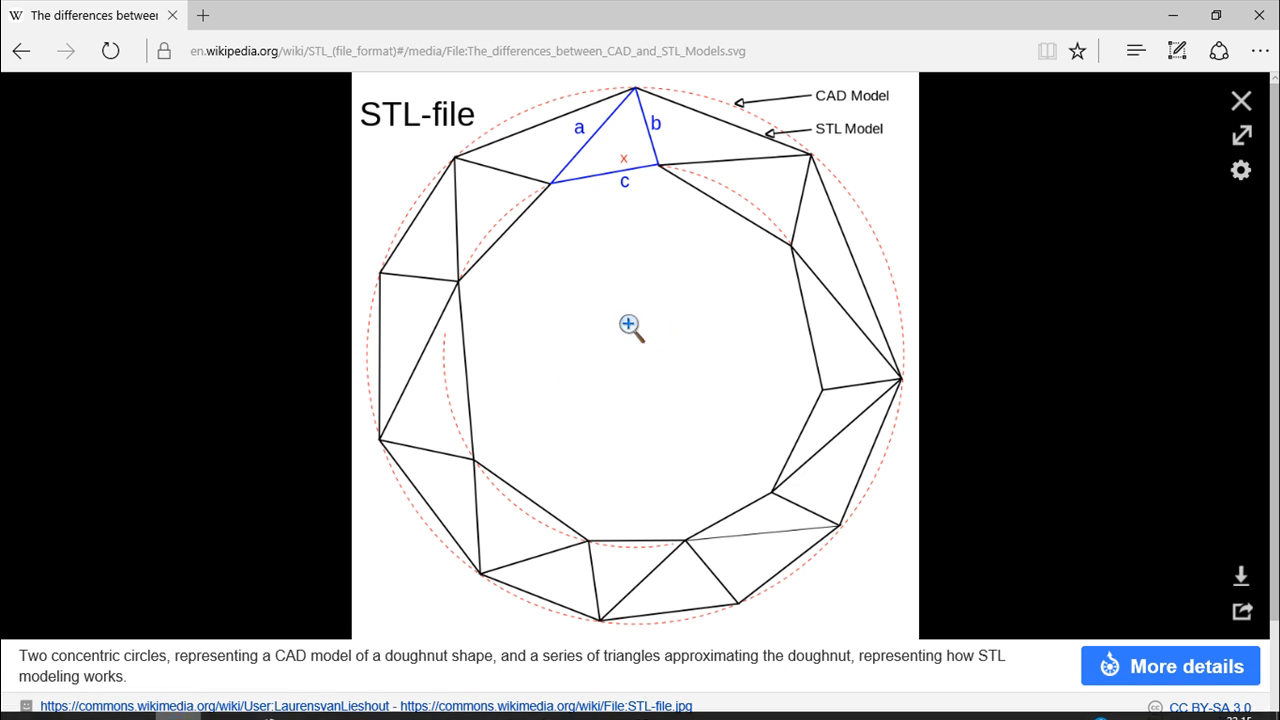
pyautogui.moveTo(716, 384)
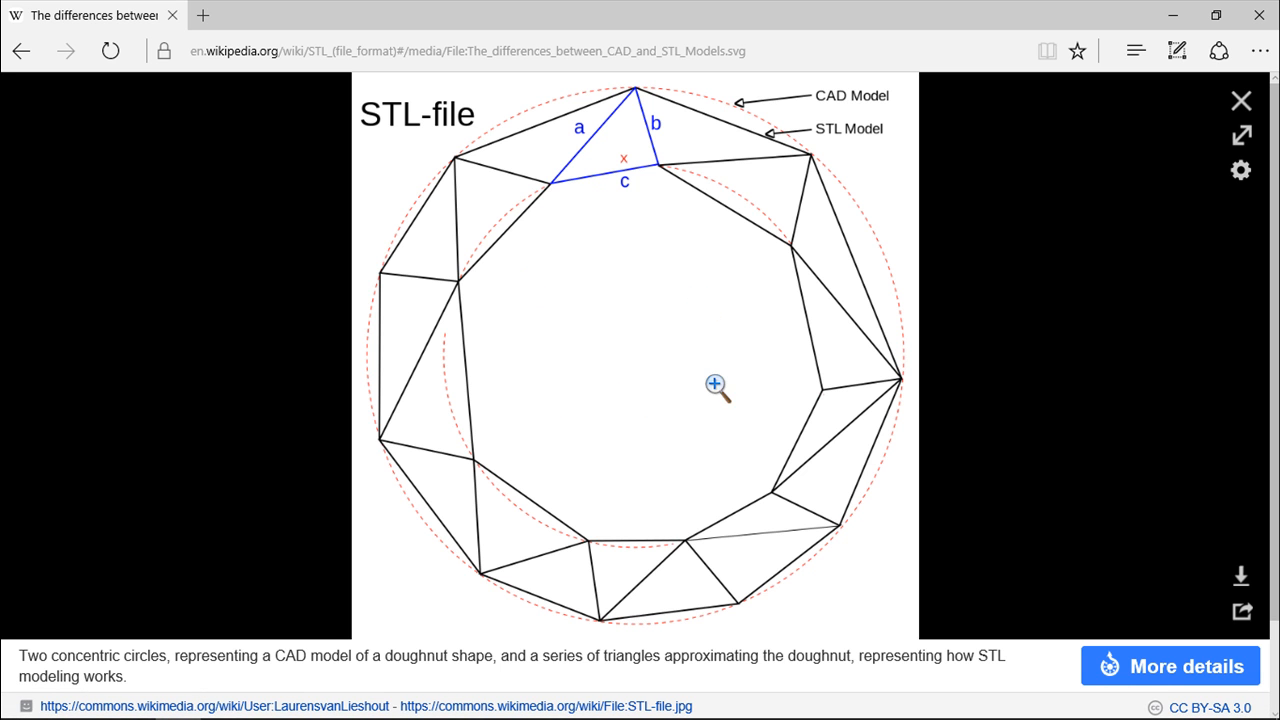
pyautogui.moveTo(600, 228)
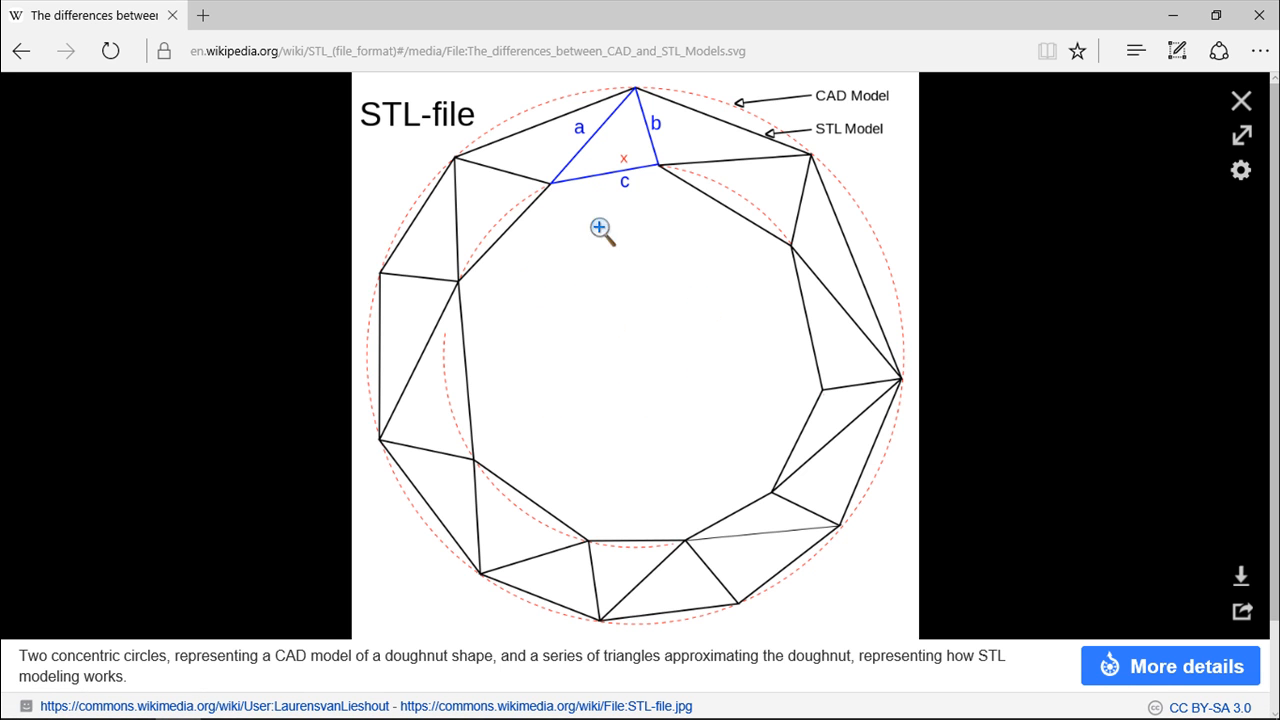
pyautogui.moveTo(720, 318)
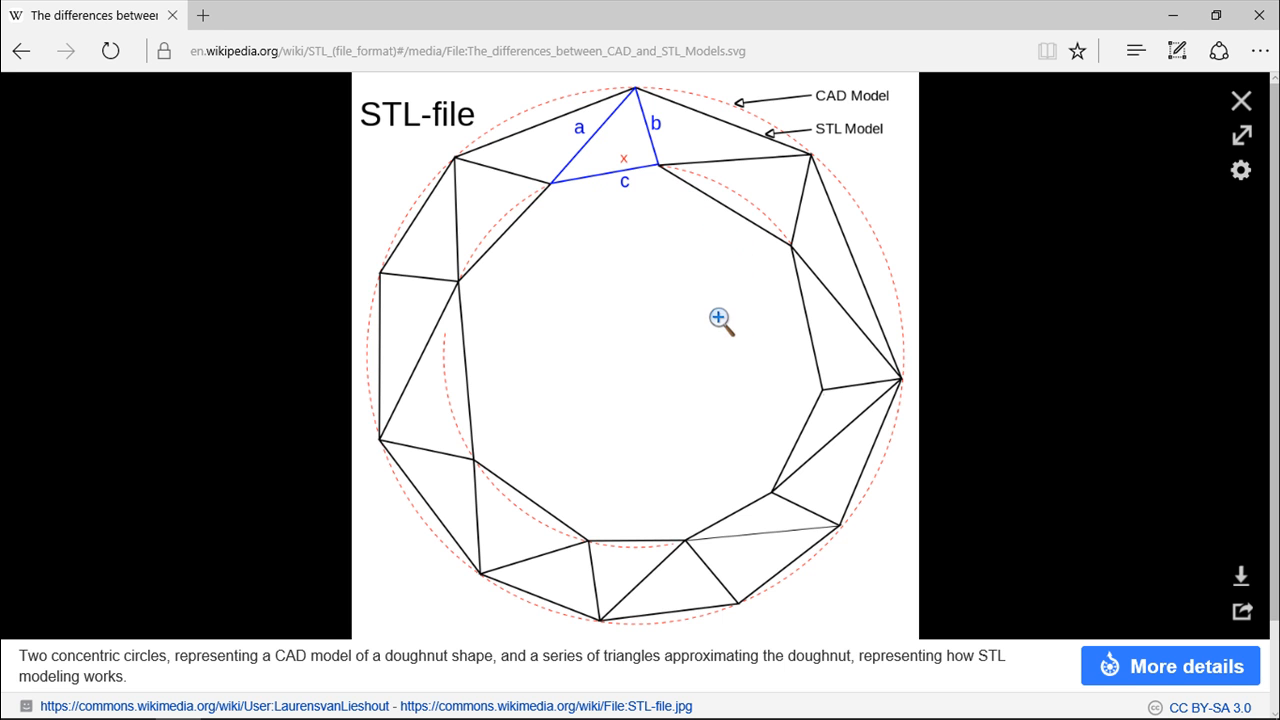
pyautogui.moveTo(710, 108)
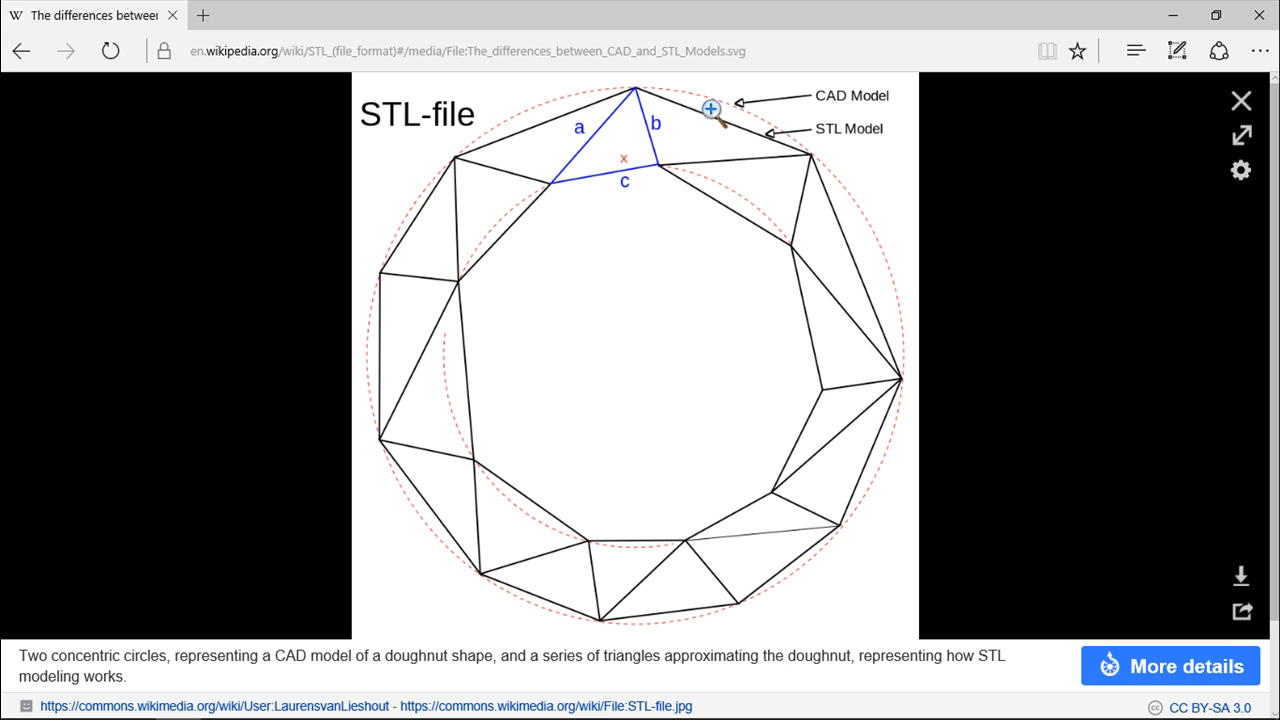
pyautogui.moveTo(616, 300)
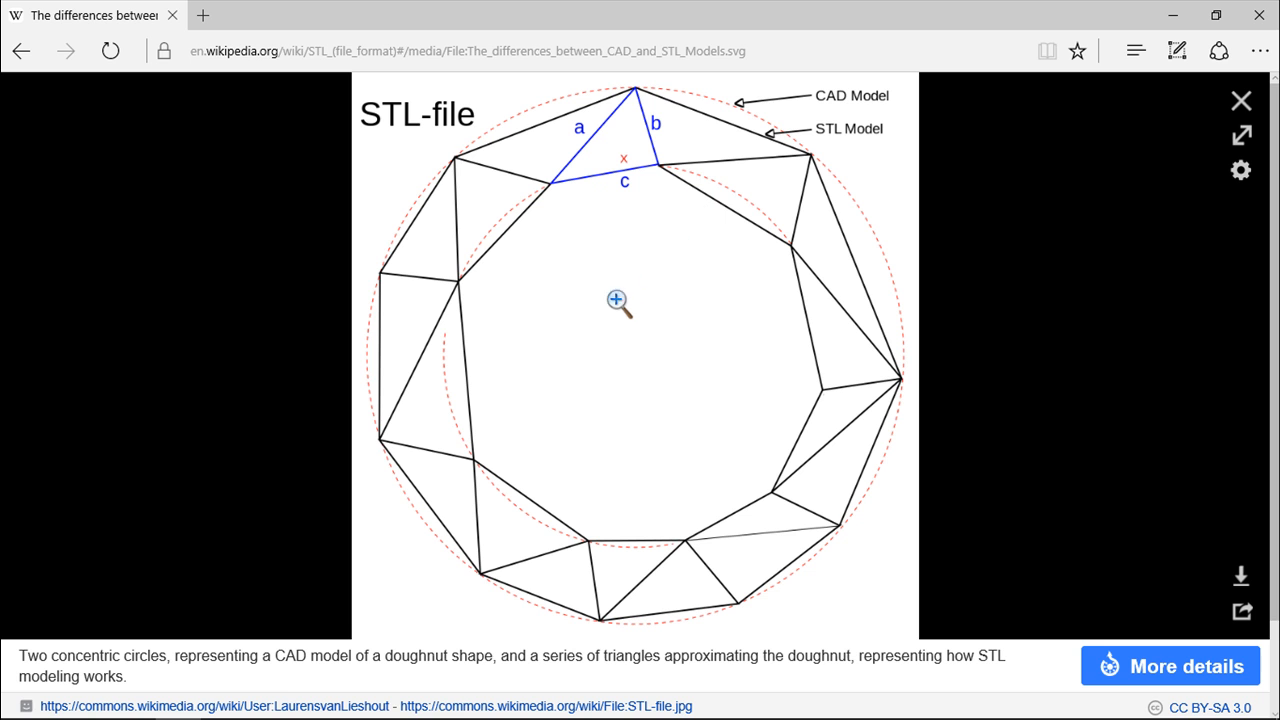
pyautogui.moveTo(620, 318)
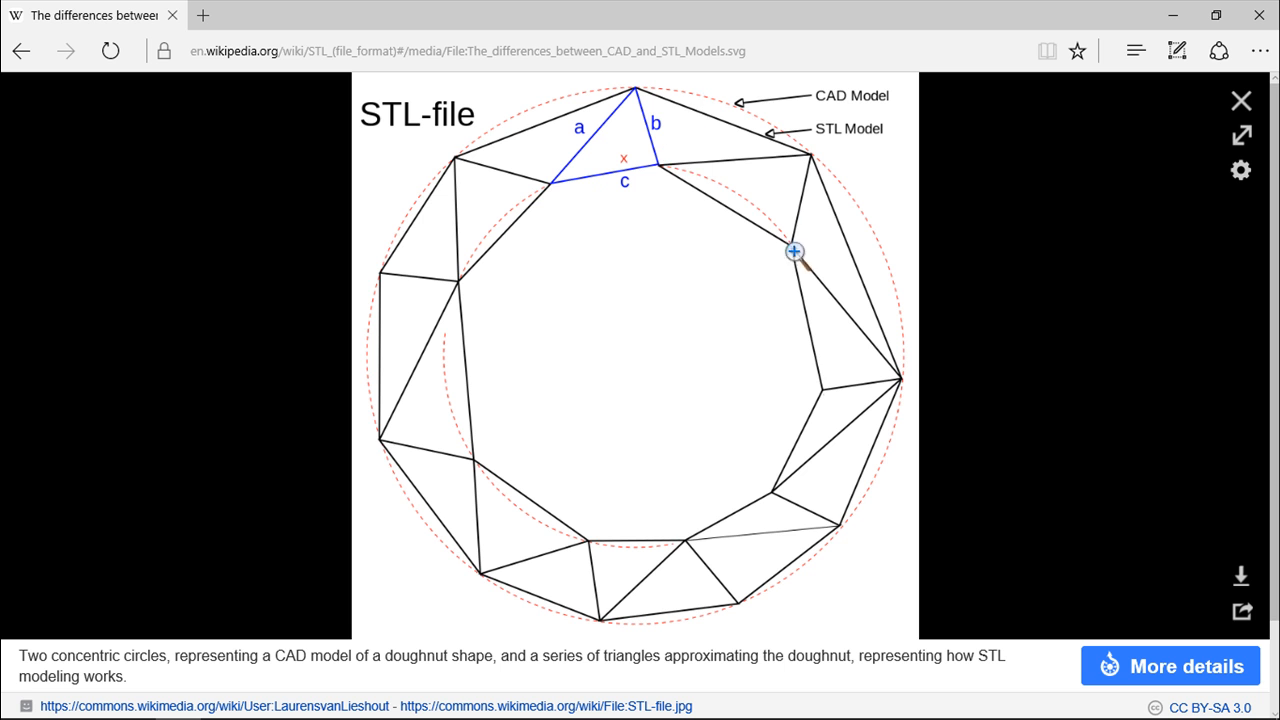
pyautogui.moveTo(630, 132)
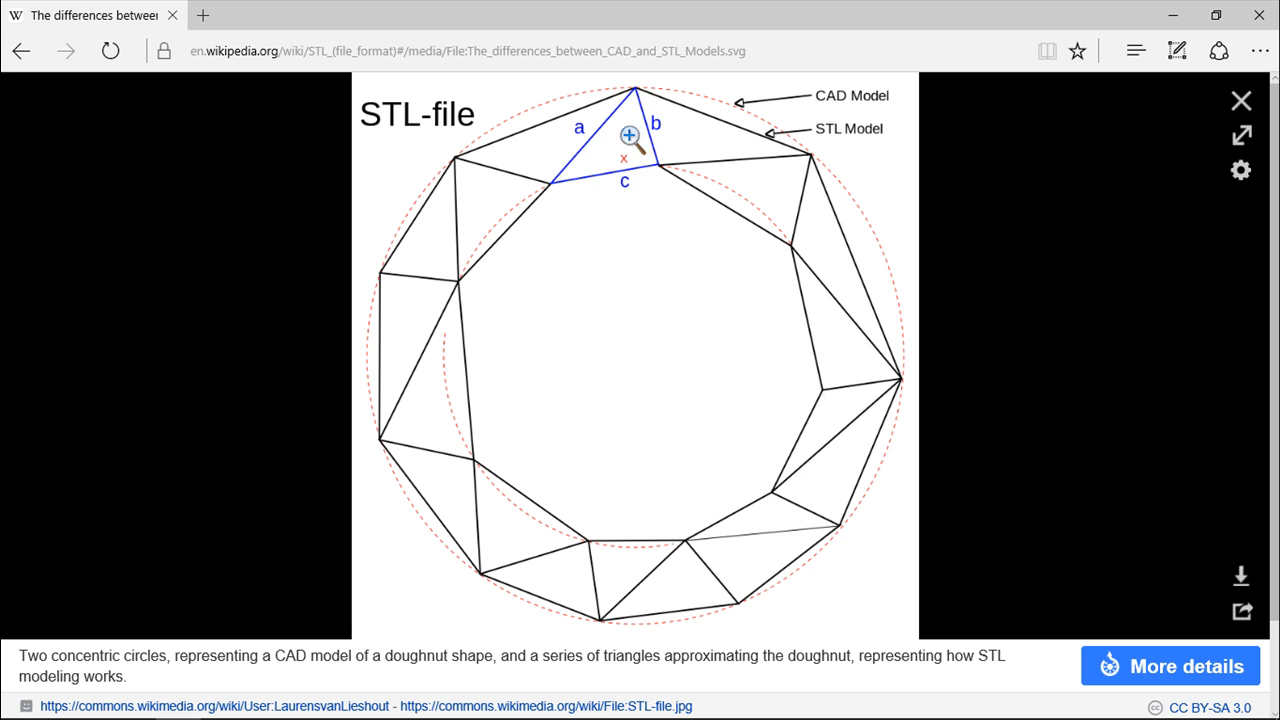
pyautogui.moveTo(624, 96)
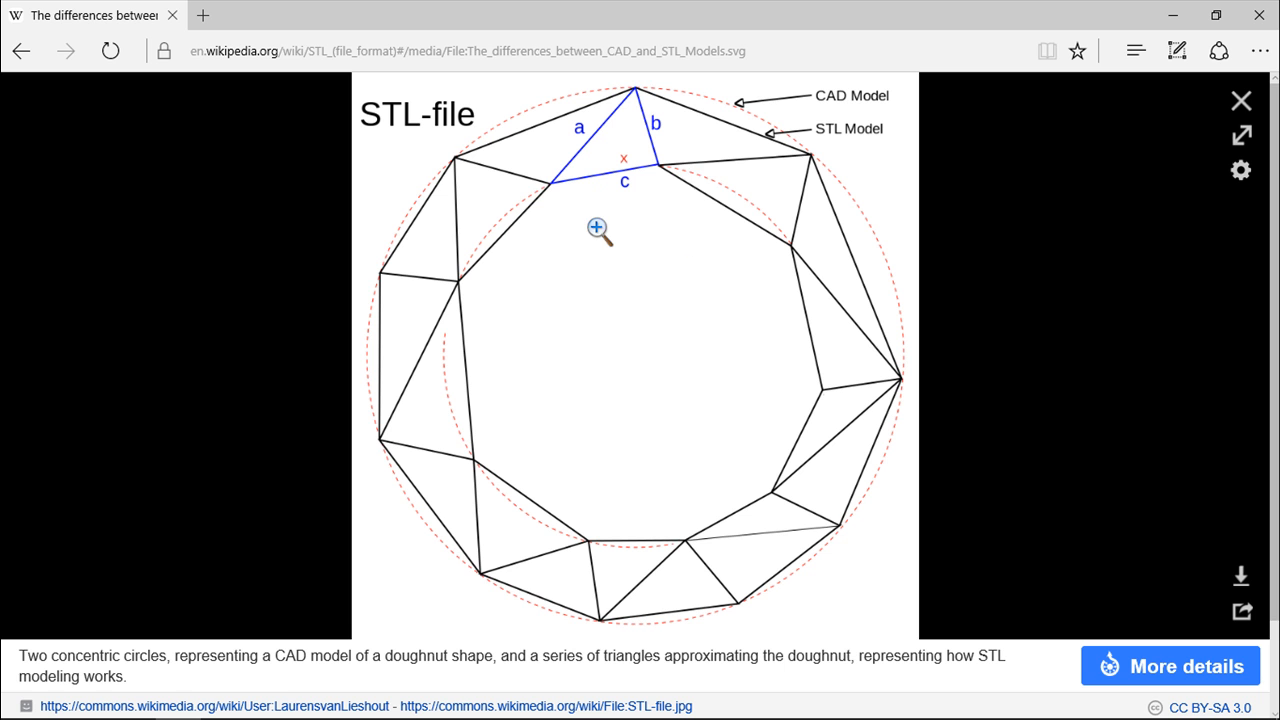
pyautogui.moveTo(638, 96)
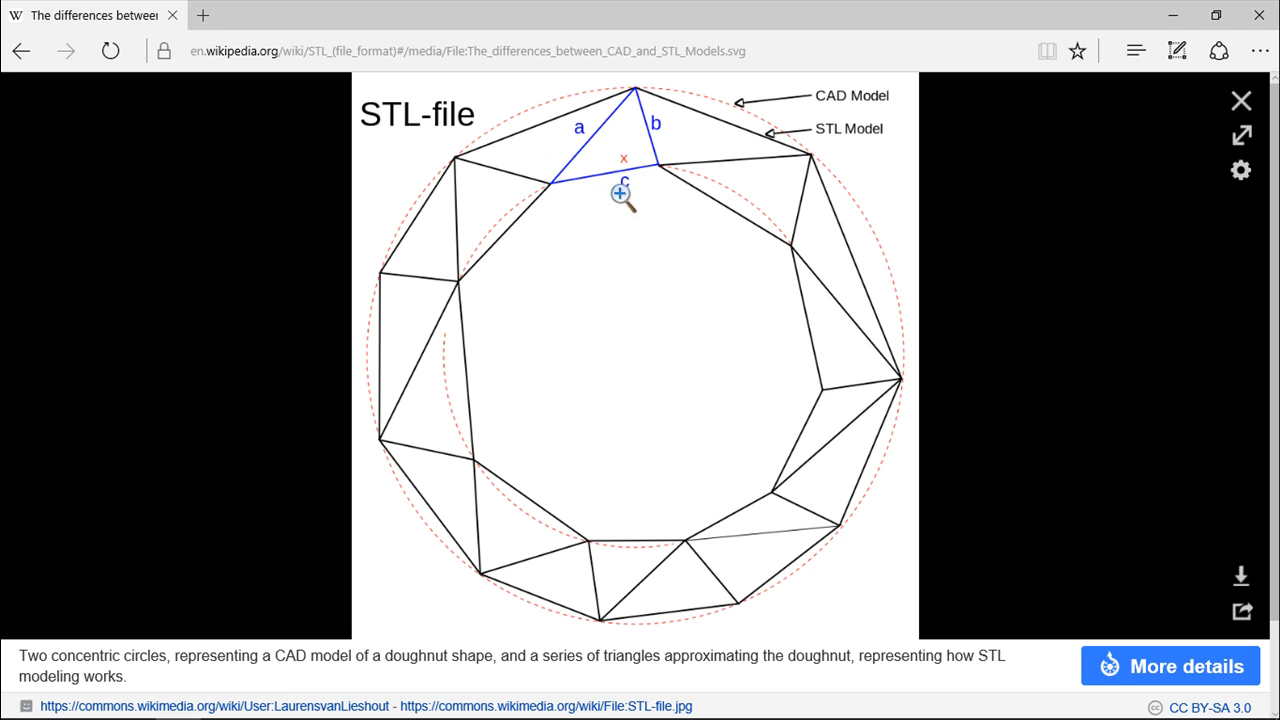
pyautogui.moveTo(664, 162)
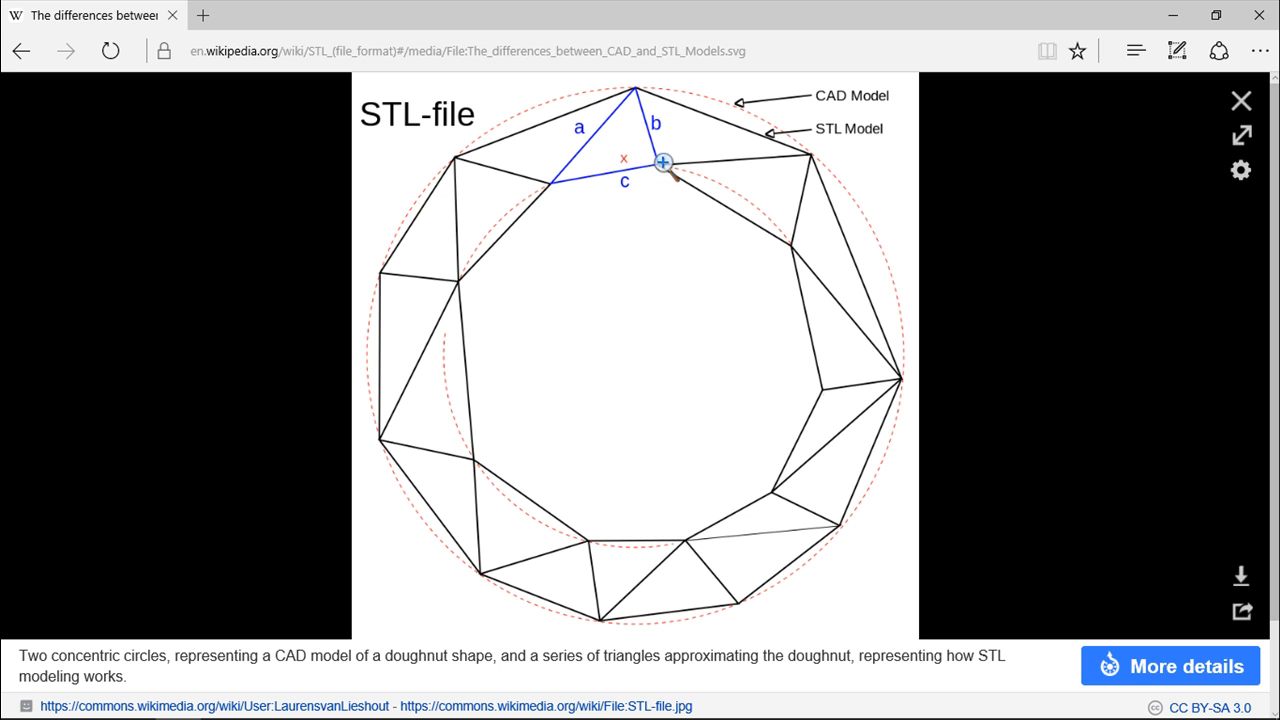
pyautogui.moveTo(712, 172)
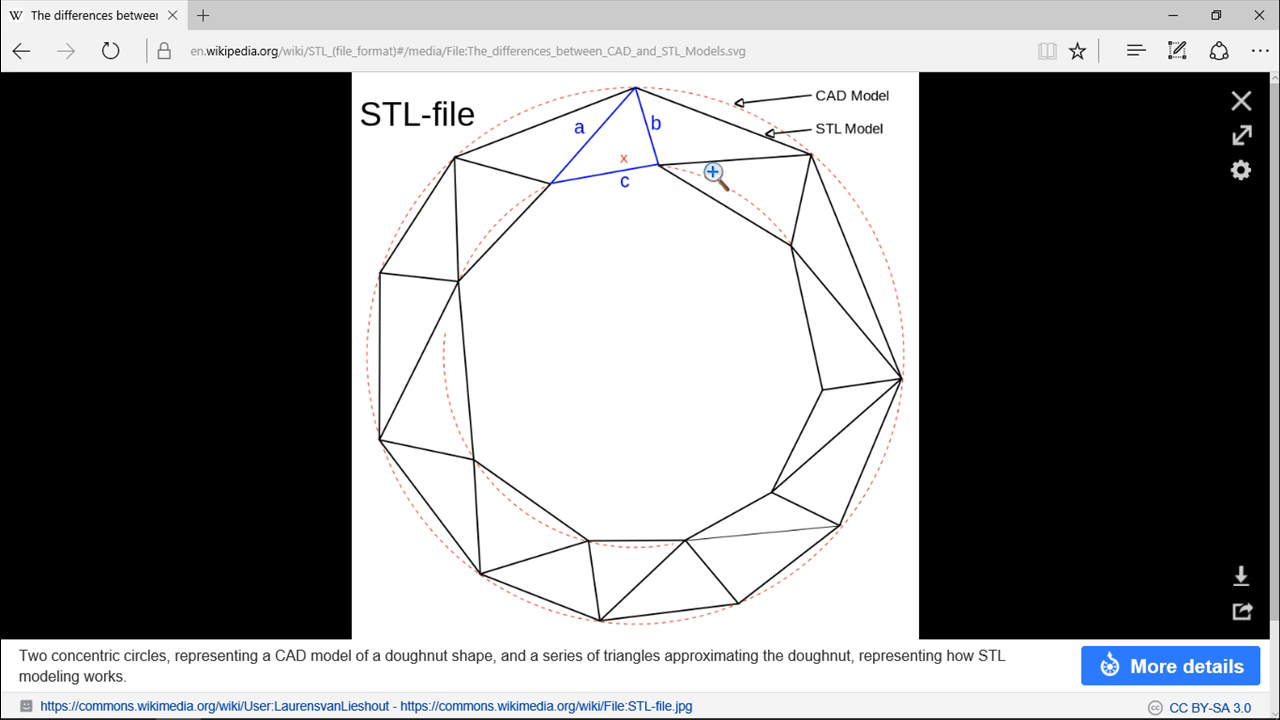
pyautogui.moveTo(806, 152)
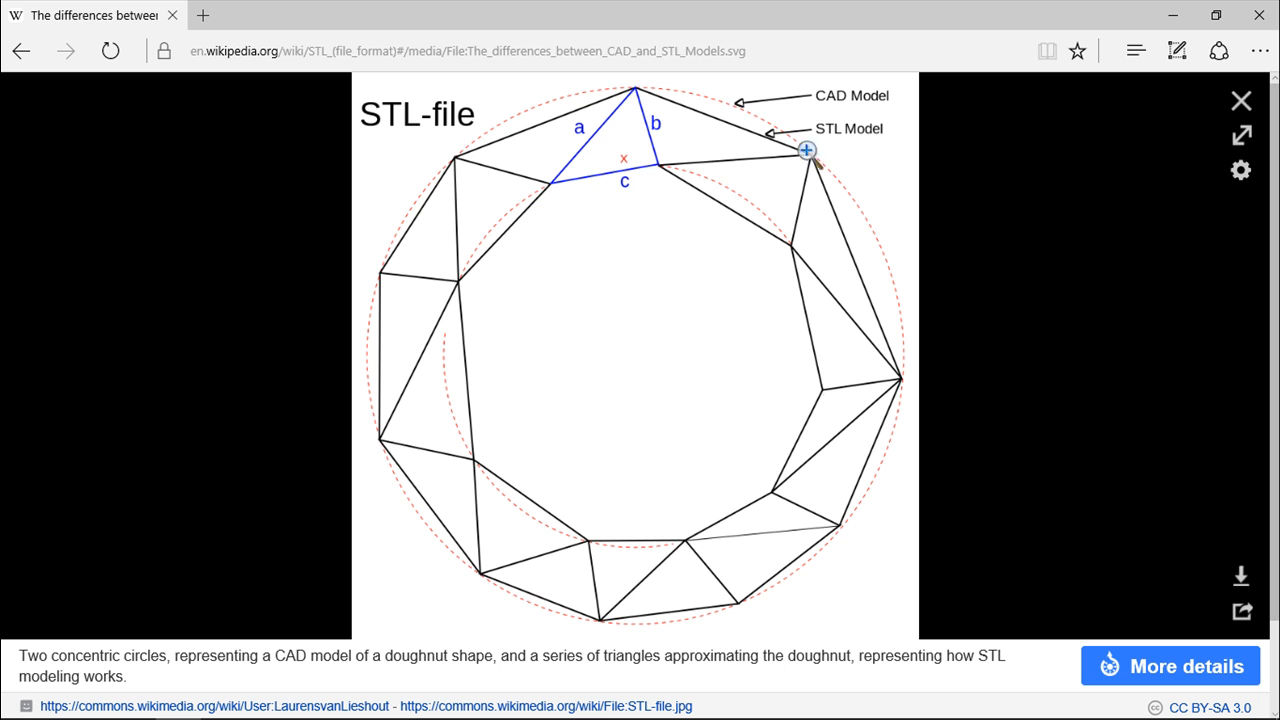
pyautogui.moveTo(690, 104)
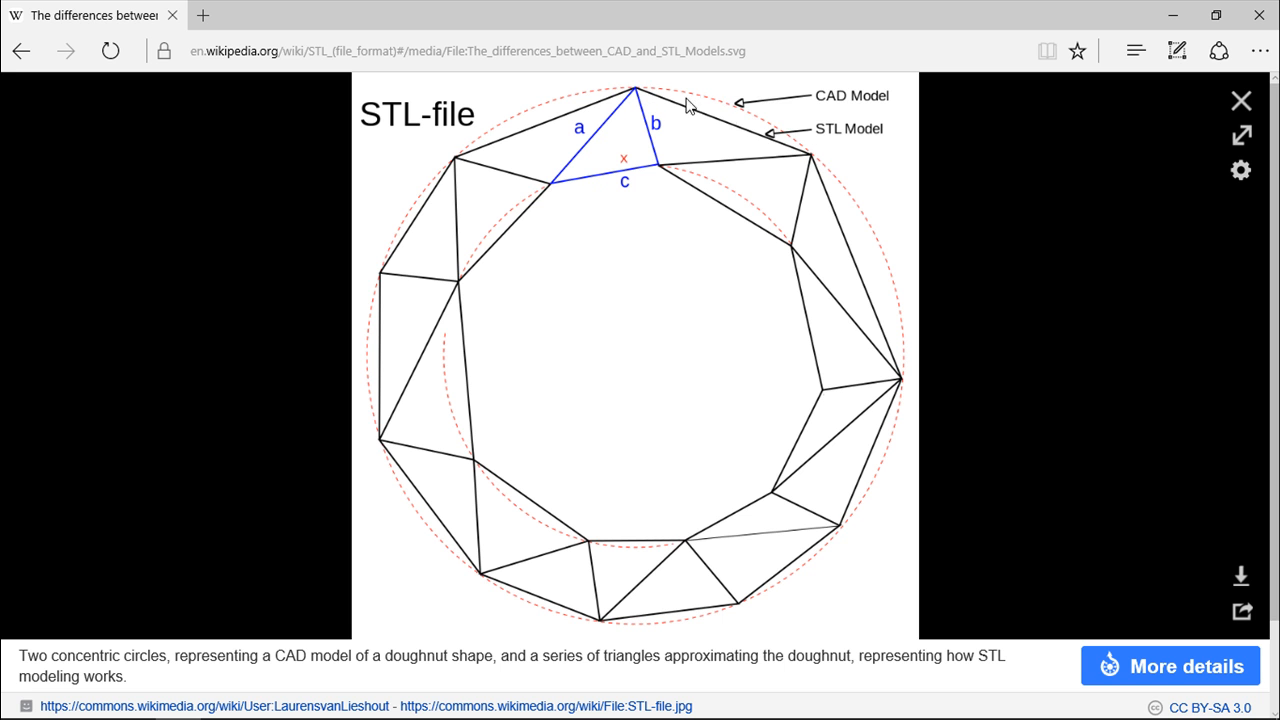
pyautogui.moveTo(716, 110)
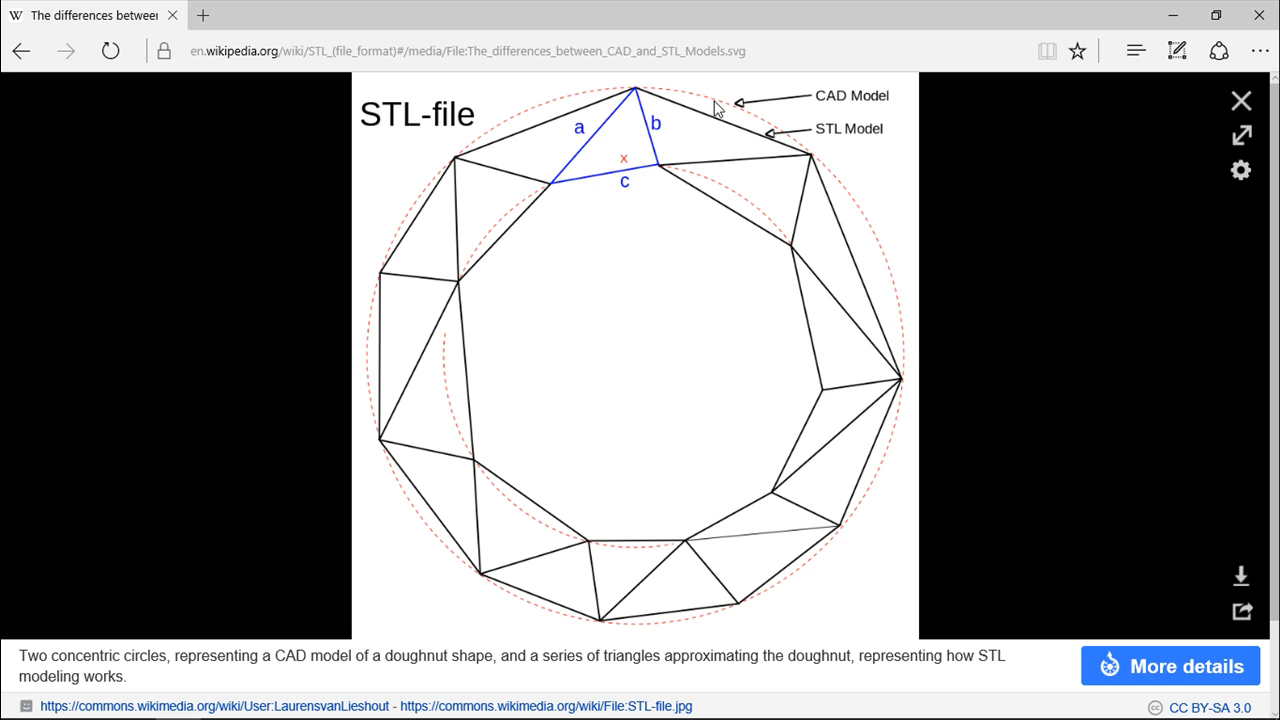
pyautogui.moveTo(892, 304)
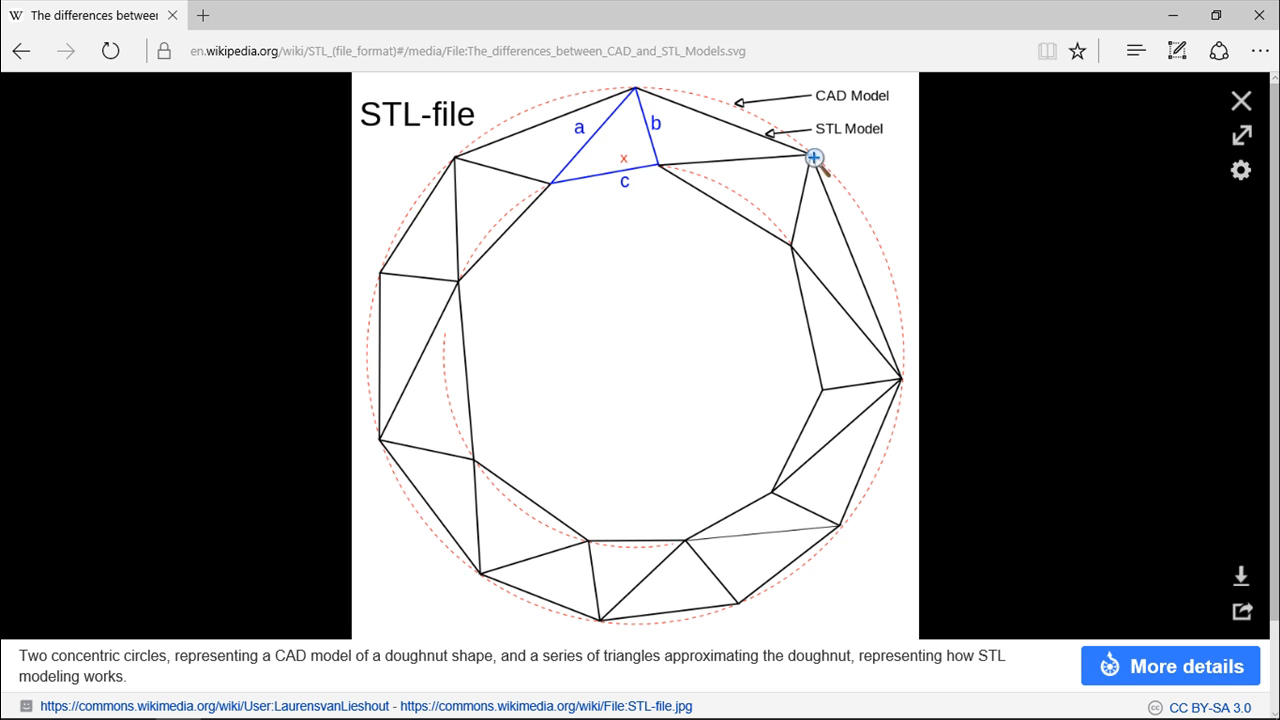
pyautogui.moveTo(824, 168)
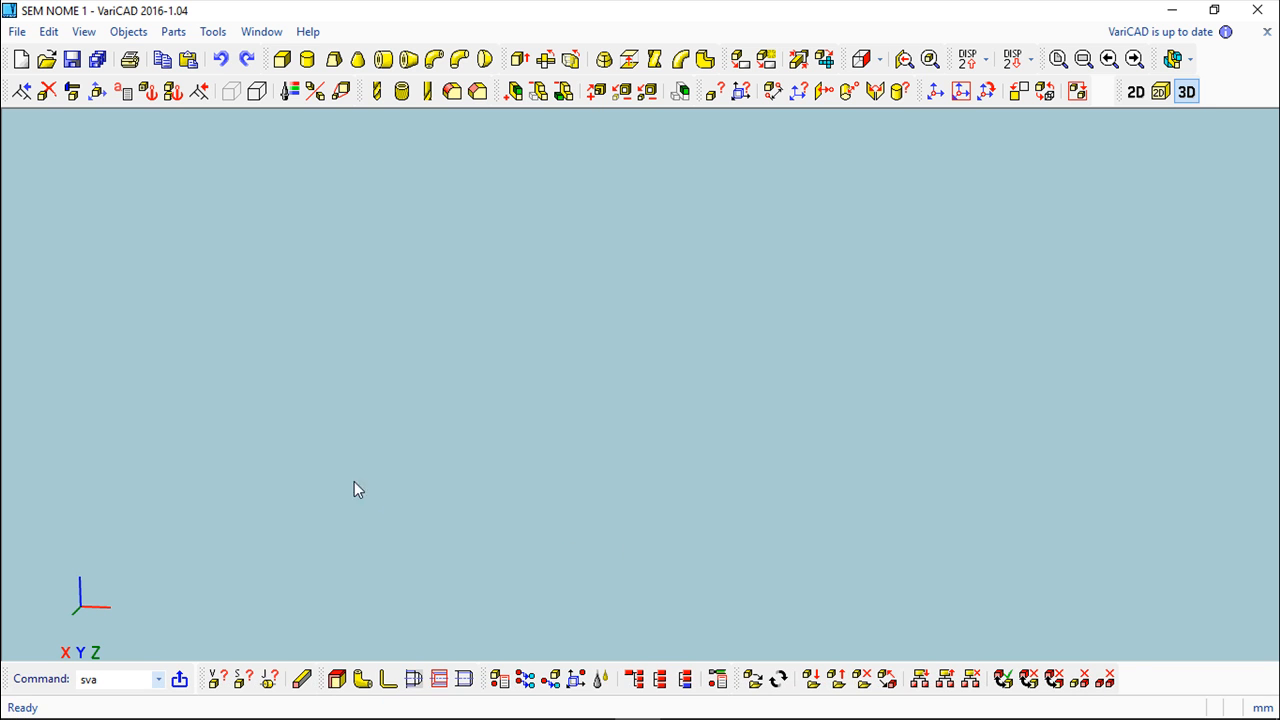
pyautogui.moveTo(344, 380)
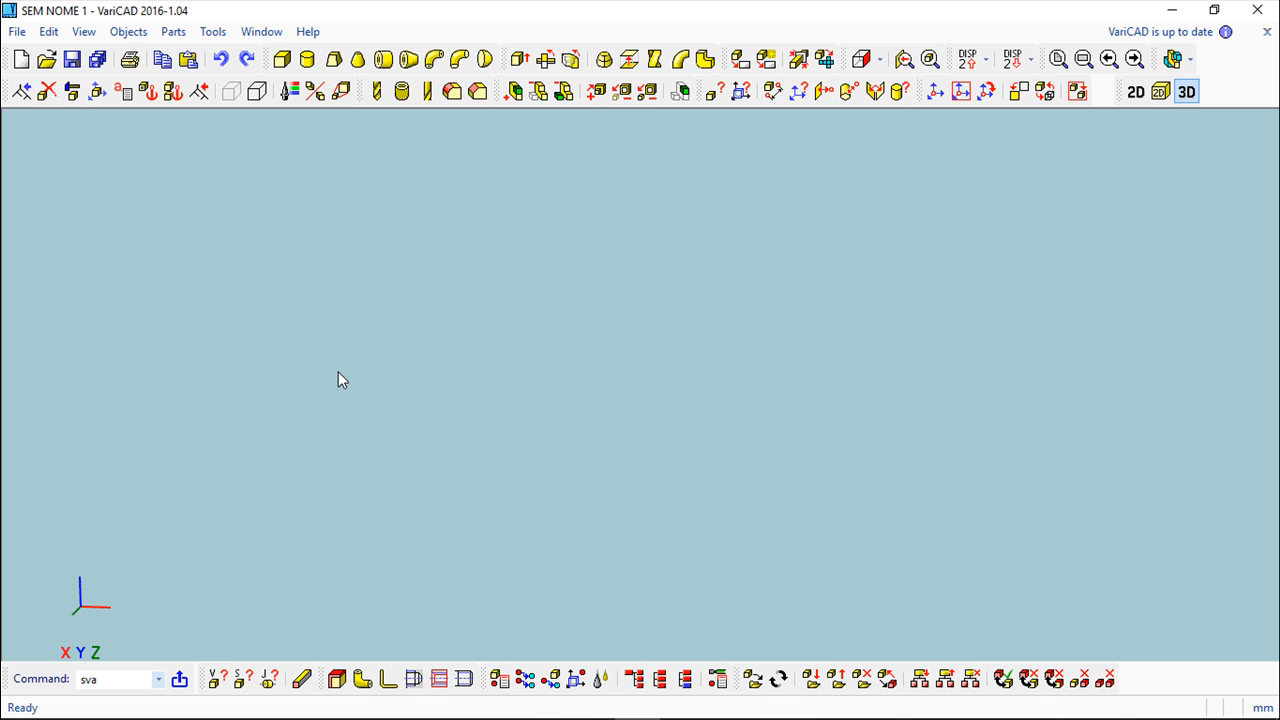
pyautogui.moveTo(24, 50)
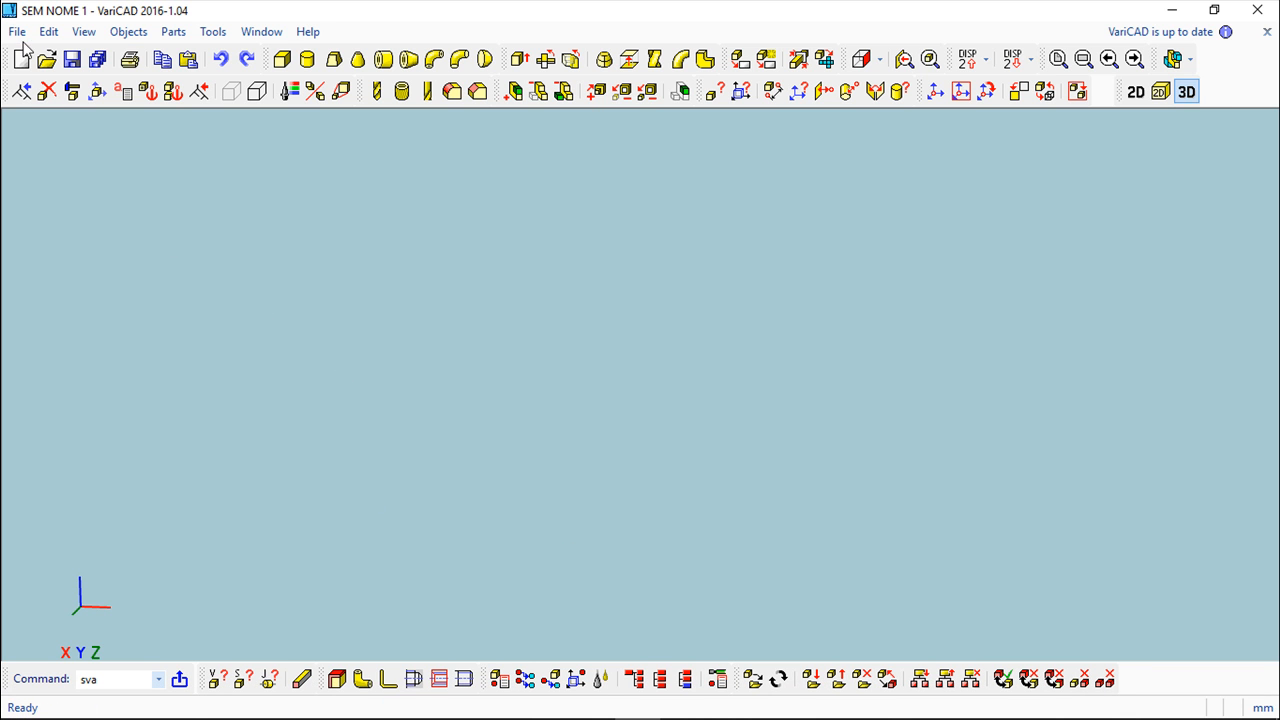
# - Start Batch File Conversion from the File menu and reposition its window
pyautogui.click(16, 32)
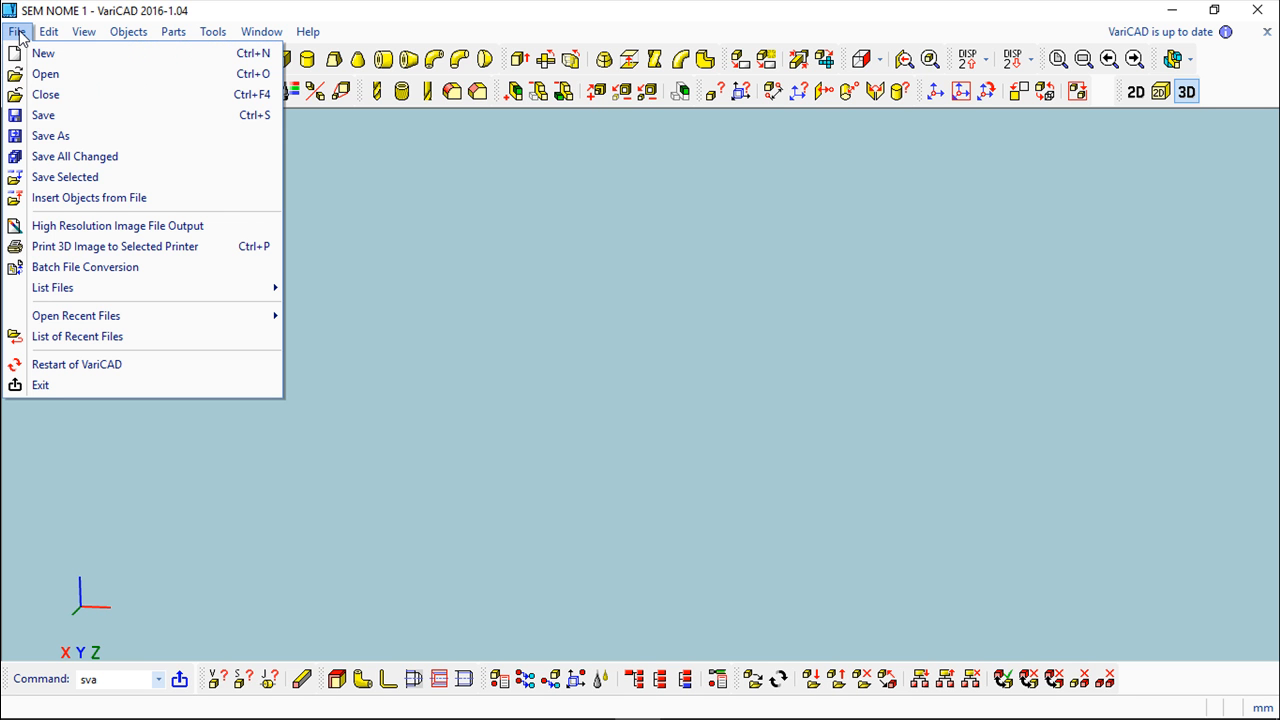
pyautogui.moveTo(64, 176)
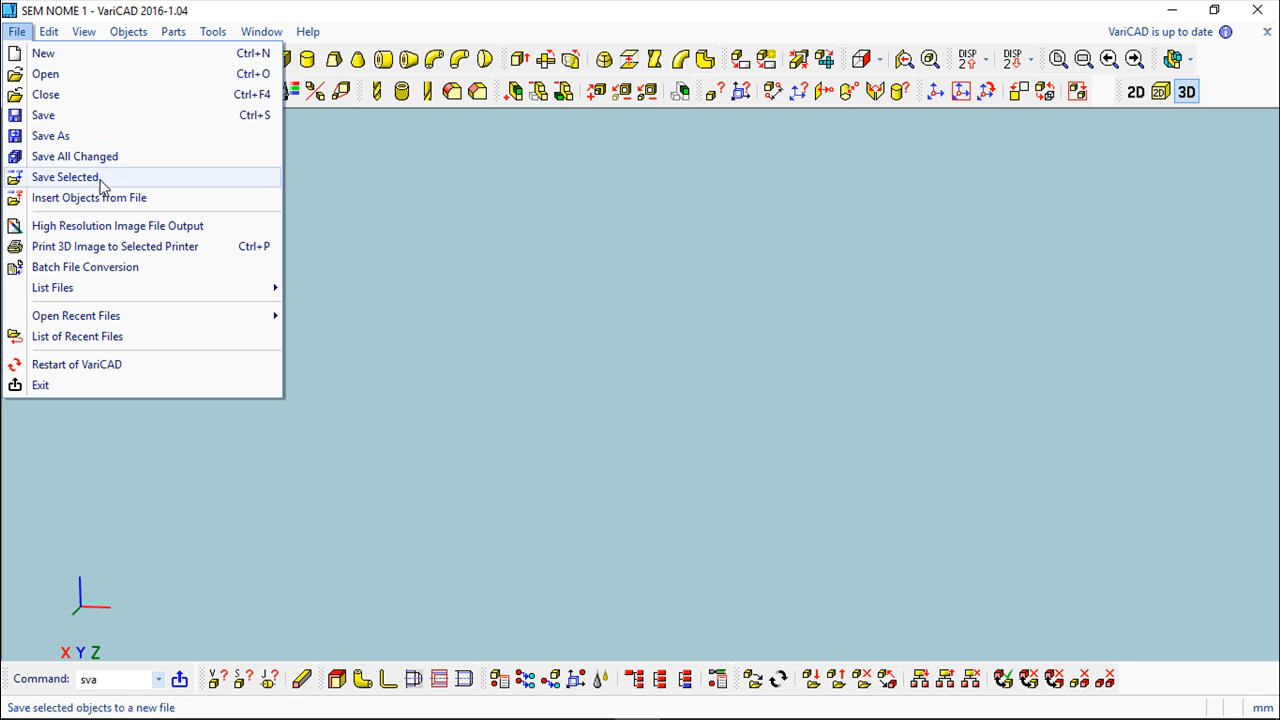
pyautogui.moveTo(96, 270)
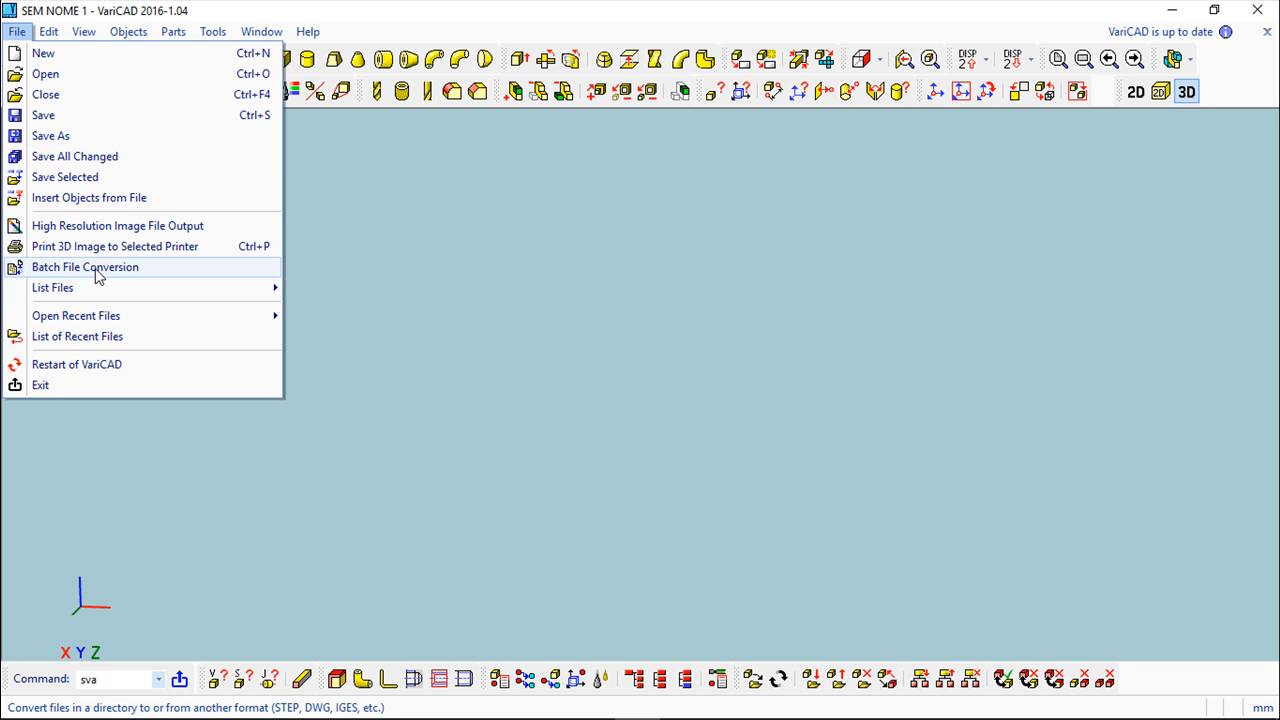
pyautogui.moveTo(116, 272)
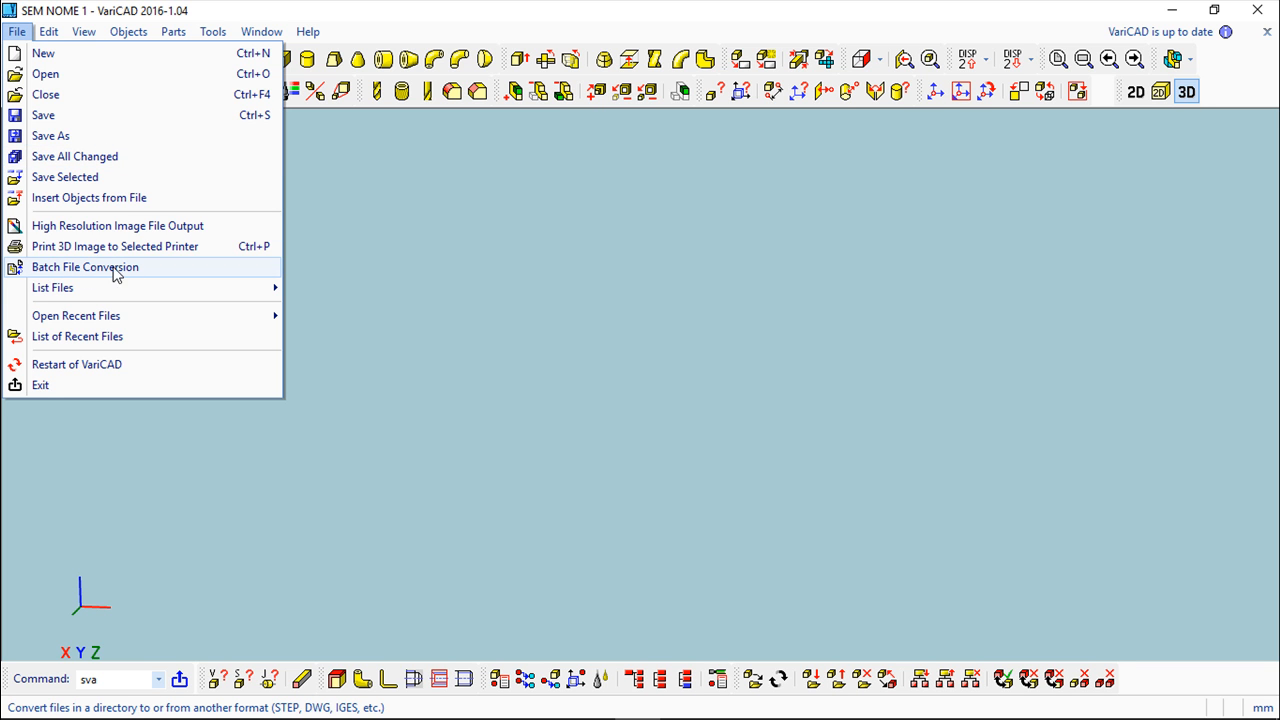
pyautogui.moveTo(136, 276)
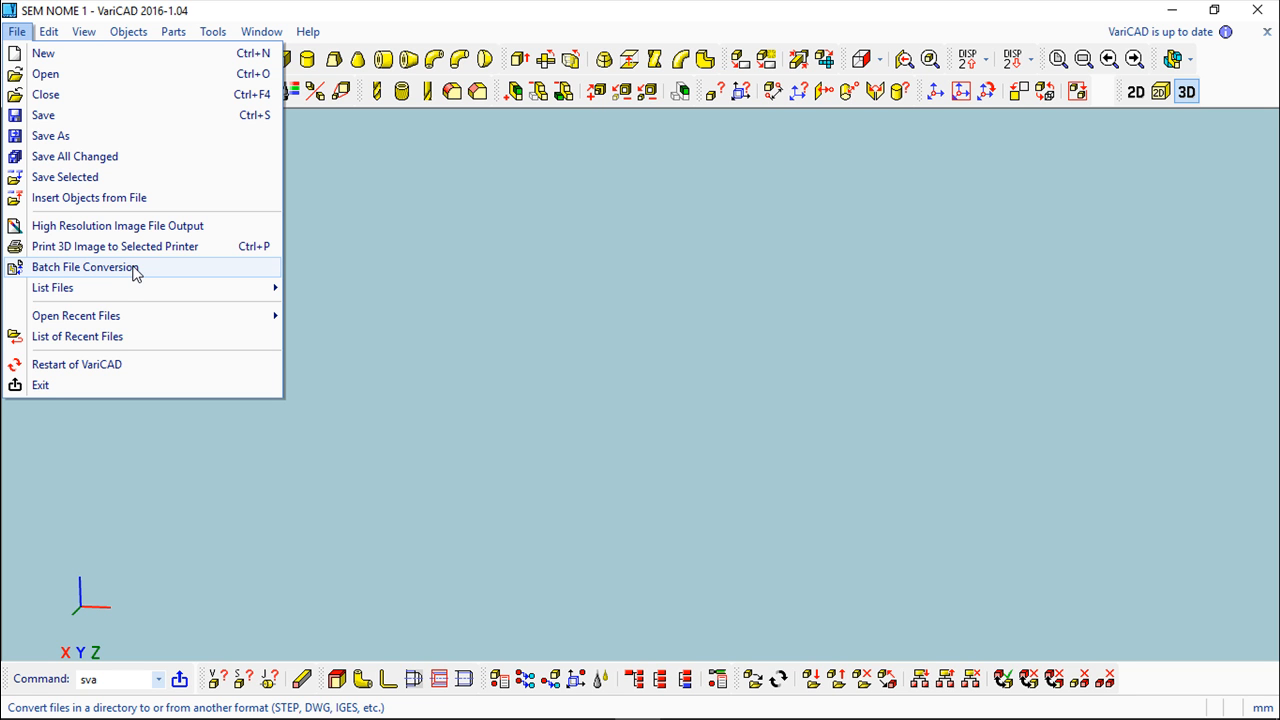
pyautogui.moveTo(120, 272)
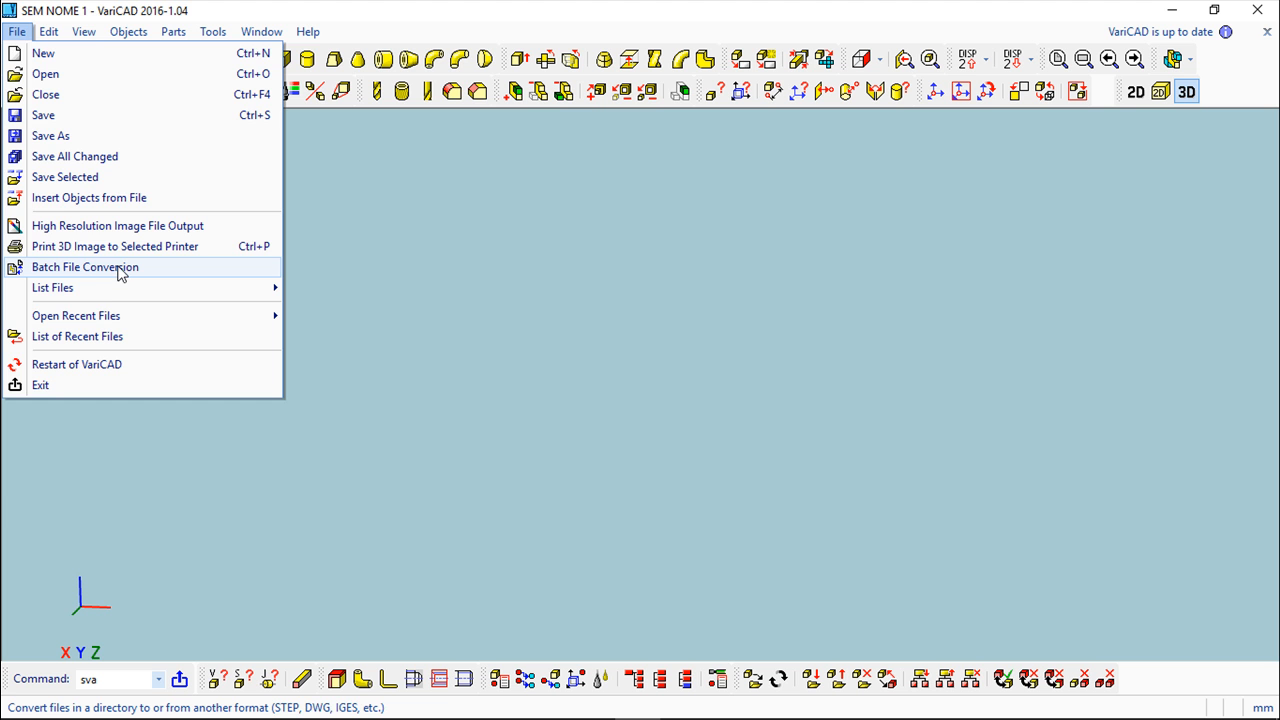
pyautogui.click(84, 266)
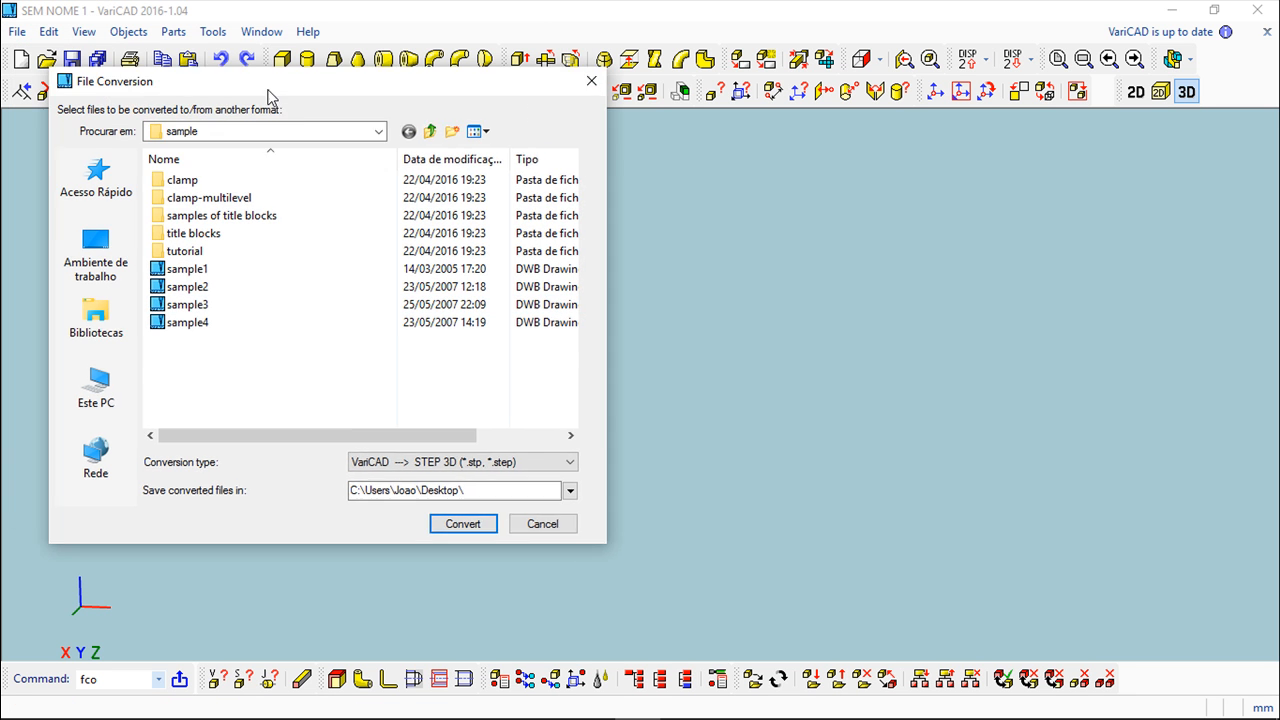
pyautogui.moveTo(270, 80); pyautogui.dragTo(380, 112)
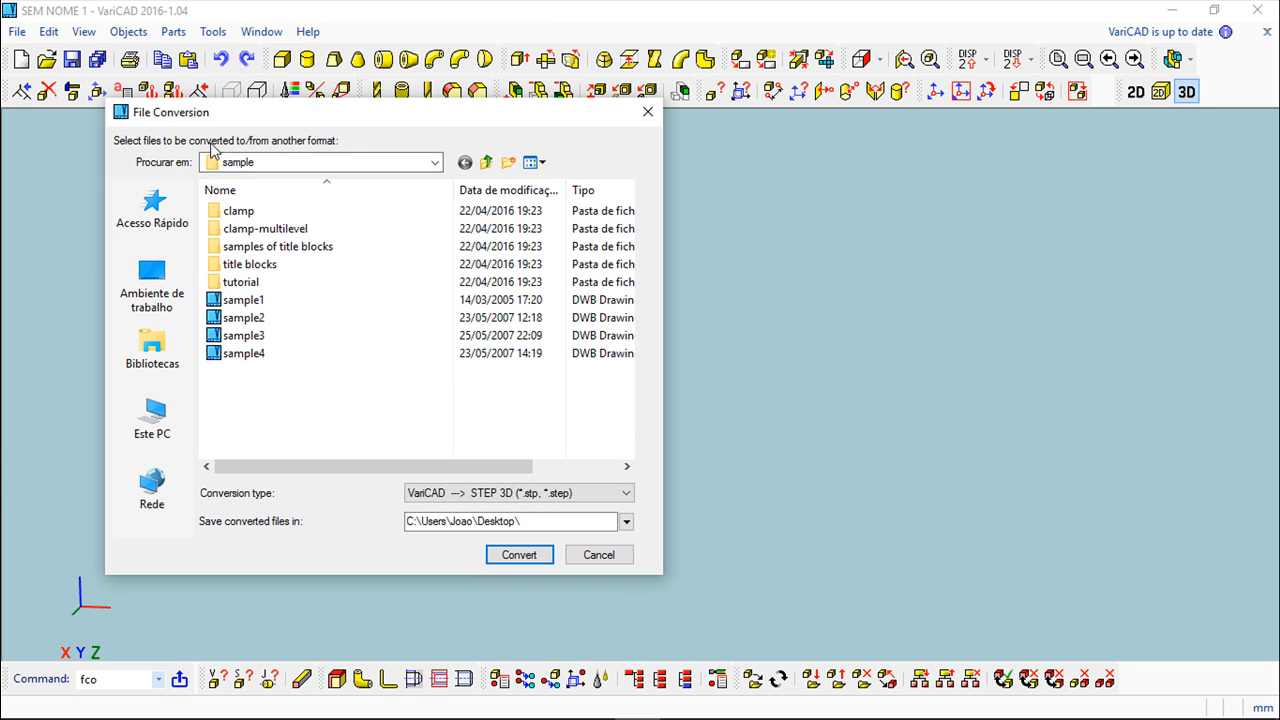
# - Keep STEP 3D as the conversion type and set the output folder to VariCAD 2016\CAD
pyautogui.click(244, 300)
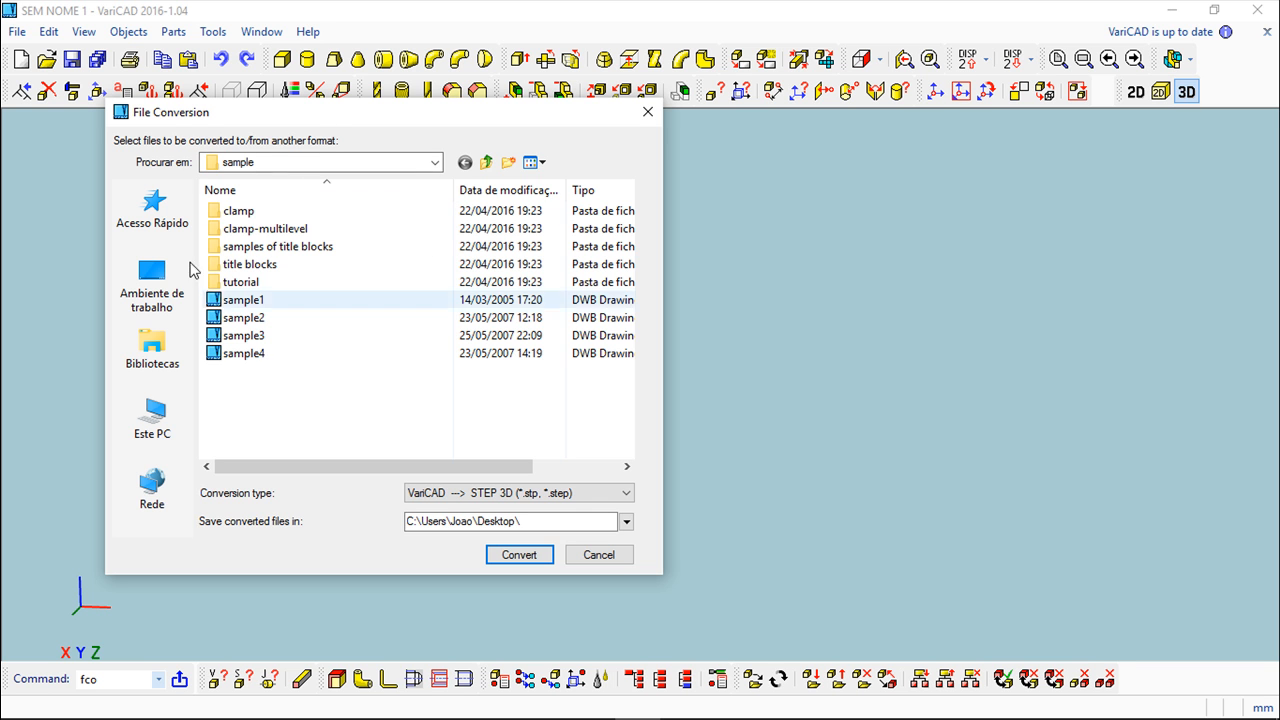
pyautogui.click(628, 492)
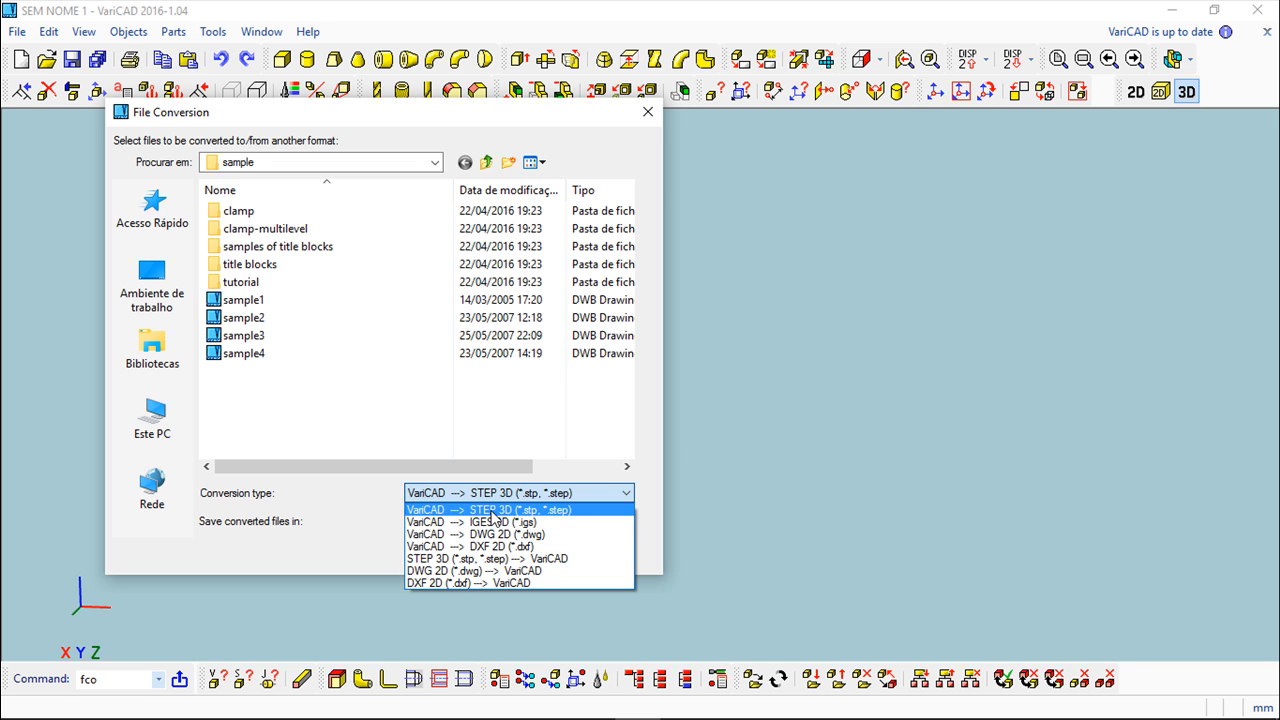
pyautogui.click(490, 510)
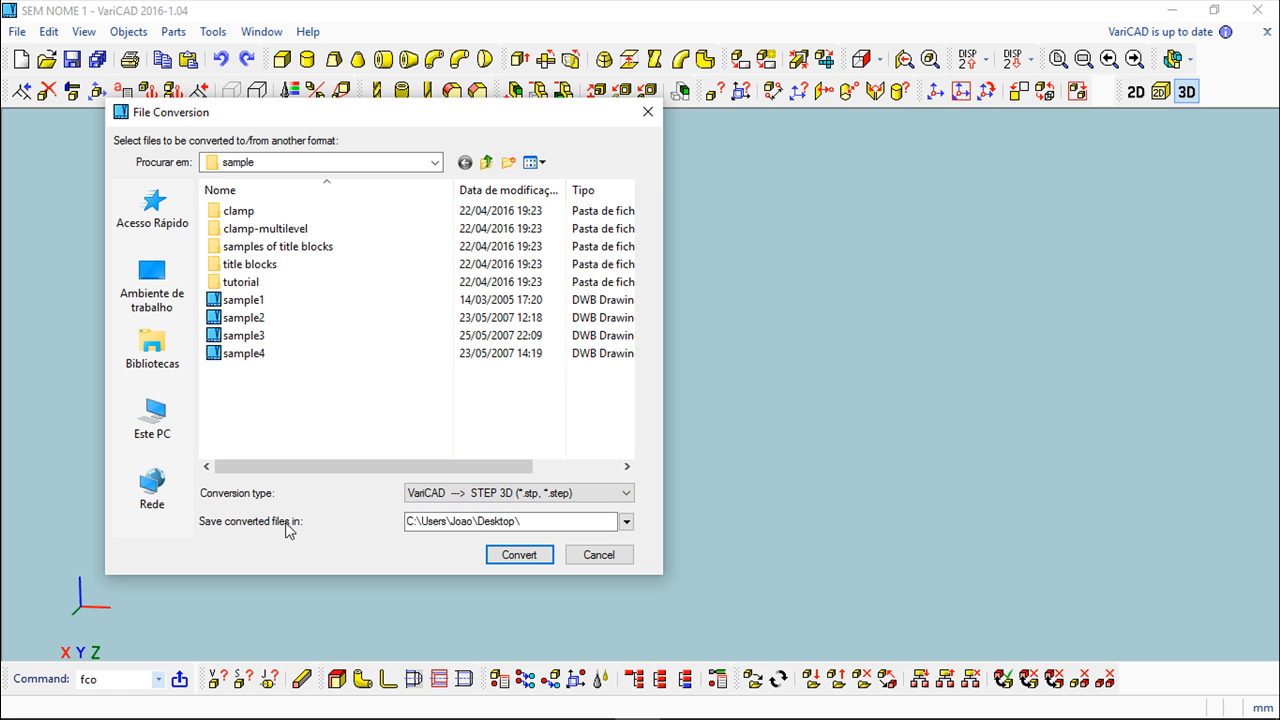
pyautogui.click(626, 520)
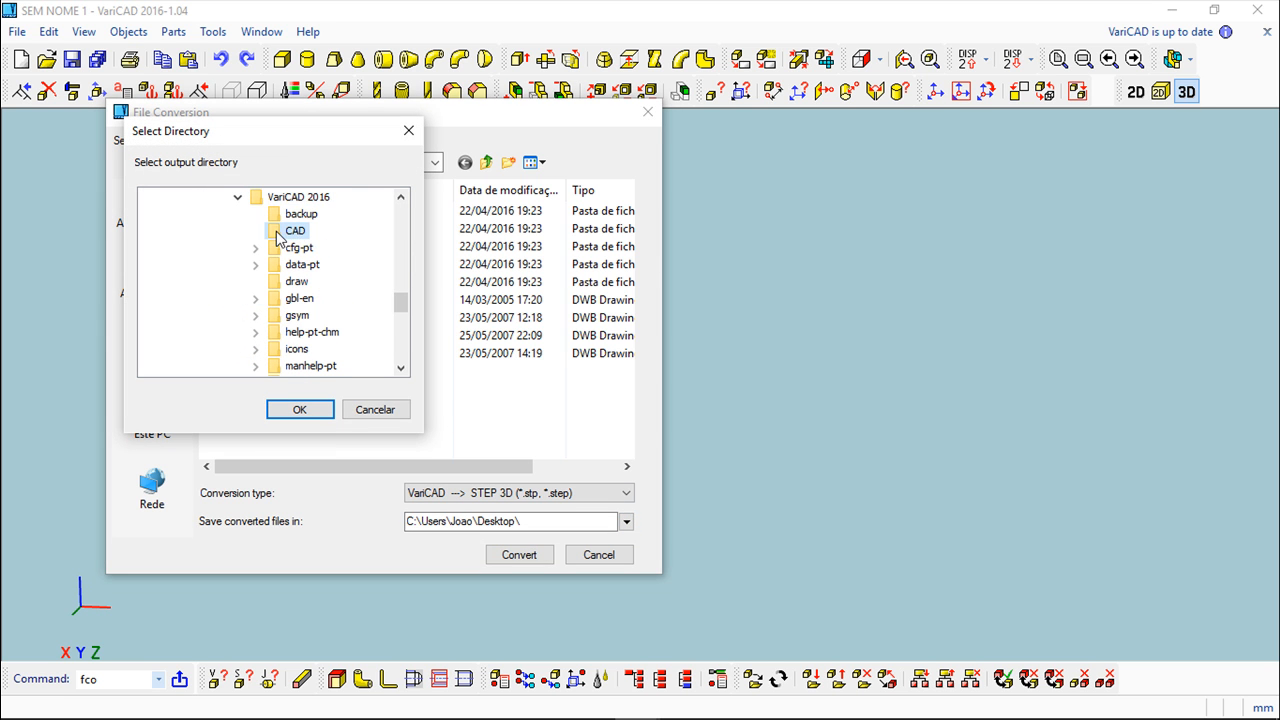
pyautogui.click(300, 408)
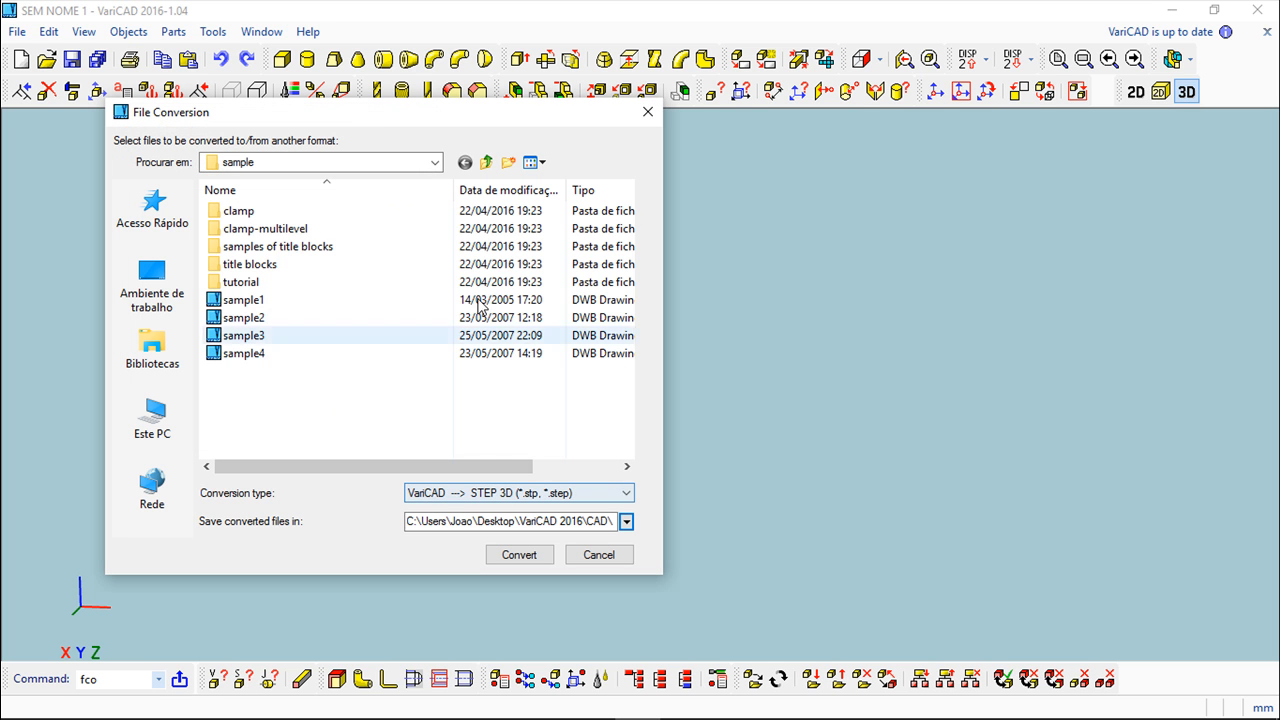
# - Select sample1 through sample4 and convert the four drawings to STEP
pyautogui.click(244, 300)
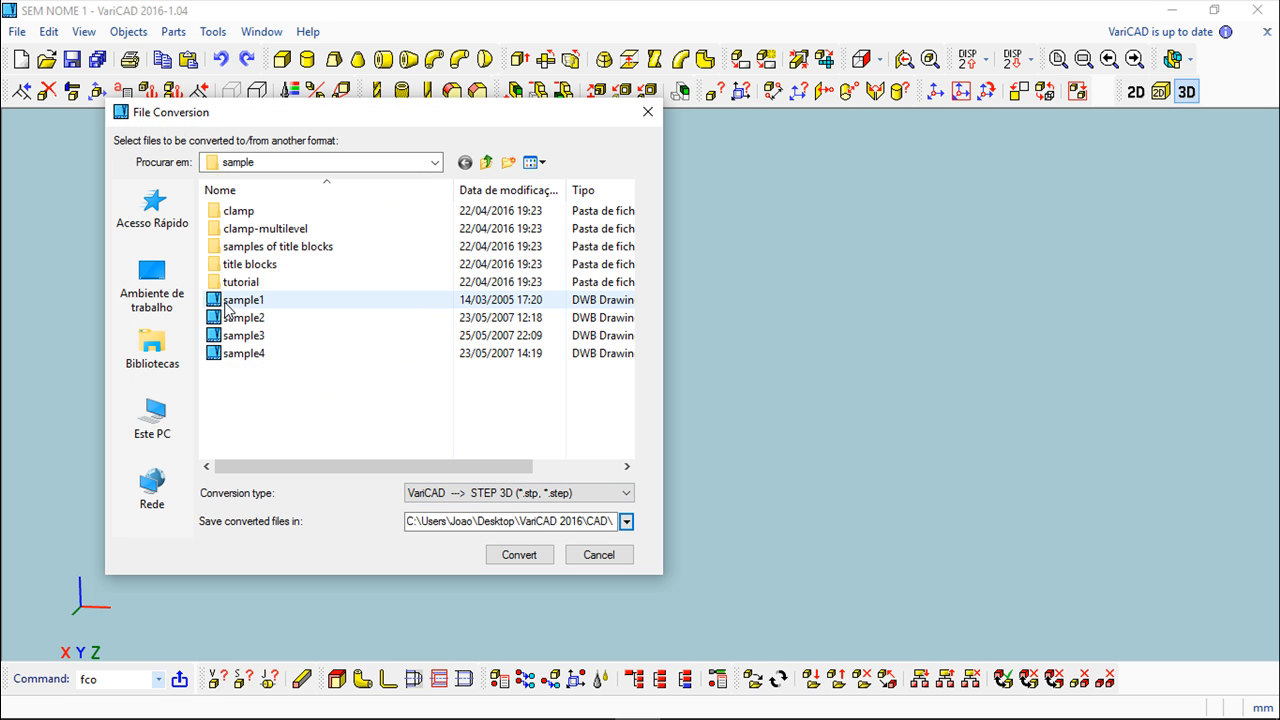
pyautogui.click(244, 352)
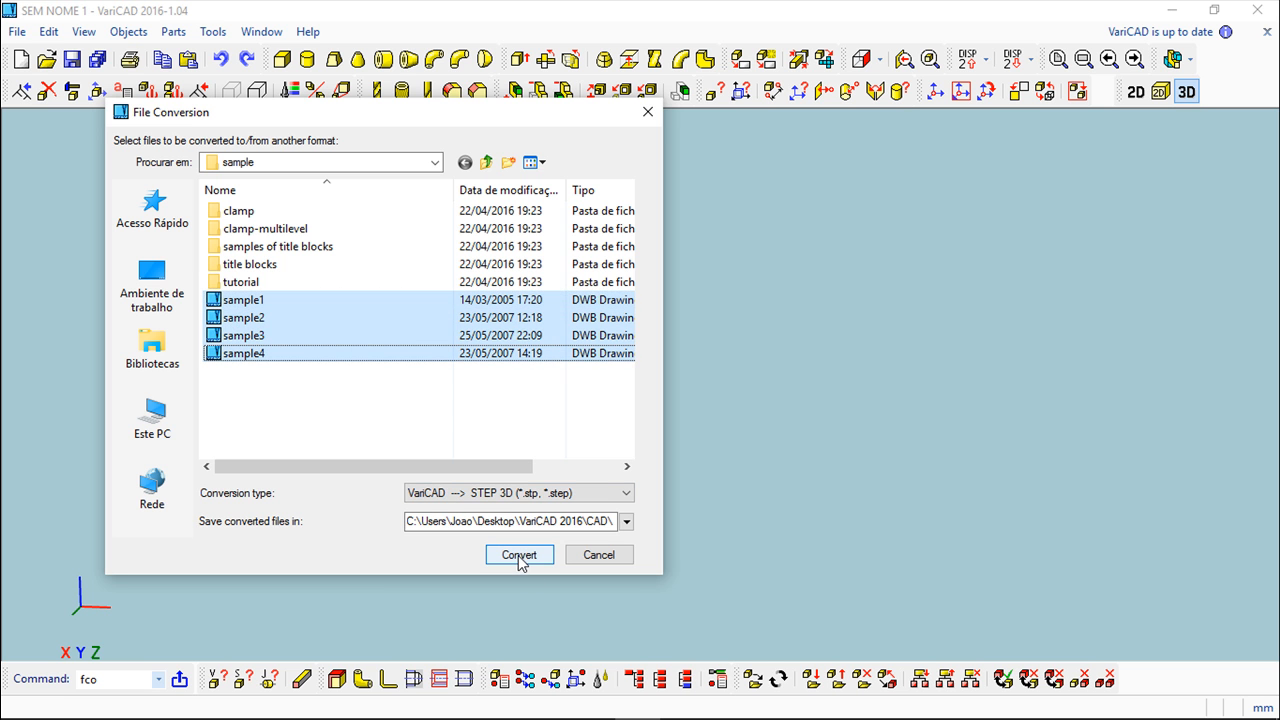
pyautogui.click(520, 556)
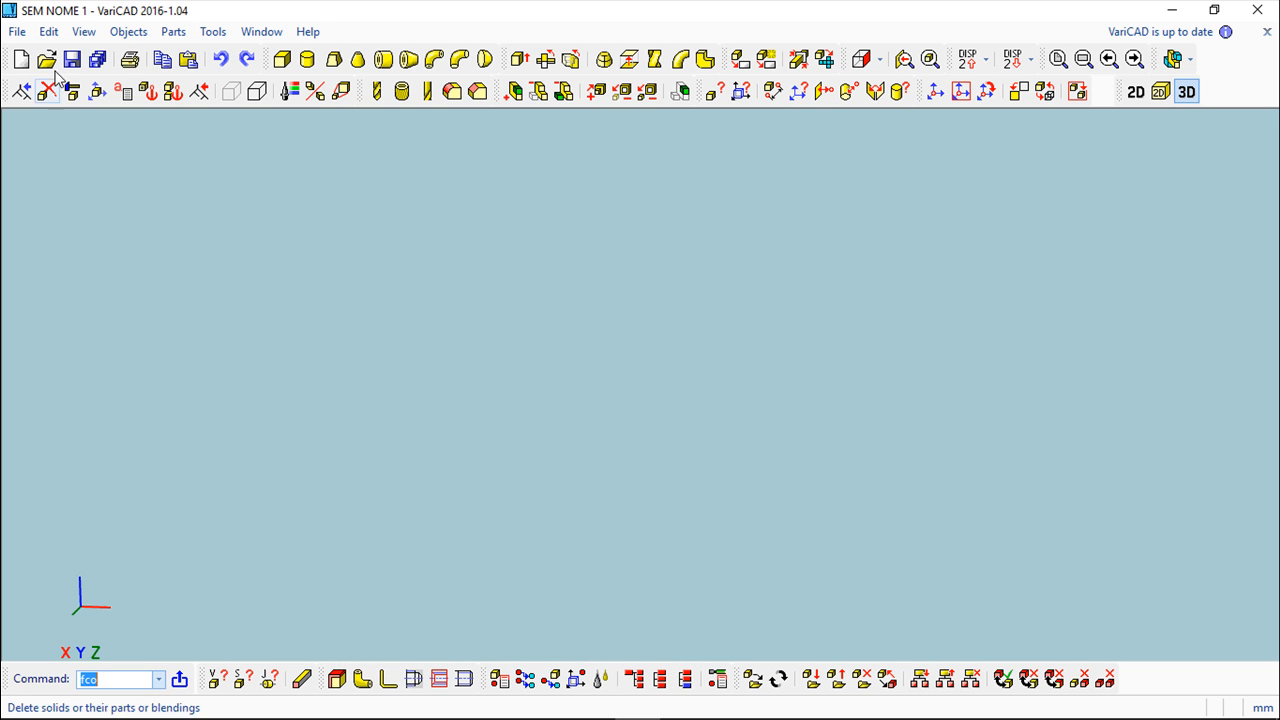
pyautogui.moveTo(48, 60)
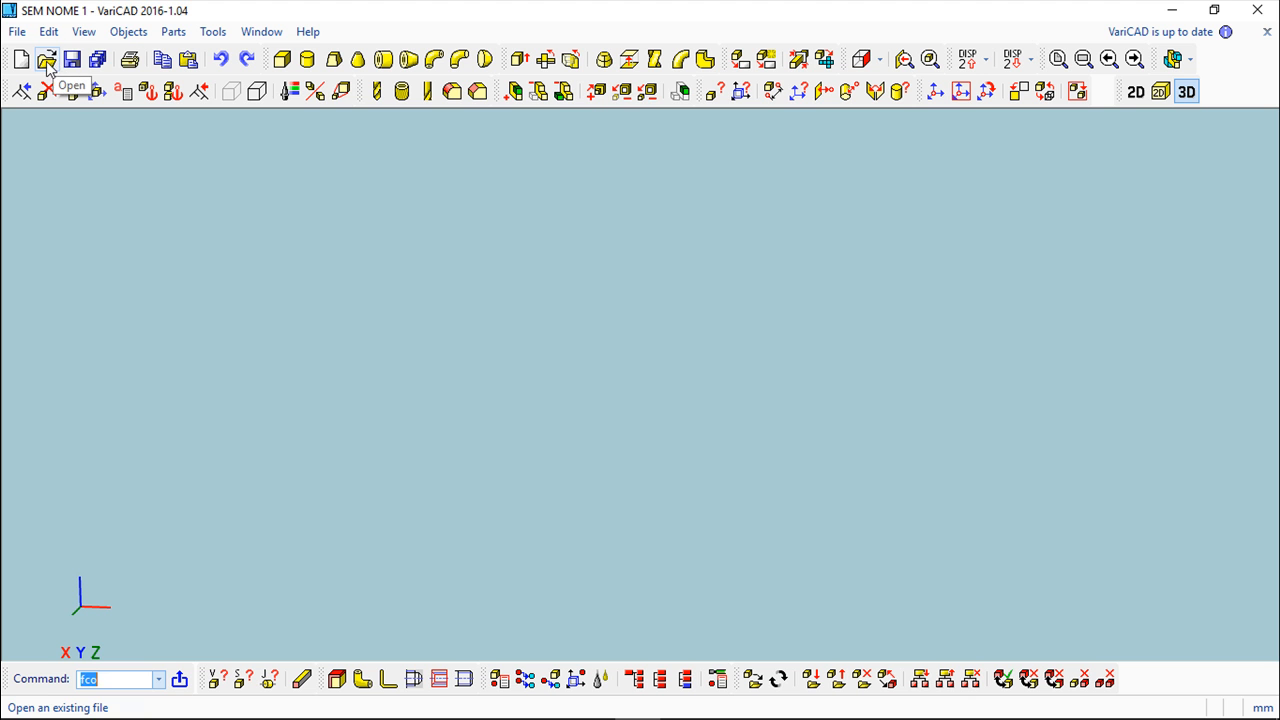
pyautogui.click(46, 60)
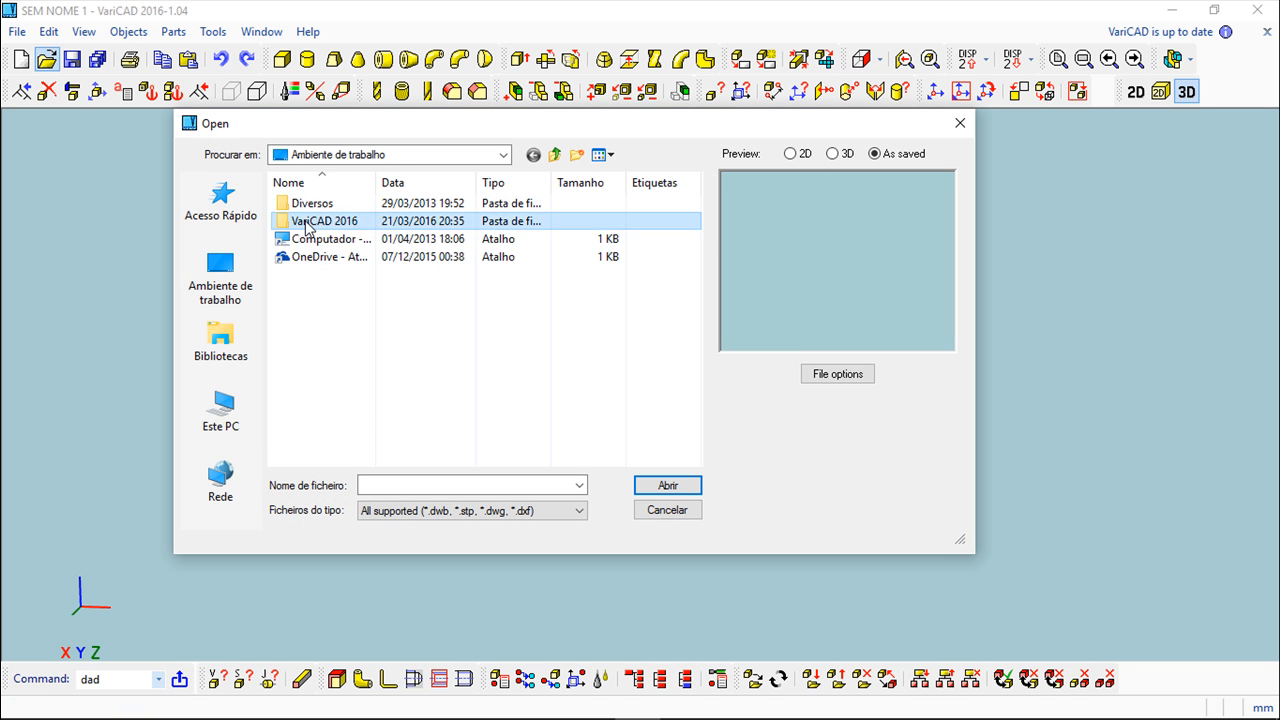
pyautogui.doubleClick(322, 220)
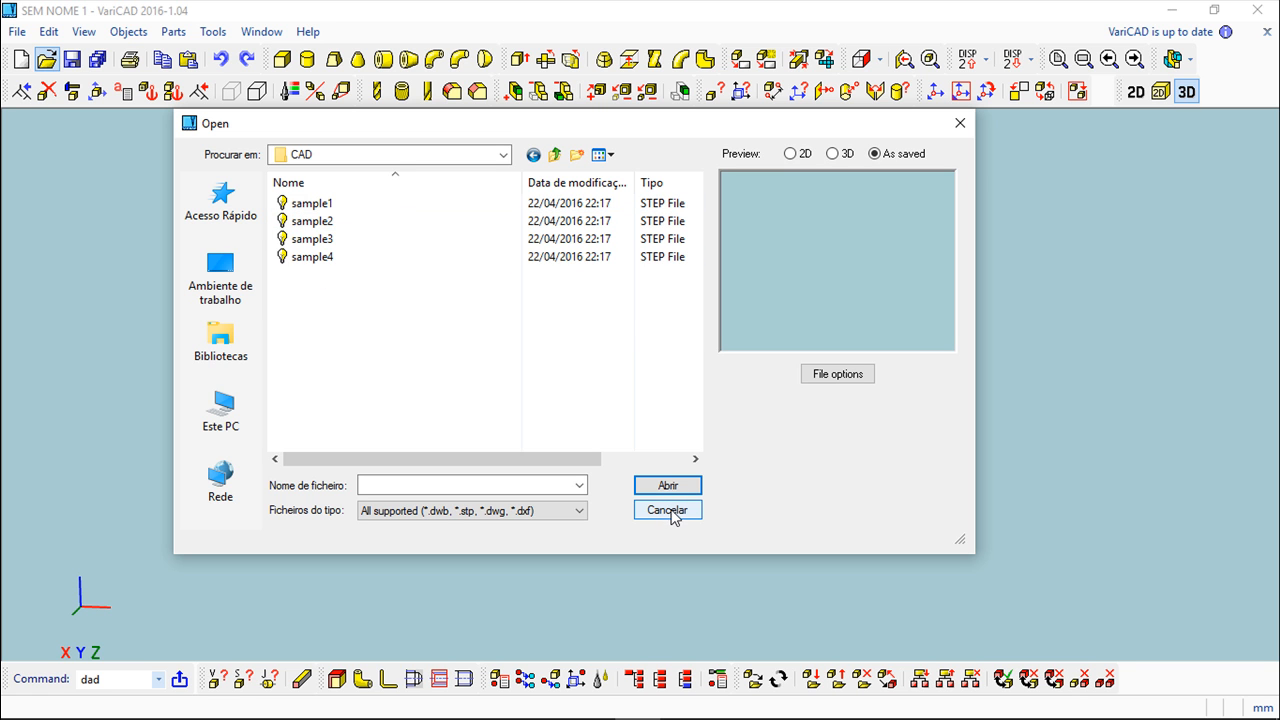
pyautogui.click(668, 510)
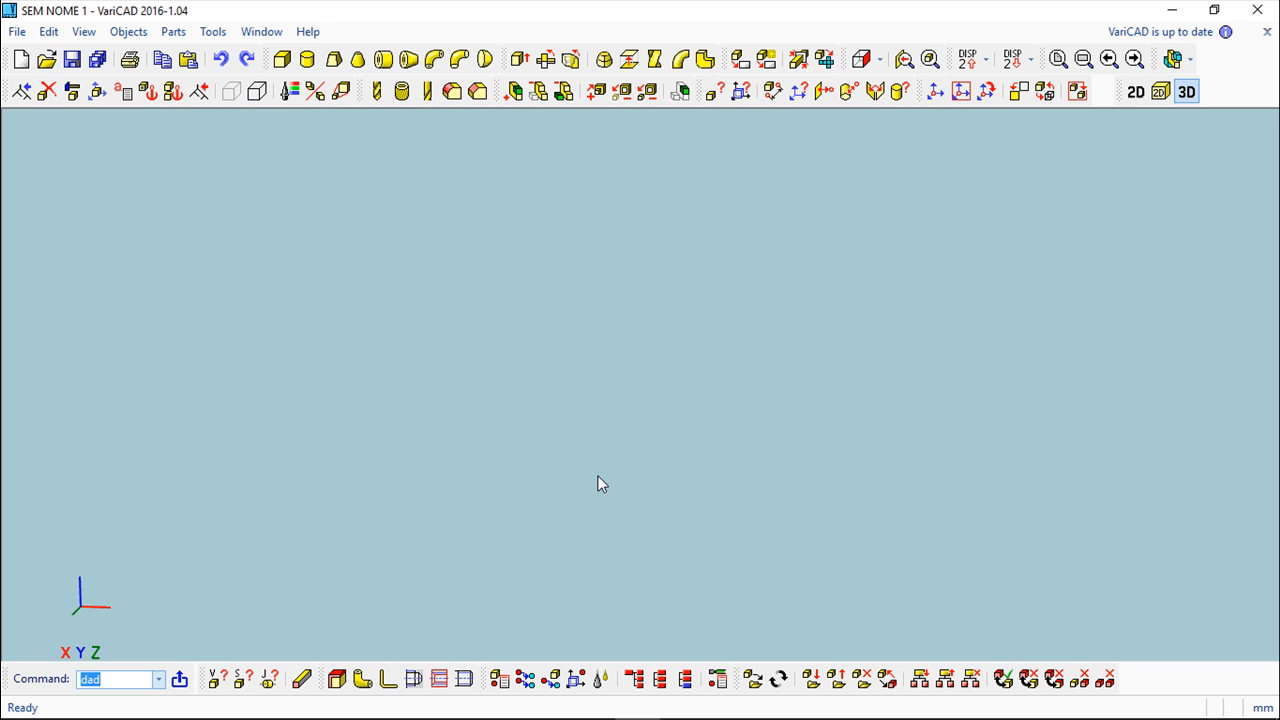
pyautogui.moveTo(700, 436)
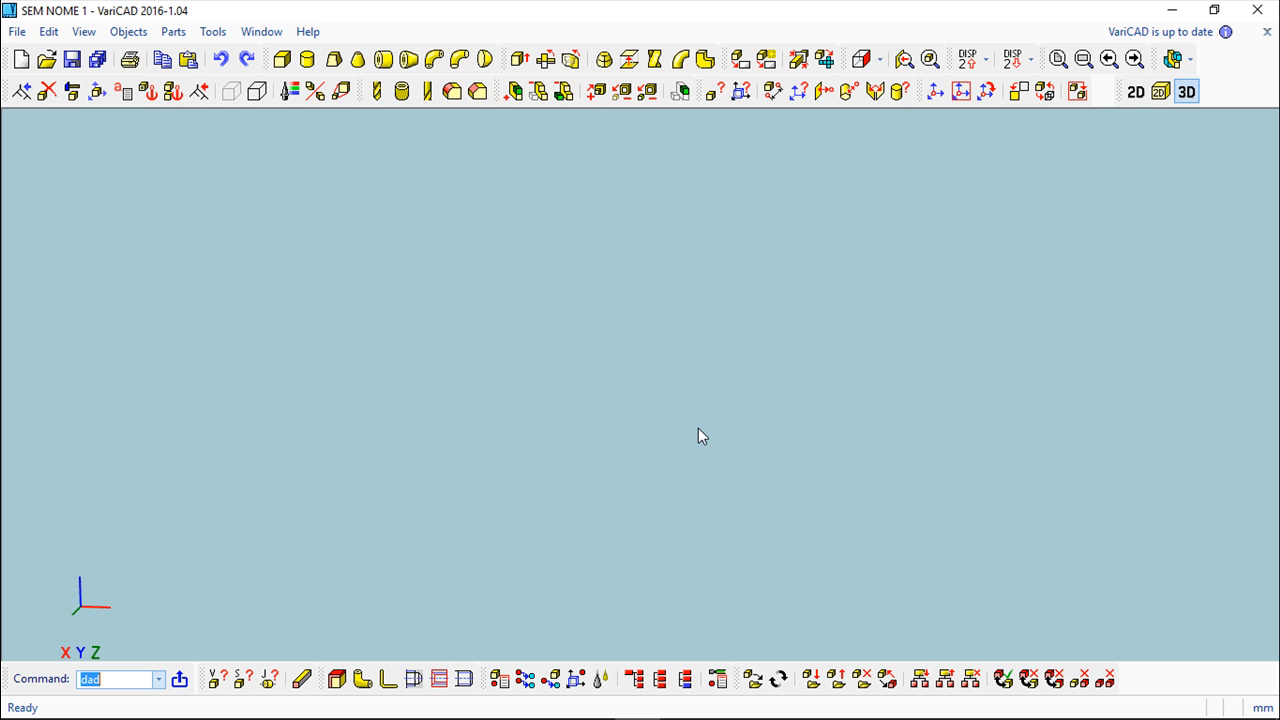
pyautogui.click(212, 32)
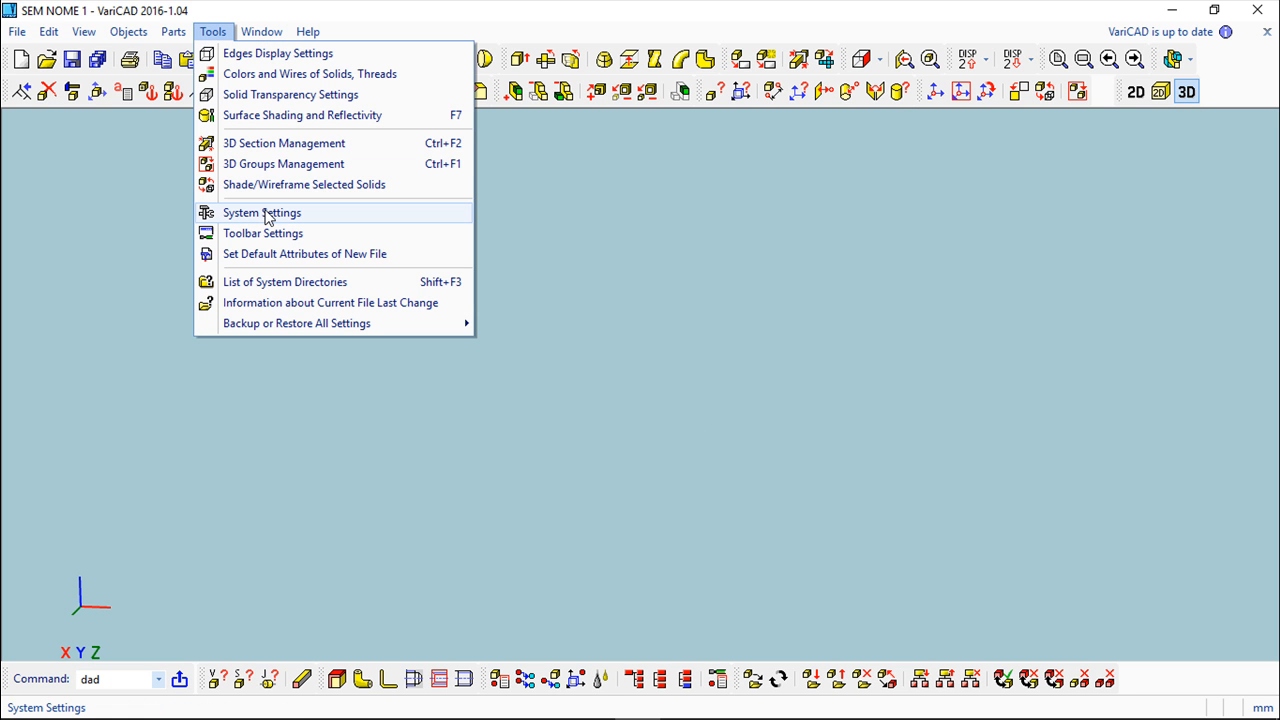
# - Review the DWG/DXF Input options in System Settings with imported units set to millimeters
pyautogui.click(262, 212)
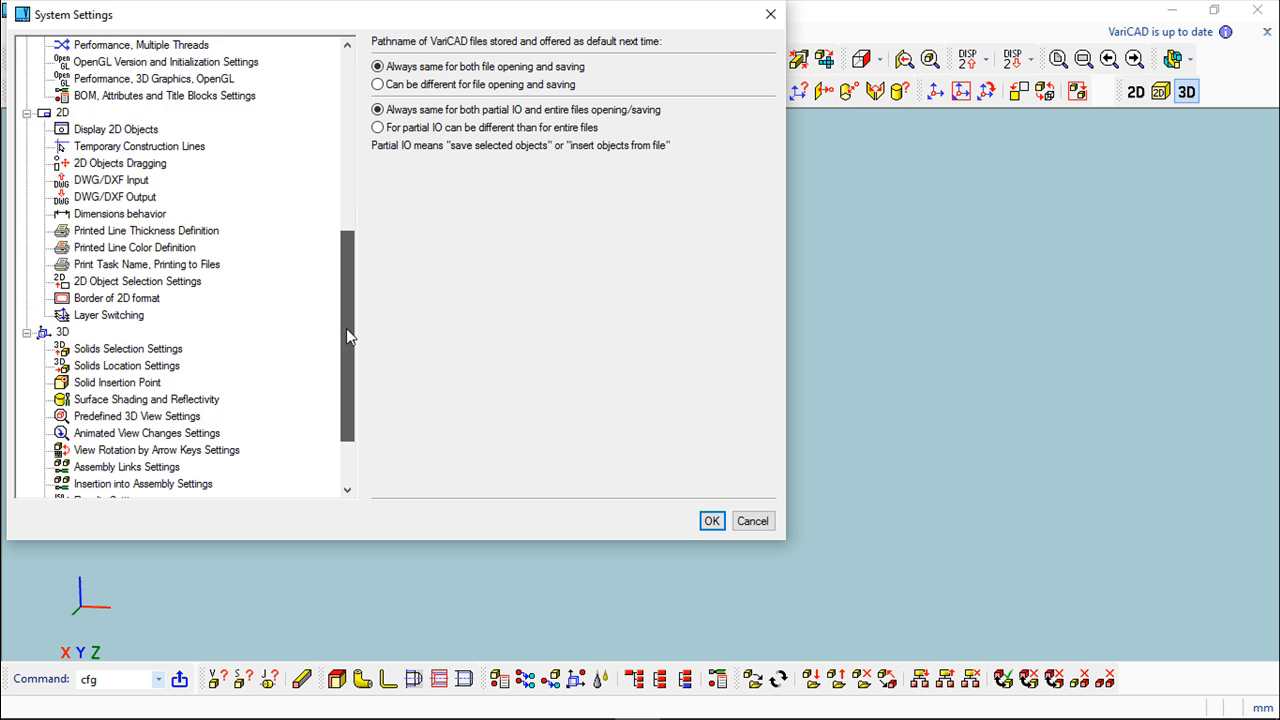
pyautogui.scroll(-3)
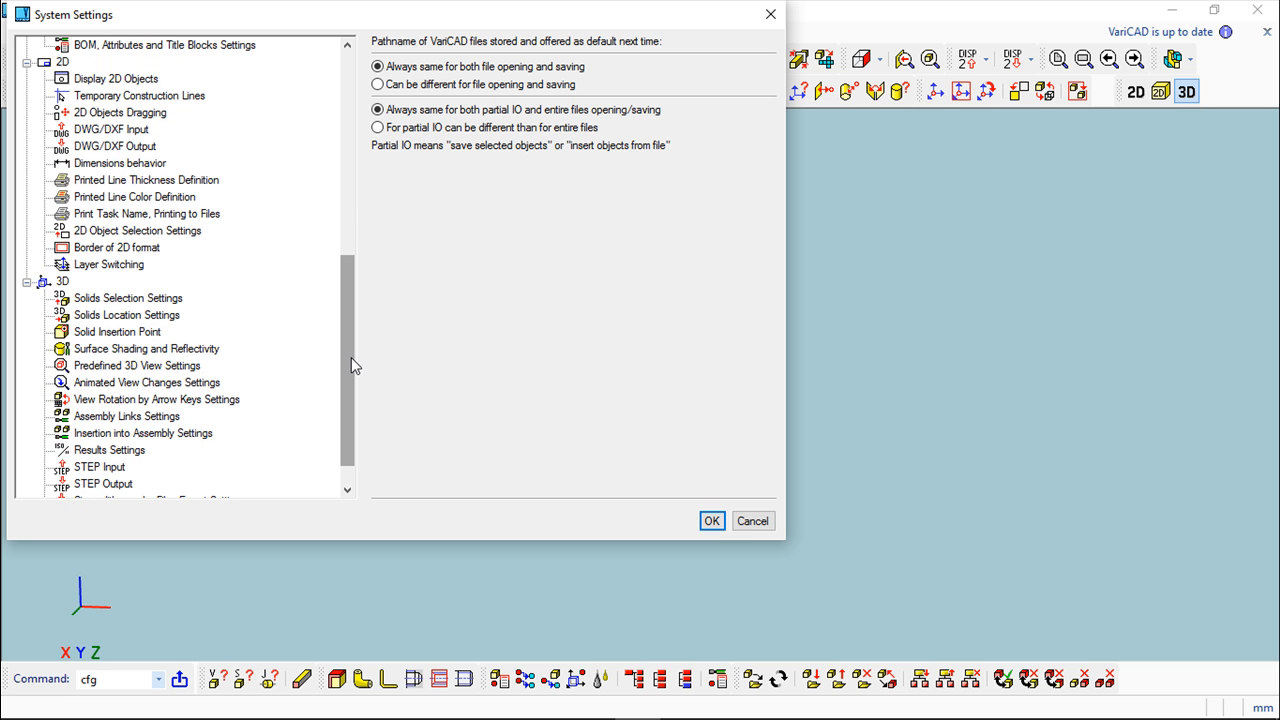
pyautogui.click(120, 164)
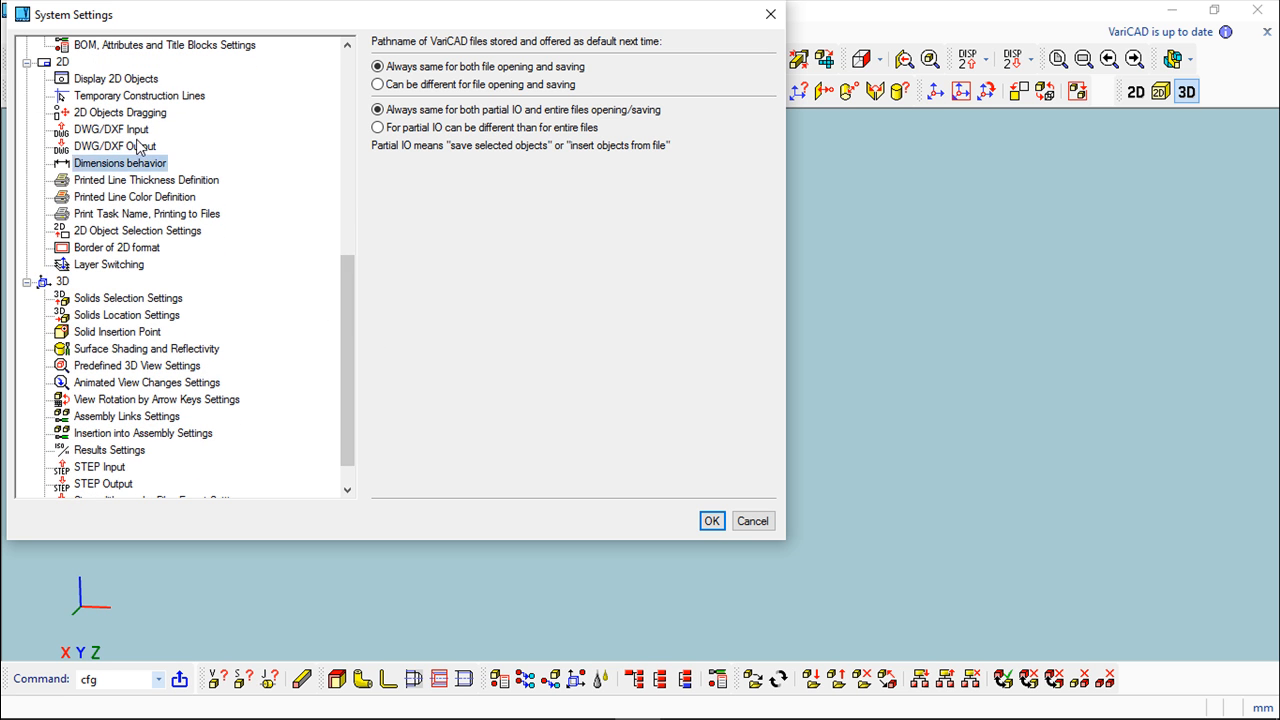
pyautogui.click(112, 128)
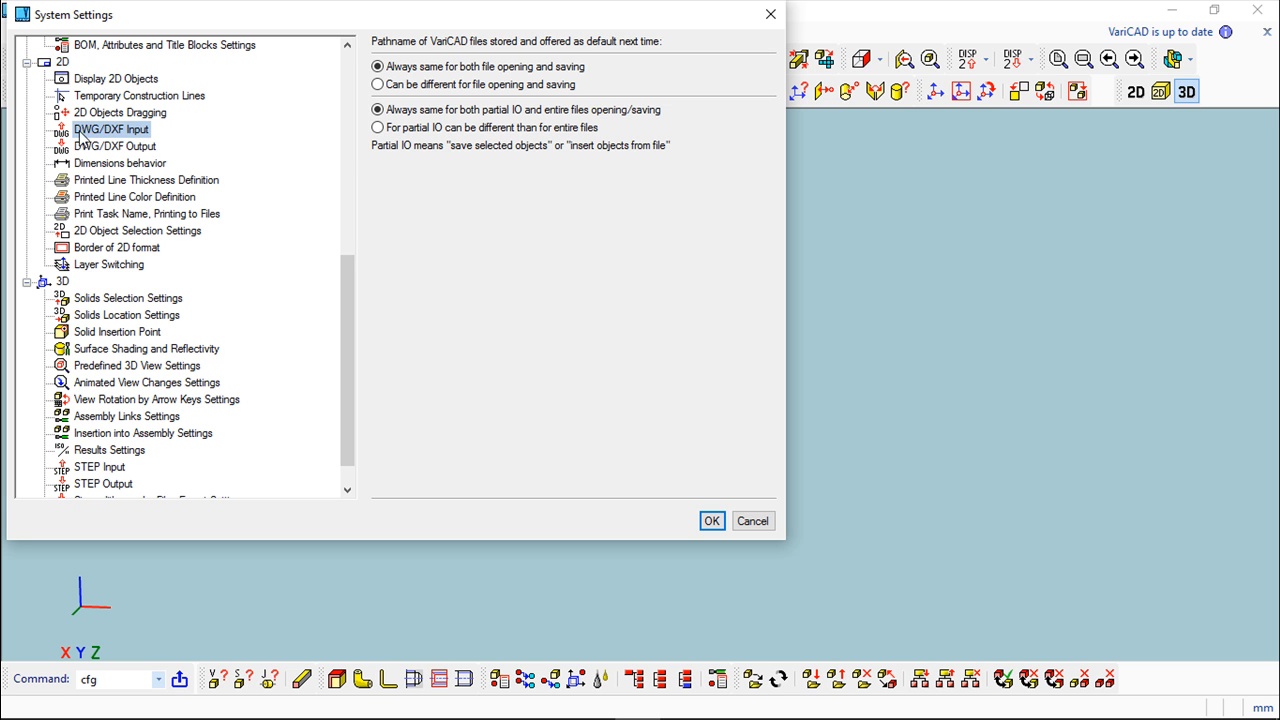
pyautogui.click(112, 128)
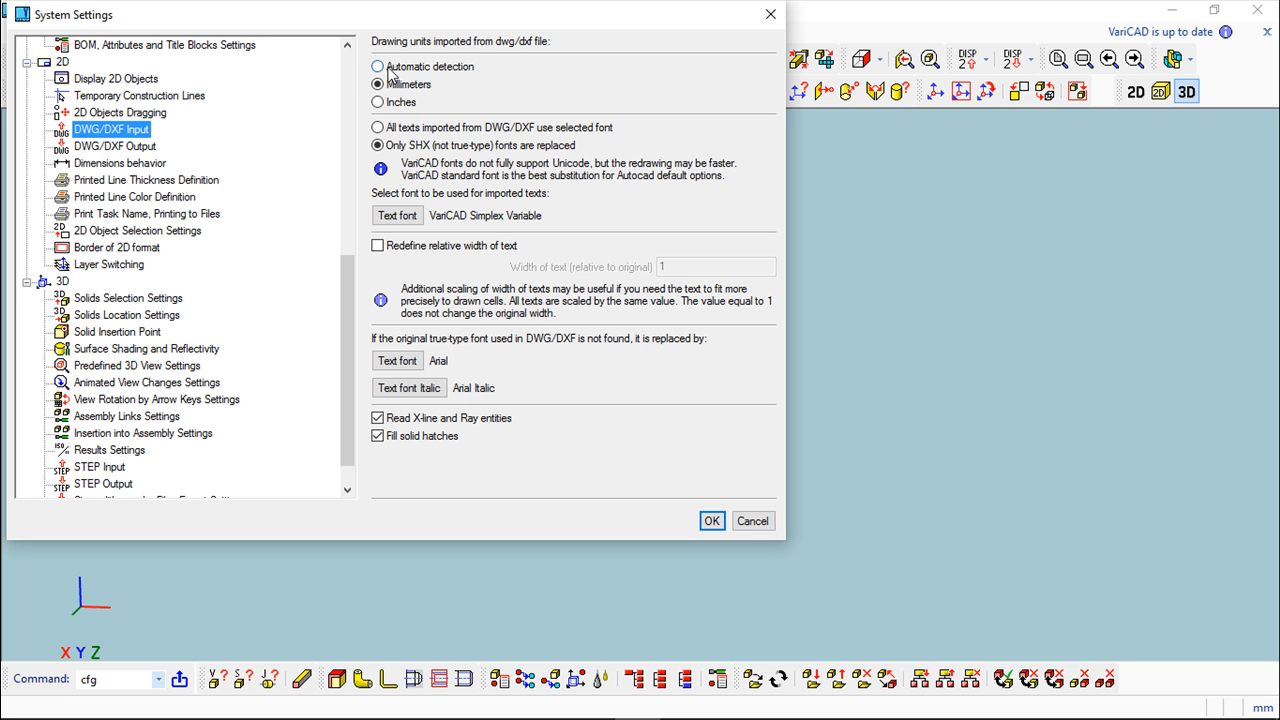
pyautogui.click(378, 84)
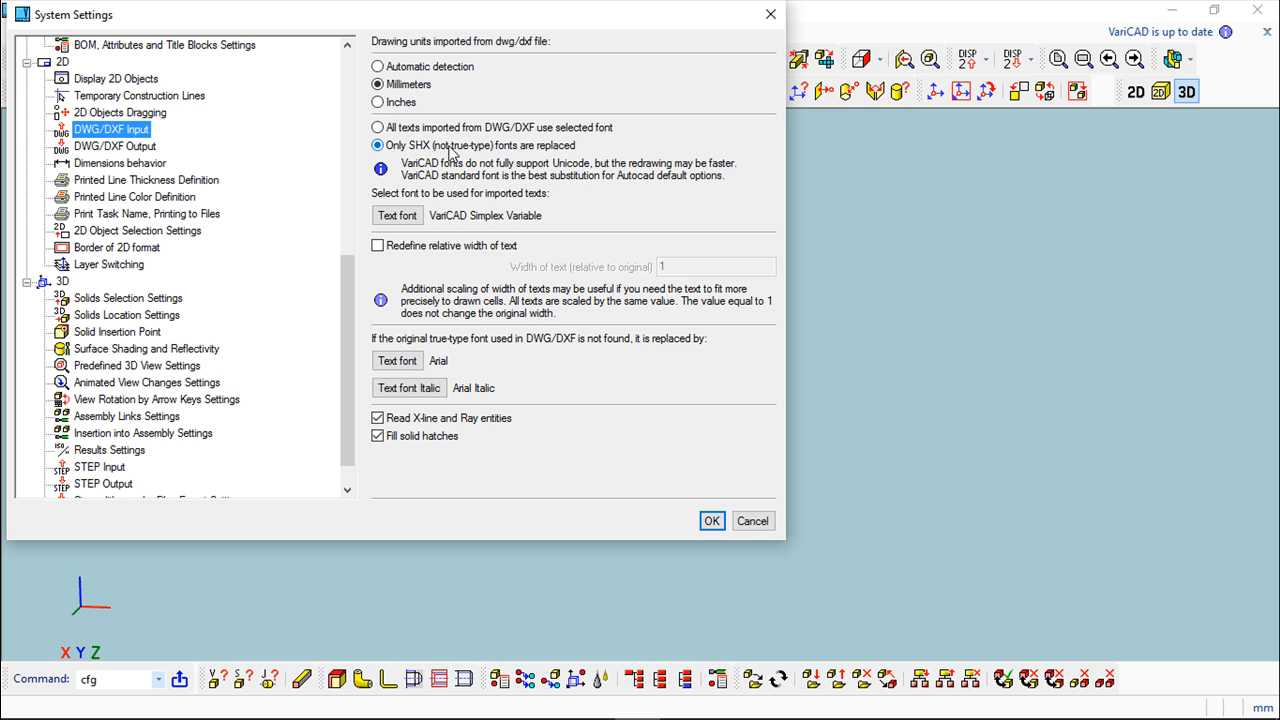
pyautogui.moveTo(424, 158)
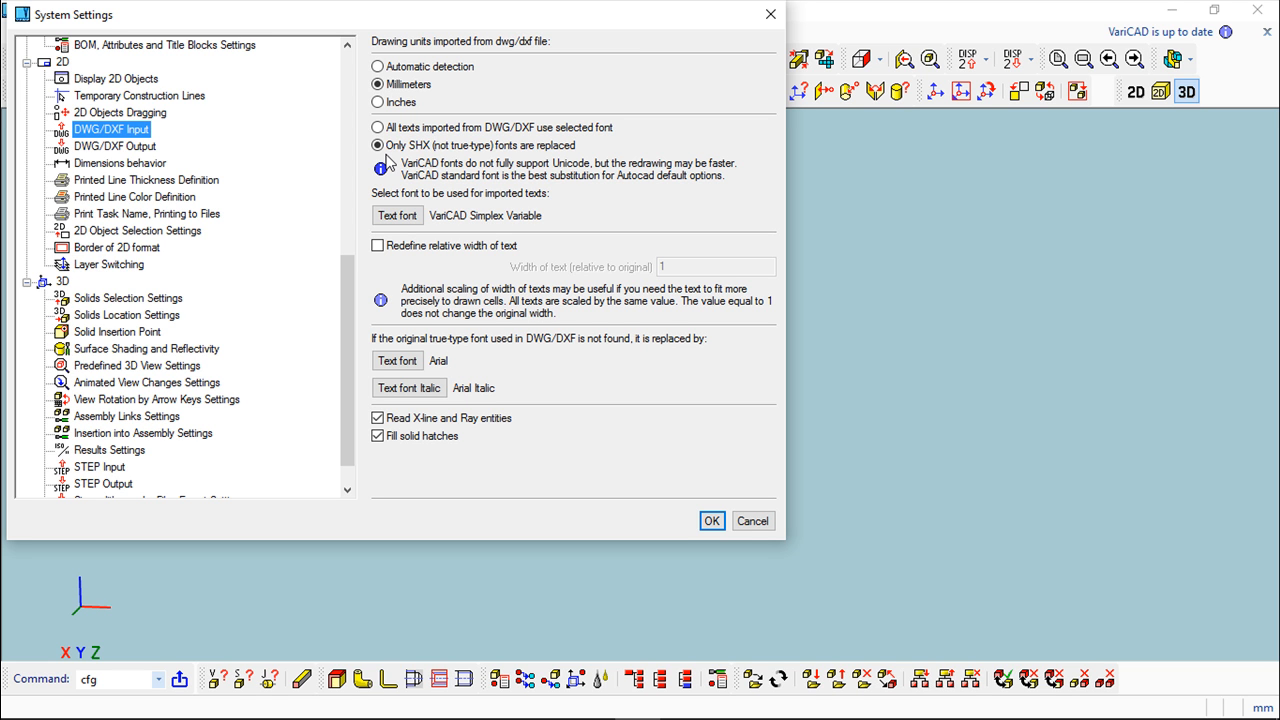
# - Look over the remaining input options and select DWG/DXF Output in the tree
pyautogui.click(378, 128)
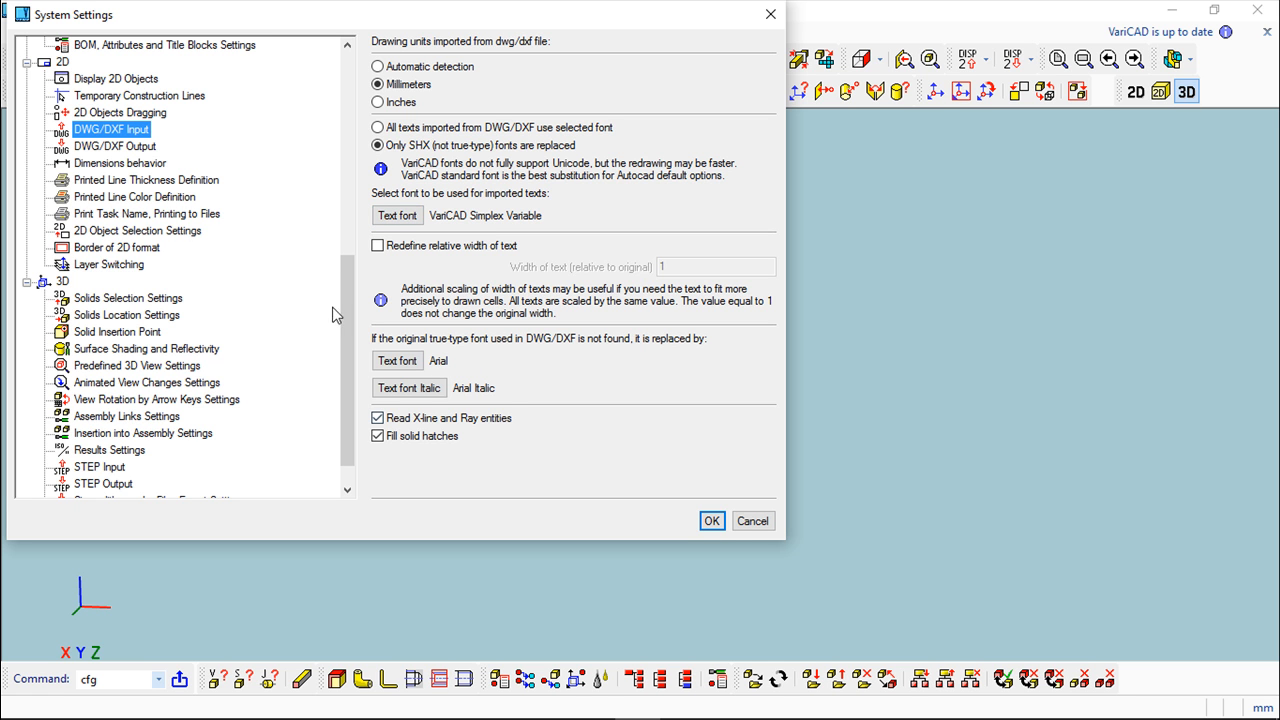
pyautogui.click(116, 146)
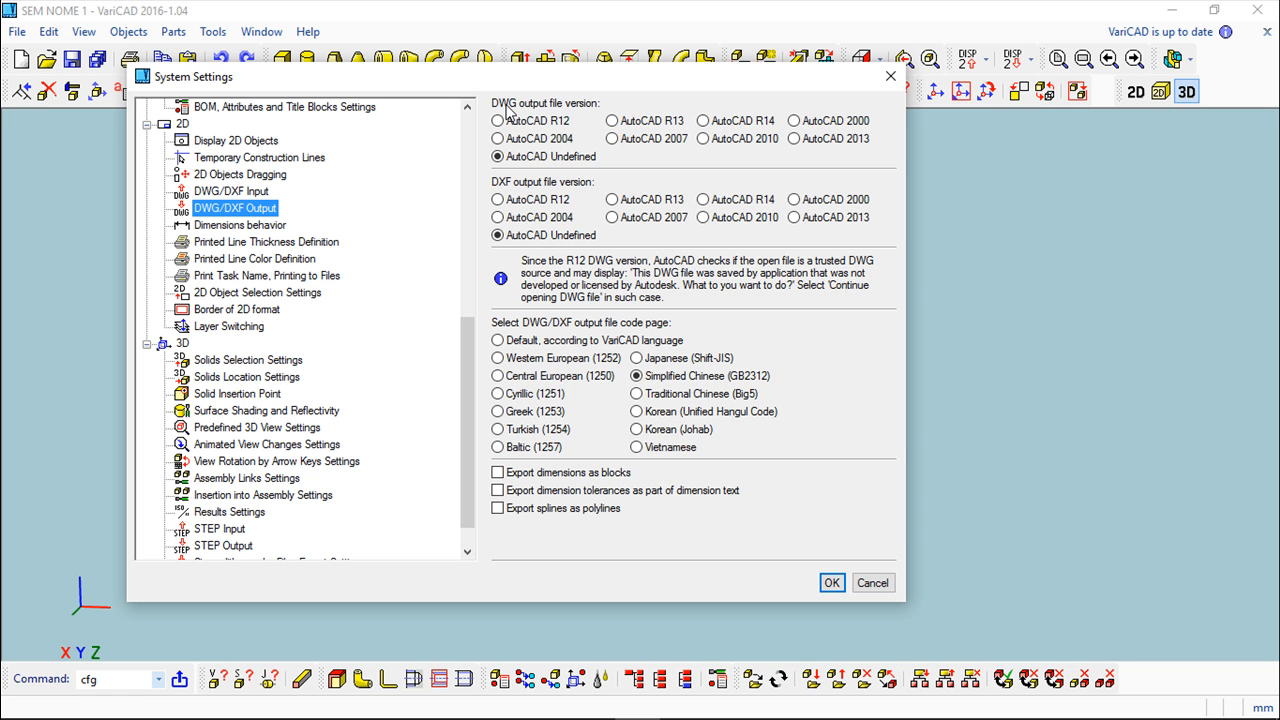
pyautogui.moveTo(504, 112)
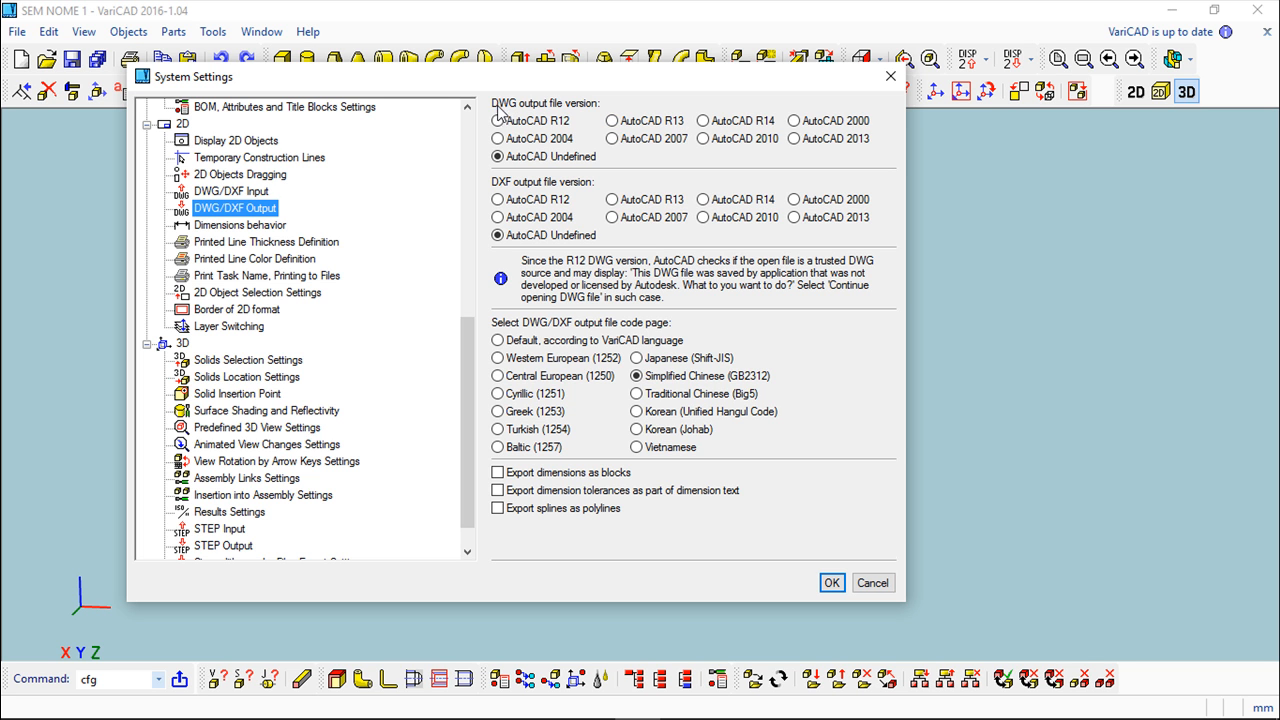
pyautogui.moveTo(720, 118)
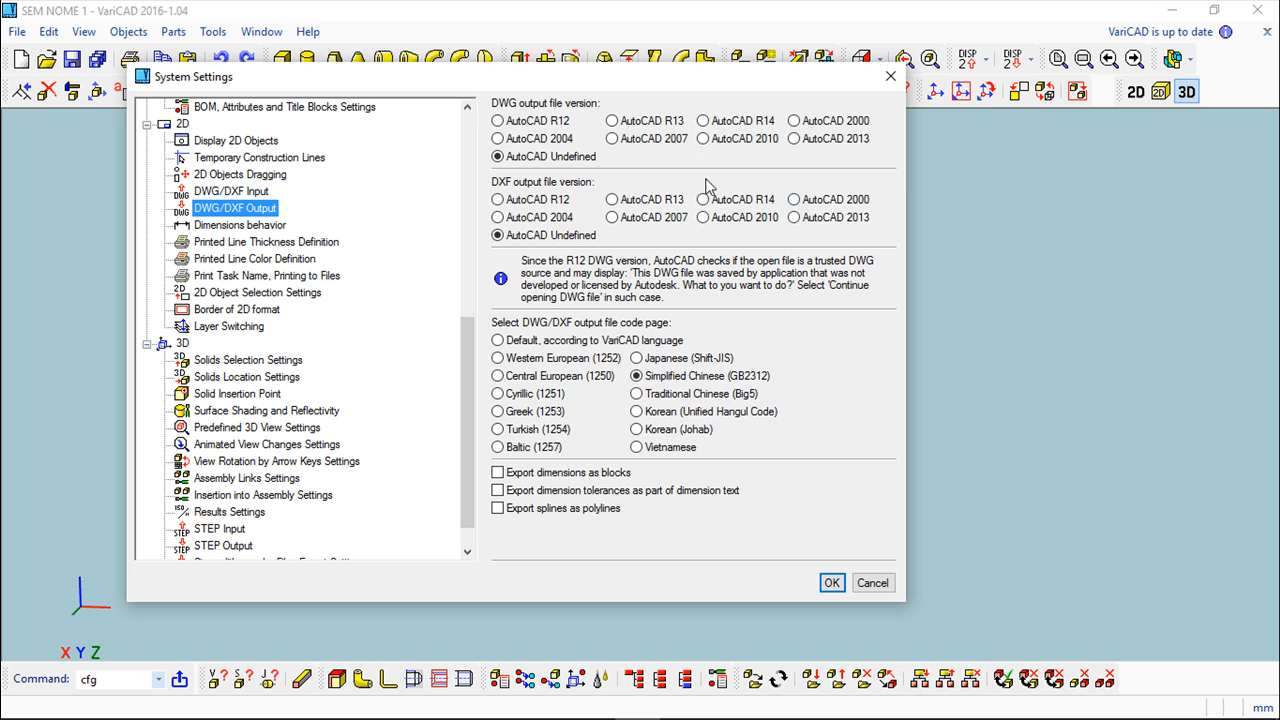
pyautogui.moveTo(856, 168)
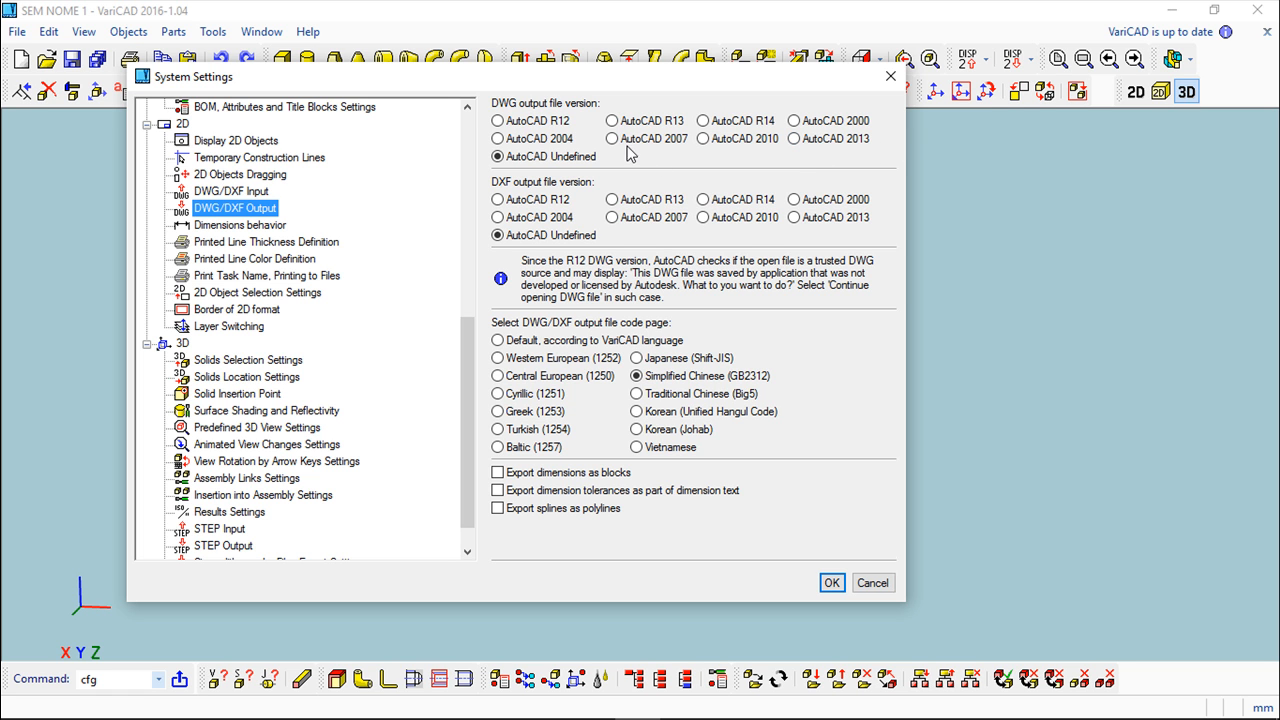
# - Set the DWG/DXF export code page to default according to VariCAD language instead of Simplified Chinese
pyautogui.click(496, 138)
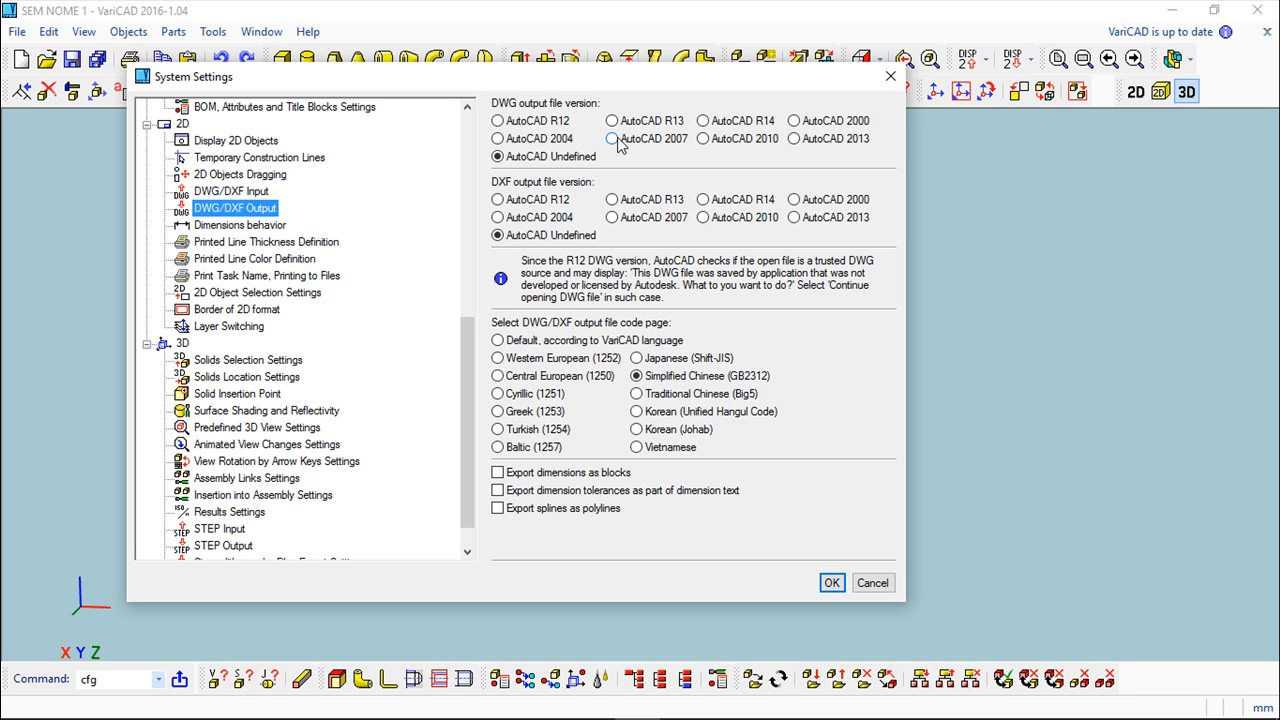
pyautogui.moveTo(564, 188)
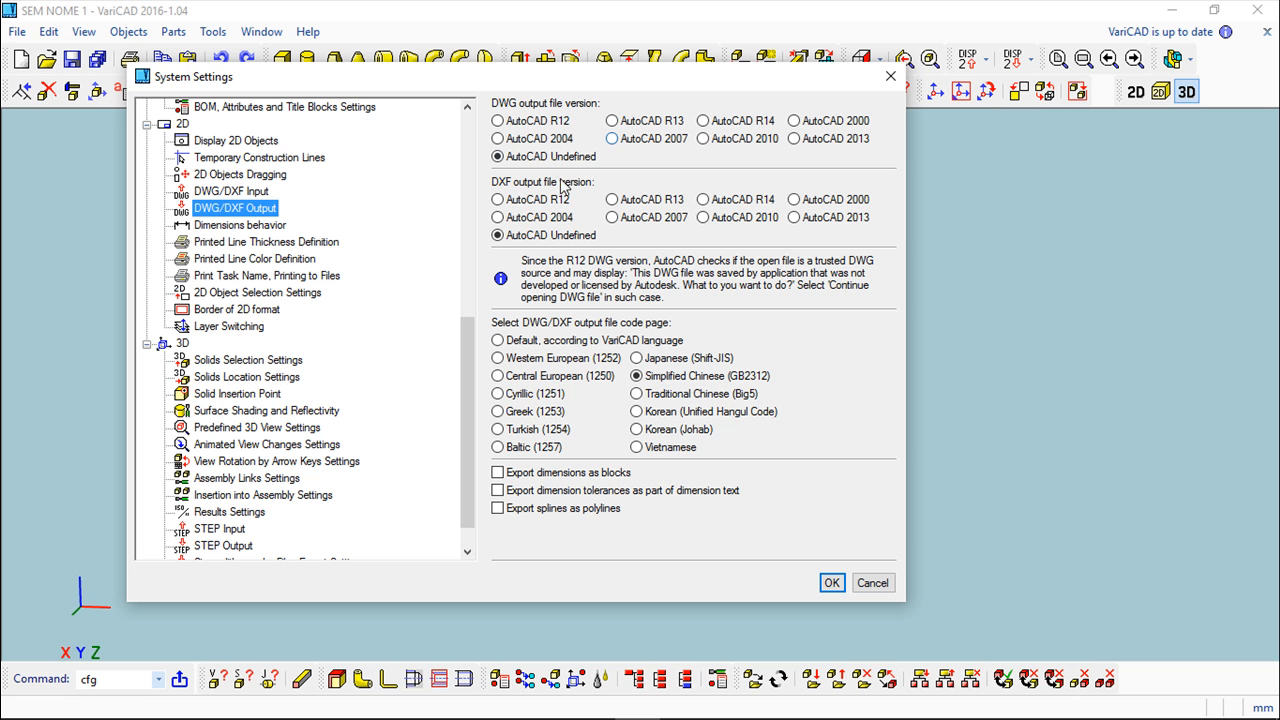
pyautogui.moveTo(716, 206)
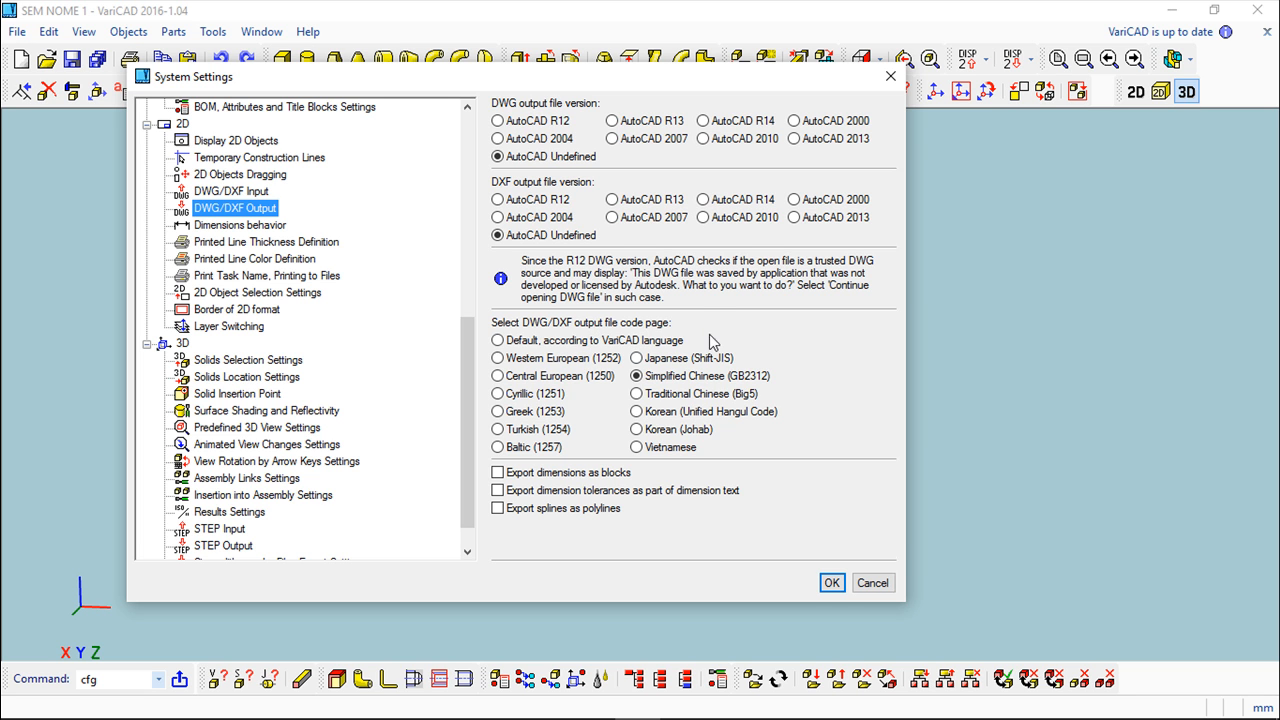
pyautogui.moveTo(736, 362)
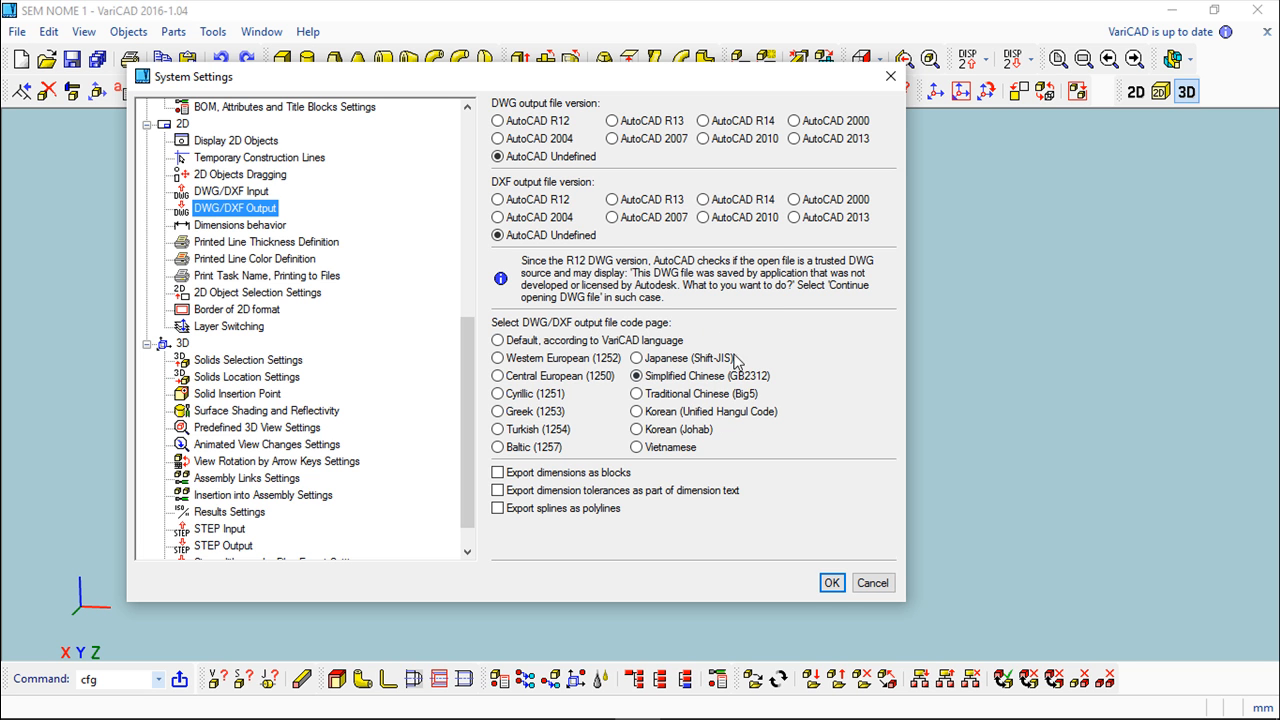
pyautogui.moveTo(540, 368)
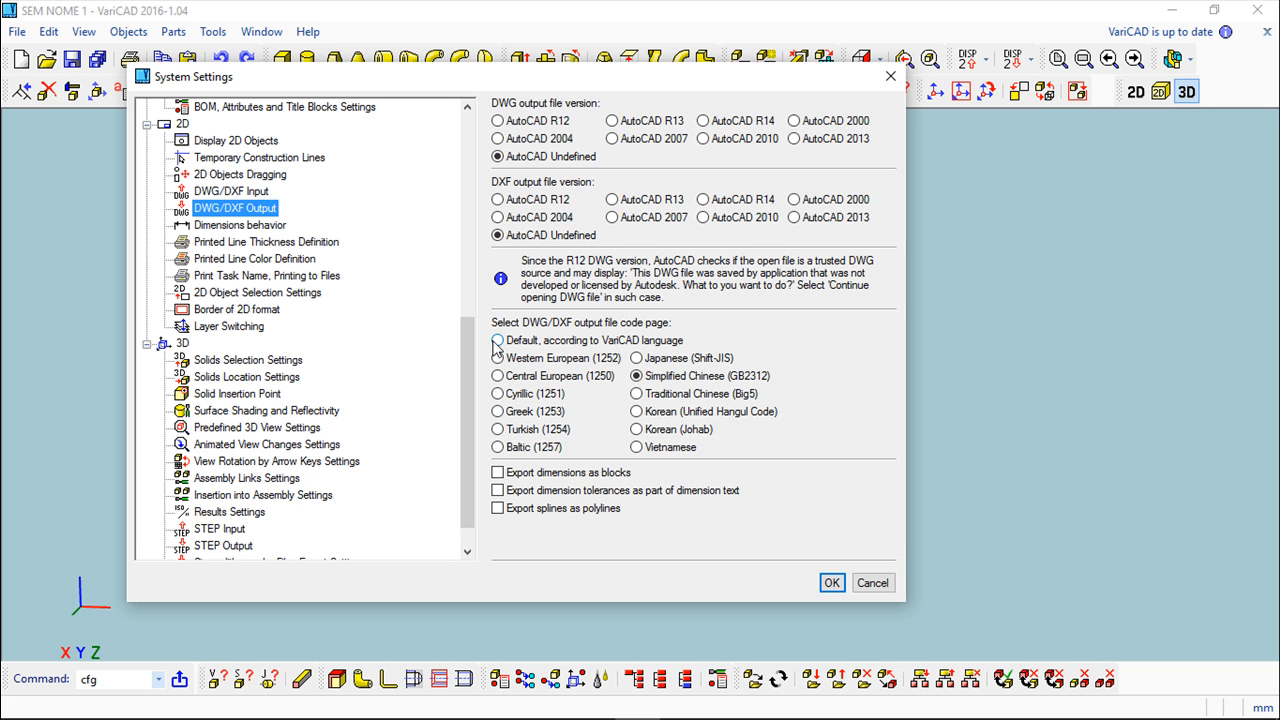
pyautogui.click(496, 340)
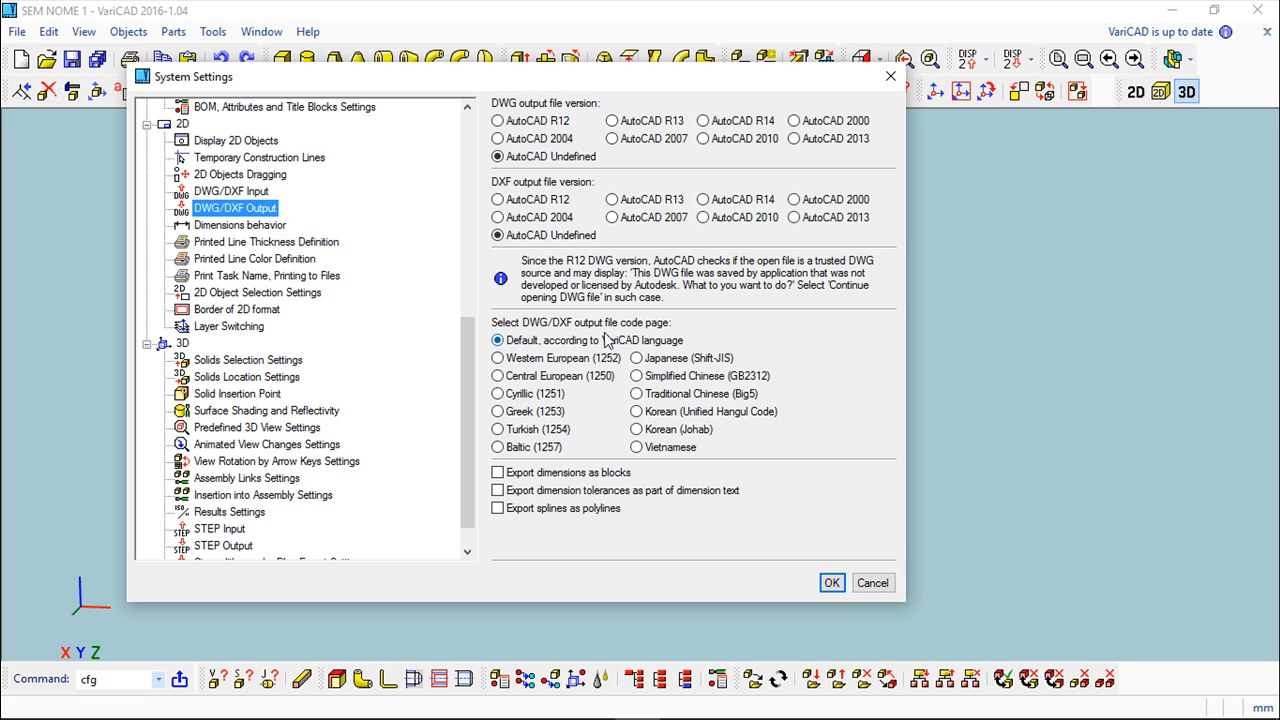
pyautogui.moveTo(704, 352)
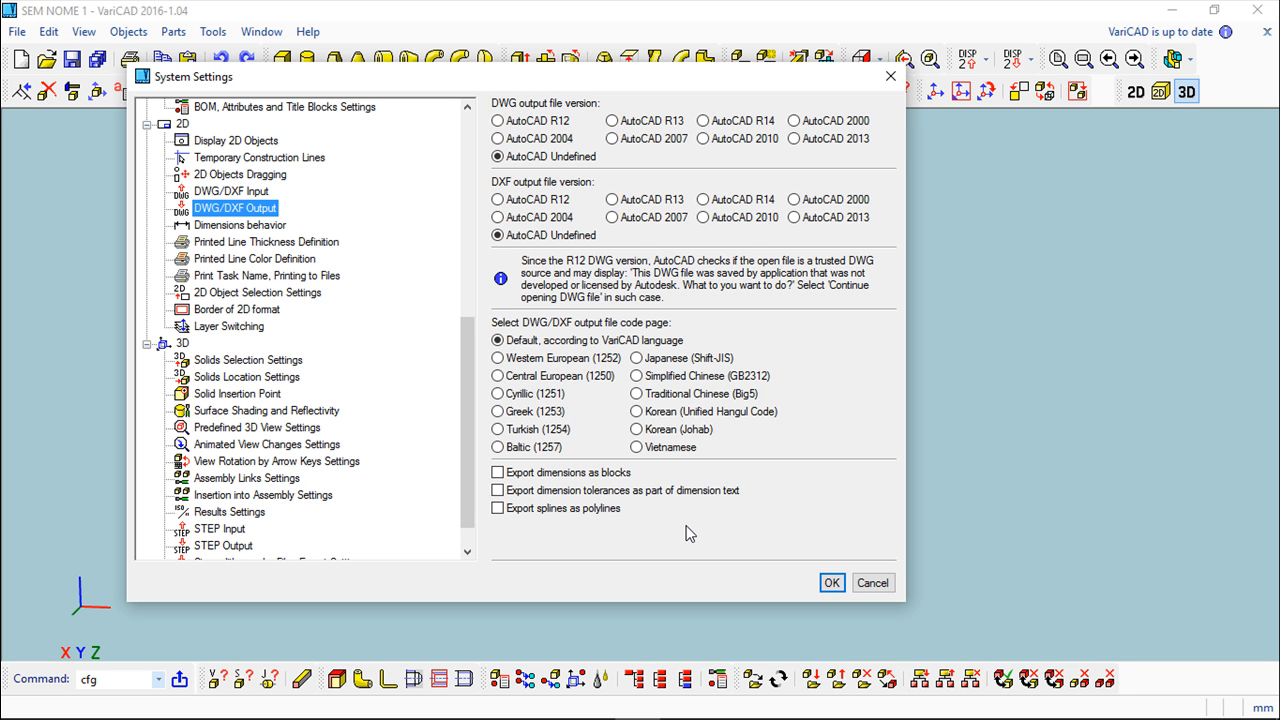
pyautogui.moveTo(686, 532)
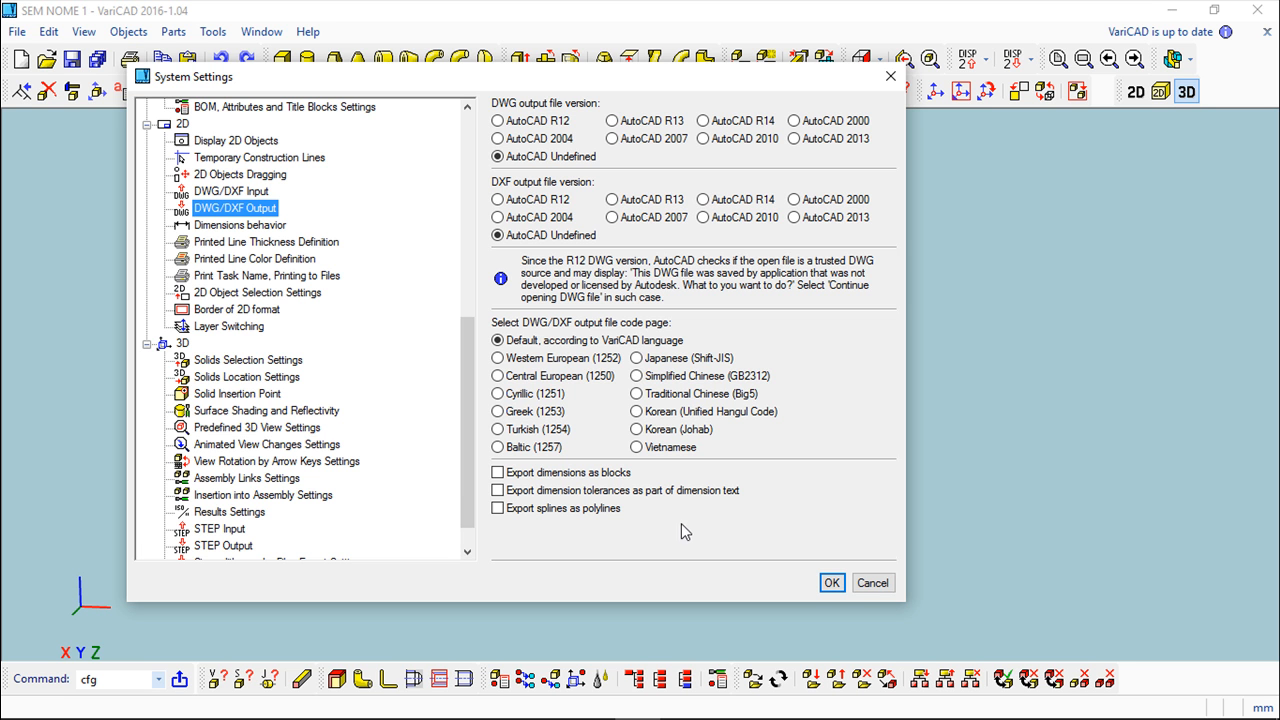
pyautogui.scroll(-3)
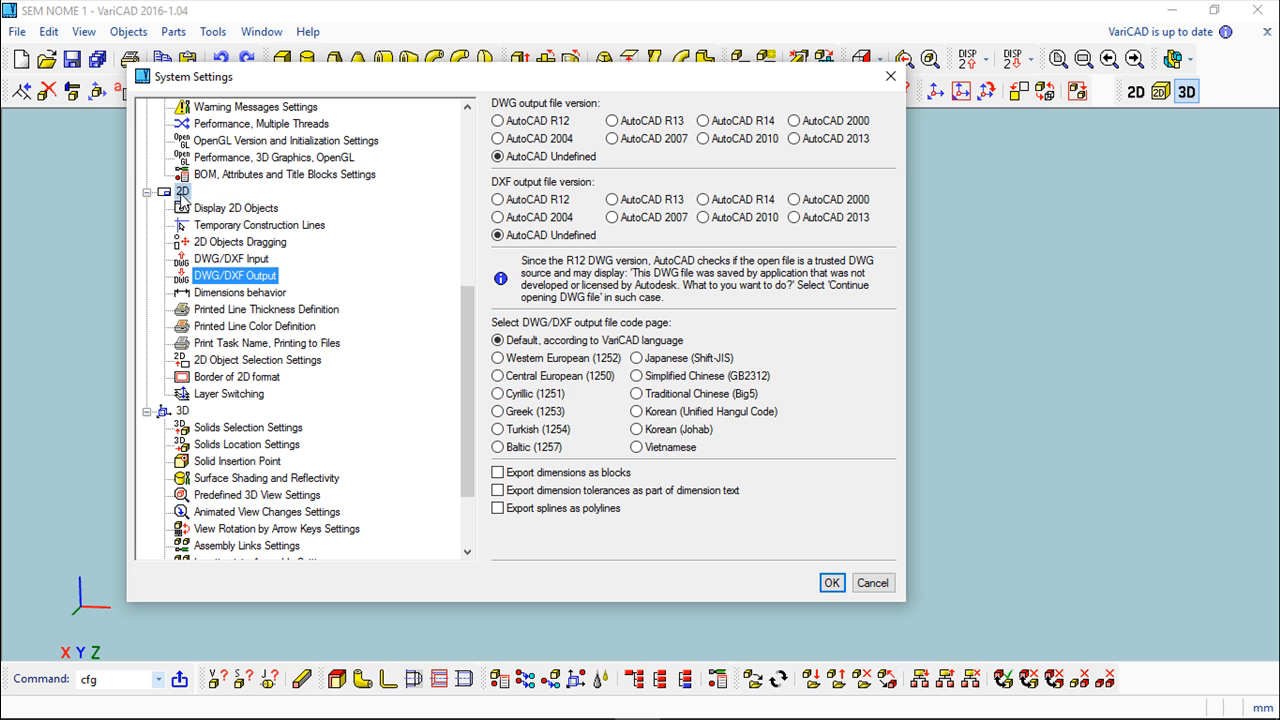
# - Review the STEP Input settings with syntax checking kept on, then select STEP Output
pyautogui.scroll(-3)
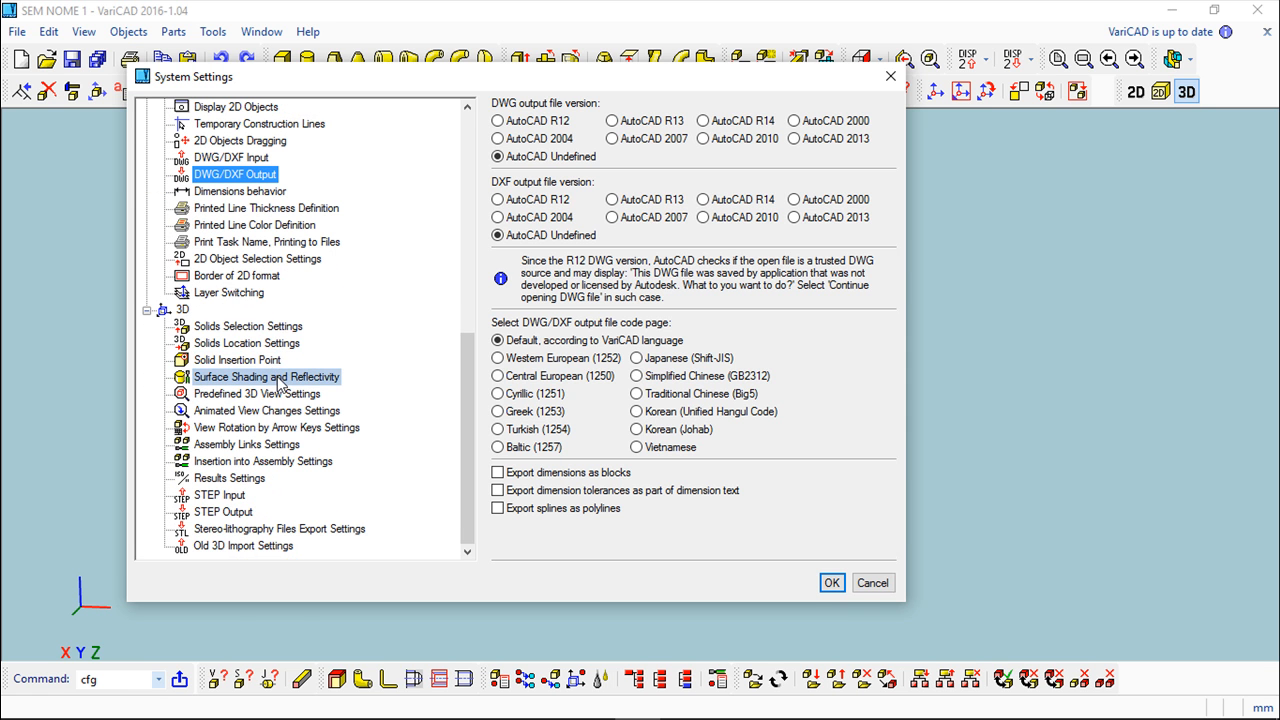
pyautogui.click(224, 512)
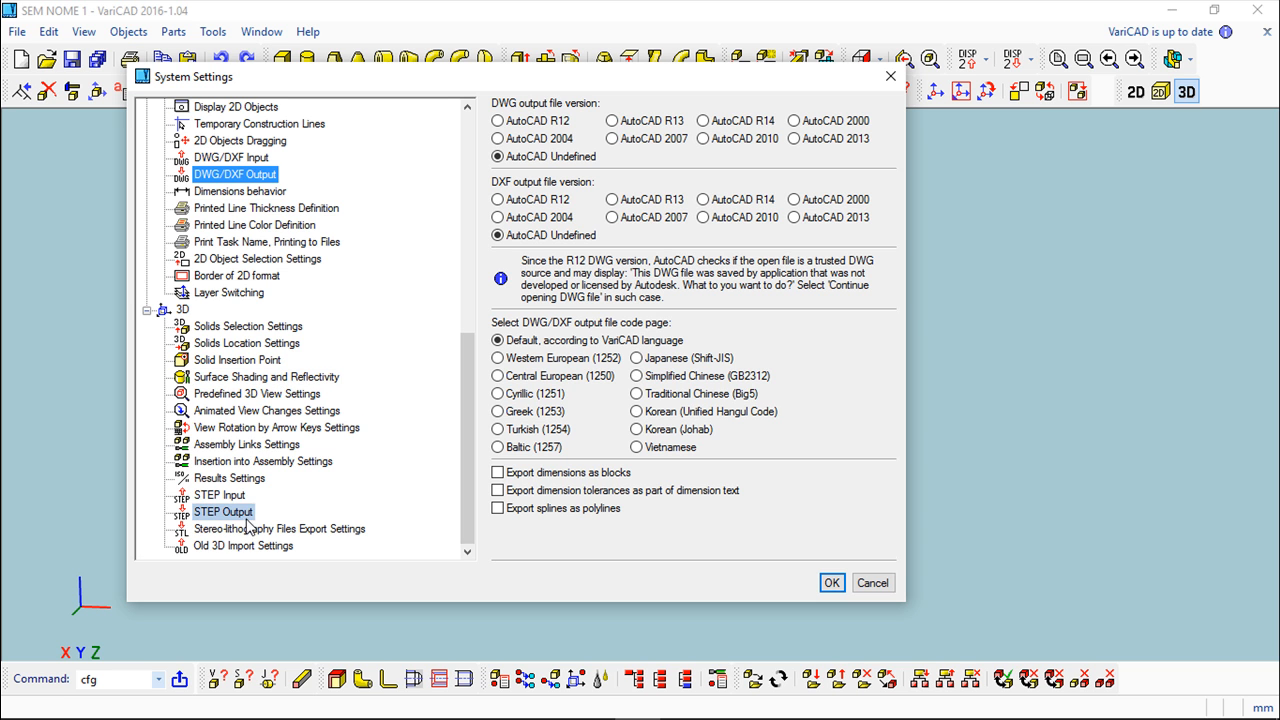
pyautogui.click(218, 496)
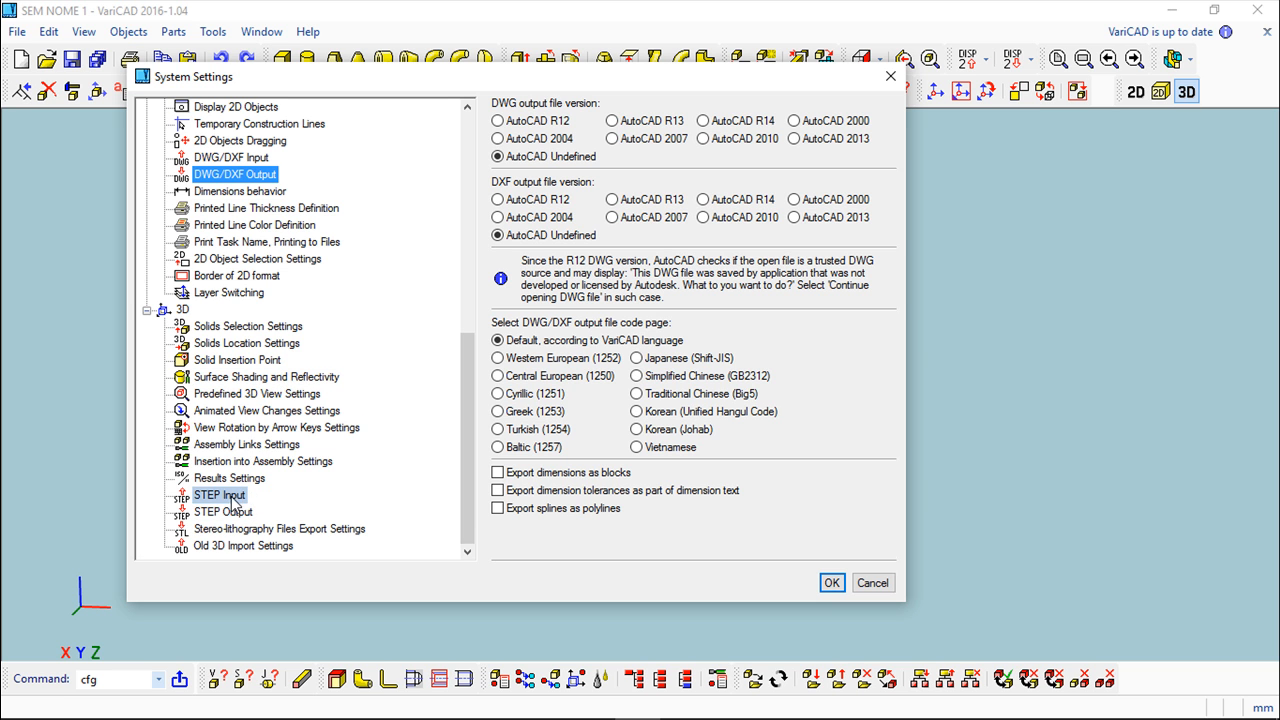
pyautogui.click(218, 496)
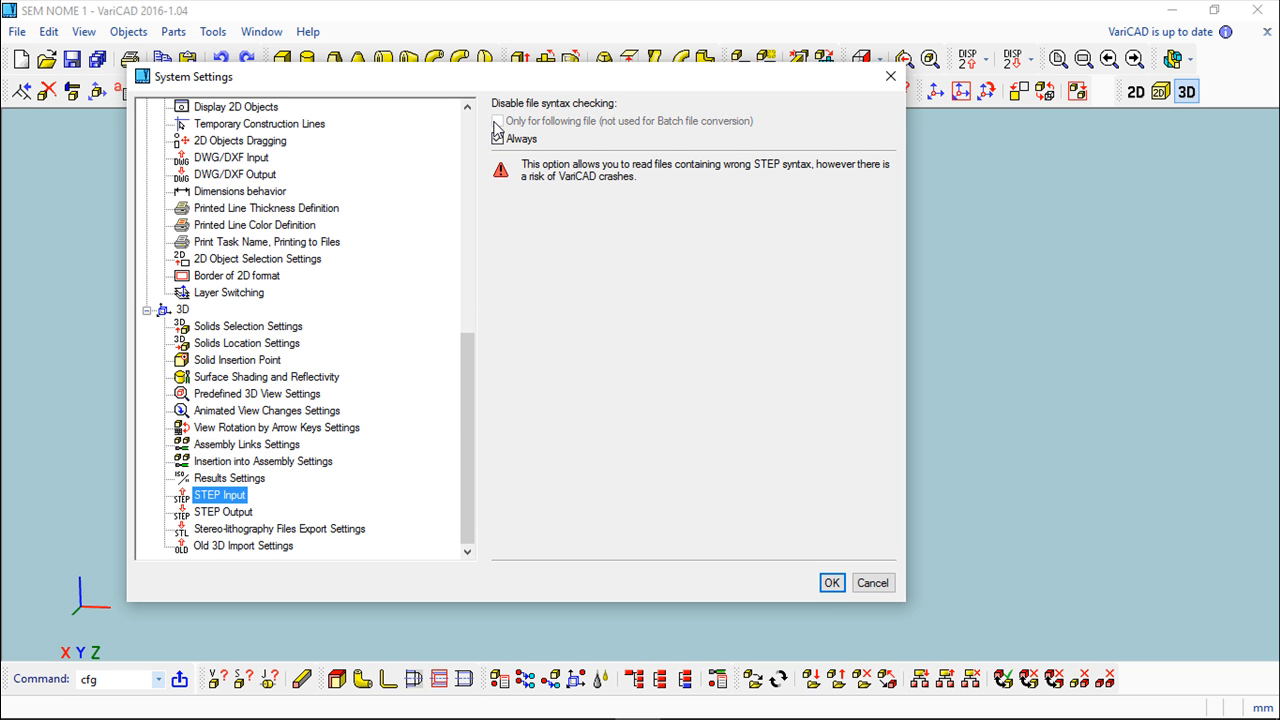
pyautogui.click(496, 122)
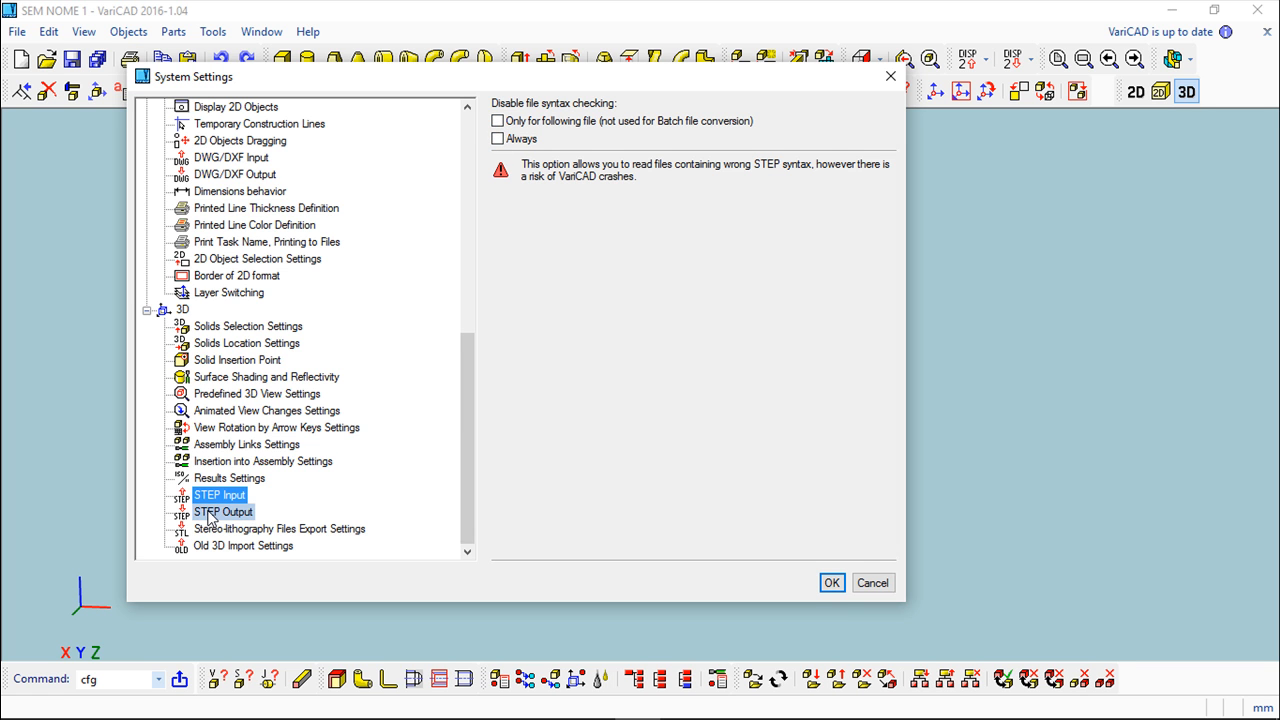
pyautogui.click(224, 512)
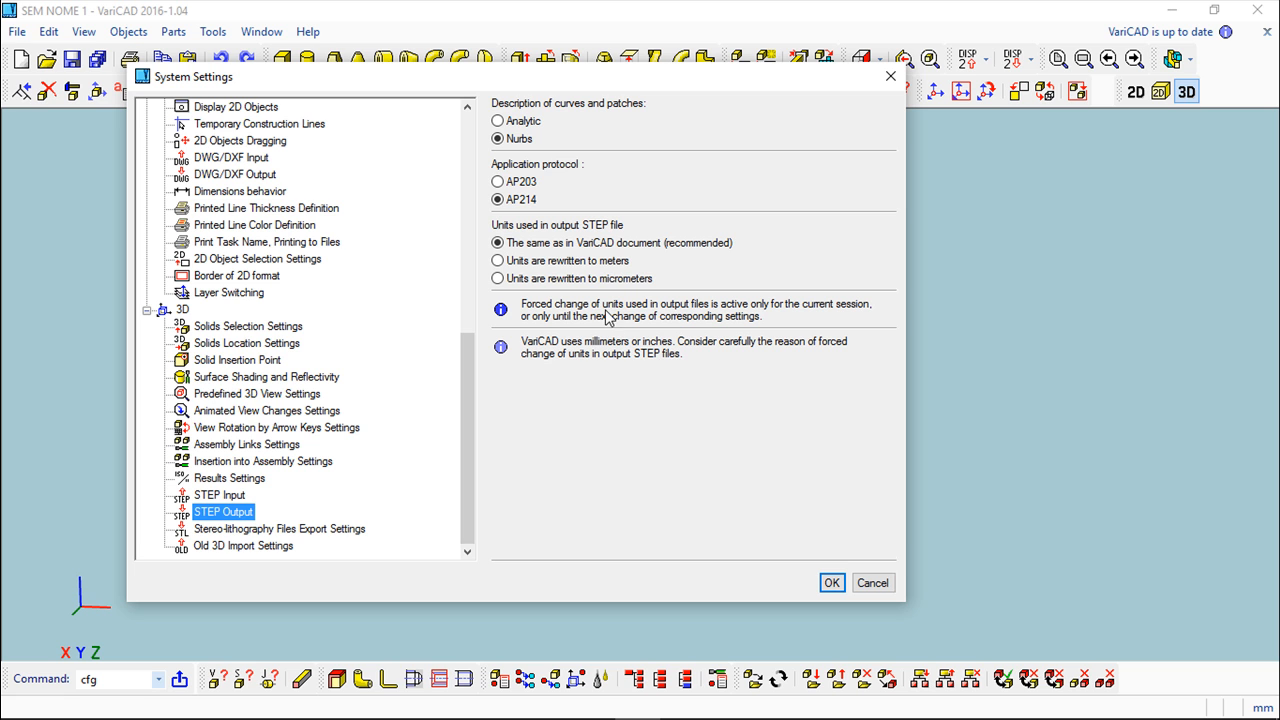
pyautogui.moveTo(558, 116)
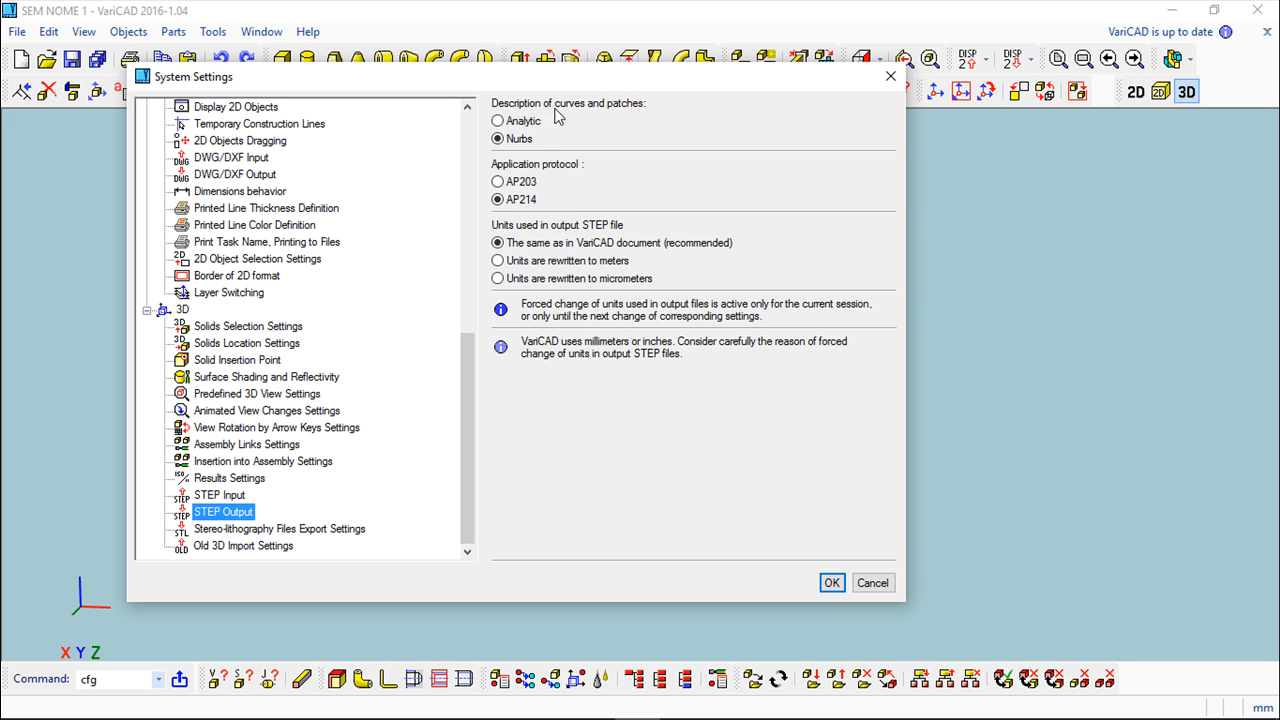
pyautogui.moveTo(622, 120)
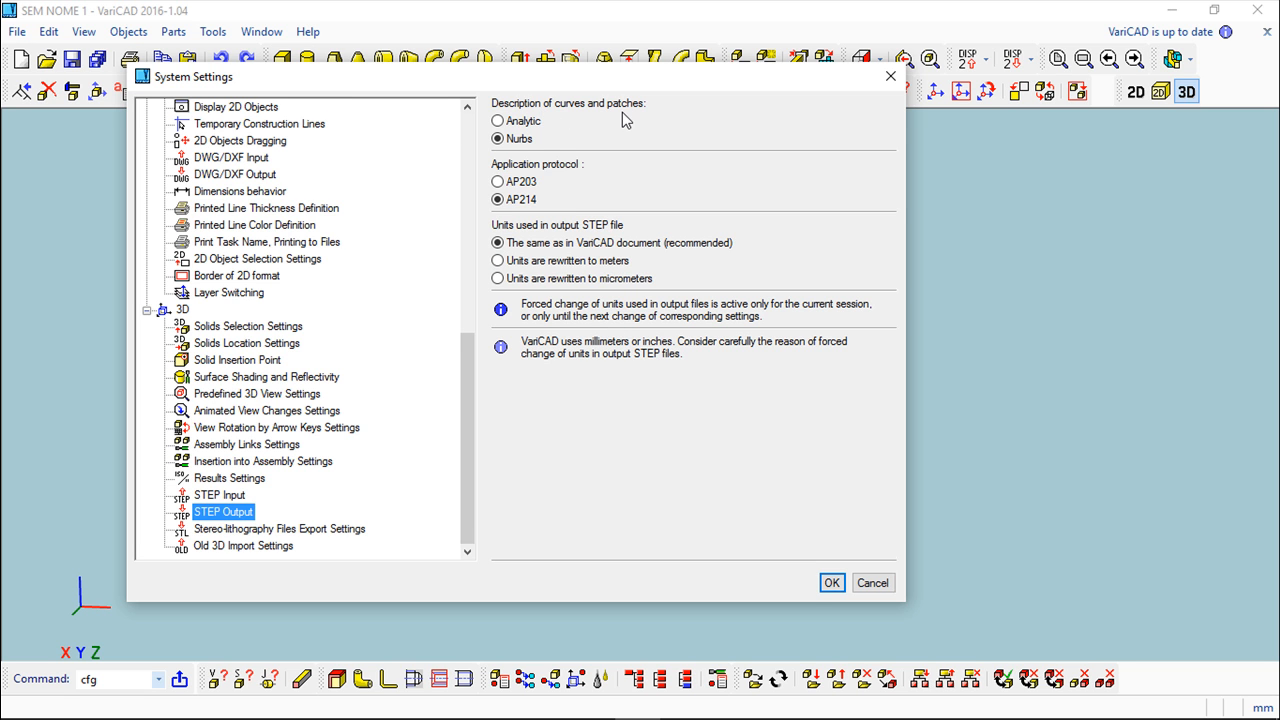
pyautogui.moveTo(624, 118)
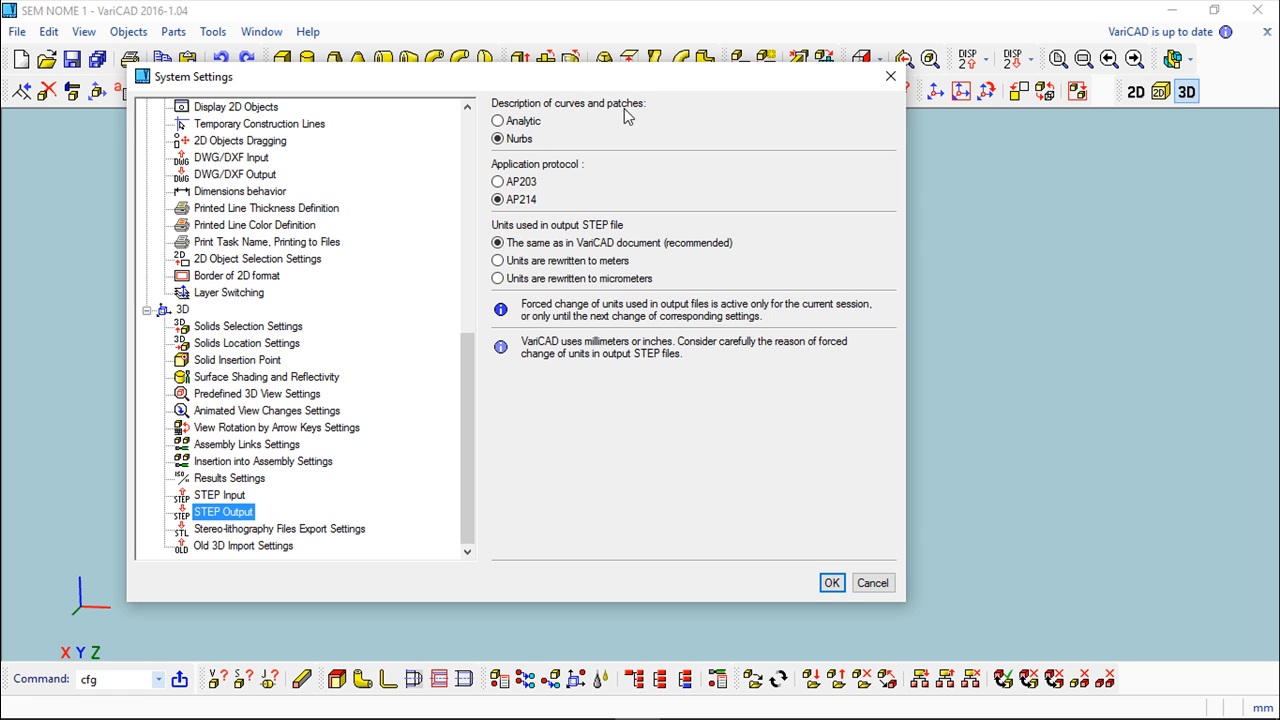
pyautogui.moveTo(638, 116)
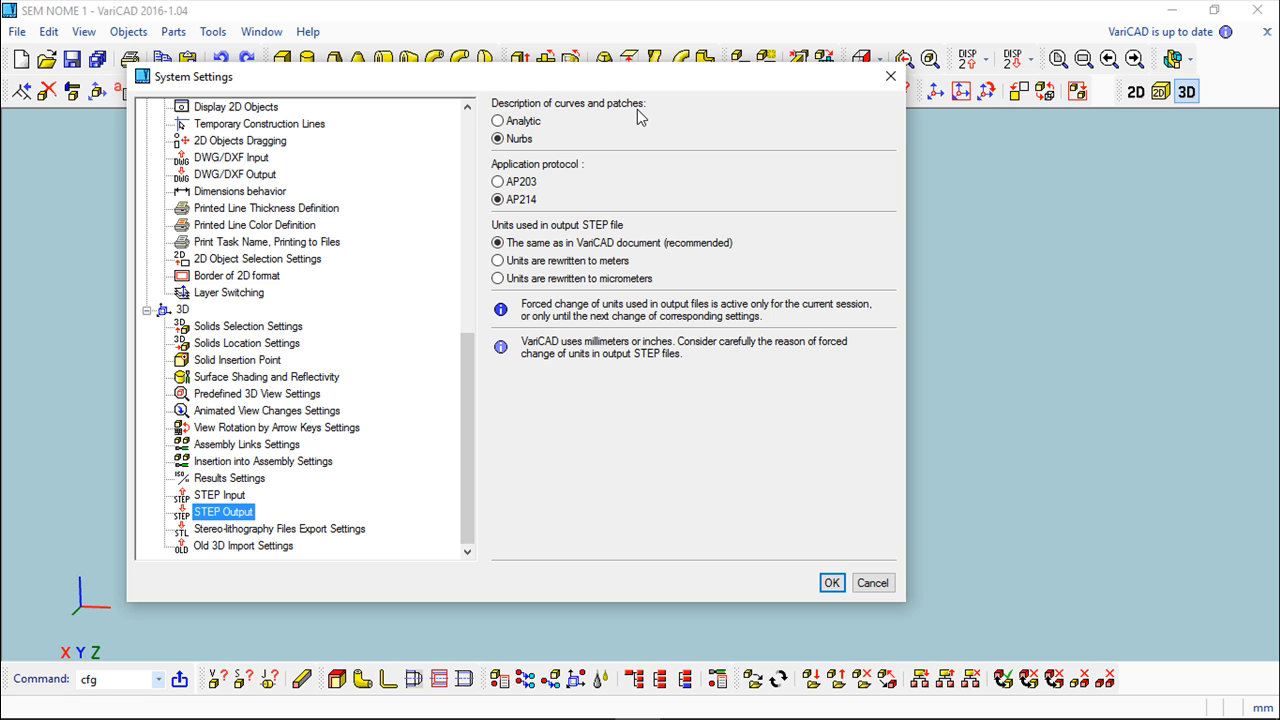
pyautogui.moveTo(600, 162)
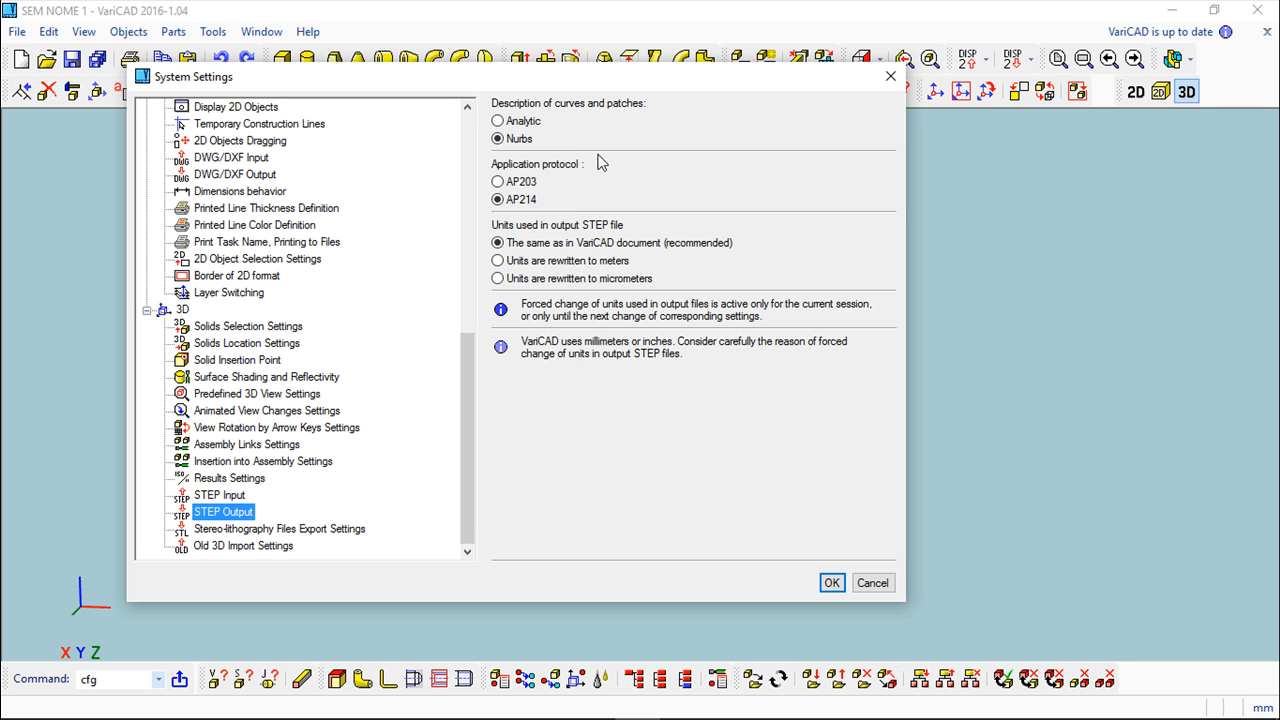
# - Keep NURBS curves, toggle the protocol AP203 back to AP214, and keep units matching the VariCAD document
pyautogui.click(498, 140)
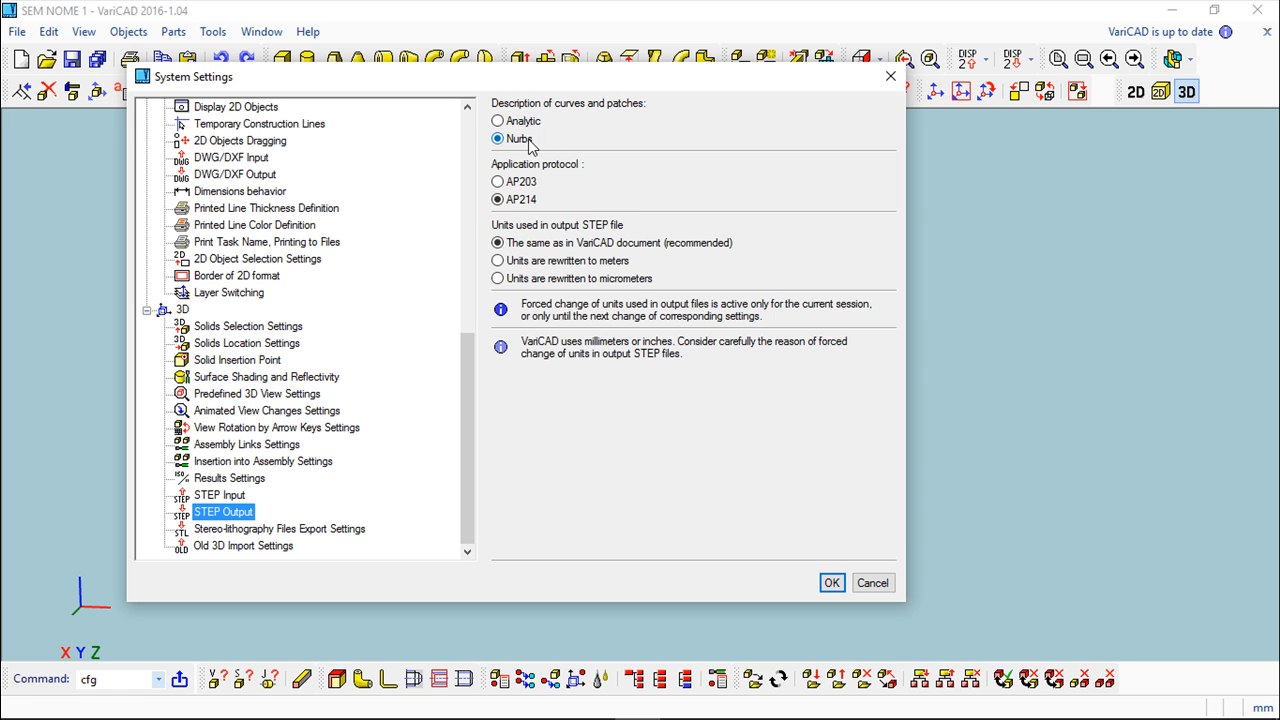
pyautogui.moveTo(582, 148)
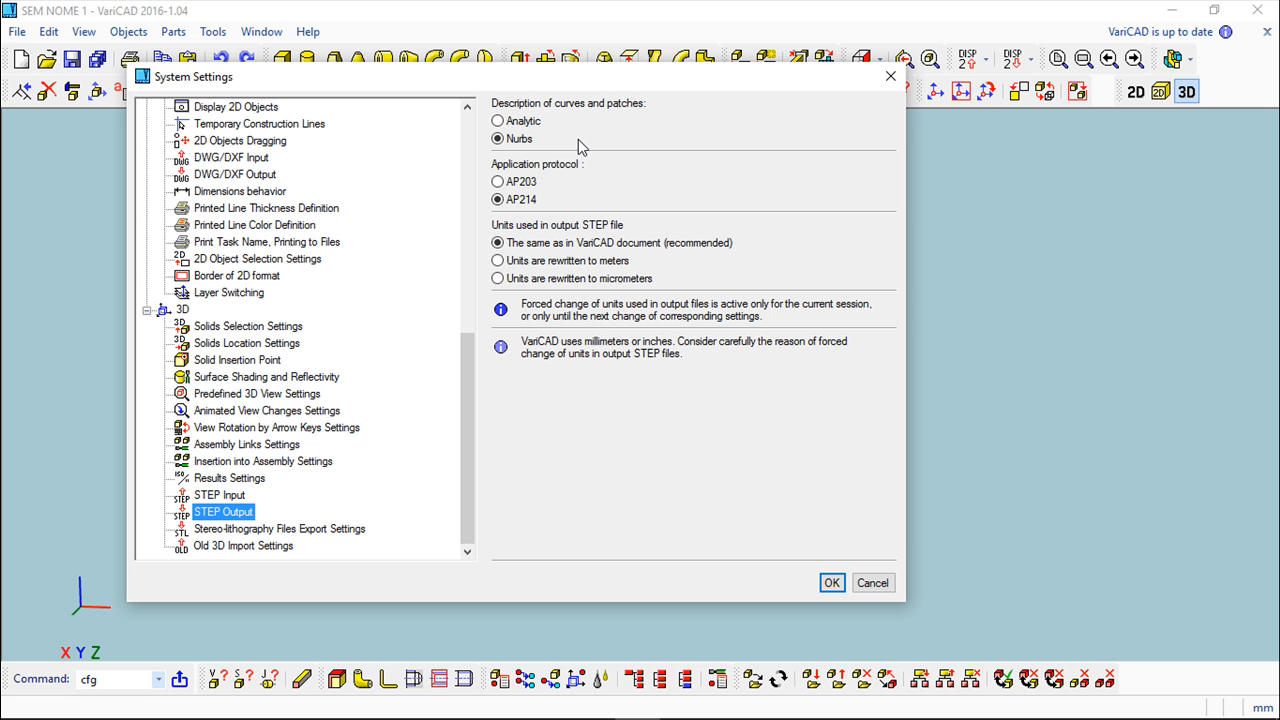
pyautogui.moveTo(564, 168)
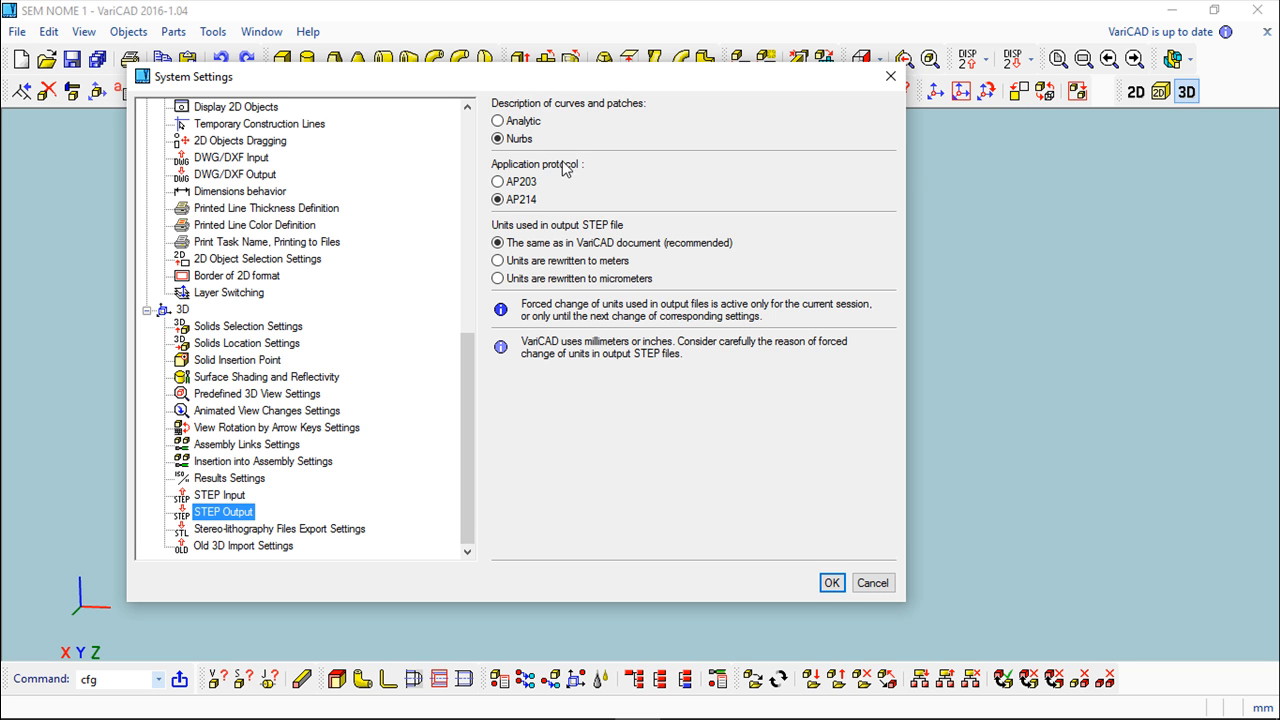
pyautogui.click(496, 180)
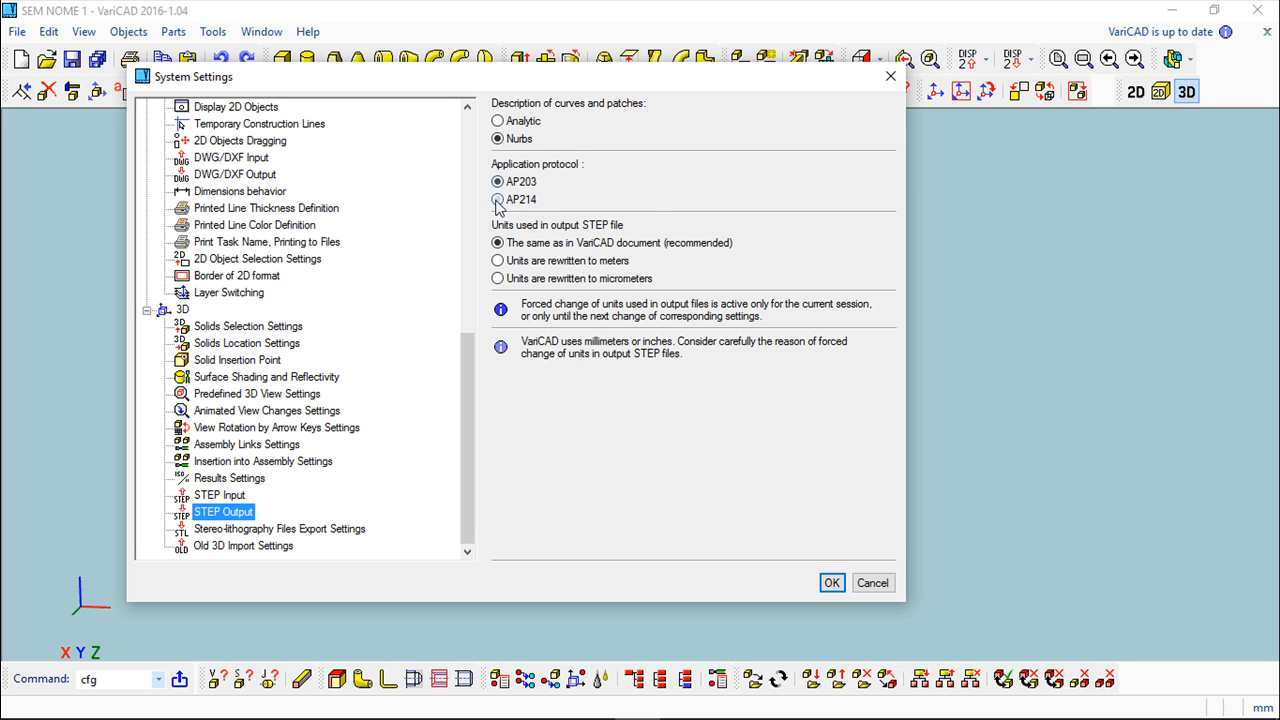
pyautogui.click(496, 200)
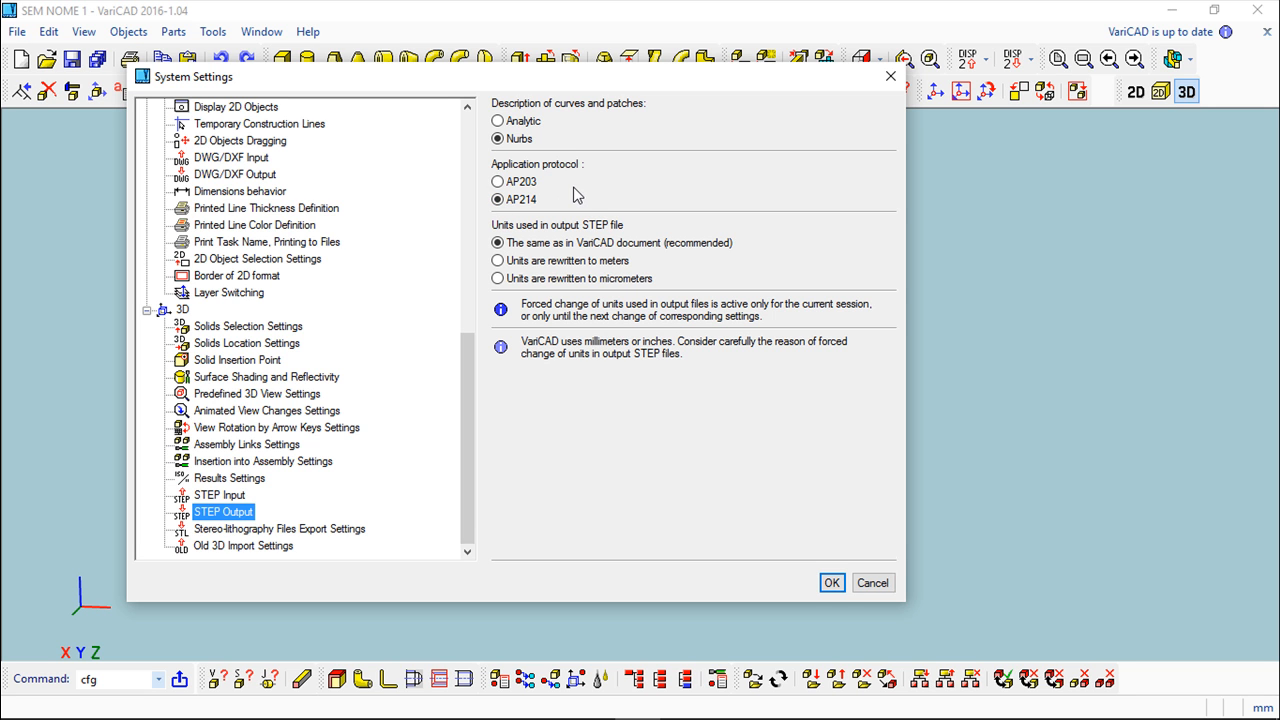
pyautogui.click(496, 242)
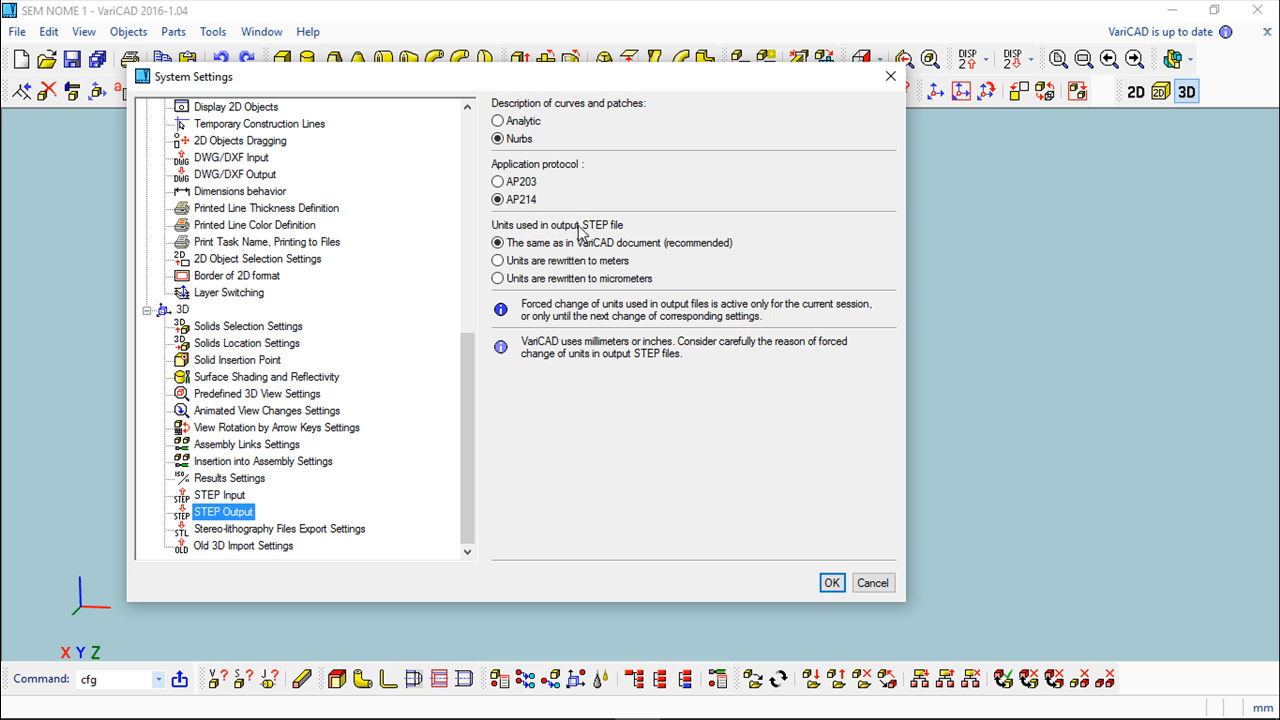
pyautogui.click(496, 242)
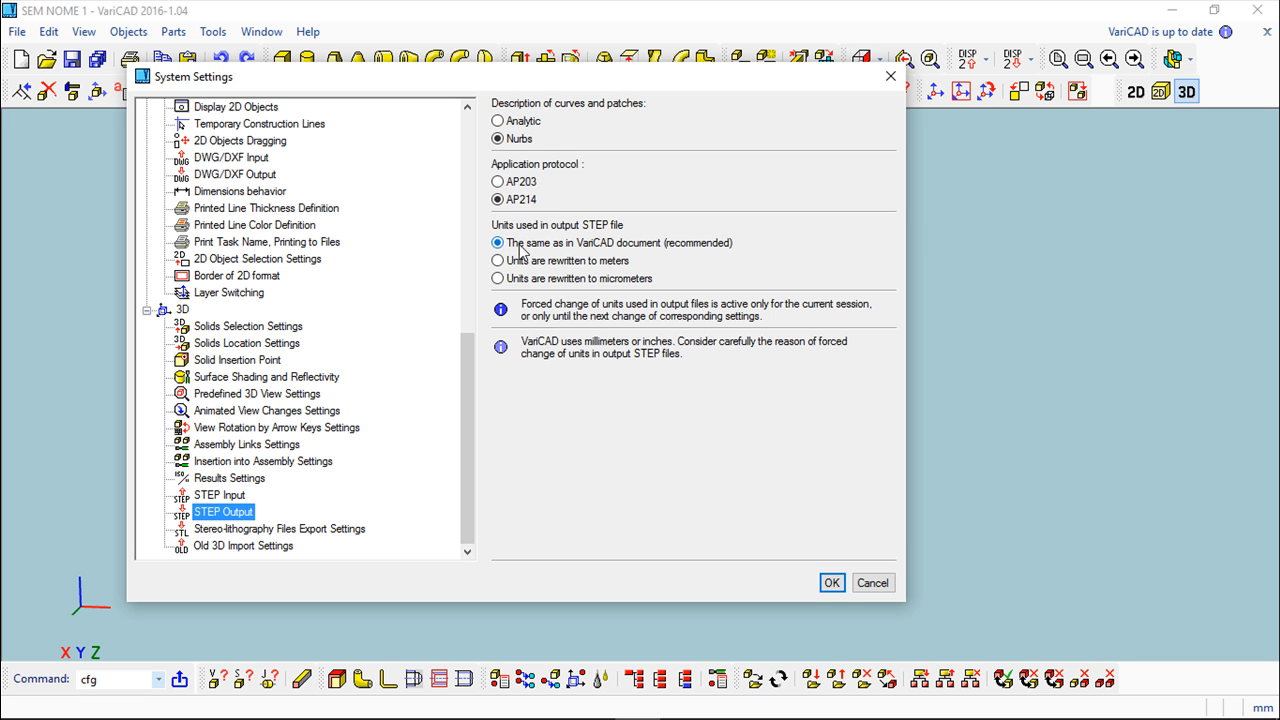
pyautogui.moveTo(596, 258)
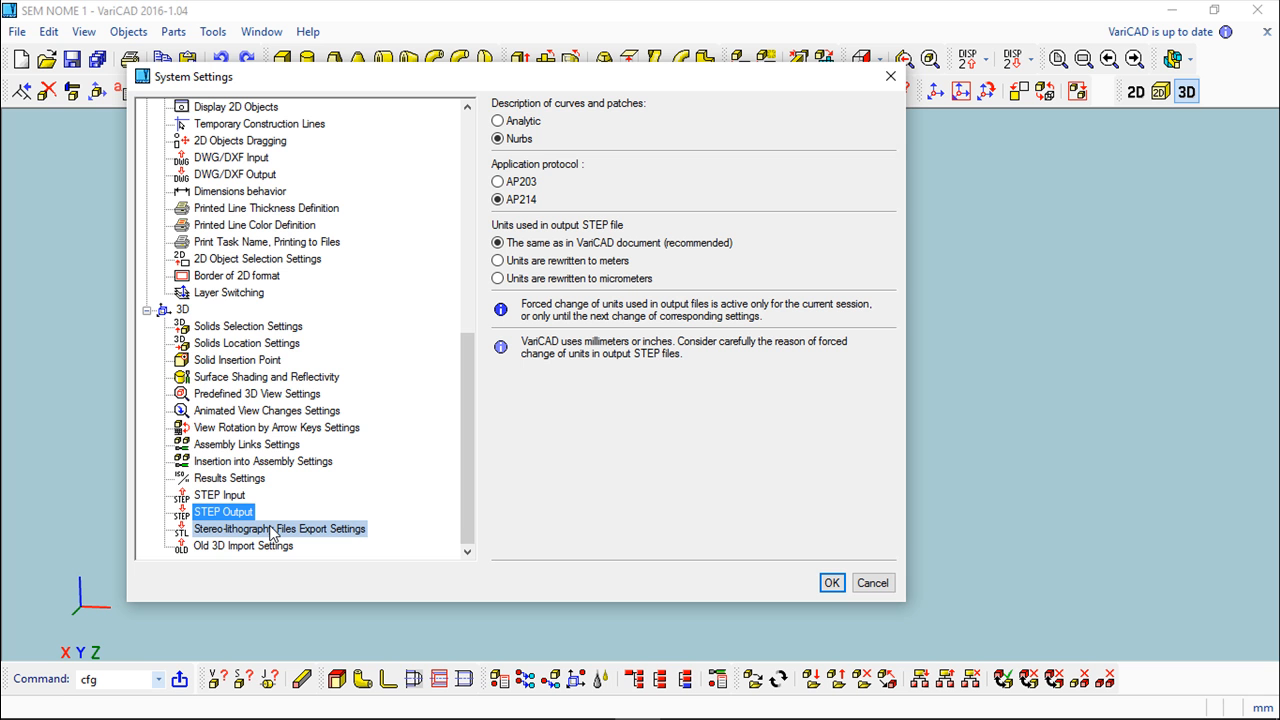
# - Review the STL export settings: high 0.05 mm precision, millimeters, unchanged coordinates, exponential format
pyautogui.click(280, 528)
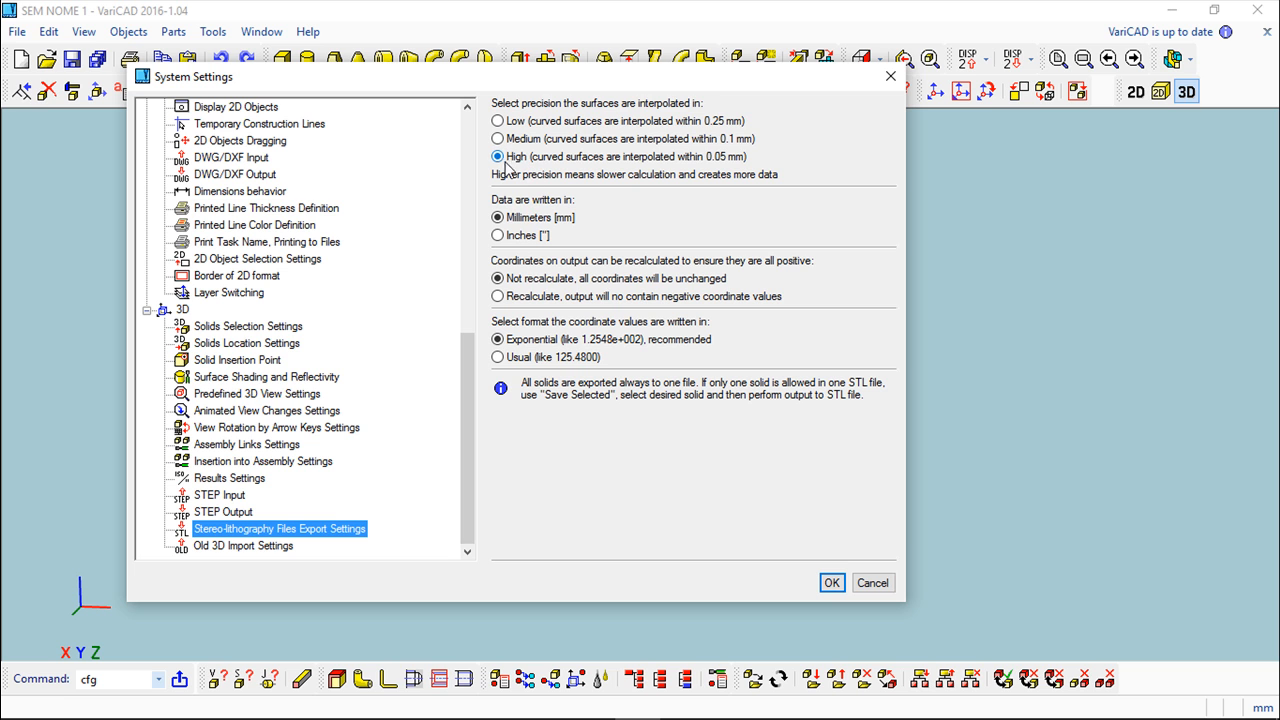
pyautogui.click(496, 120)
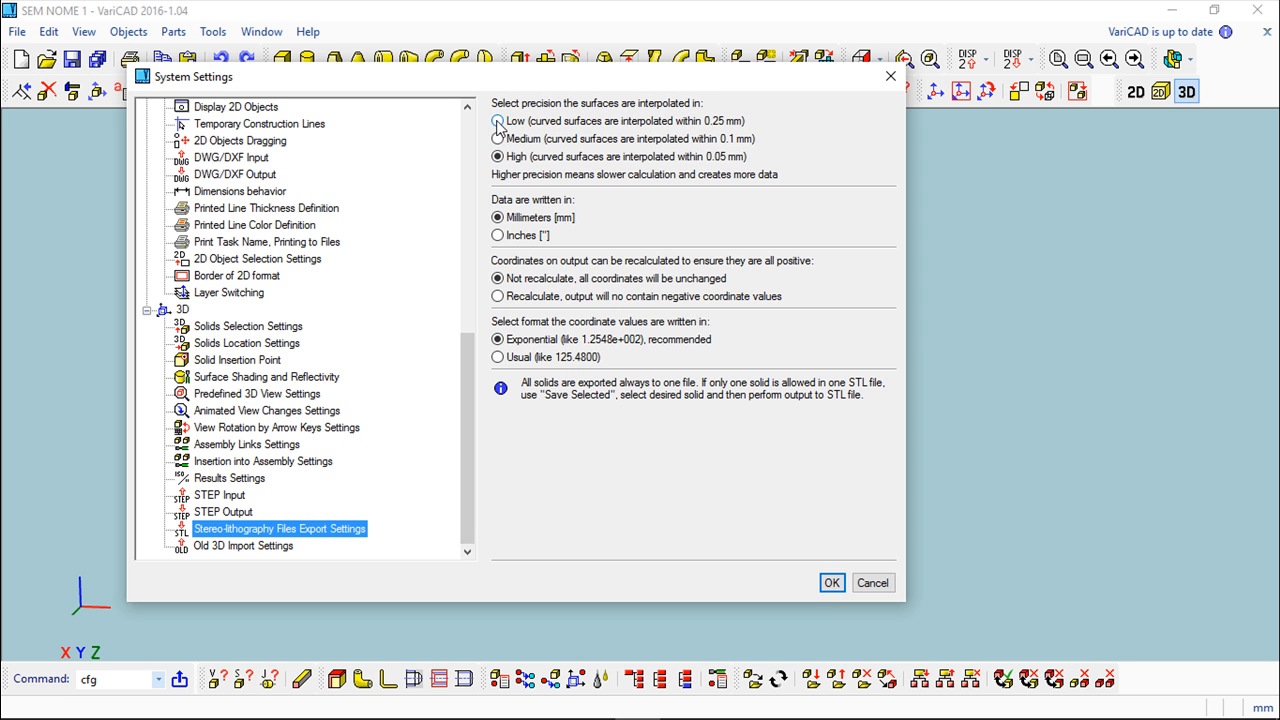
pyautogui.click(496, 156)
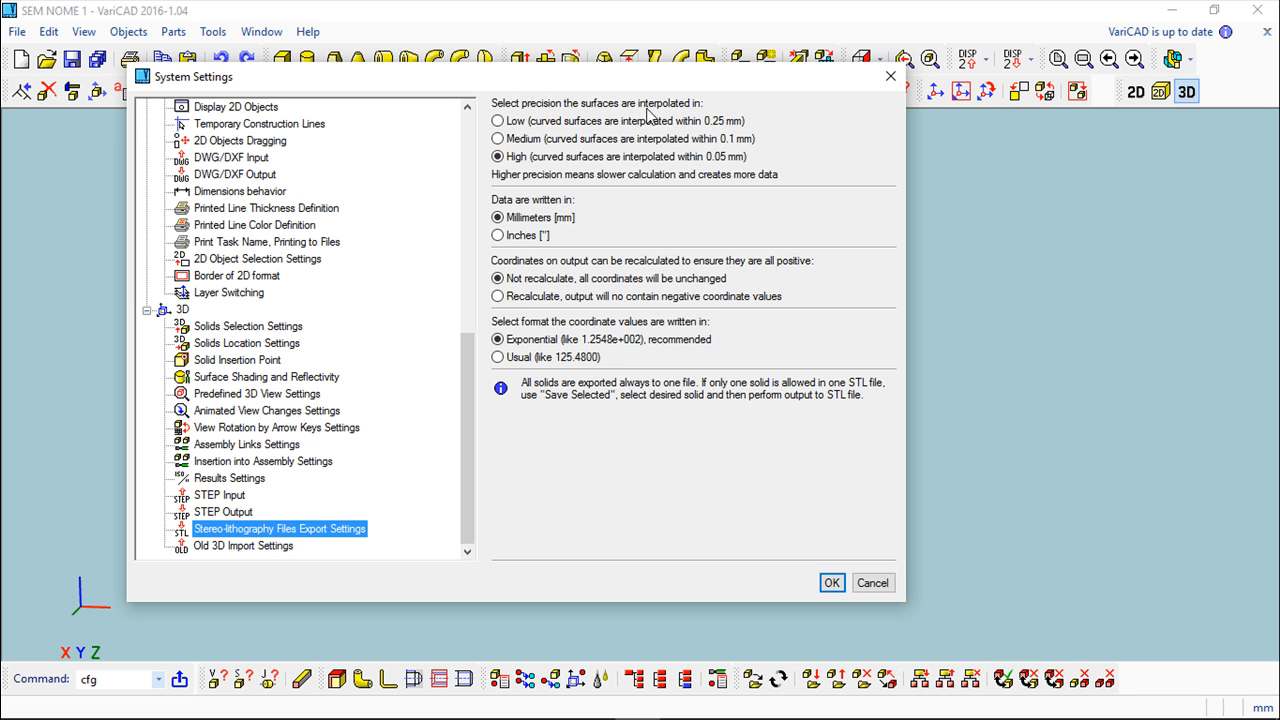
pyautogui.moveTo(696, 204)
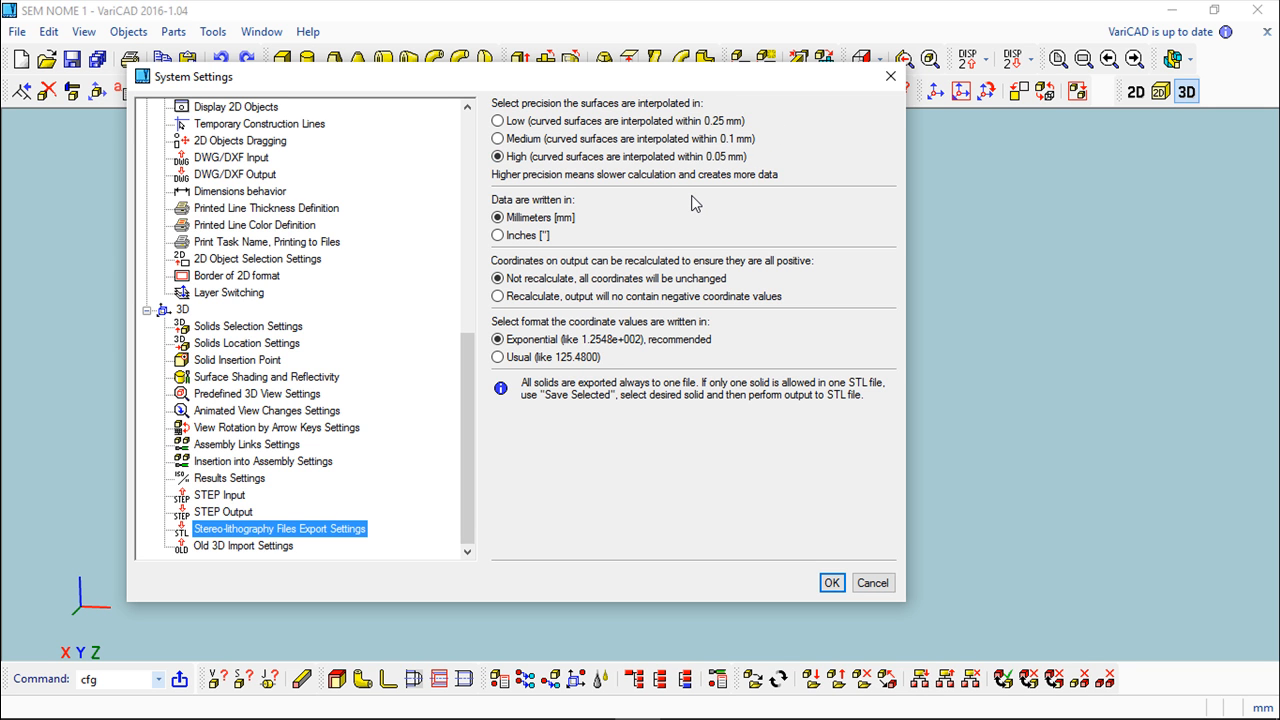
pyautogui.moveTo(704, 180)
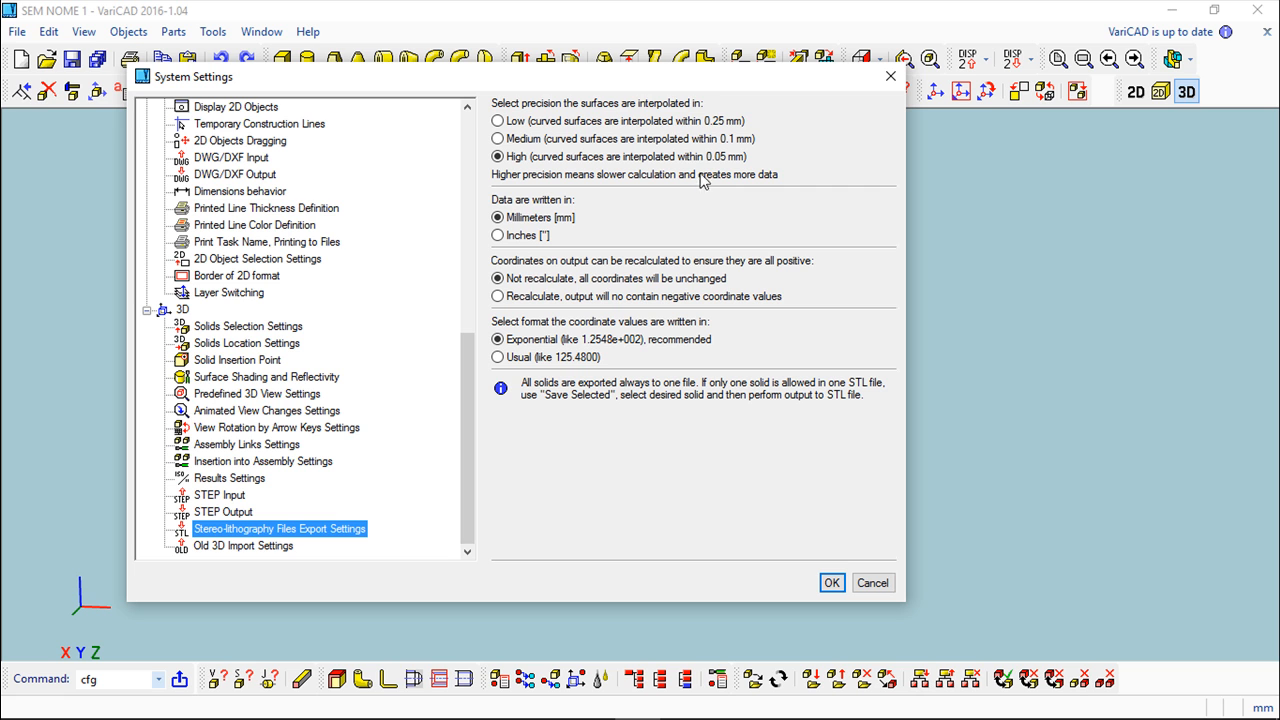
pyautogui.moveTo(780, 150)
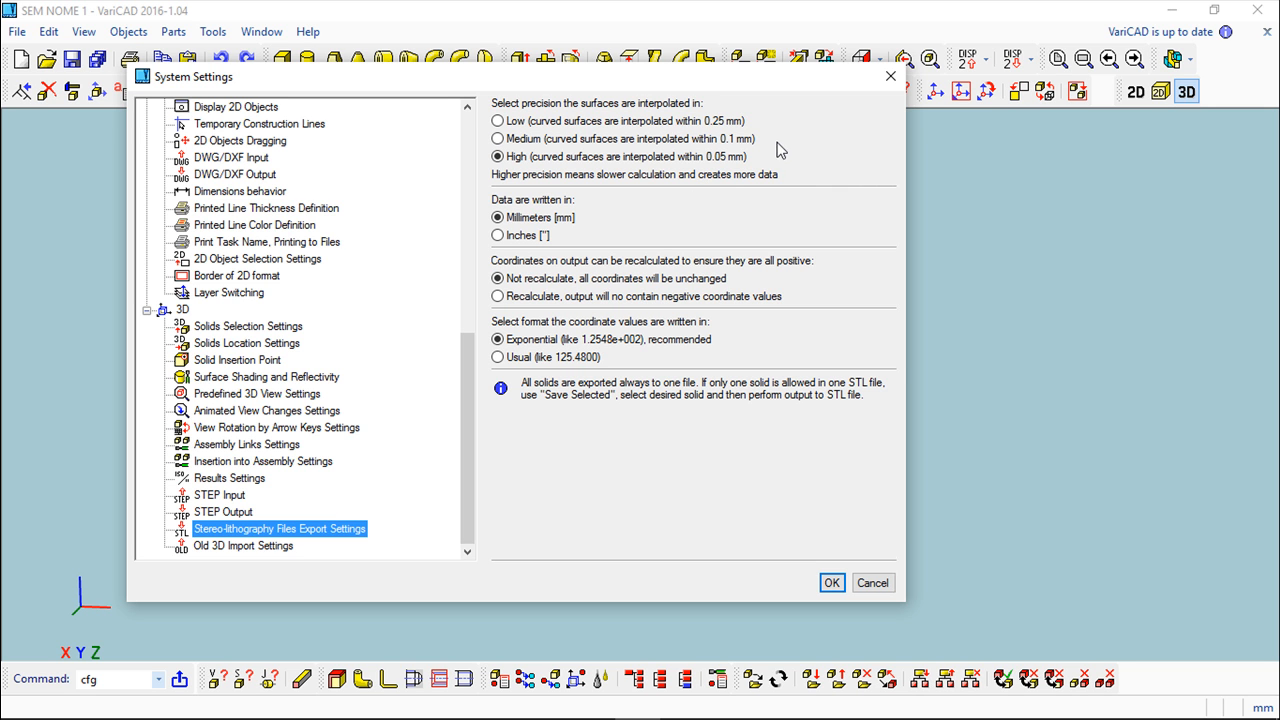
pyautogui.moveTo(718, 188)
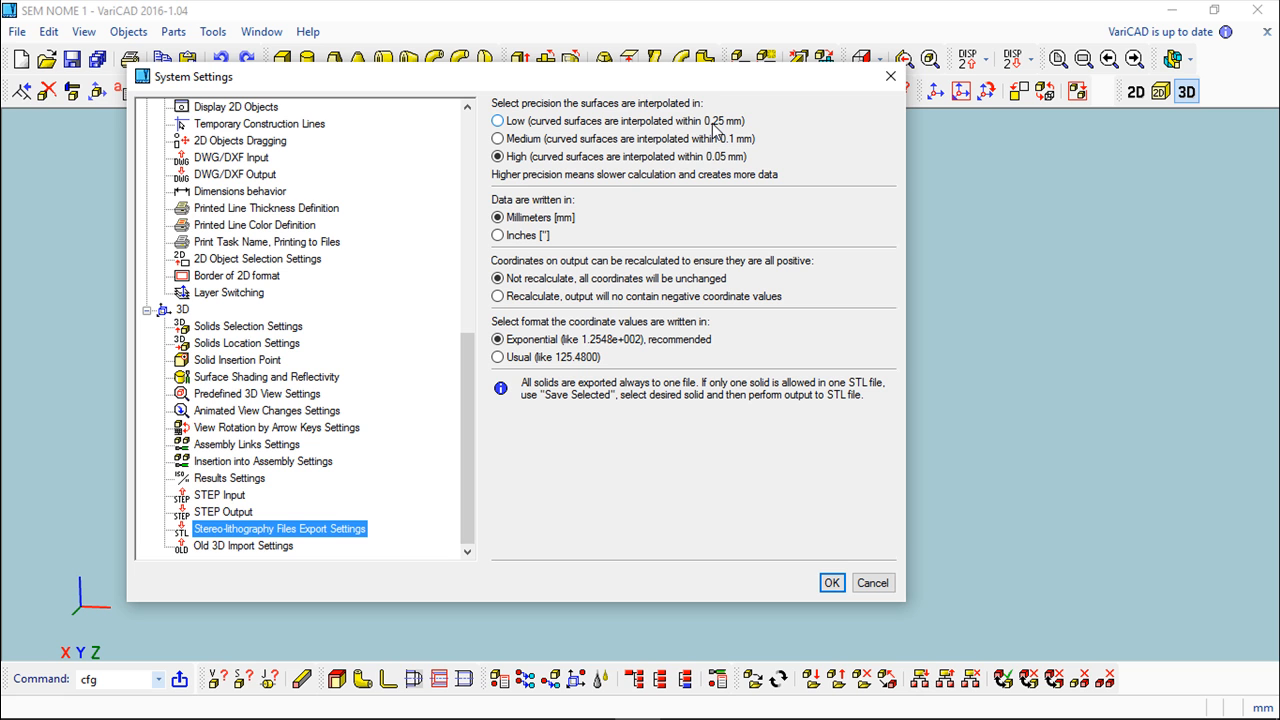
pyautogui.moveTo(714, 130)
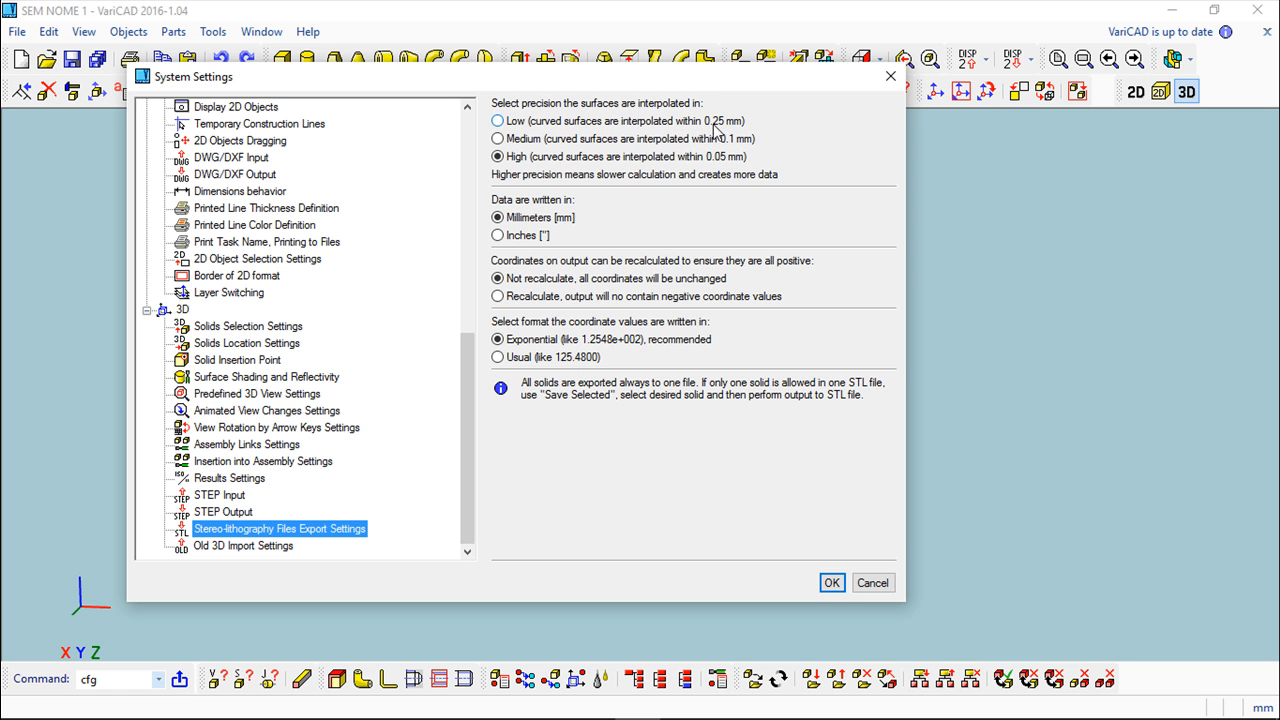
pyautogui.moveTo(712, 128)
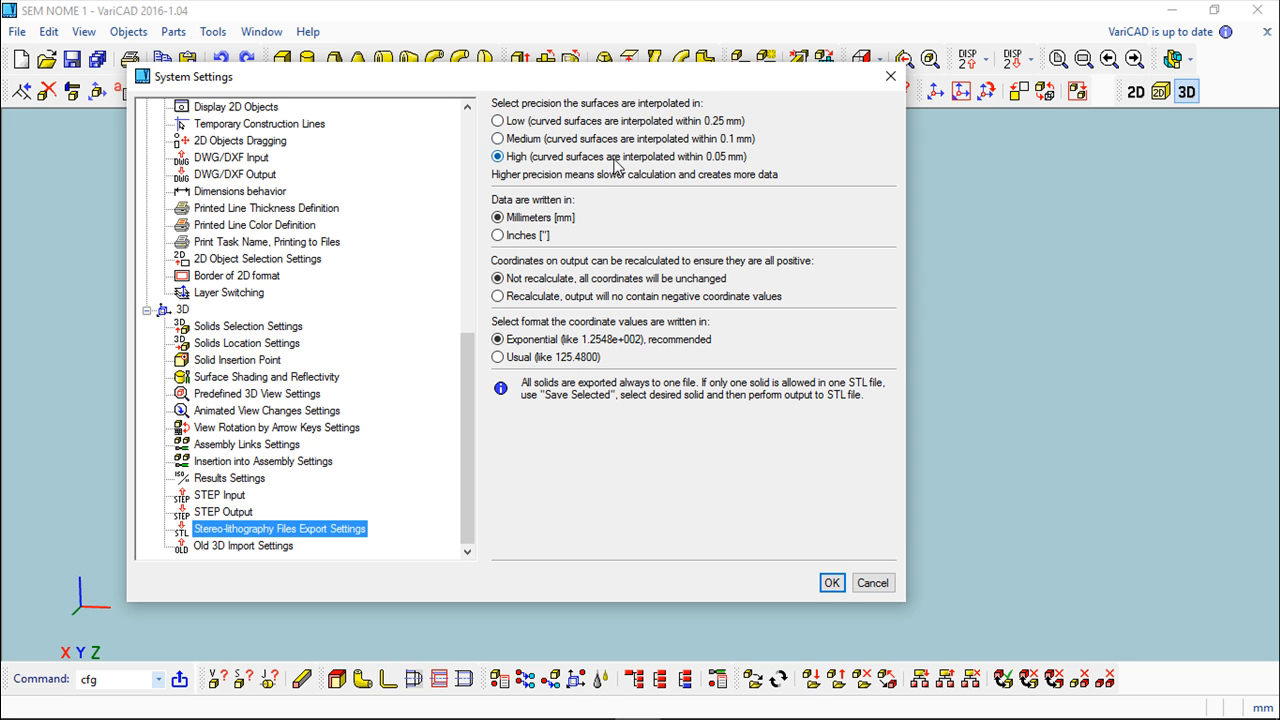
pyautogui.moveTo(698, 168)
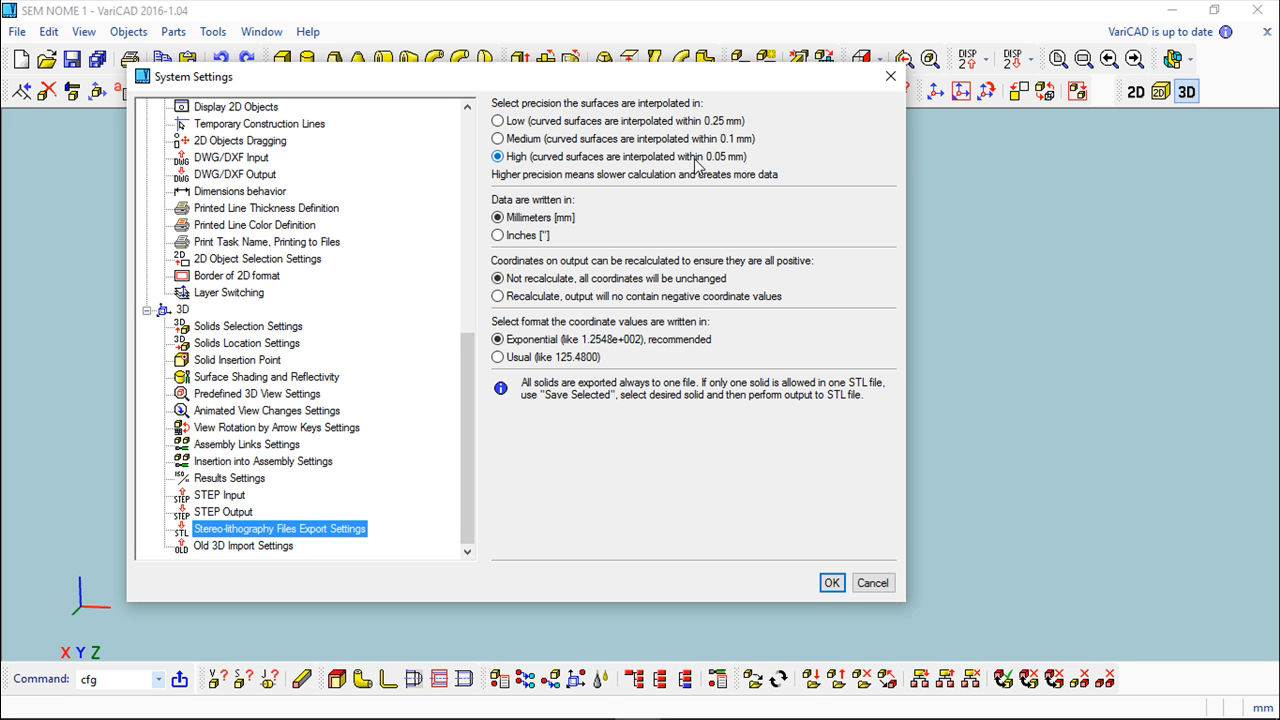
pyautogui.moveTo(742, 168)
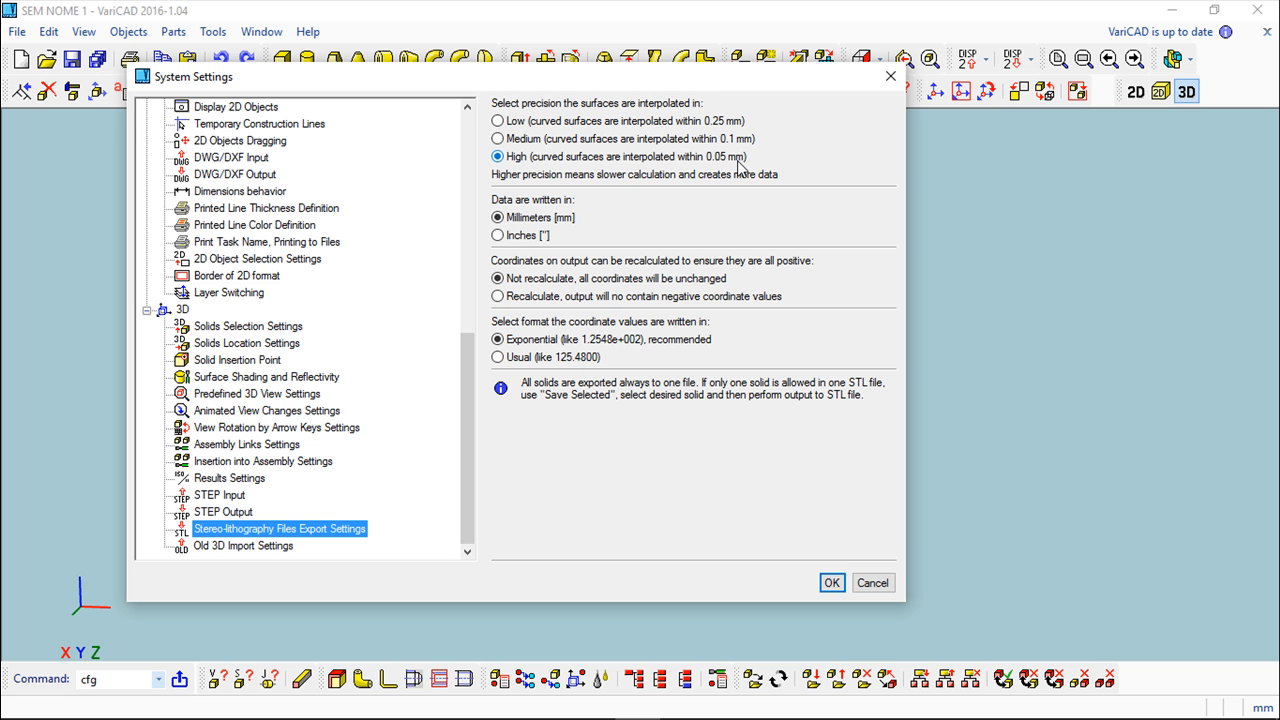
pyautogui.moveTo(712, 168)
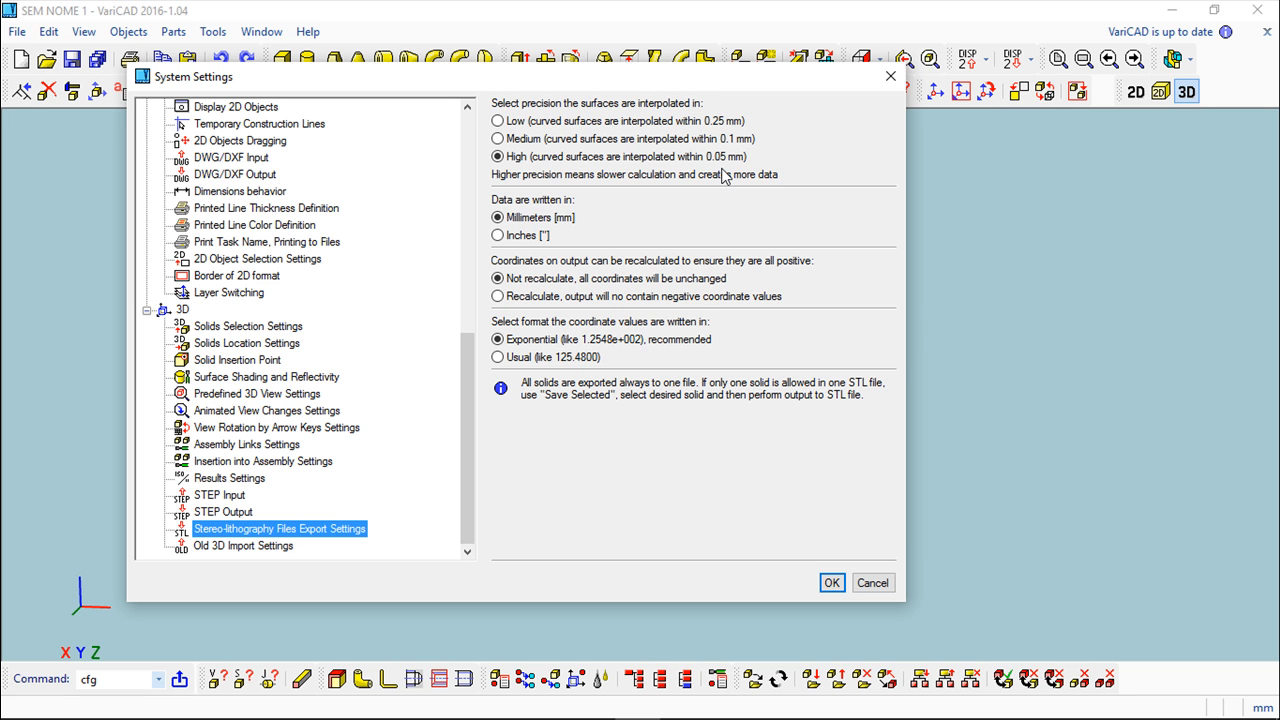
pyautogui.moveTo(512, 216)
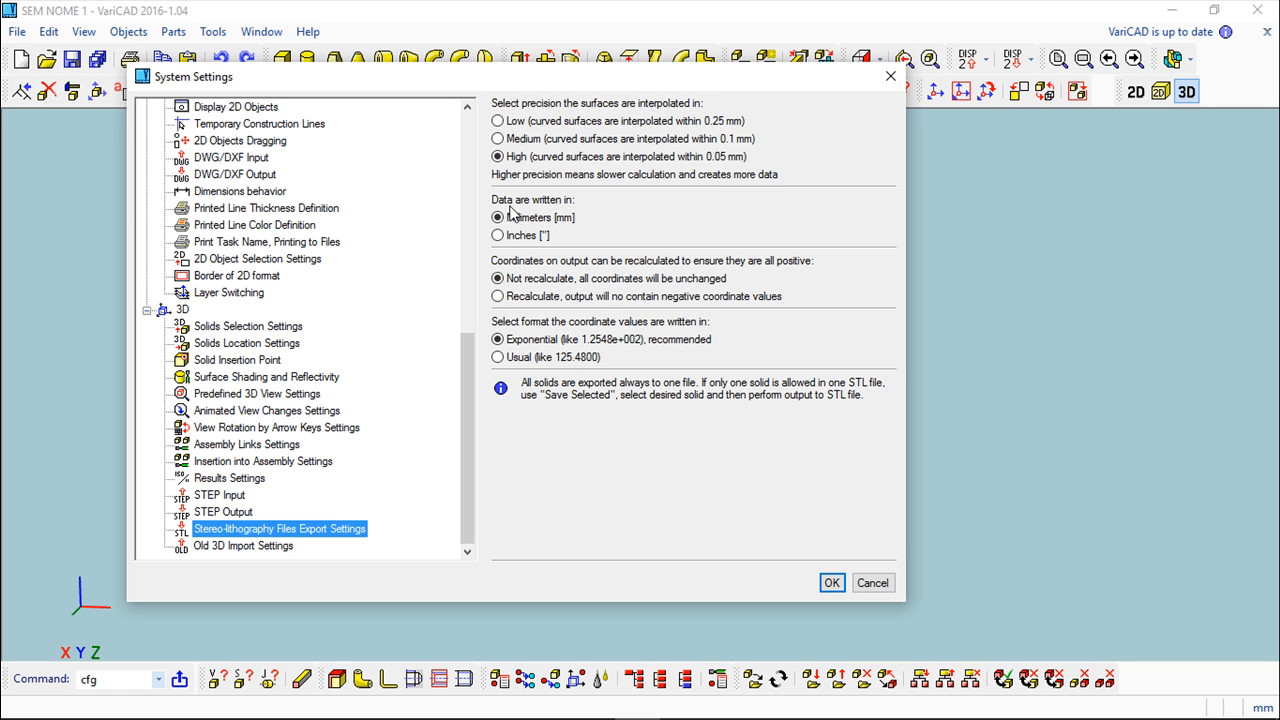
pyautogui.moveTo(728, 244)
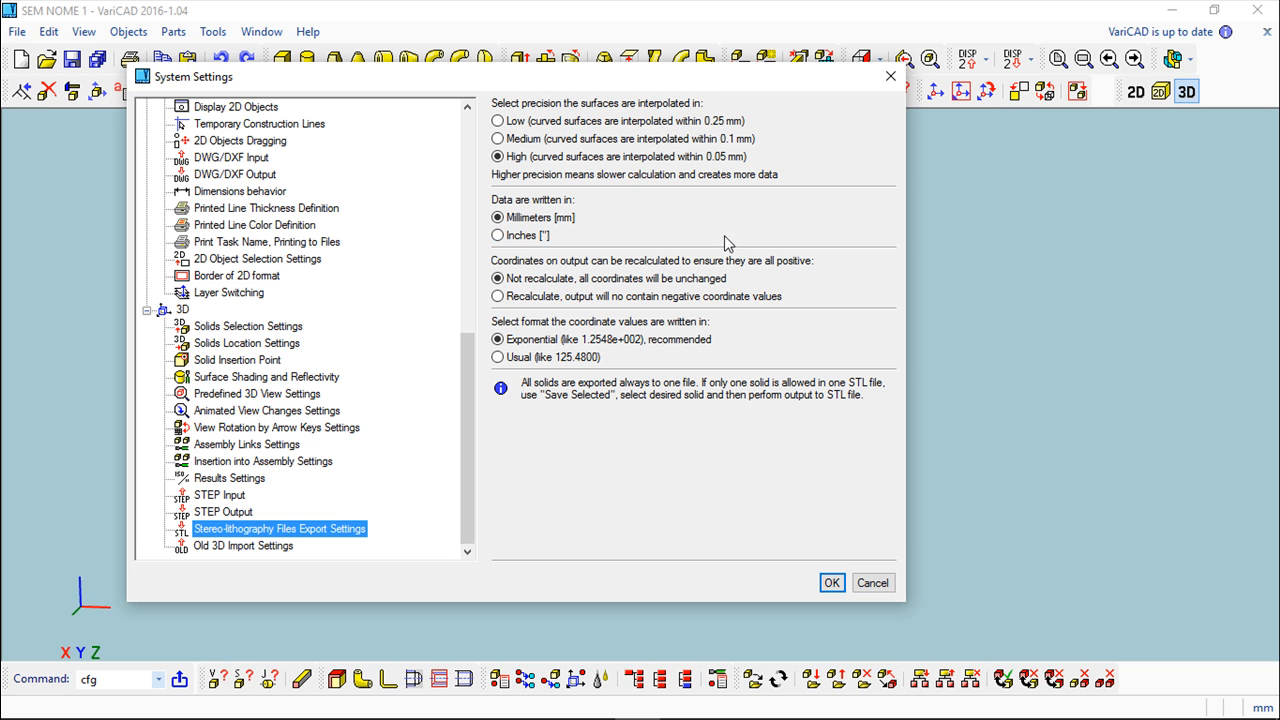
pyautogui.moveTo(848, 276)
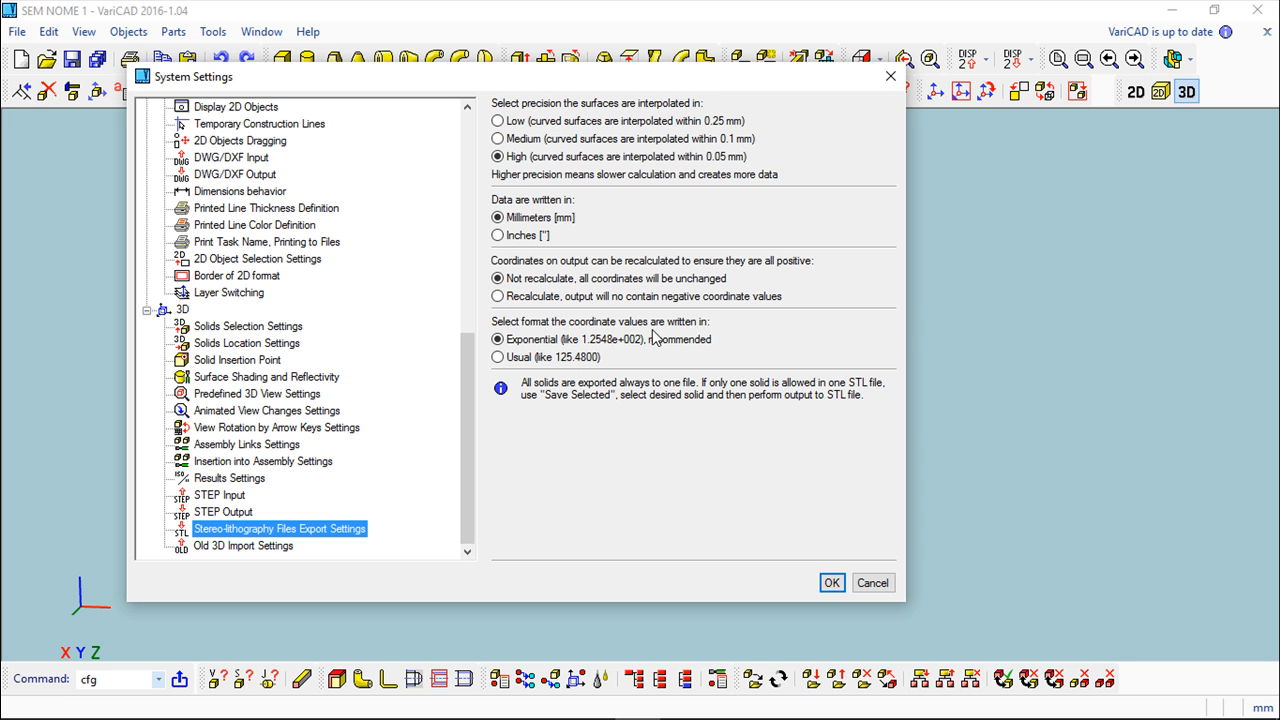
pyautogui.moveTo(604, 332)
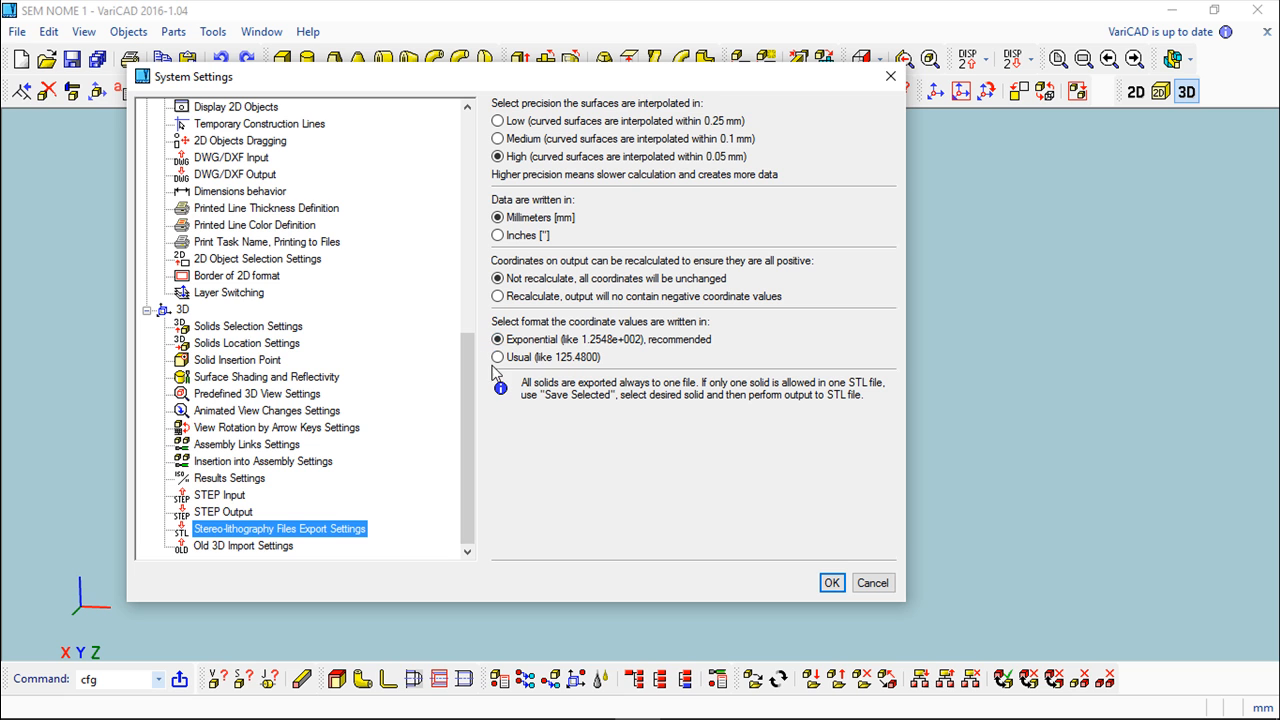
pyautogui.moveTo(508, 368)
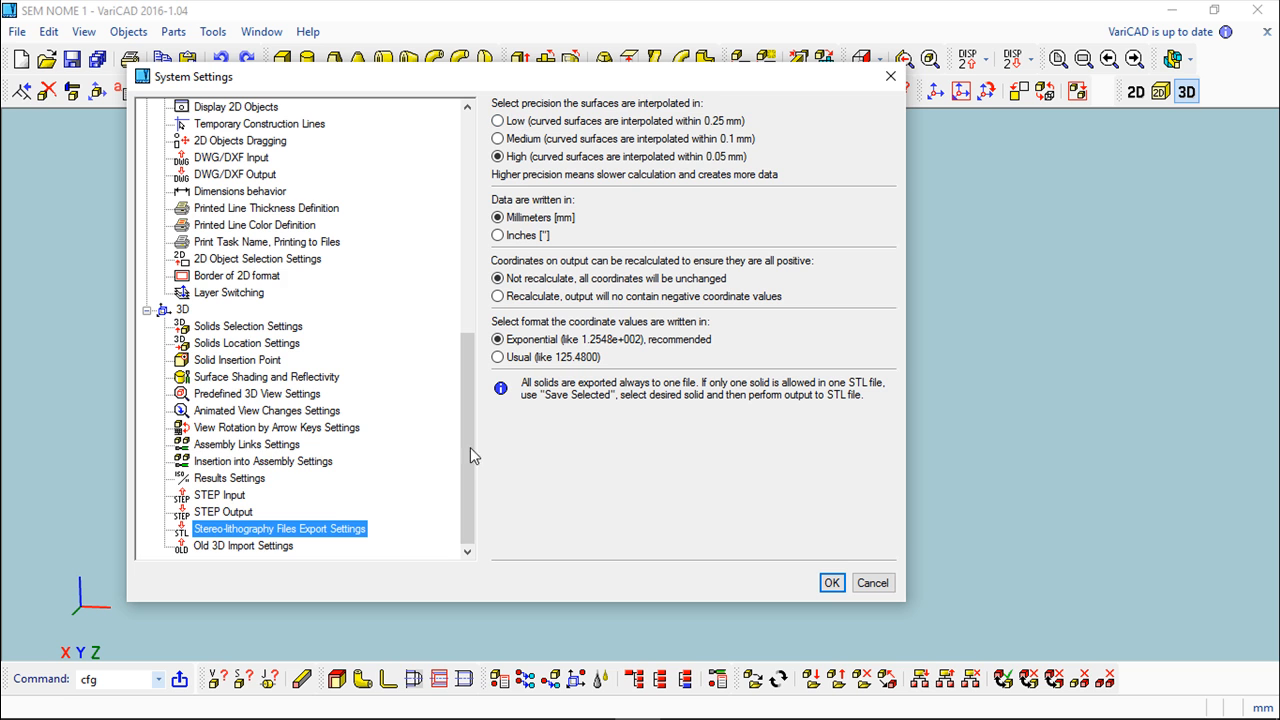
pyautogui.click(248, 326)
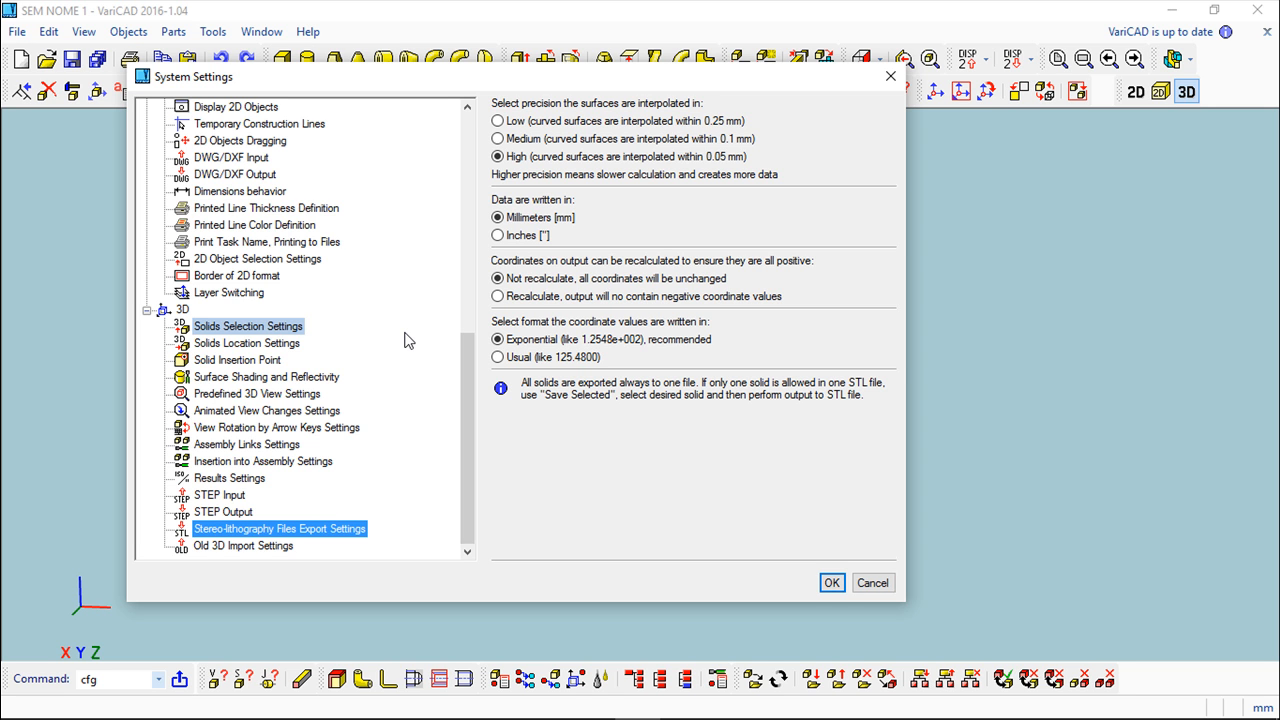
pyautogui.moveTo(404, 340)
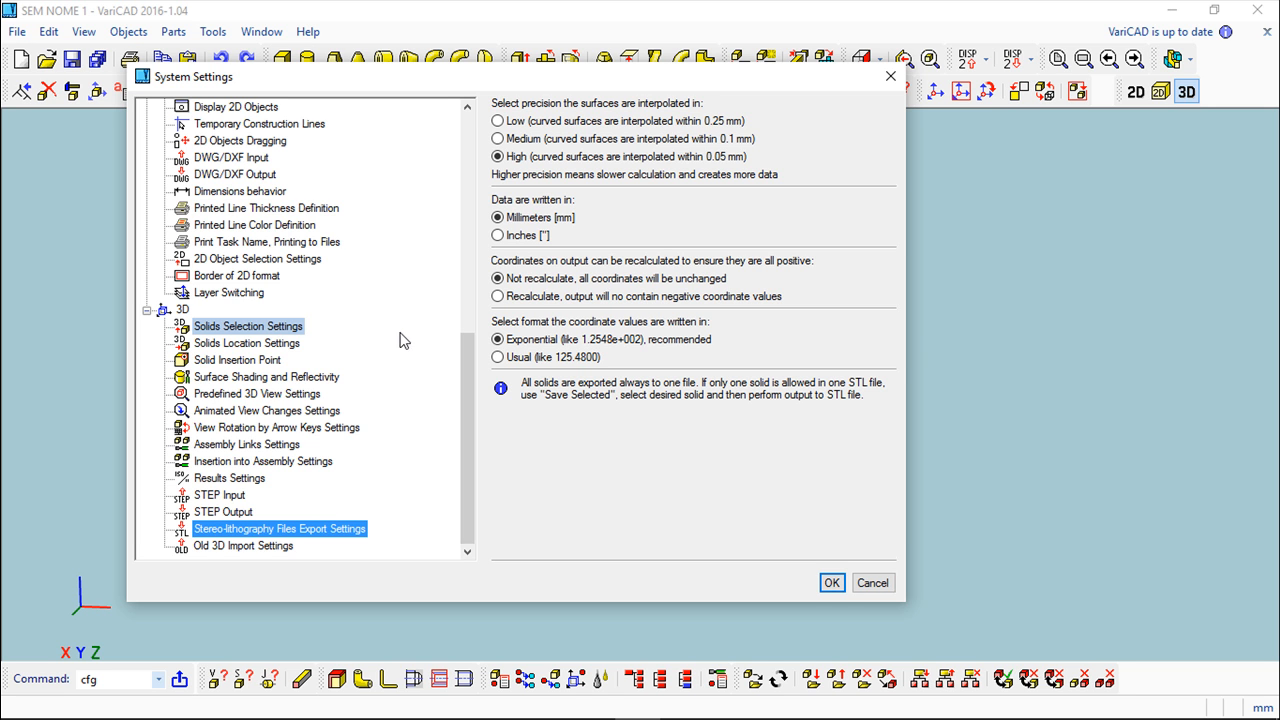
# - Review the Old 3D Import Settings with failed solids set to be saved
pyautogui.click(244, 544)
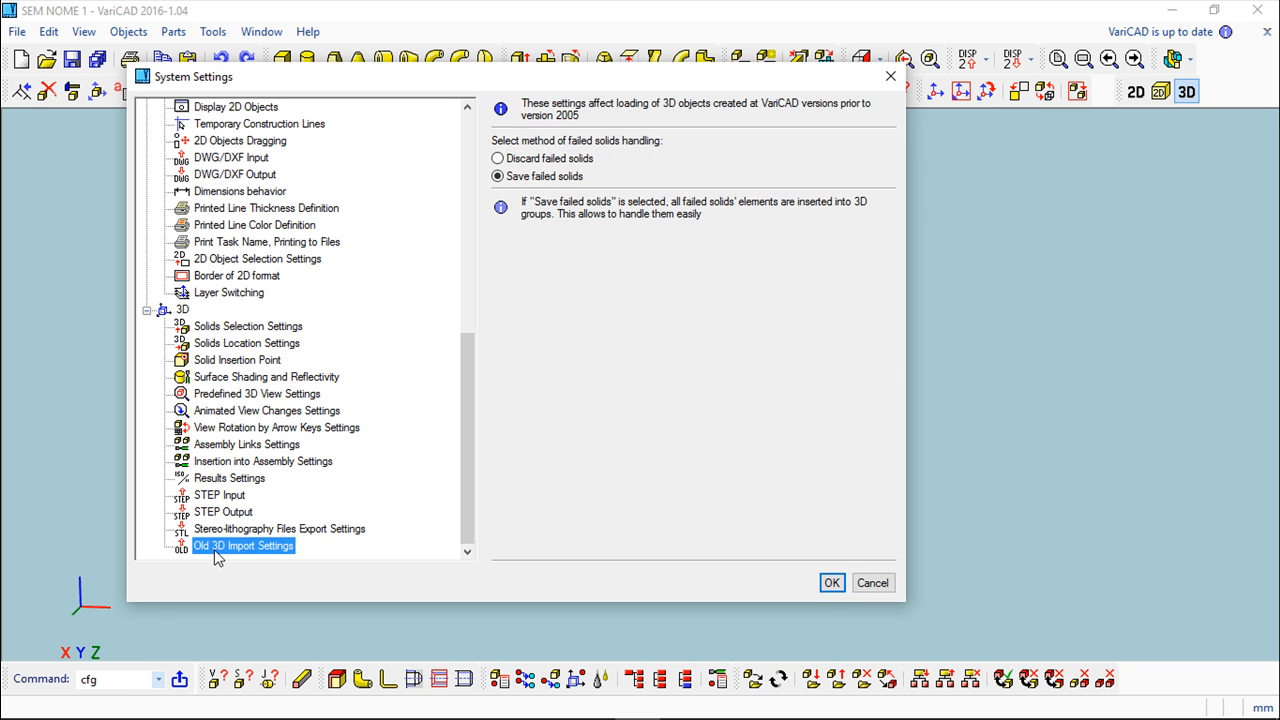
pyautogui.moveTo(240, 556)
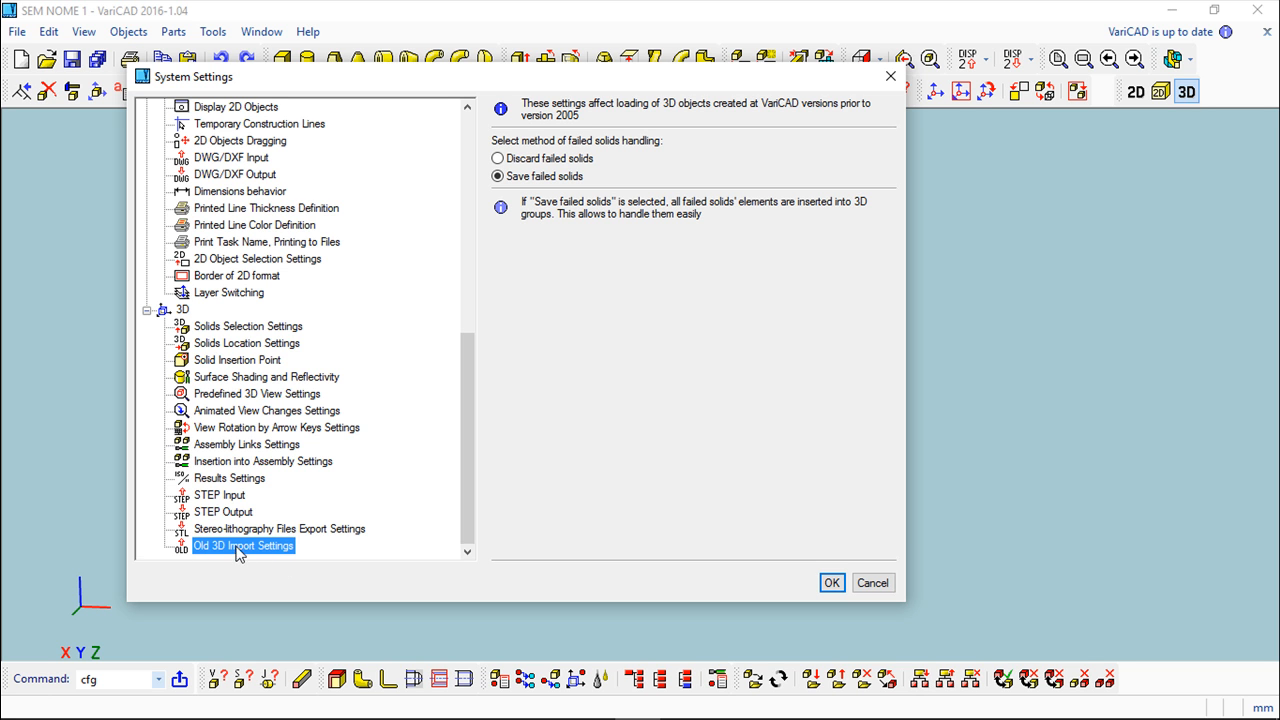
pyautogui.moveTo(344, 556)
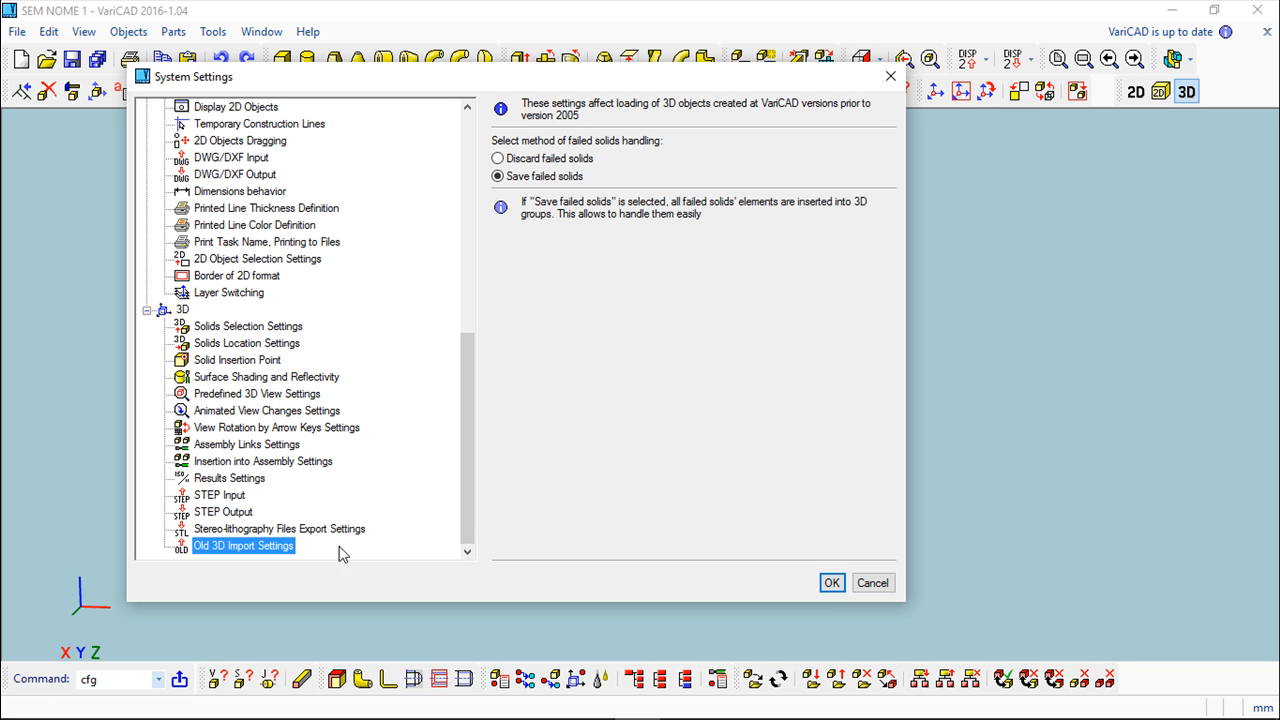
pyautogui.moveTo(278, 556)
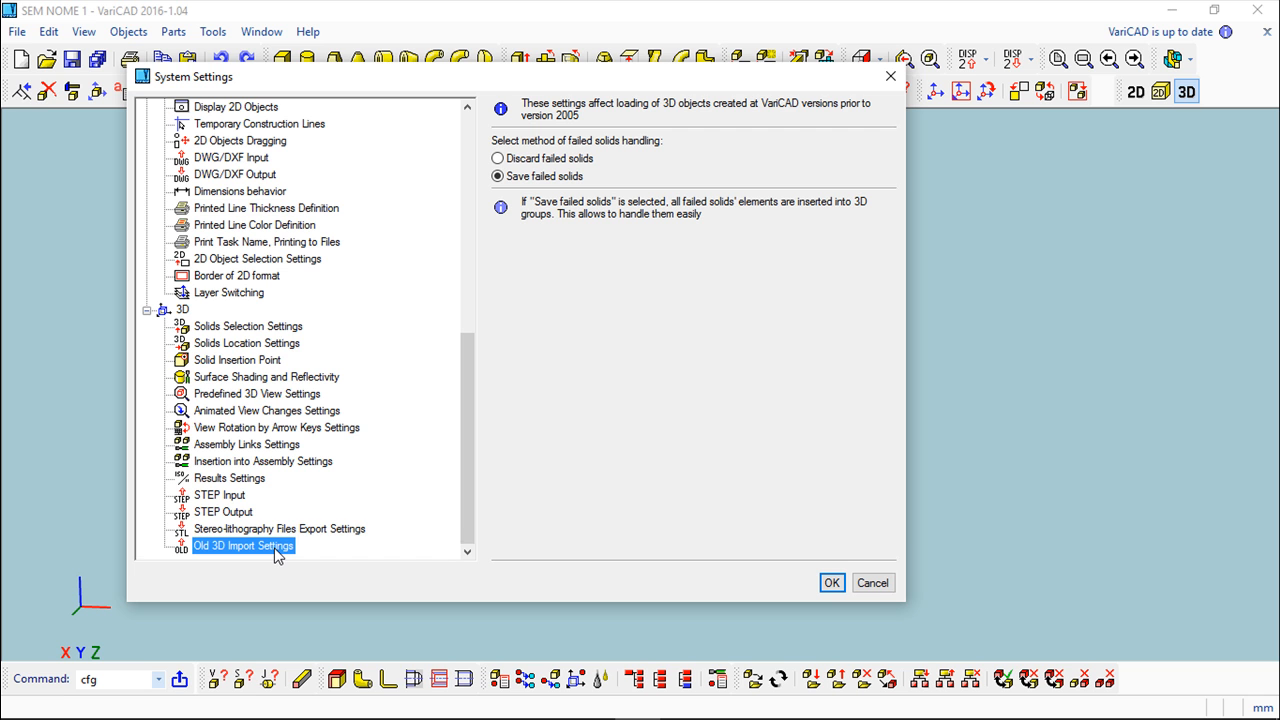
pyautogui.moveTo(494, 200)
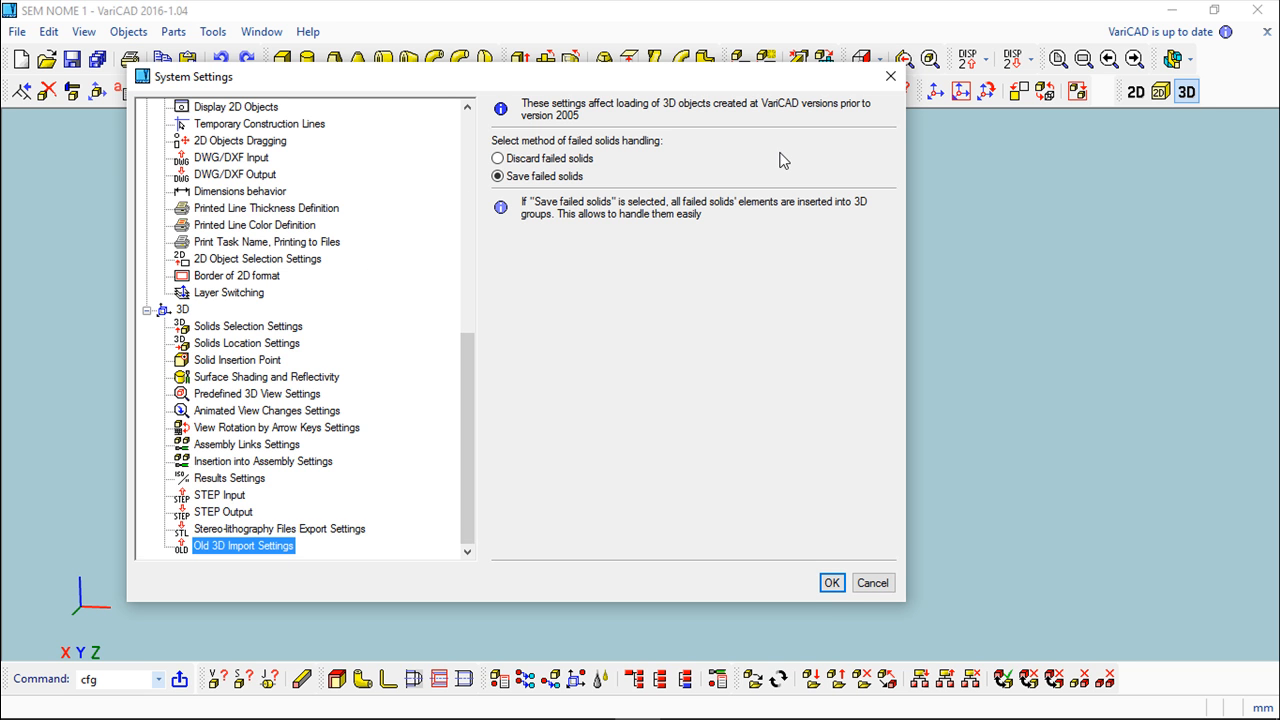
pyautogui.click(220, 496)
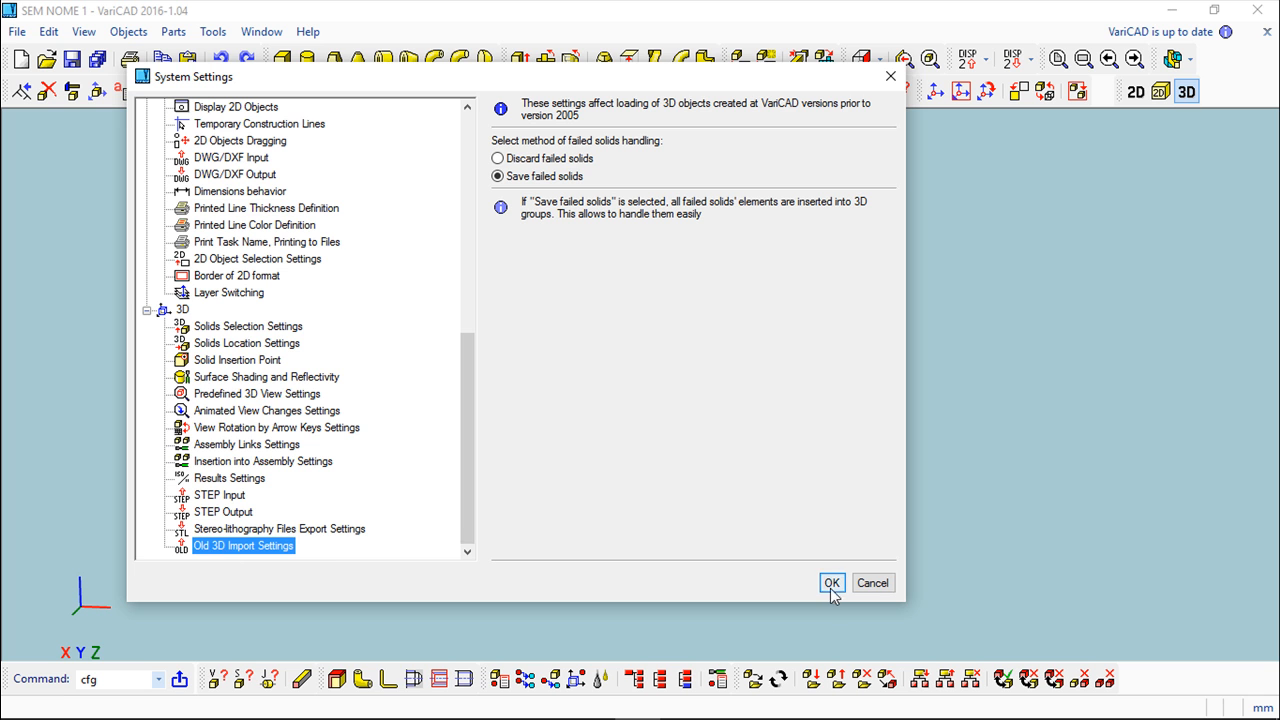
# - Confirm System Settings with OK, returning to the empty 3D workspace
pyautogui.click(832, 582)
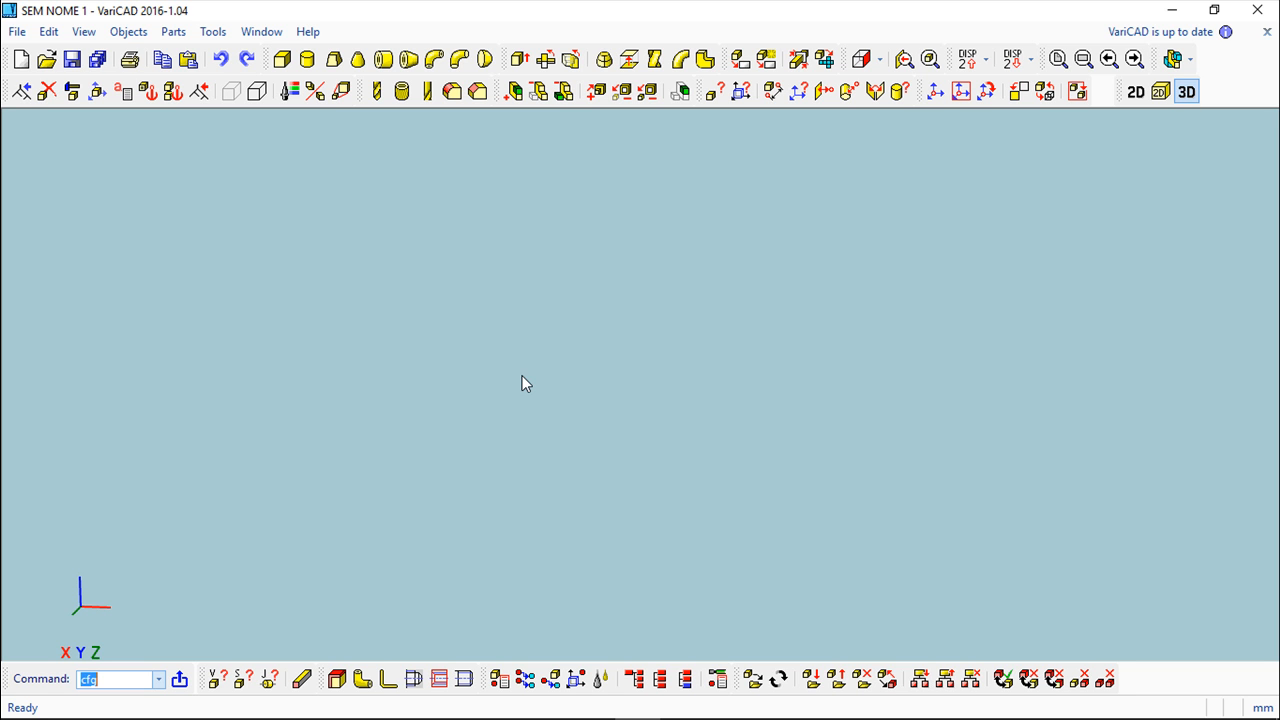
pyautogui.moveTo(448, 298)
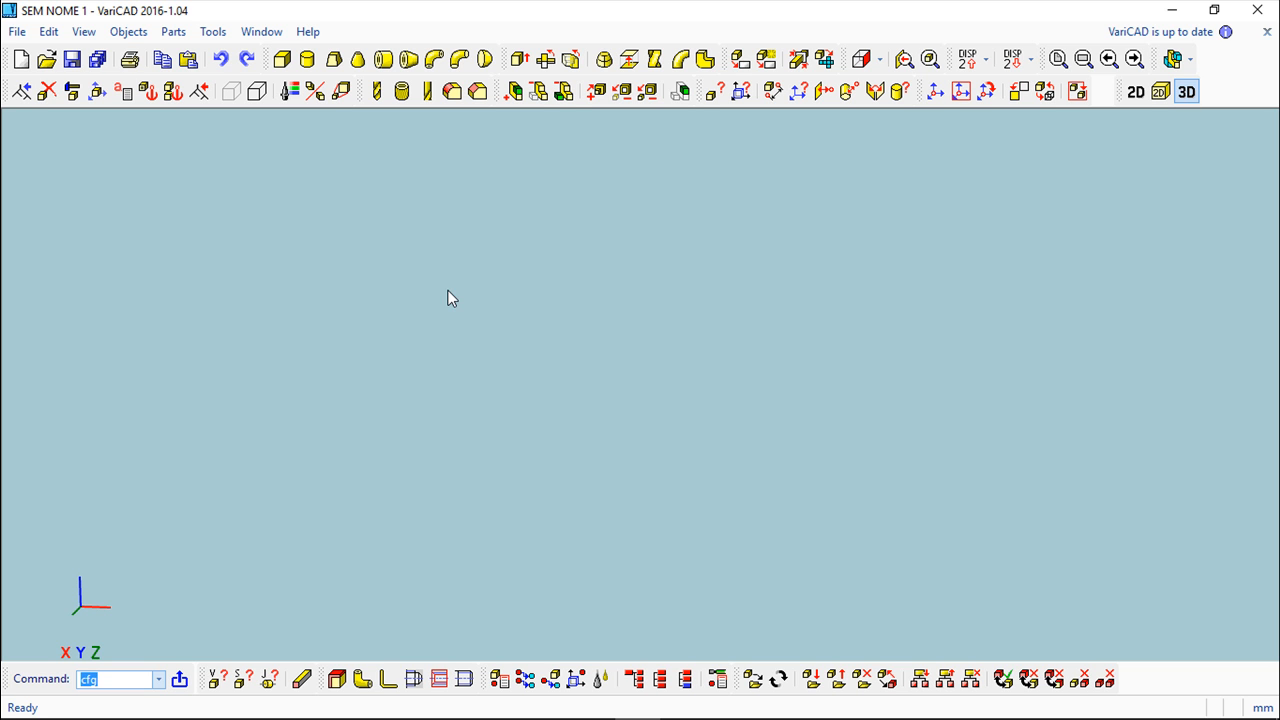
pyautogui.moveTo(432, 304)
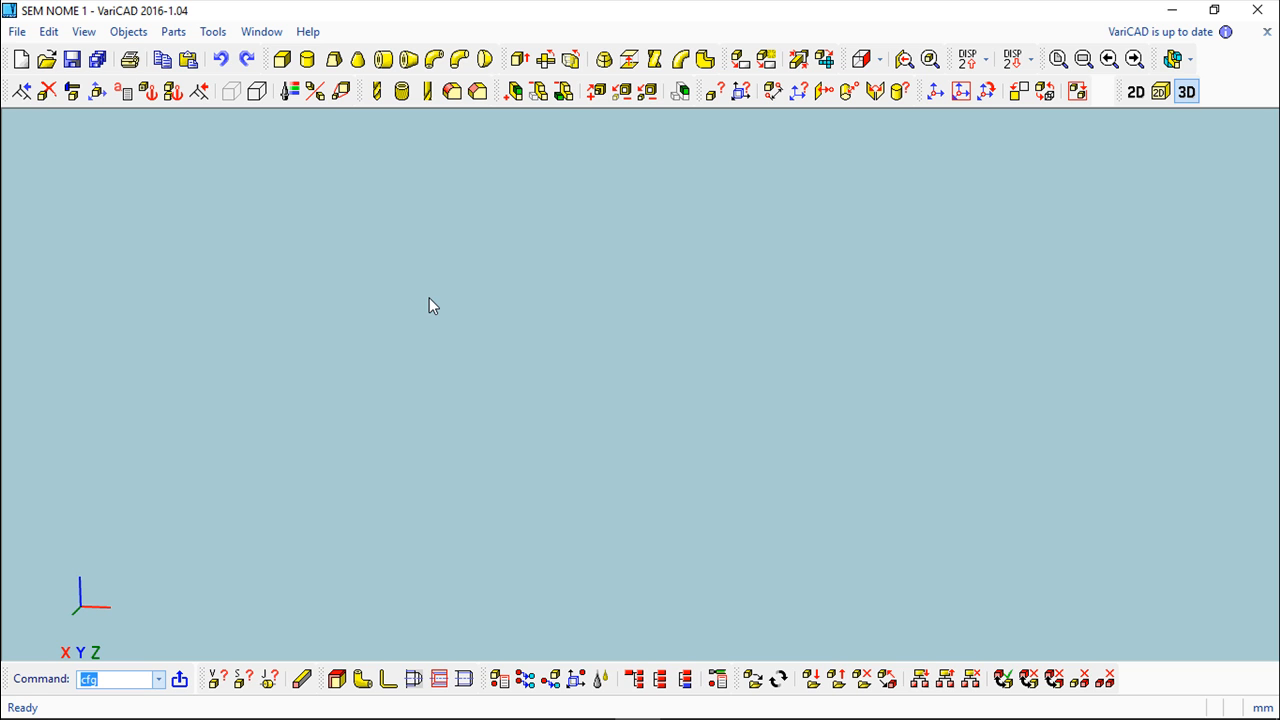